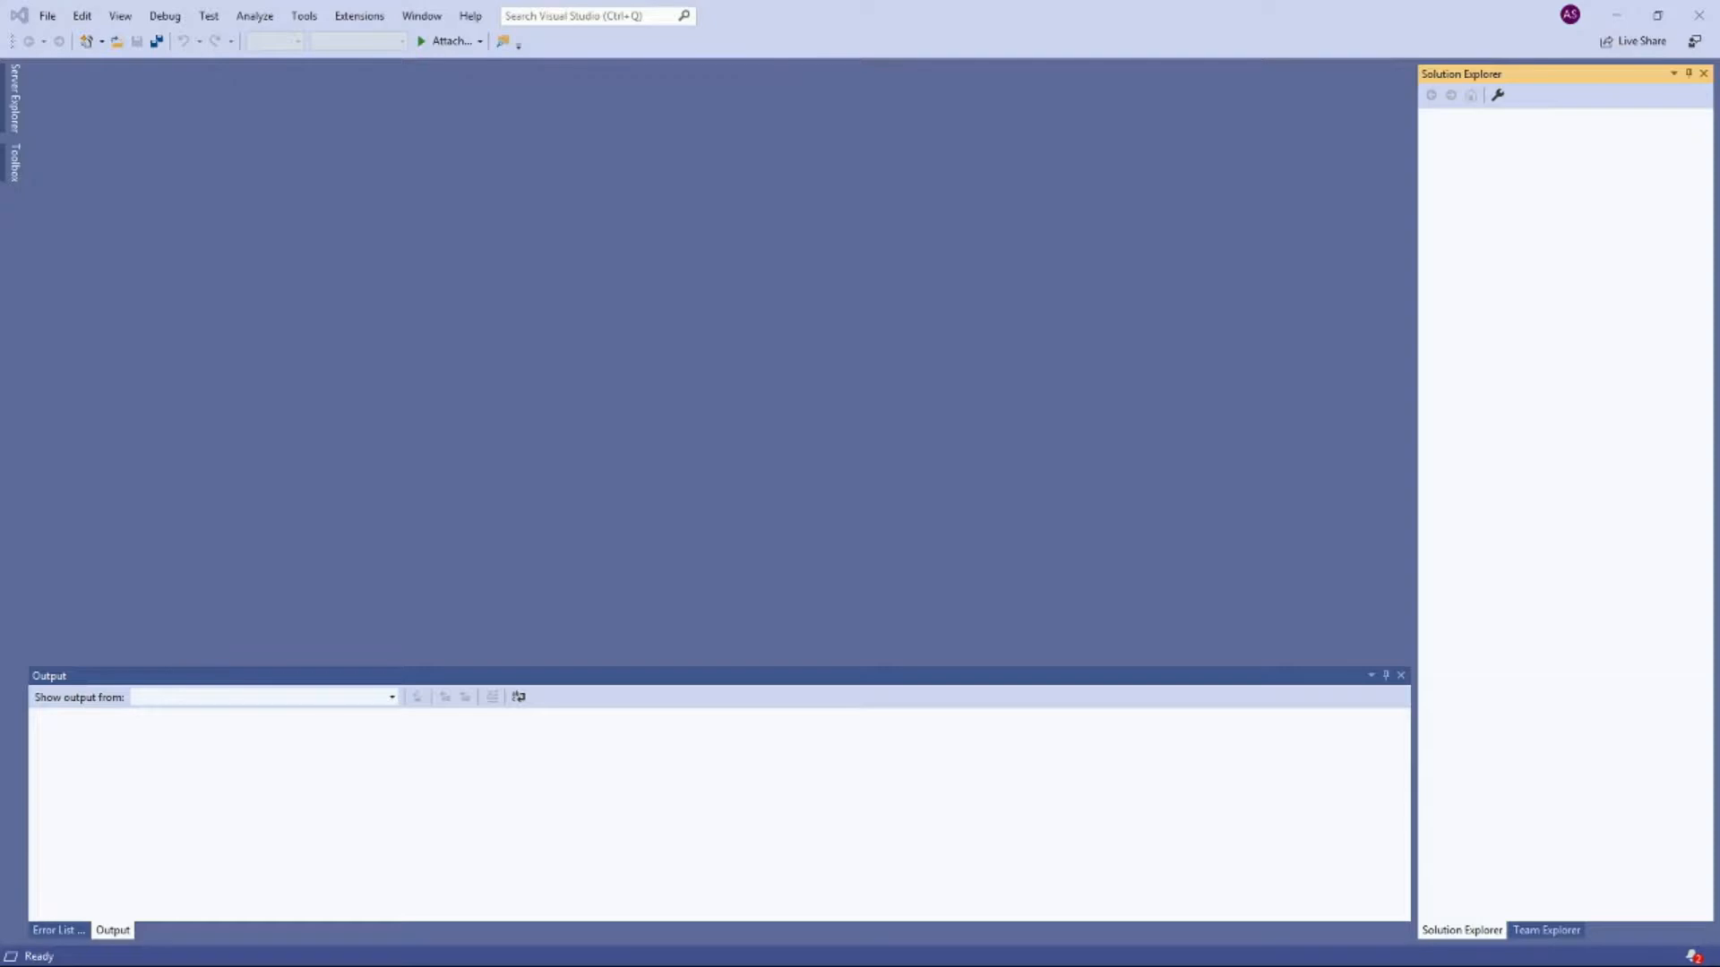
{"action": "mouse_move", "coordinate": [1648, 556]}
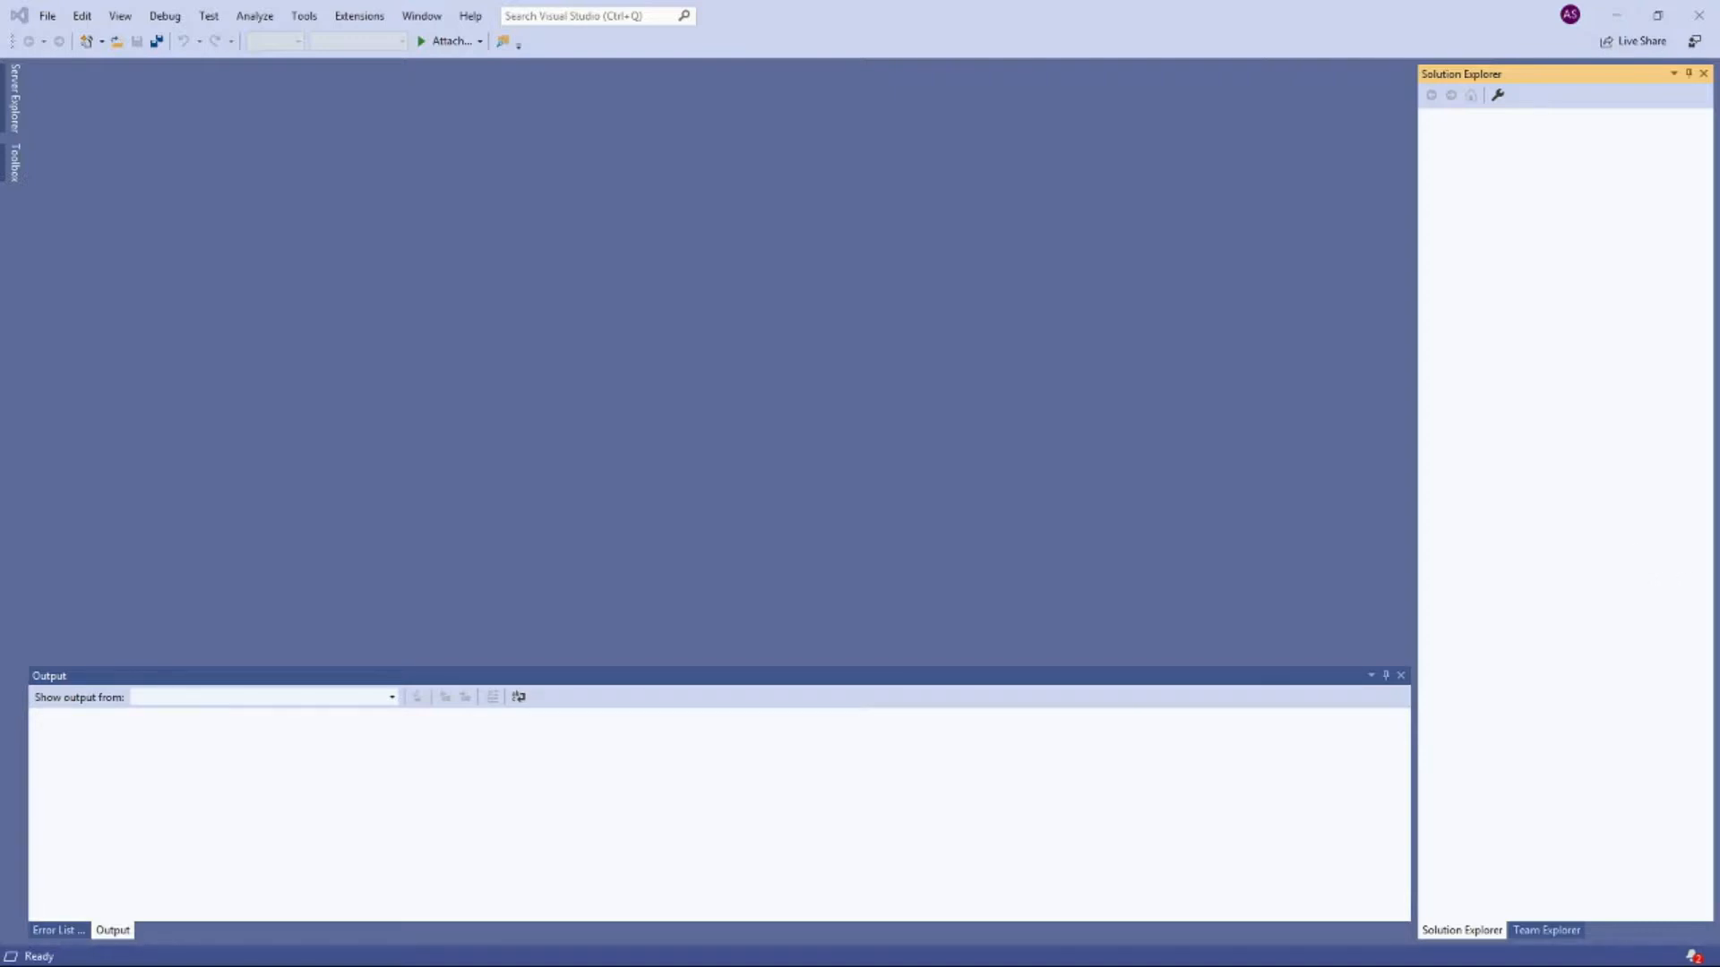
{"action": "mouse_move", "coordinate": [1304, 439]}
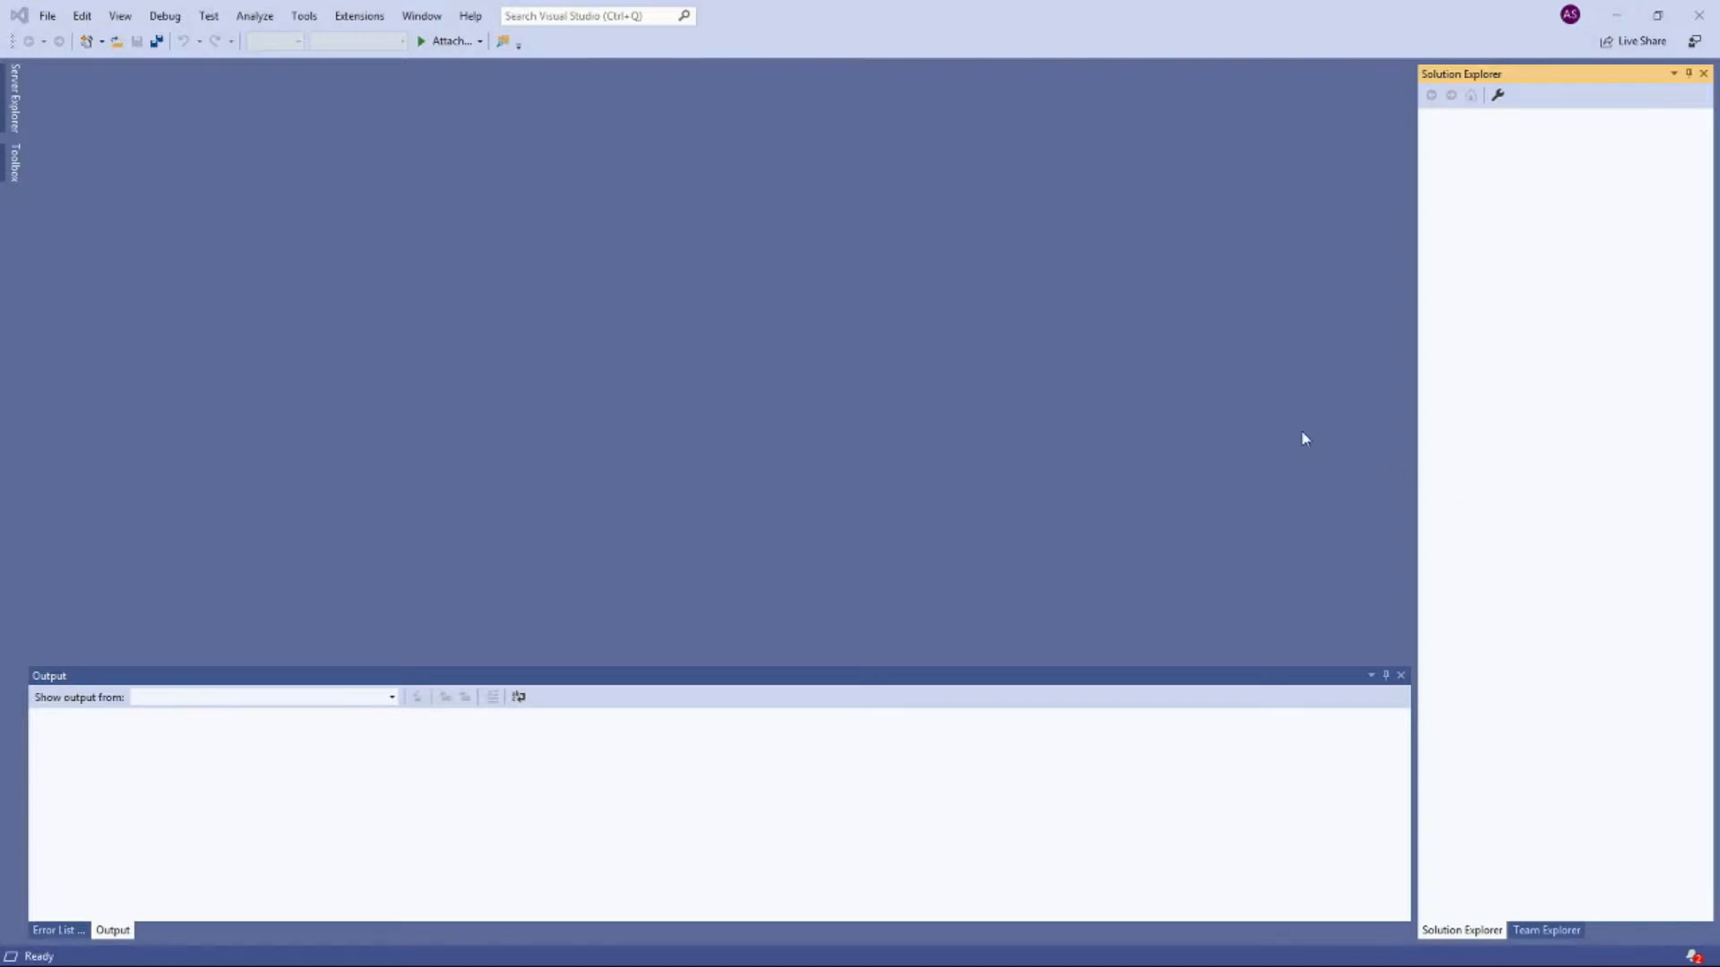
{"action": "mouse_move", "coordinate": [1282, 428]}
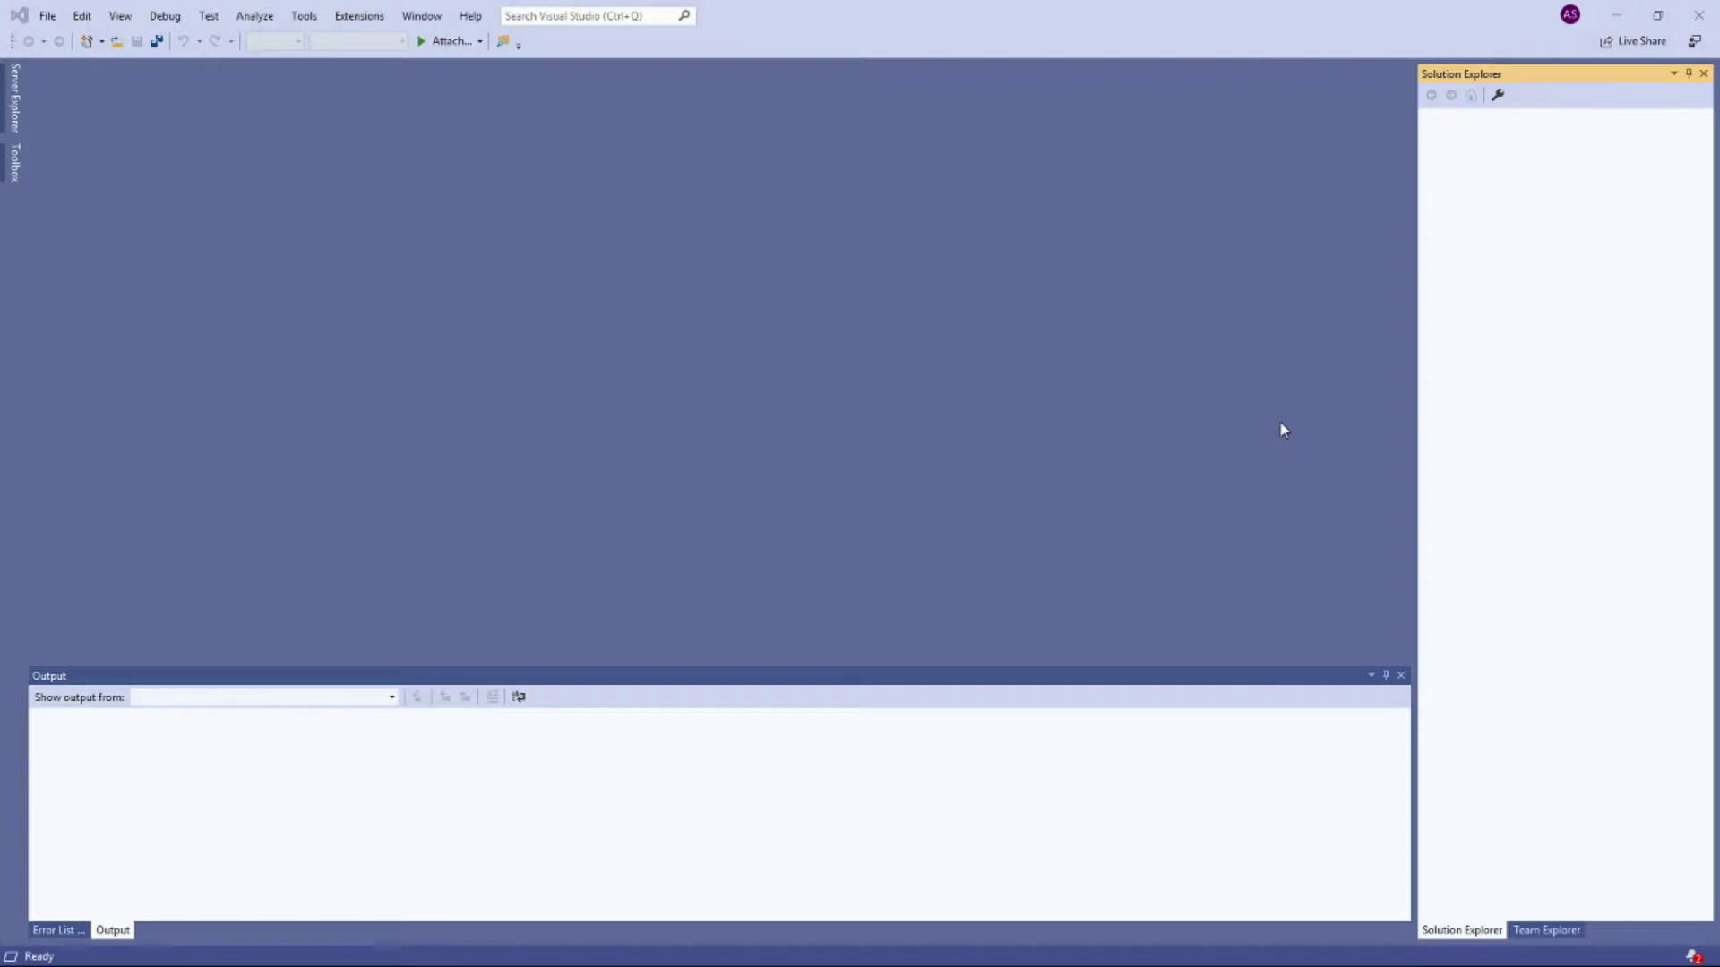
{"action": "mouse_move", "coordinate": [1234, 414]}
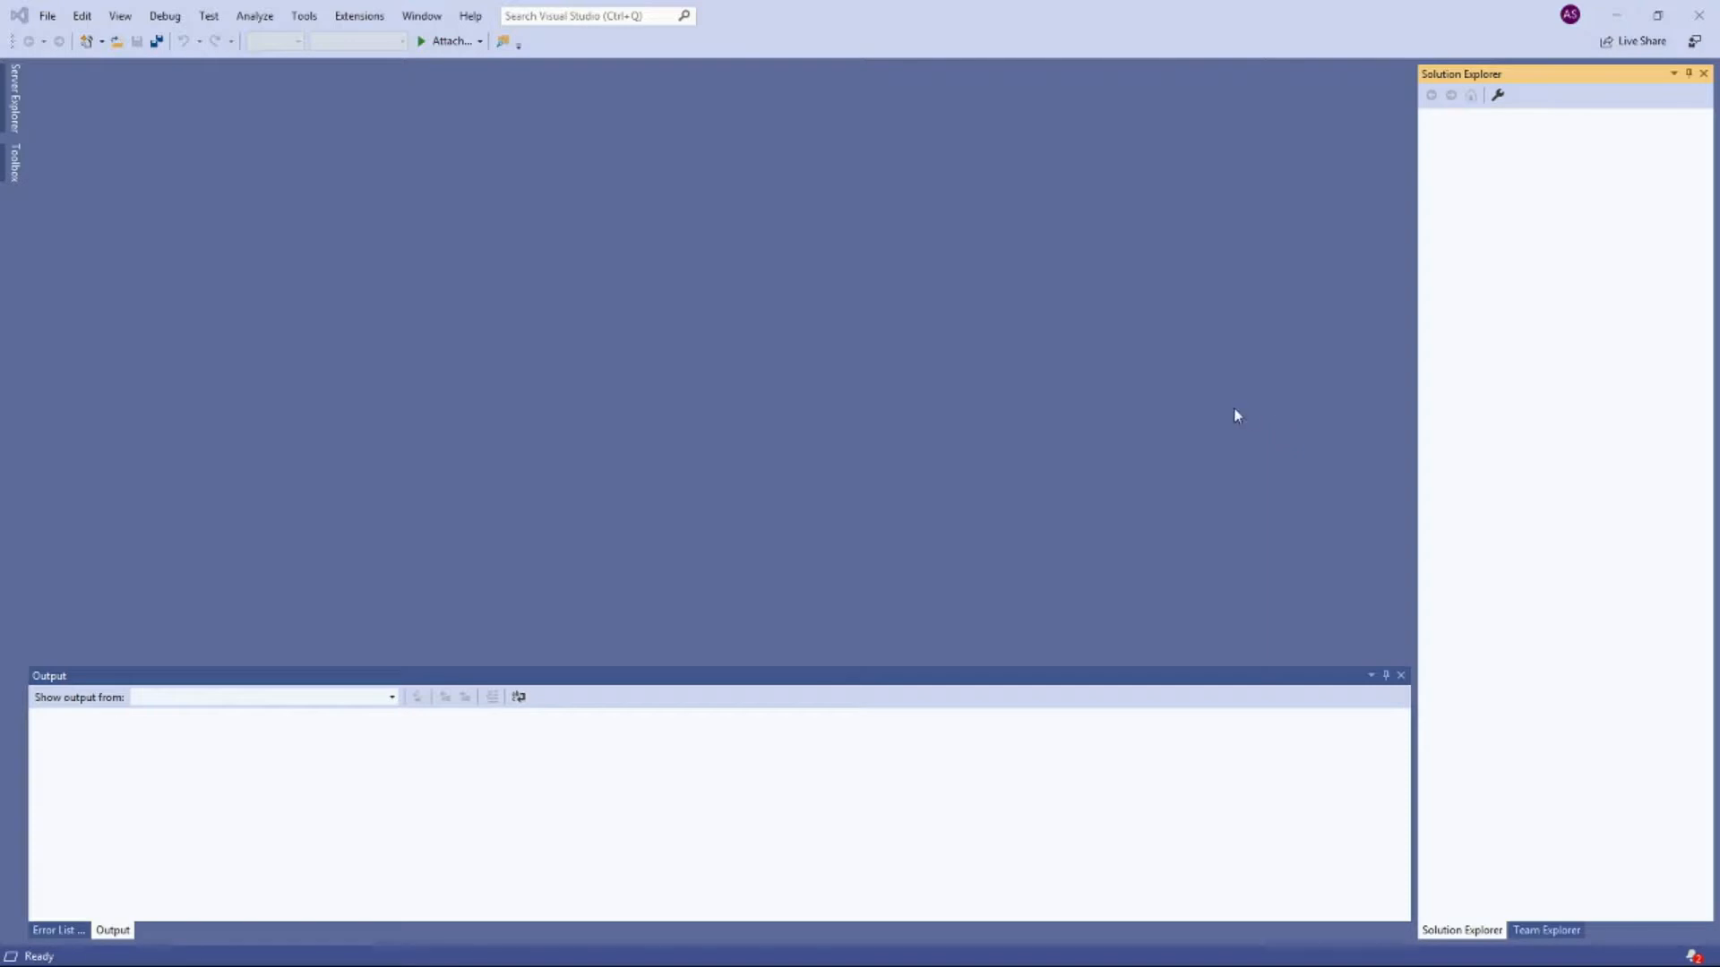
Step: Start a new project from the WPF App (.NET Framework) template
{"action": "left_click", "coordinate": [47, 17]}
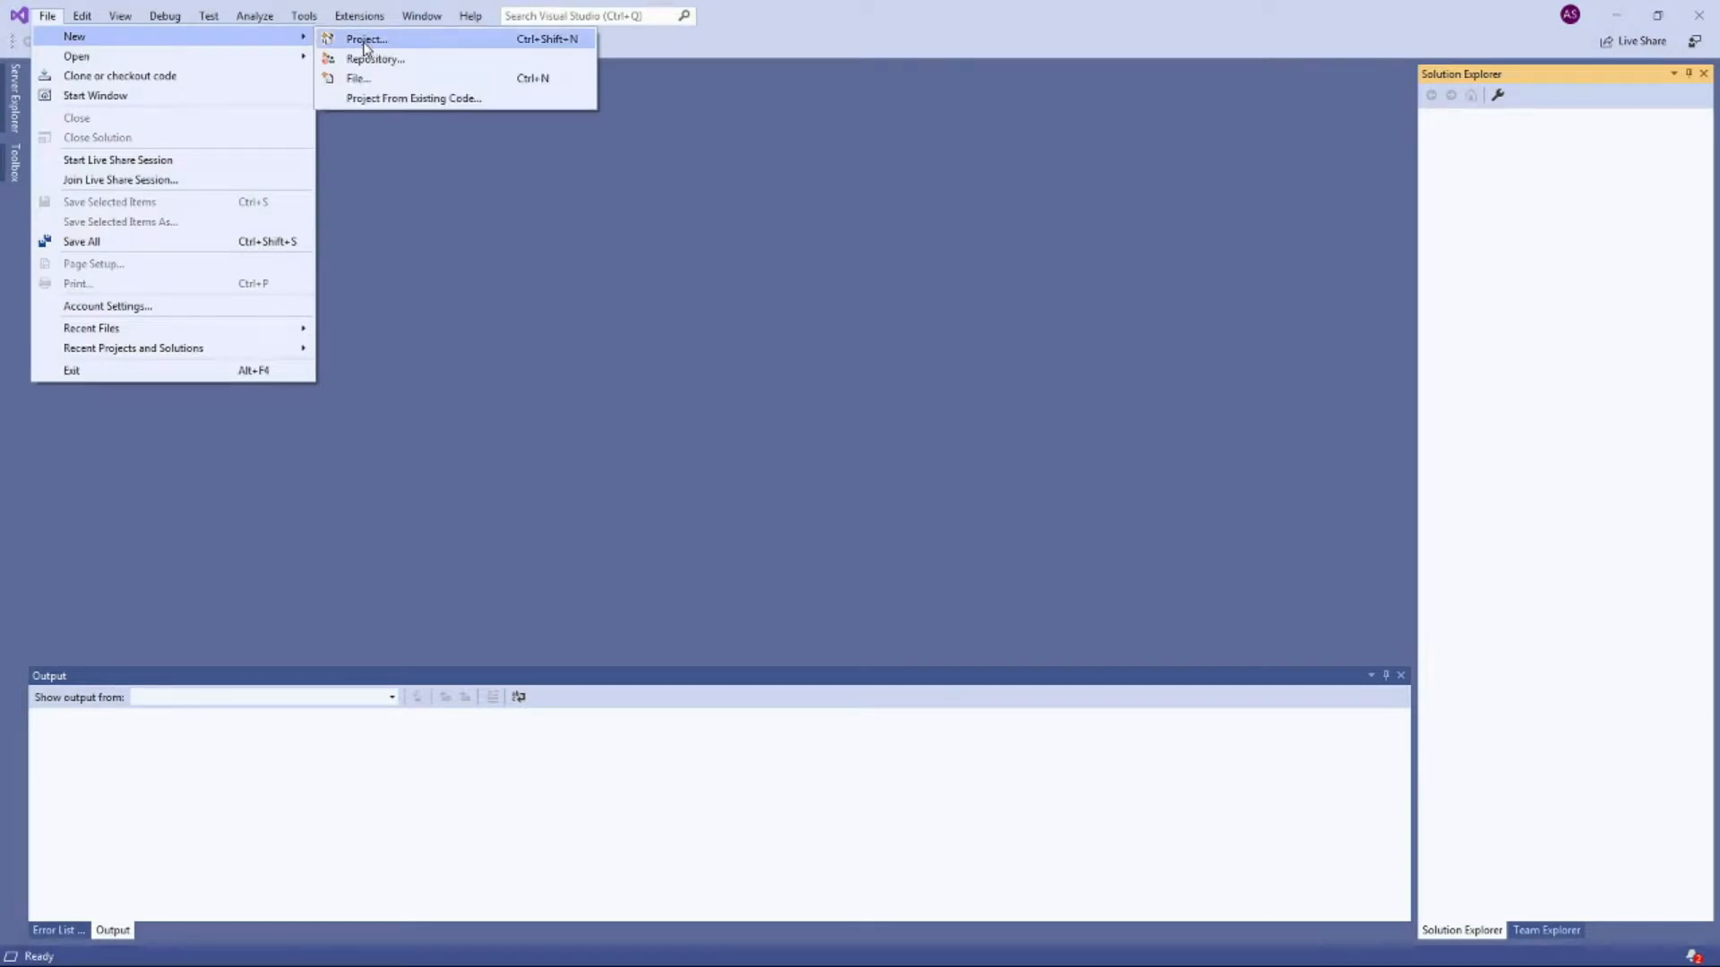
{"action": "left_click", "coordinate": [365, 37]}
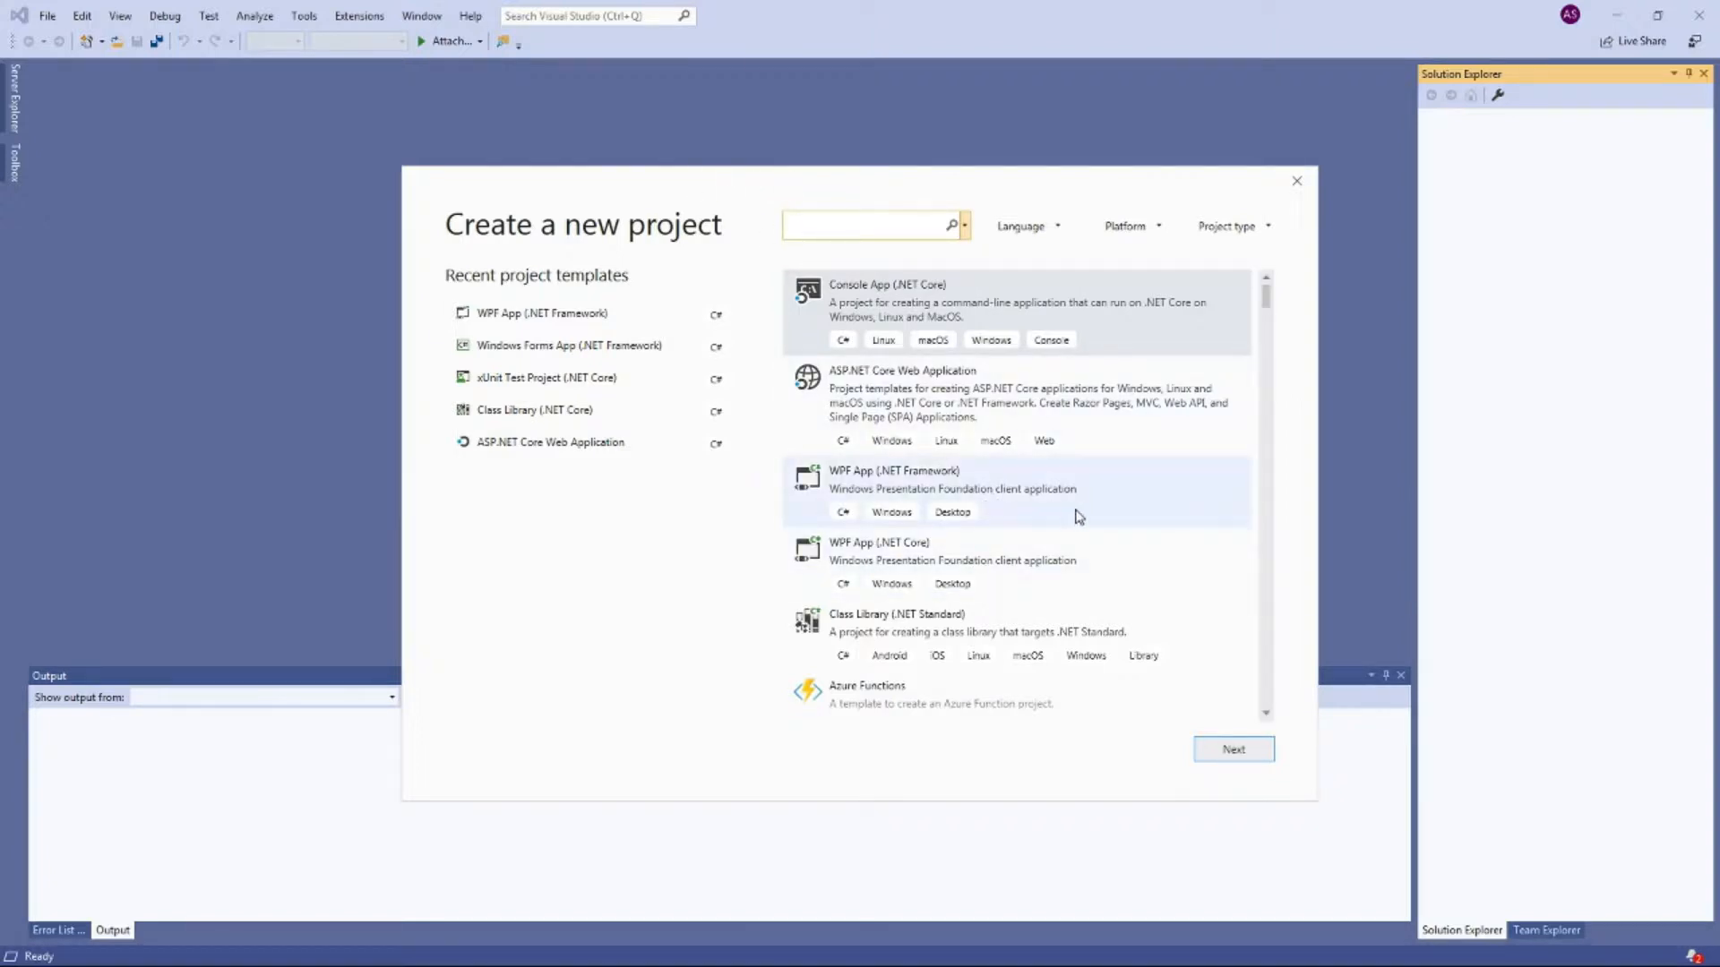
{"action": "mouse_move", "coordinate": [969, 484]}
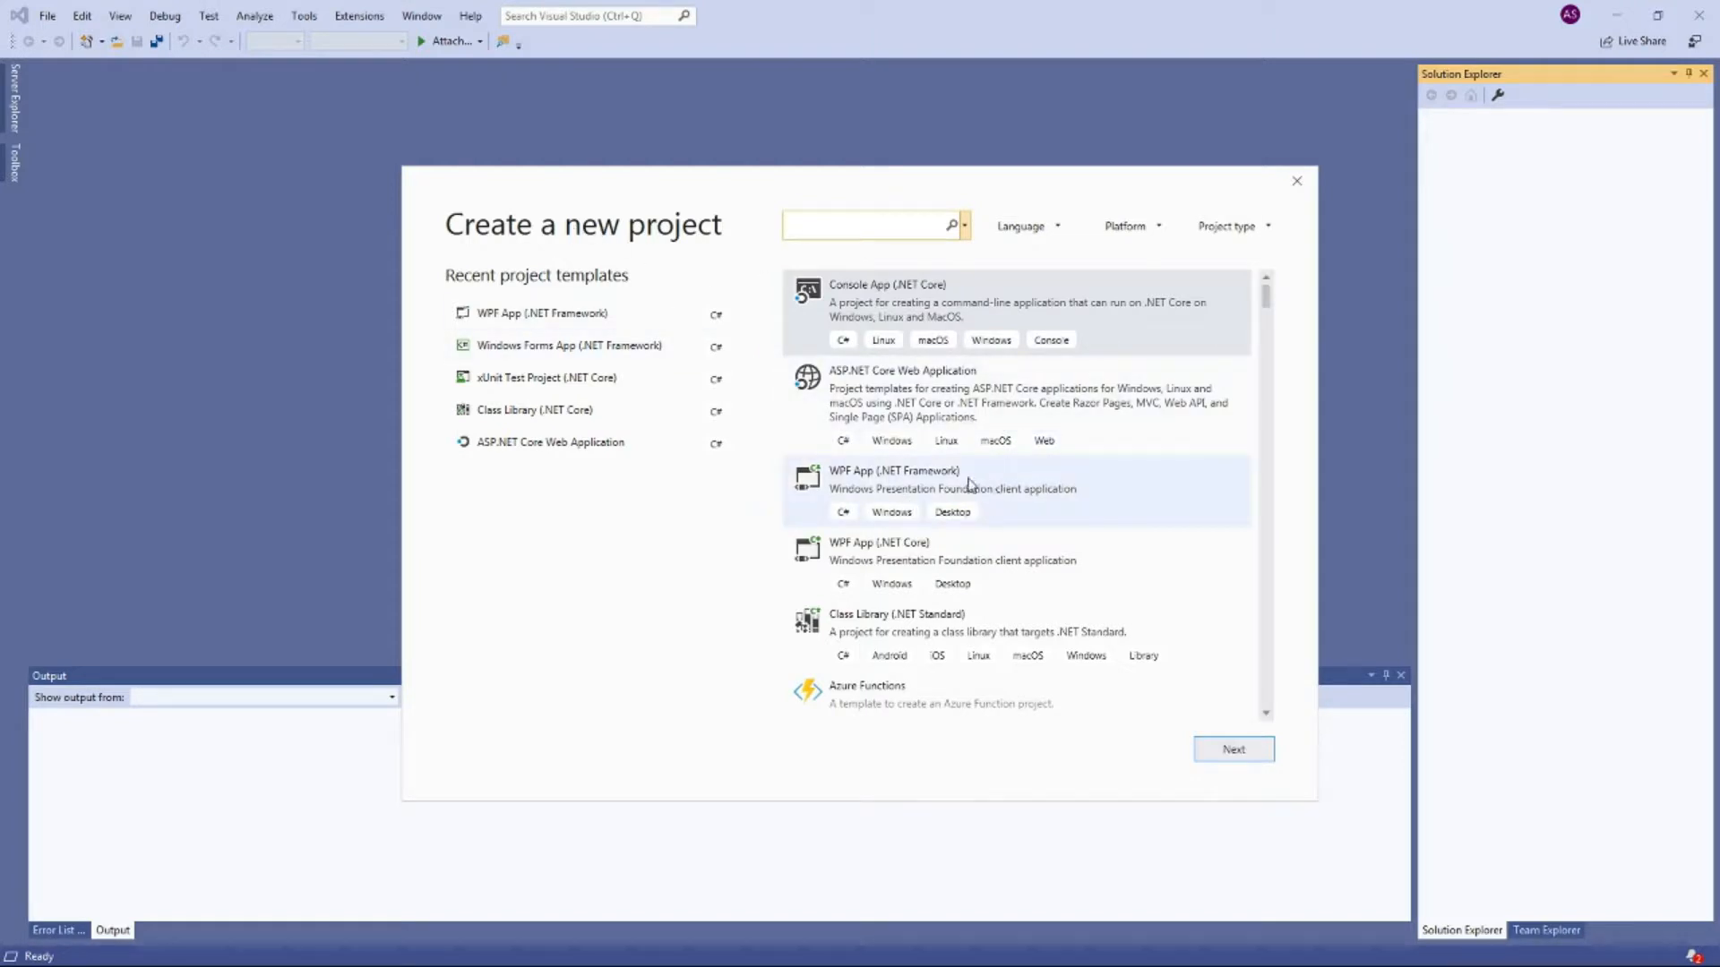
{"action": "mouse_move", "coordinate": [1000, 498]}
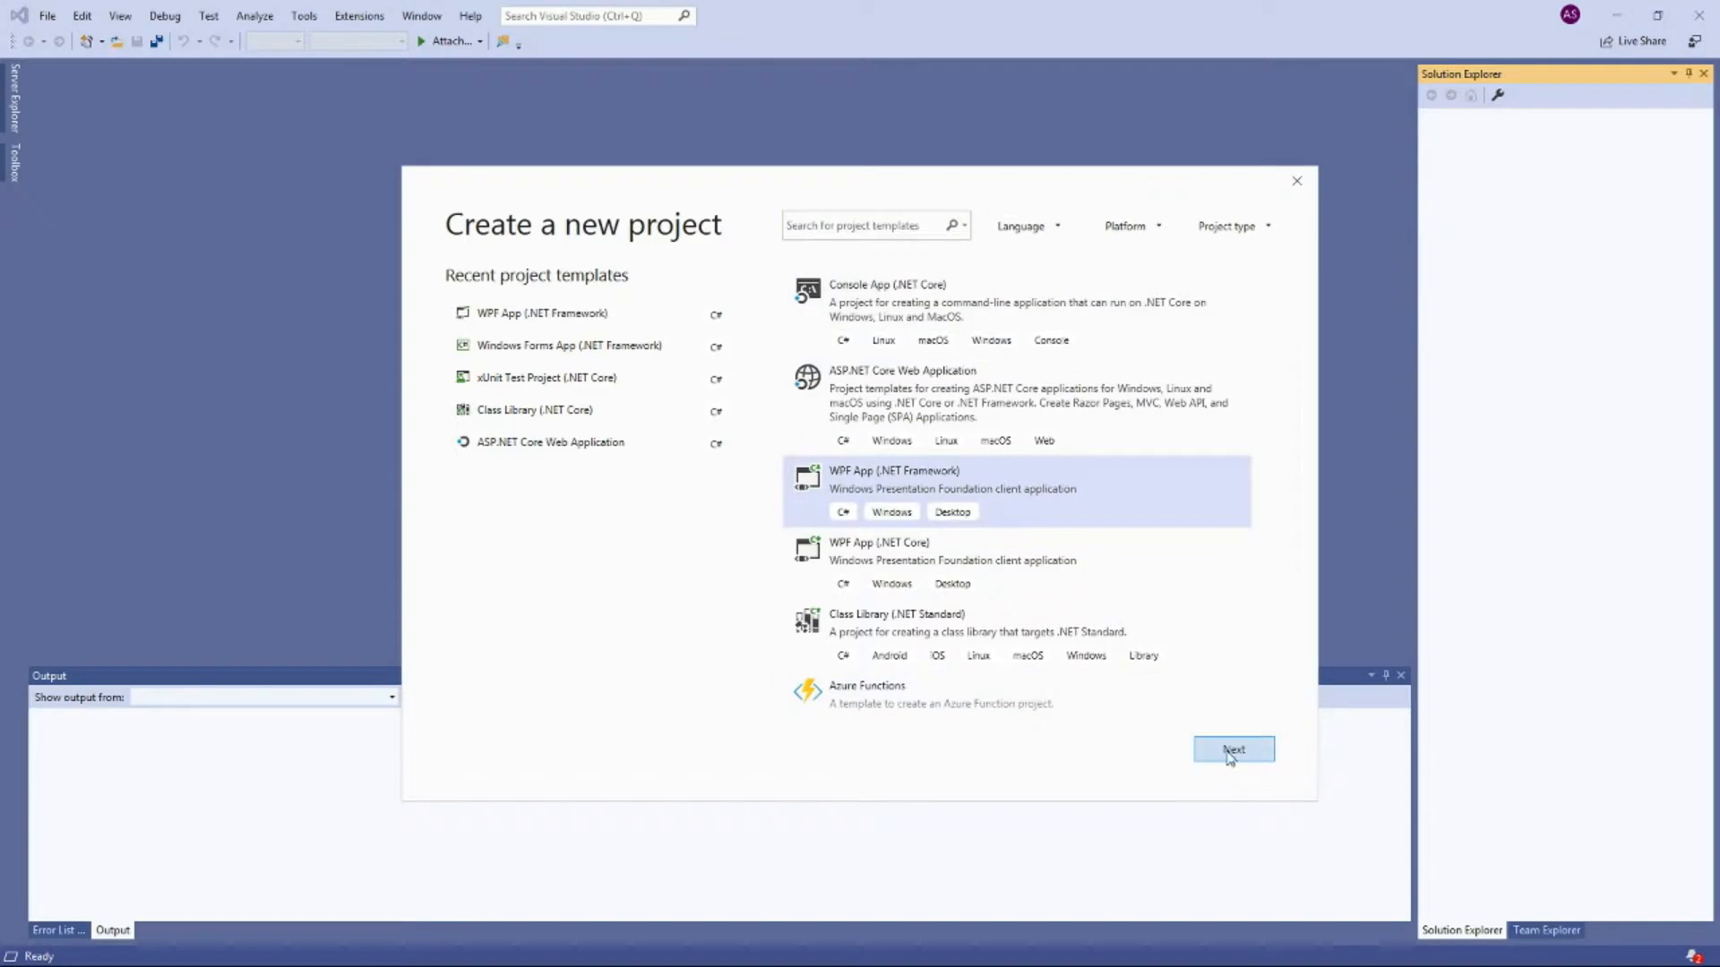
{"action": "left_click", "coordinate": [1232, 749]}
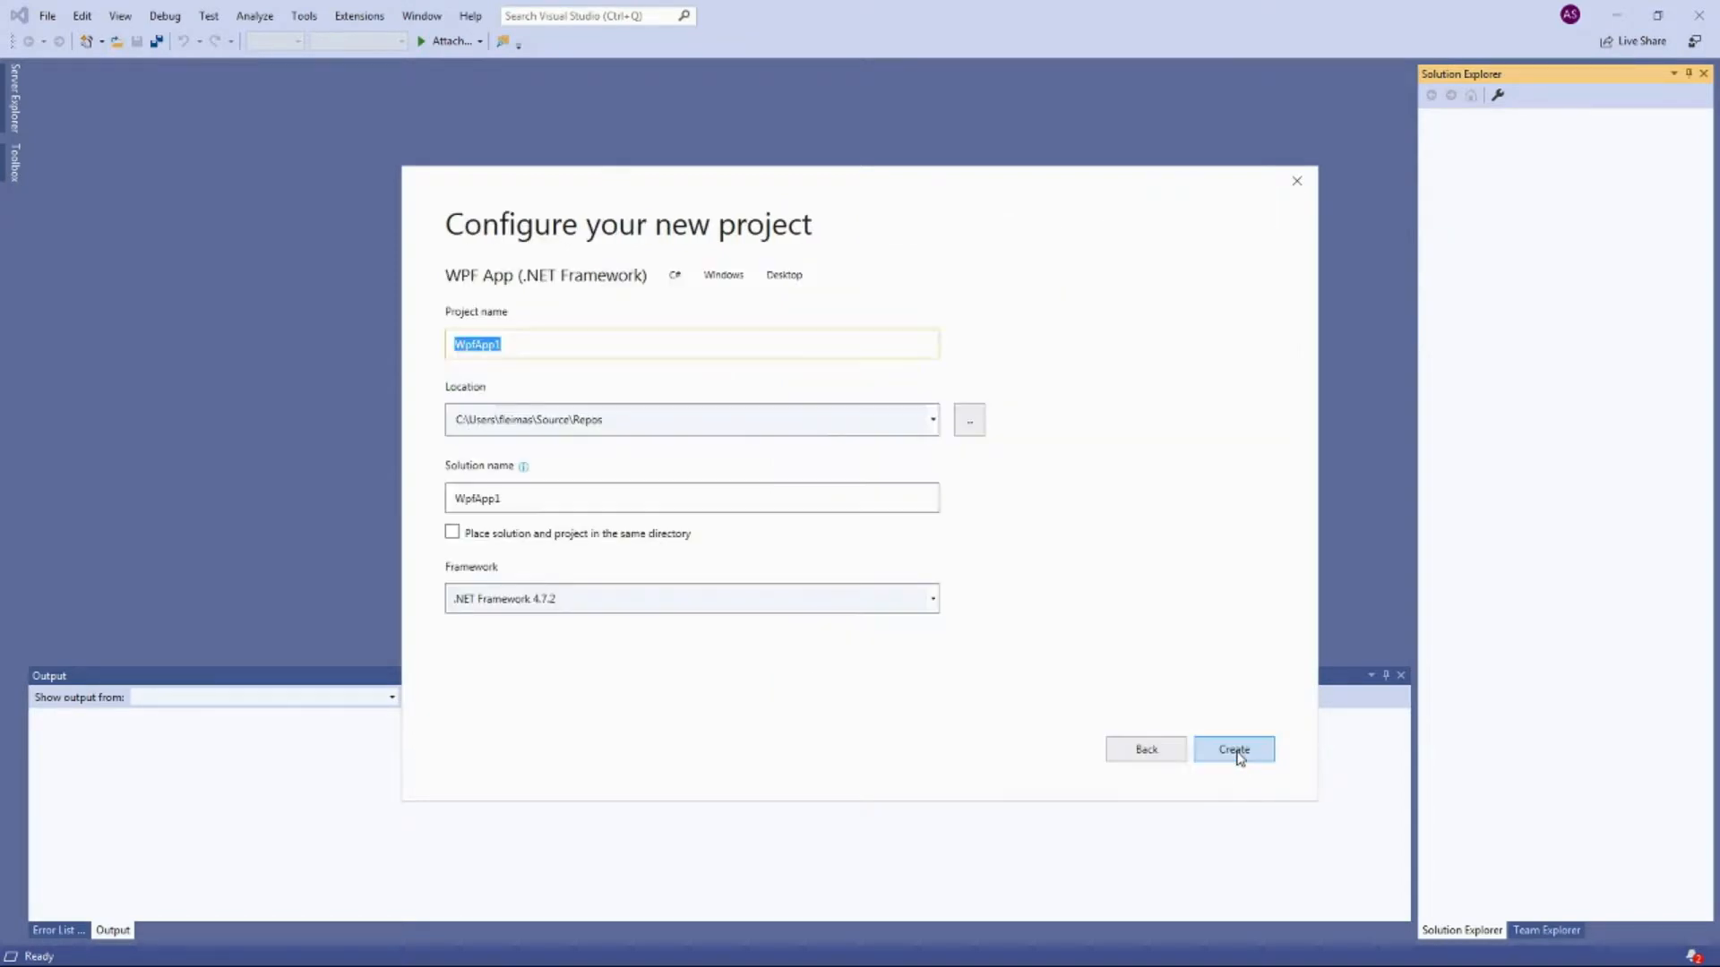
{"action": "mouse_move", "coordinate": [536, 344]}
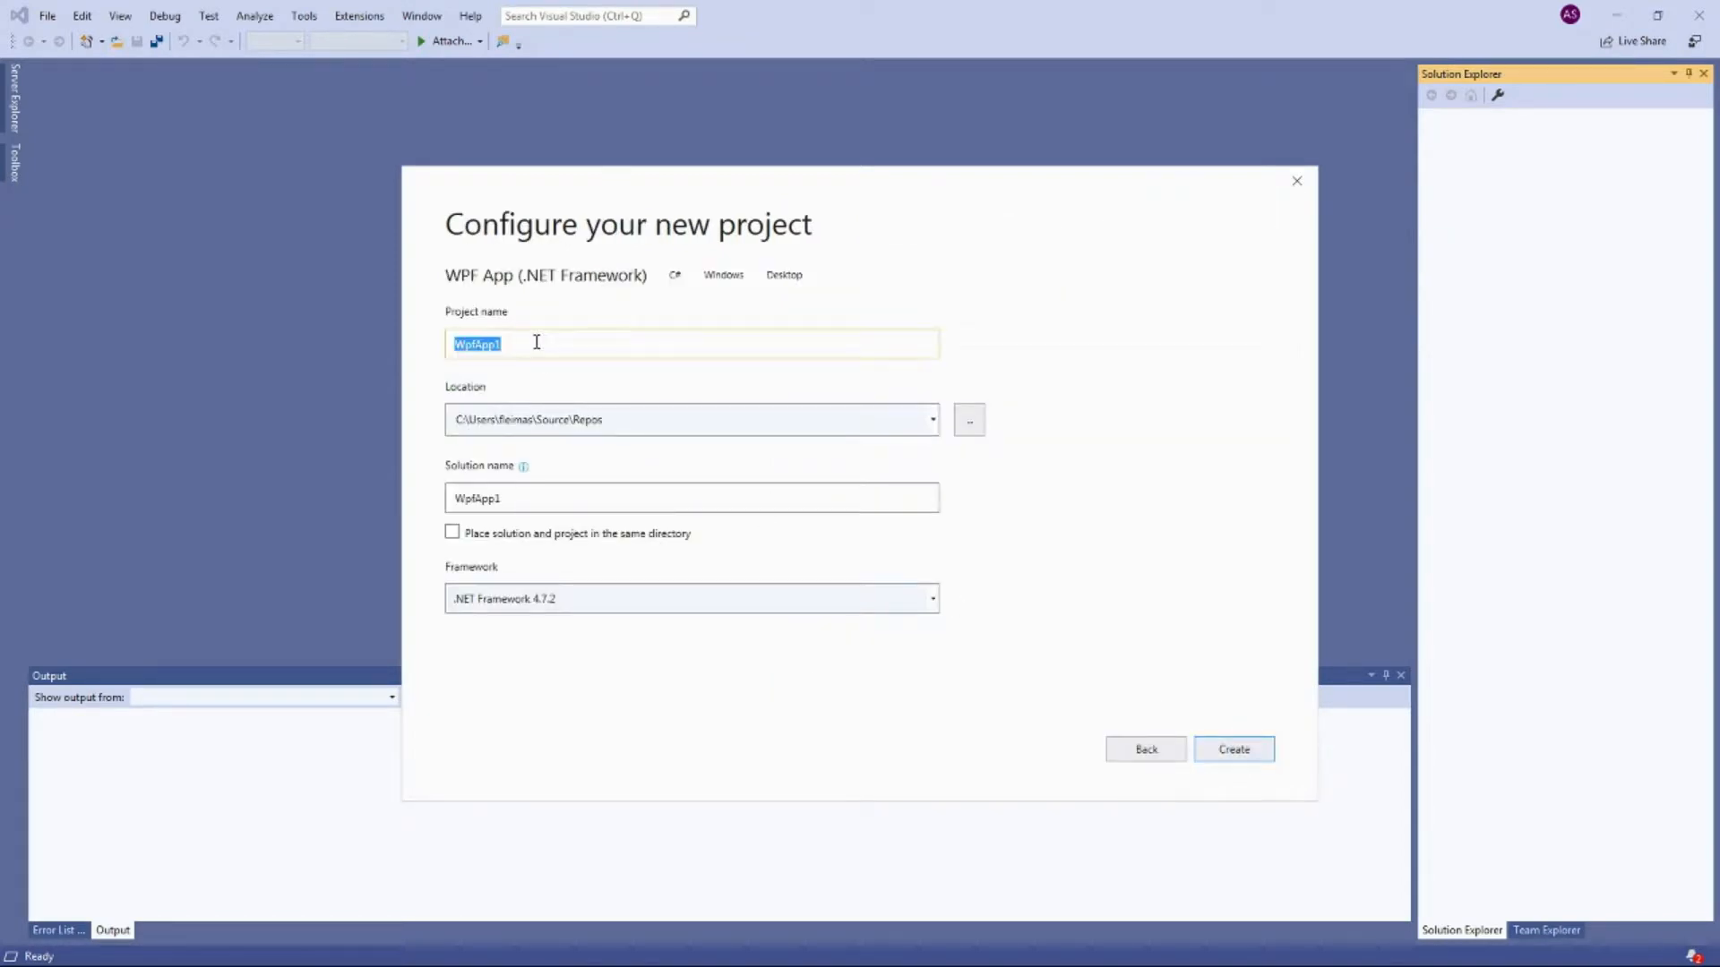
Step: Name the project CaliburnMicroIntroP1 and create it so MainWindow.xaml opens
{"action": "type", "text": "CaliburnMicroIntroP"}
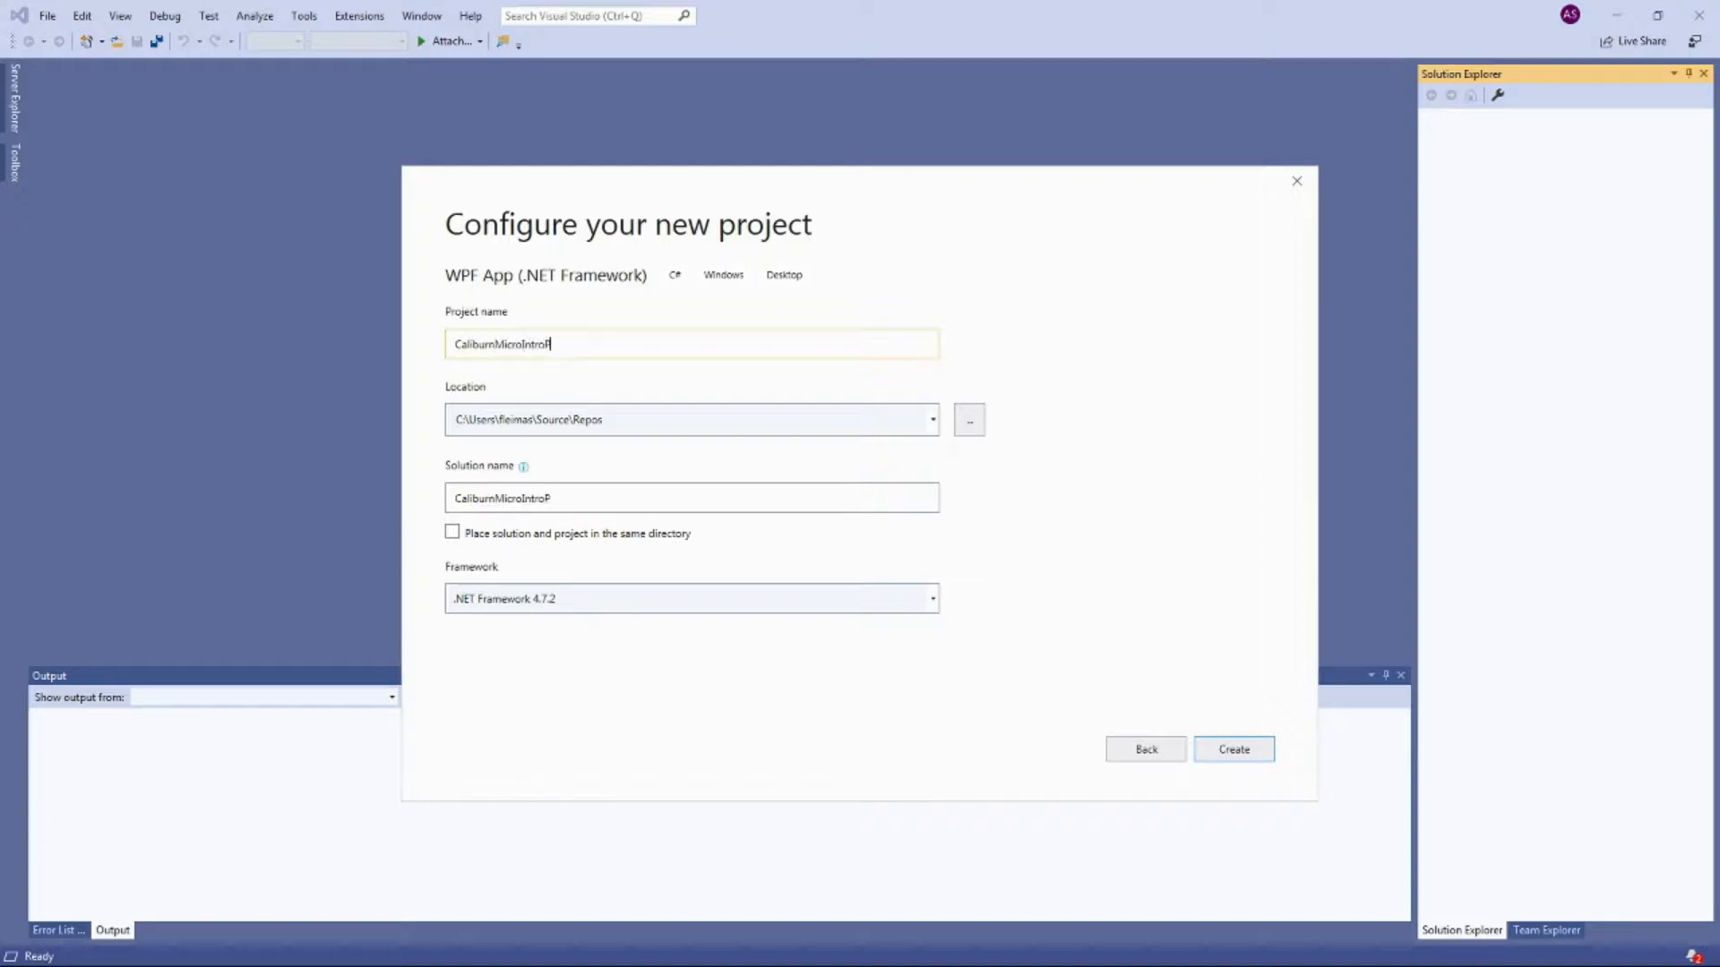
{"action": "type", "text": "1"}
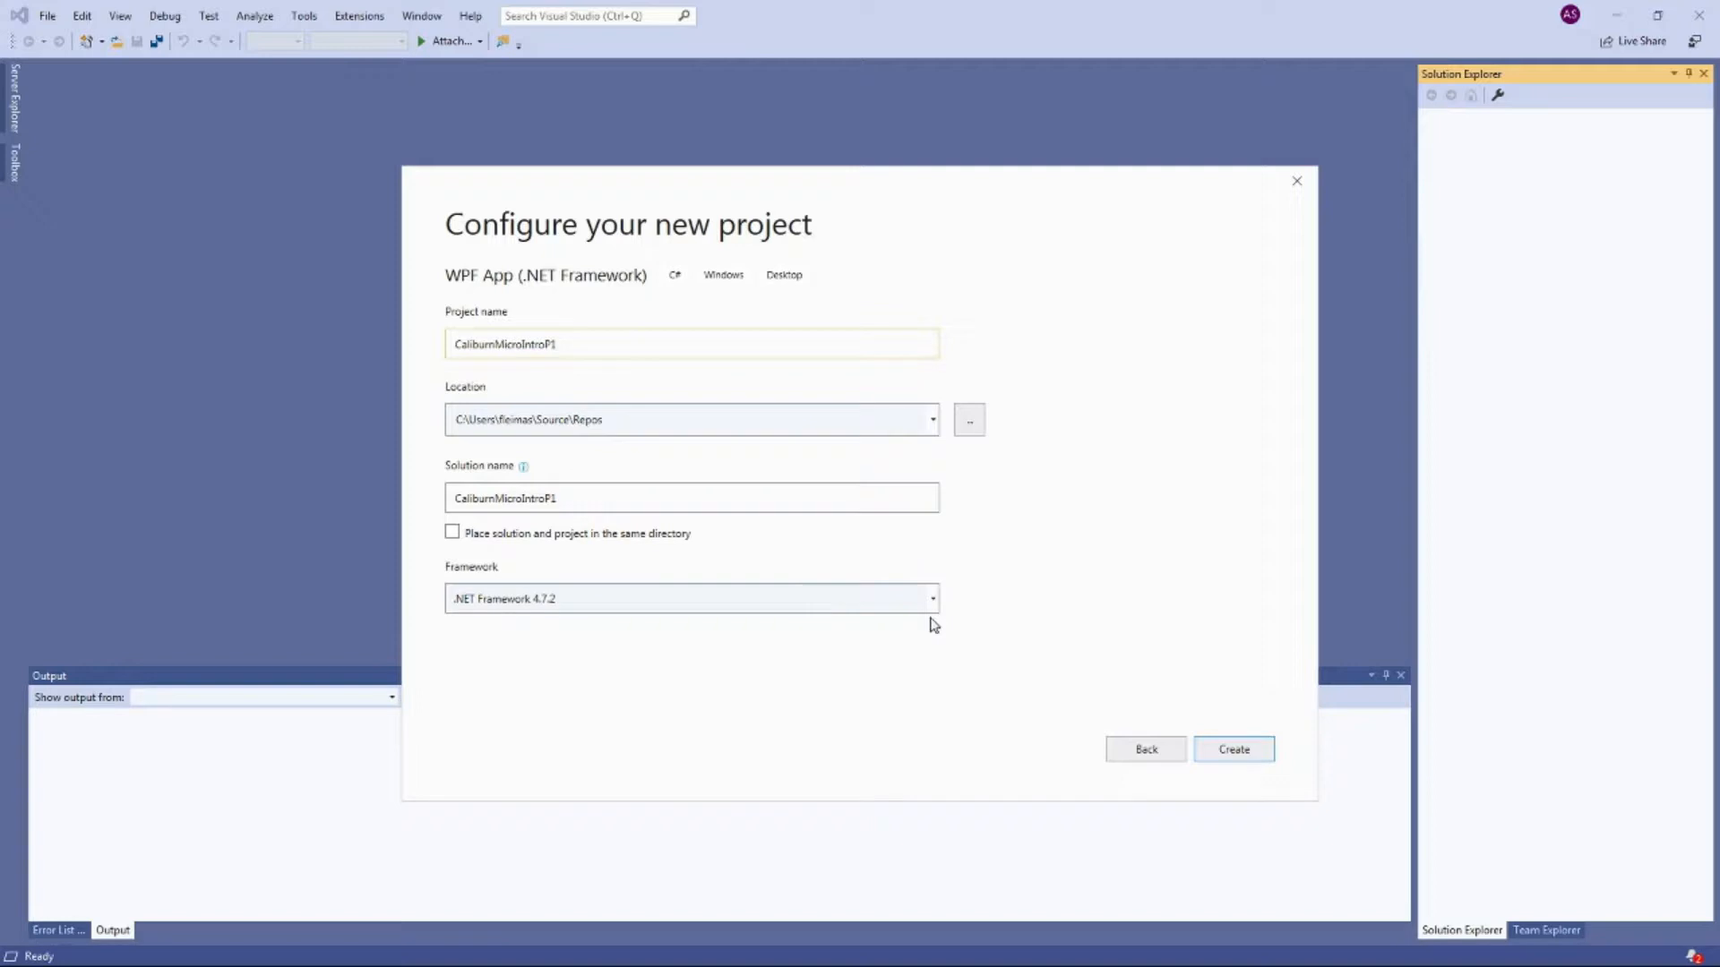
{"action": "left_click", "coordinate": [1233, 749]}
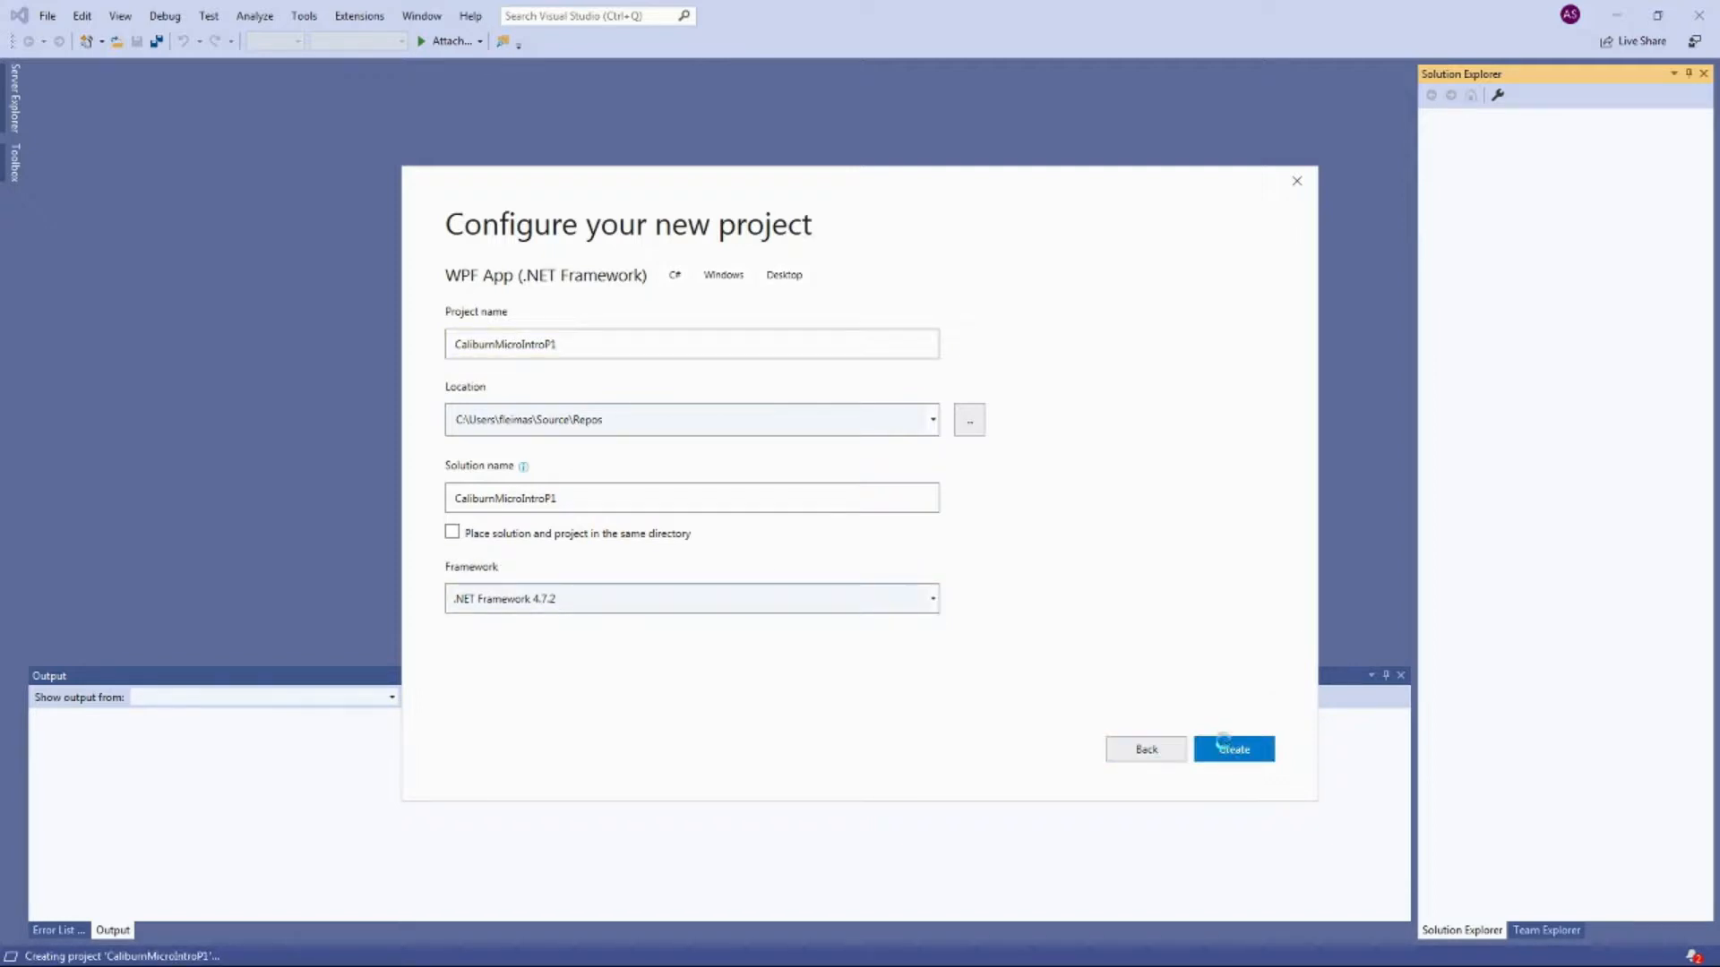
{"action": "left_click", "coordinate": [1232, 748]}
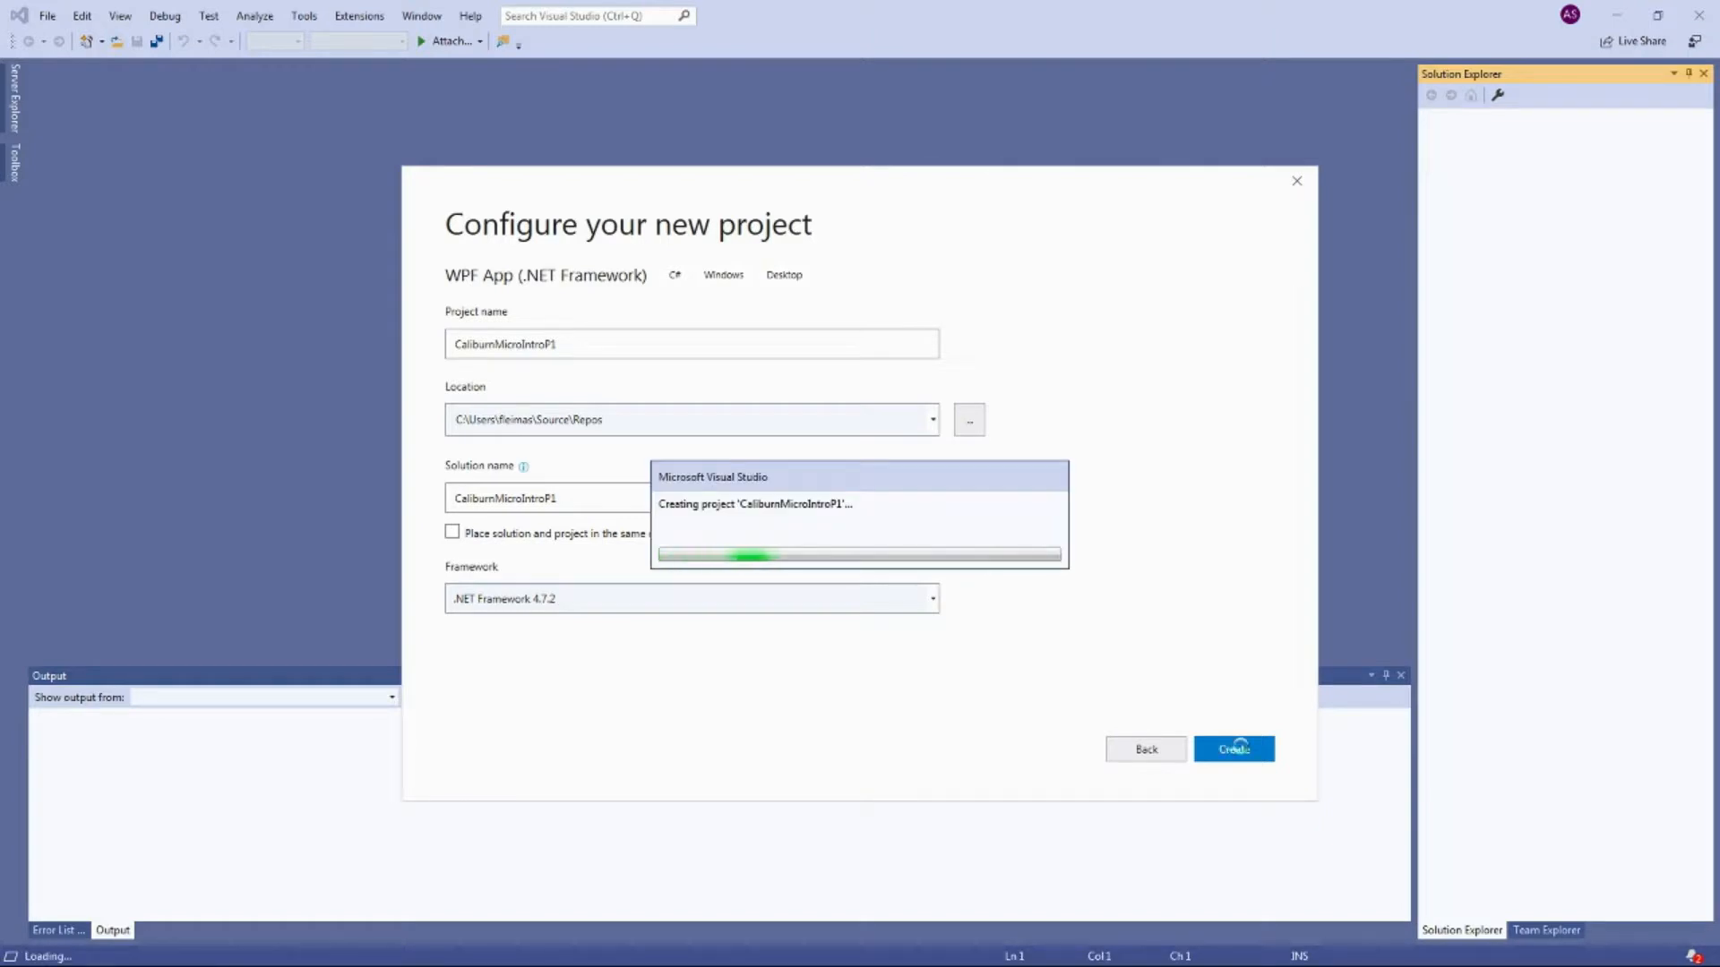
{"action": "left_click", "coordinate": [1232, 749]}
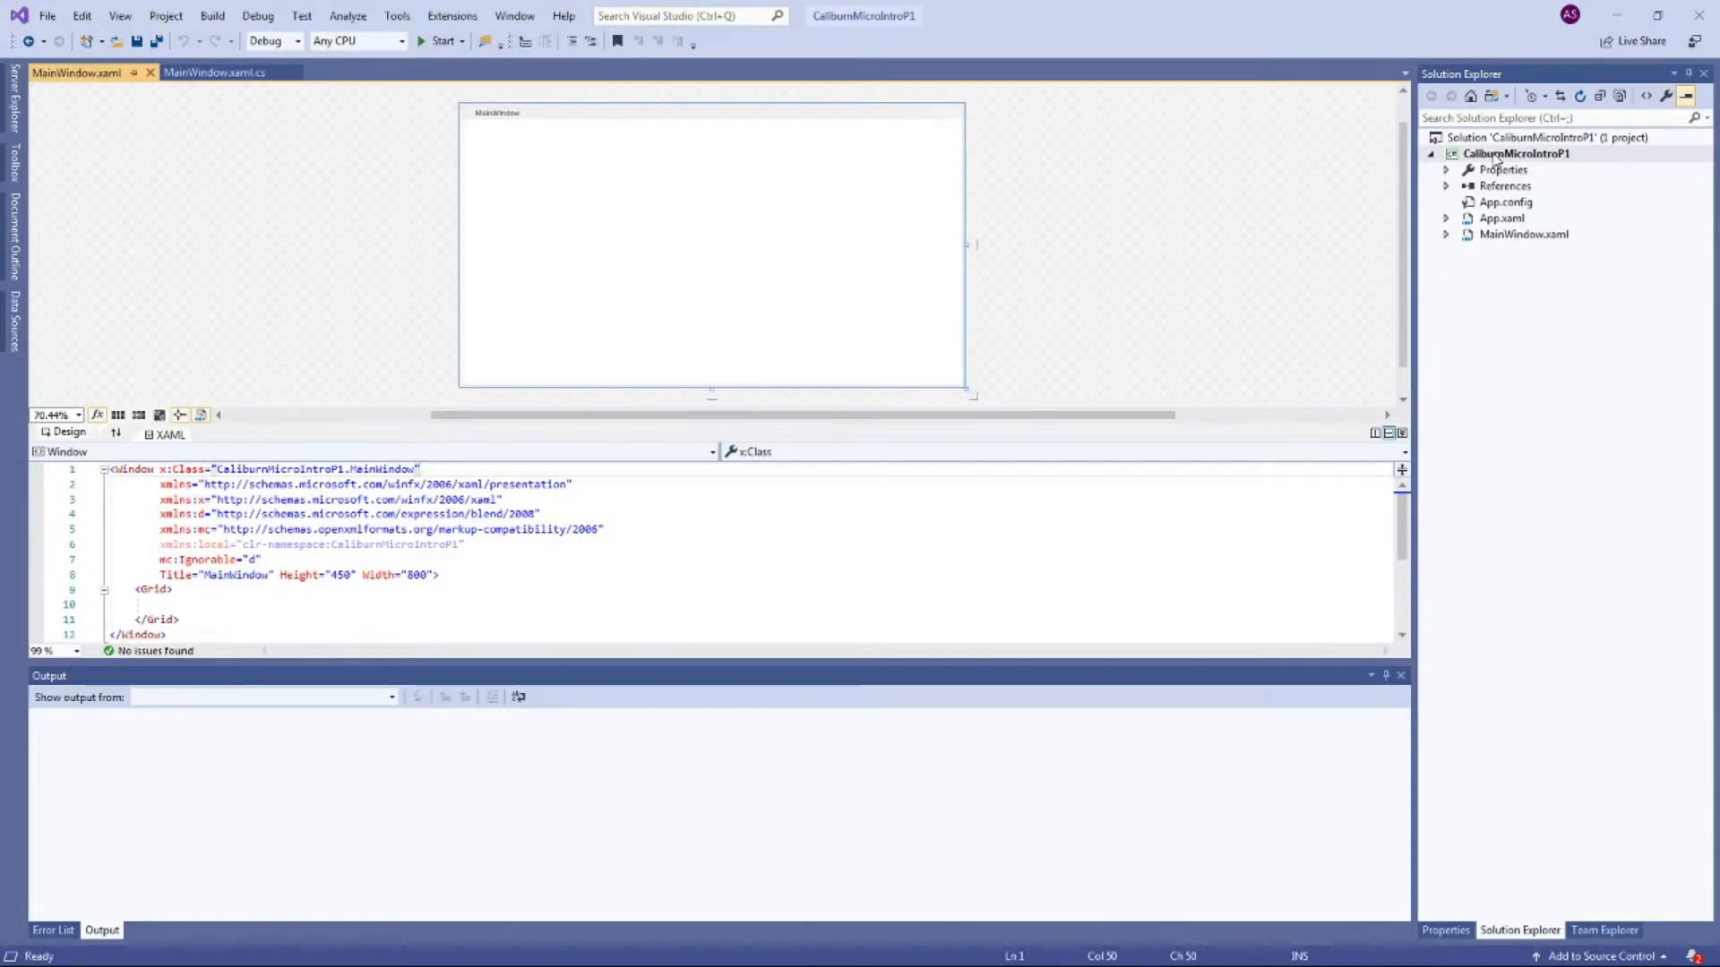
Step: Install the Caliburn.Micro NuGet package into the project via Manage NuGet Packages
{"action": "right_click", "coordinate": [1515, 155]}
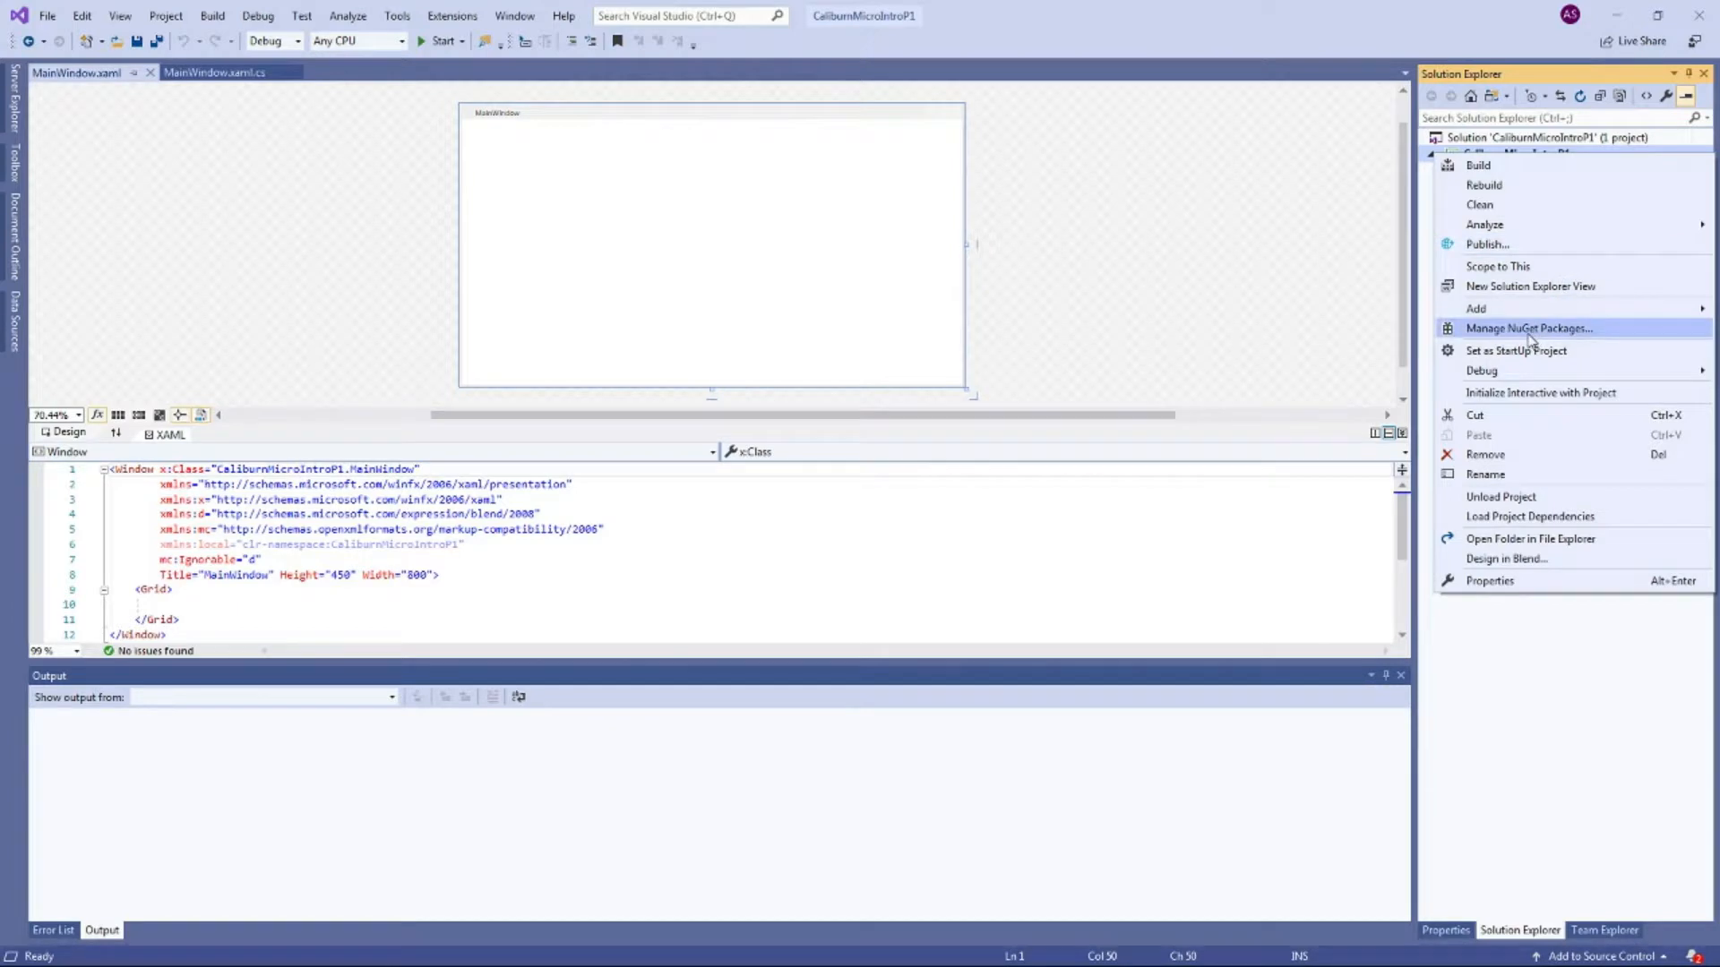
{"action": "mouse_move", "coordinate": [1512, 336]}
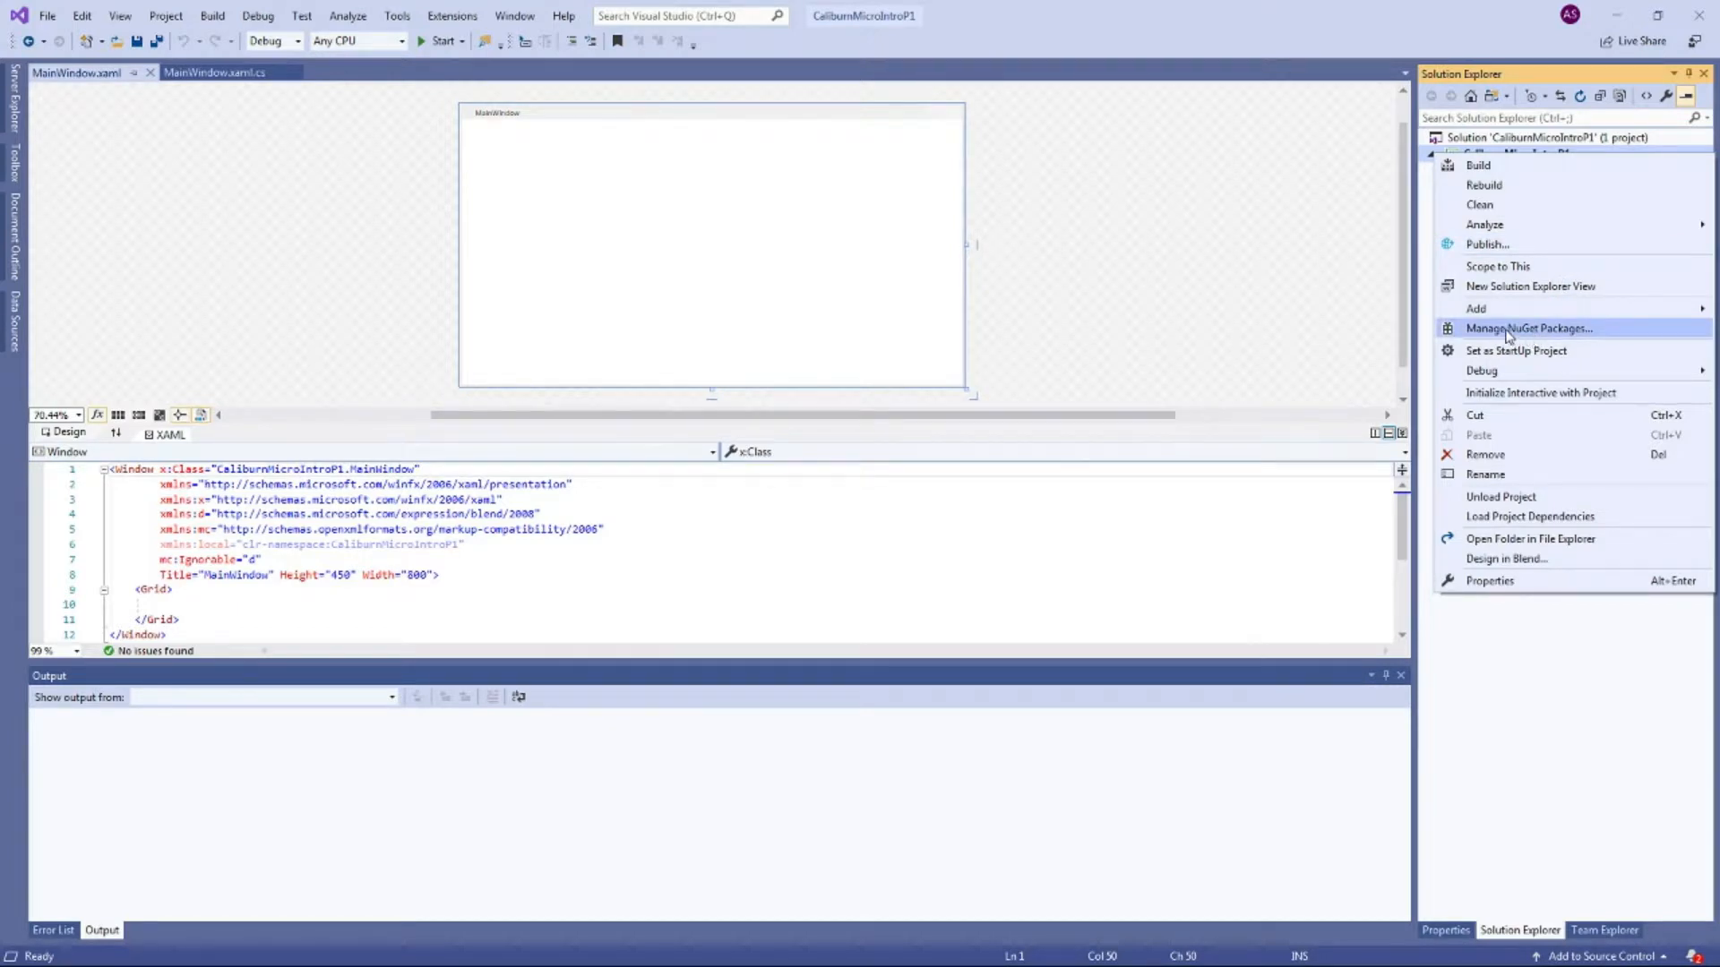
{"action": "left_click", "coordinate": [1528, 328]}
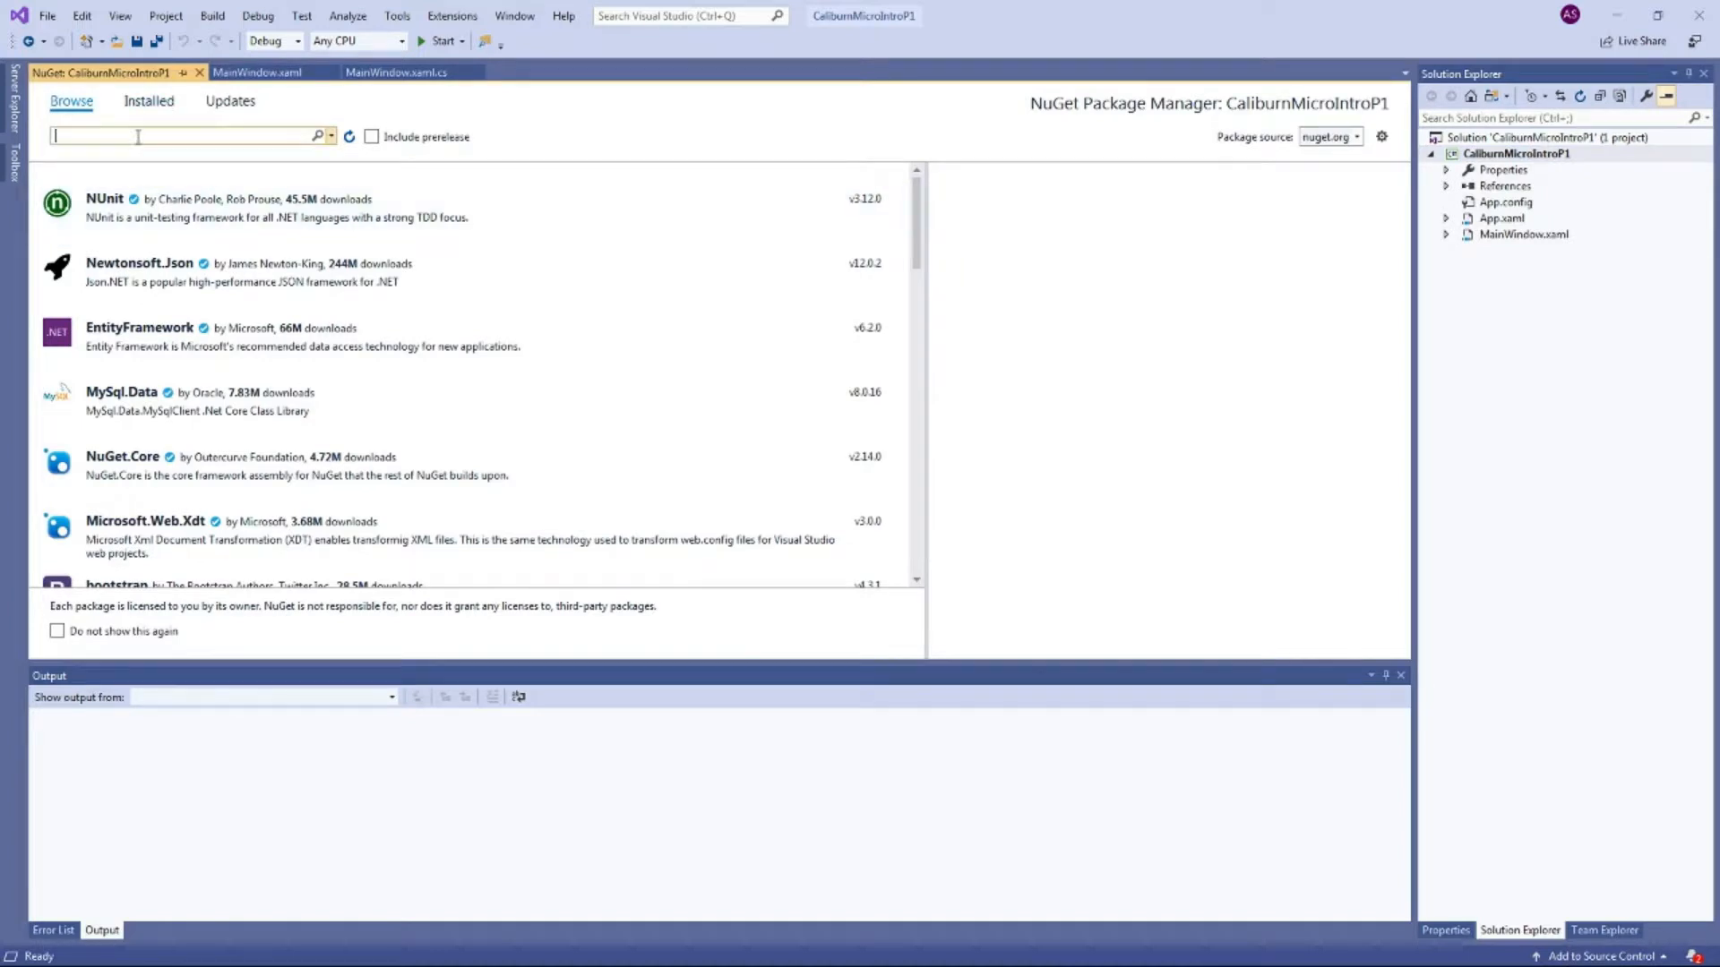
{"action": "type", "text": "caliburn.micro"}
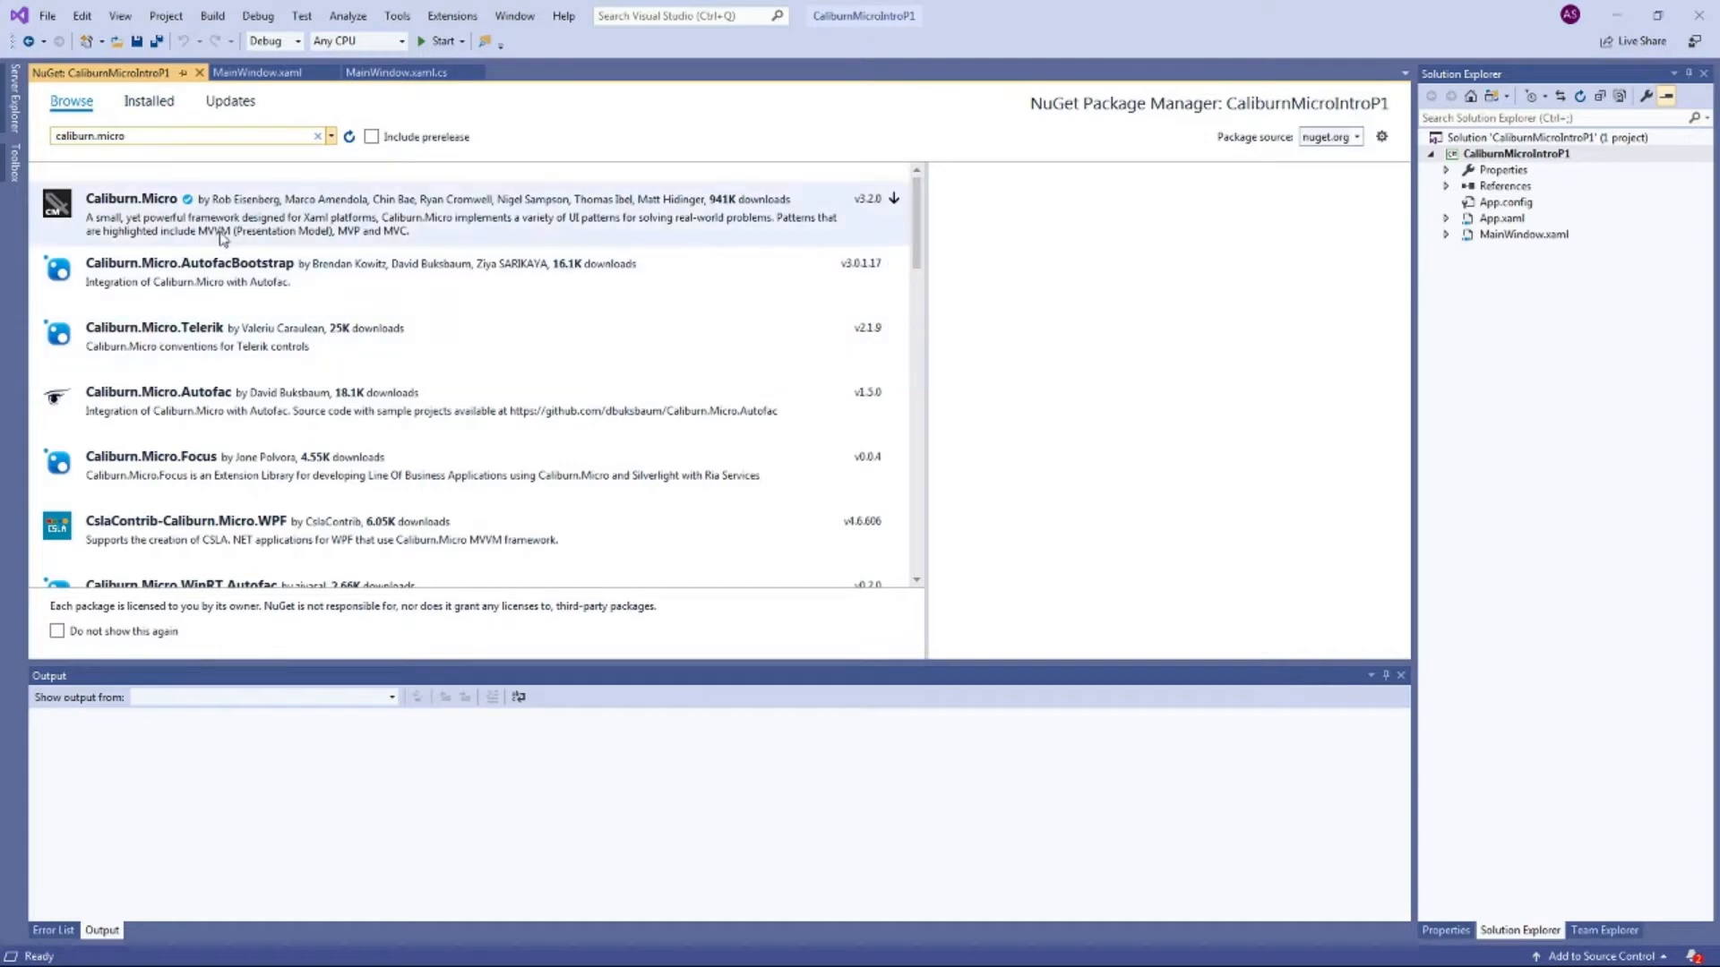
{"action": "mouse_move", "coordinate": [114, 211]}
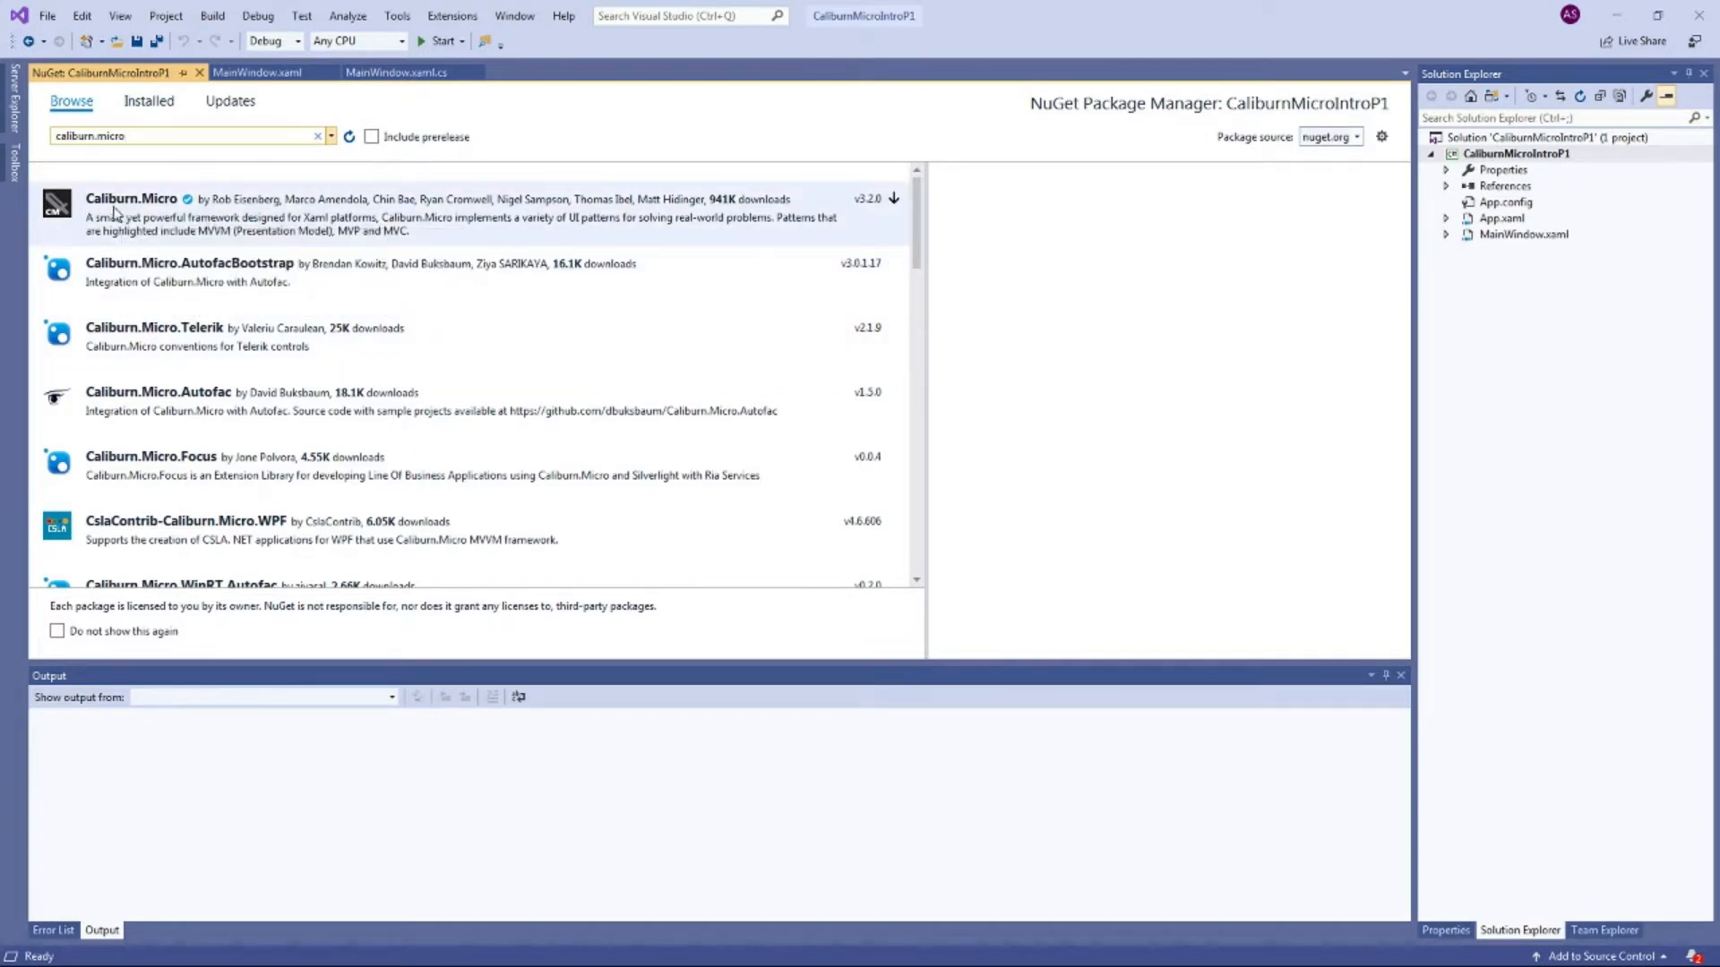
{"action": "mouse_move", "coordinate": [751, 217]}
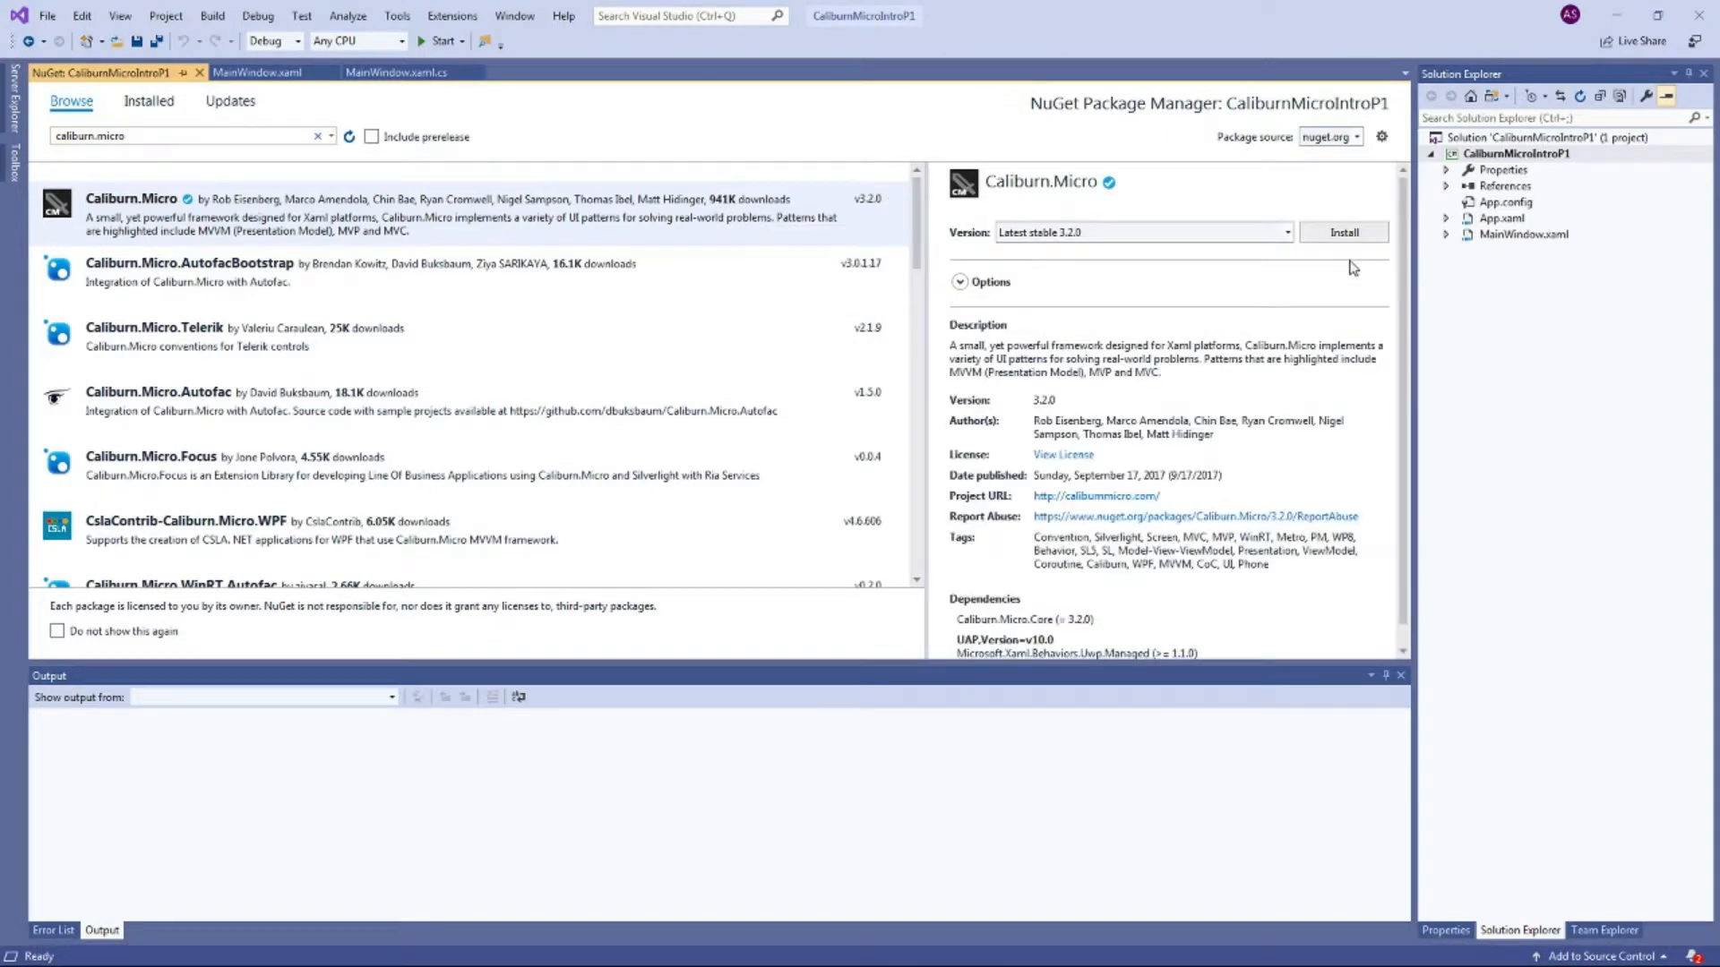
{"action": "left_click", "coordinate": [1342, 233]}
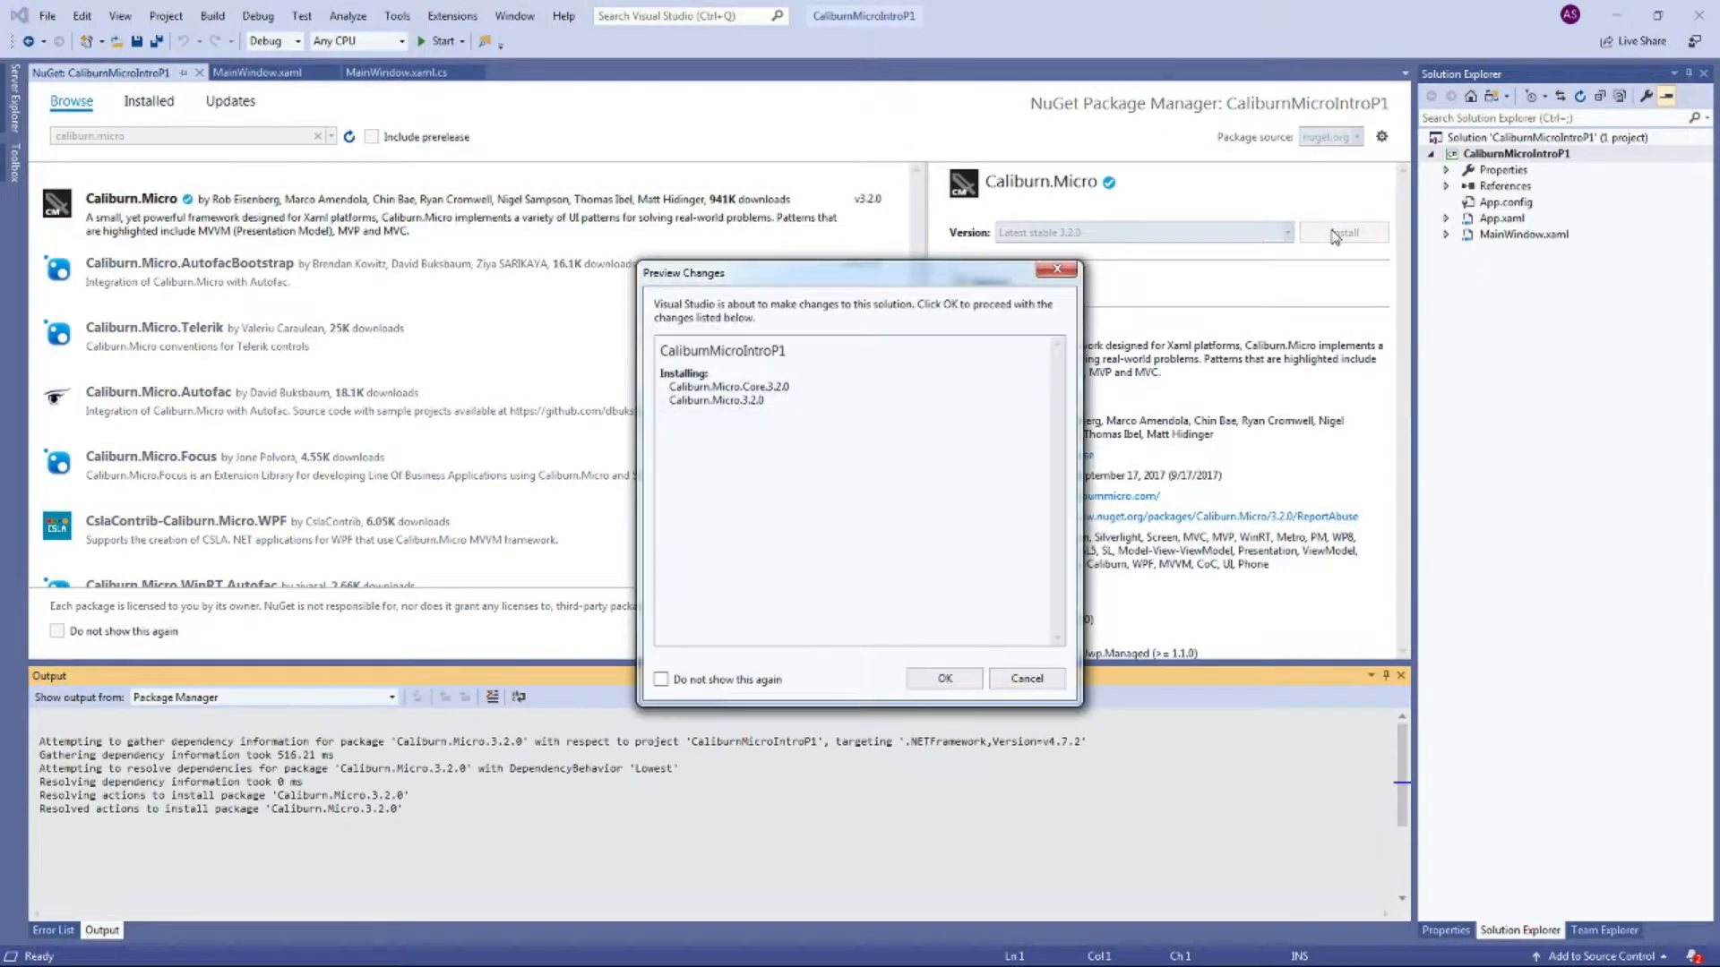
{"action": "left_click", "coordinate": [941, 677]}
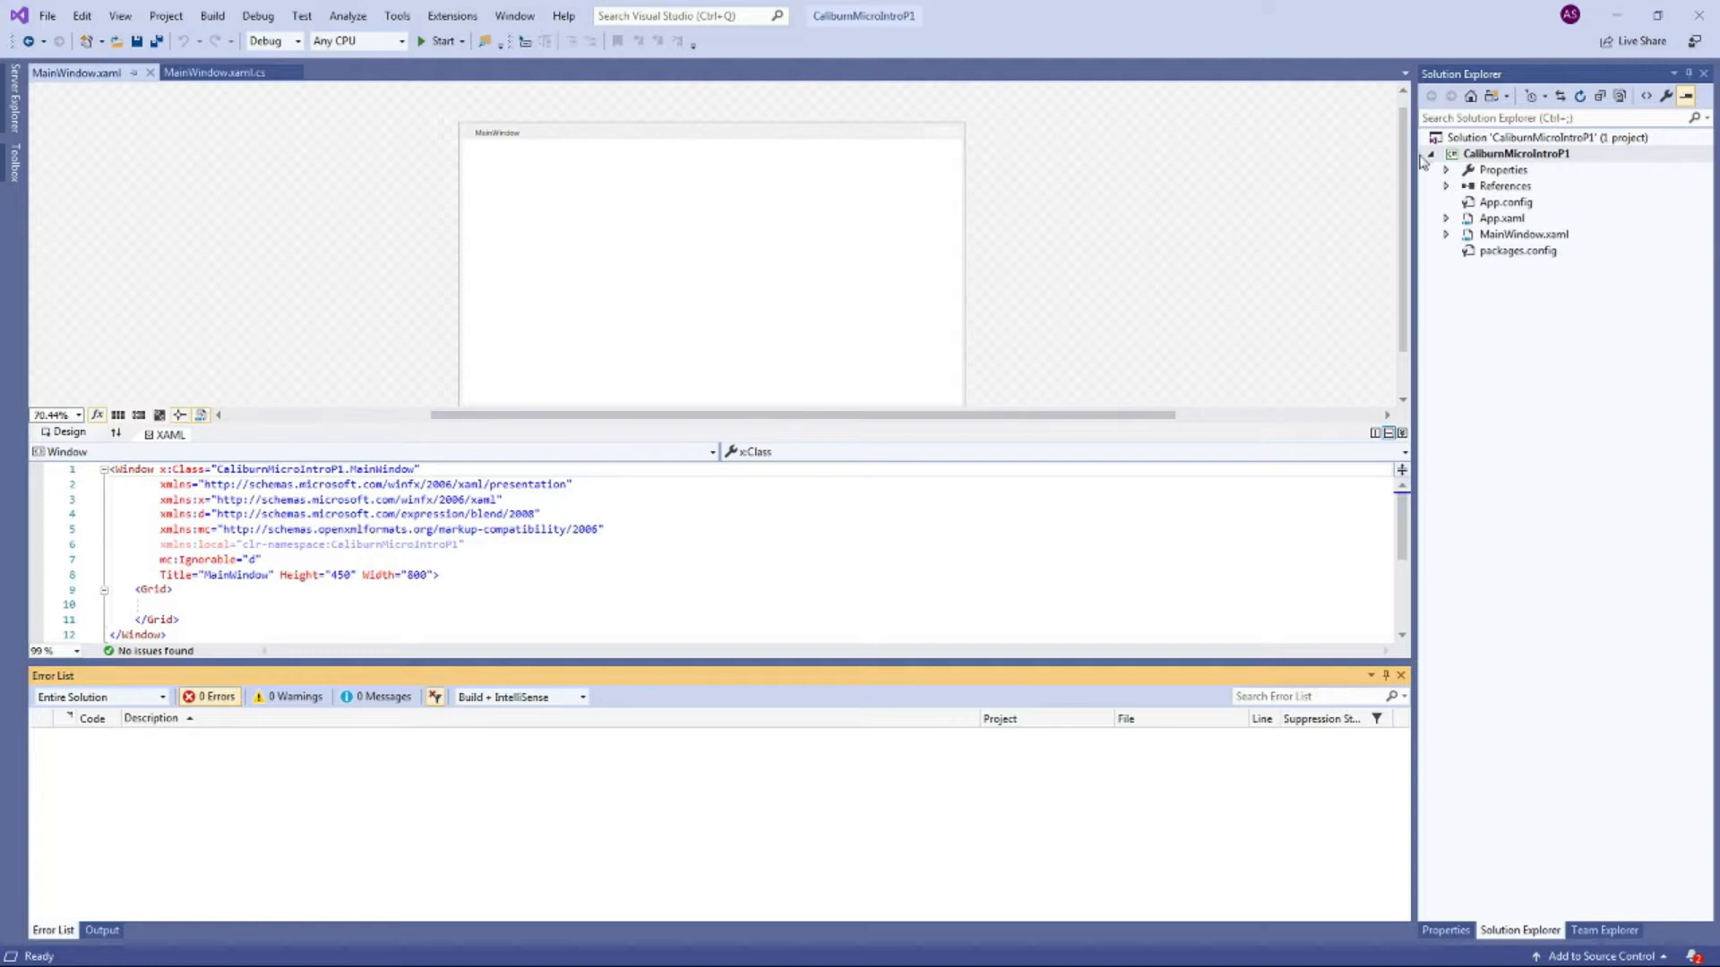
{"action": "mouse_move", "coordinate": [1499, 245]}
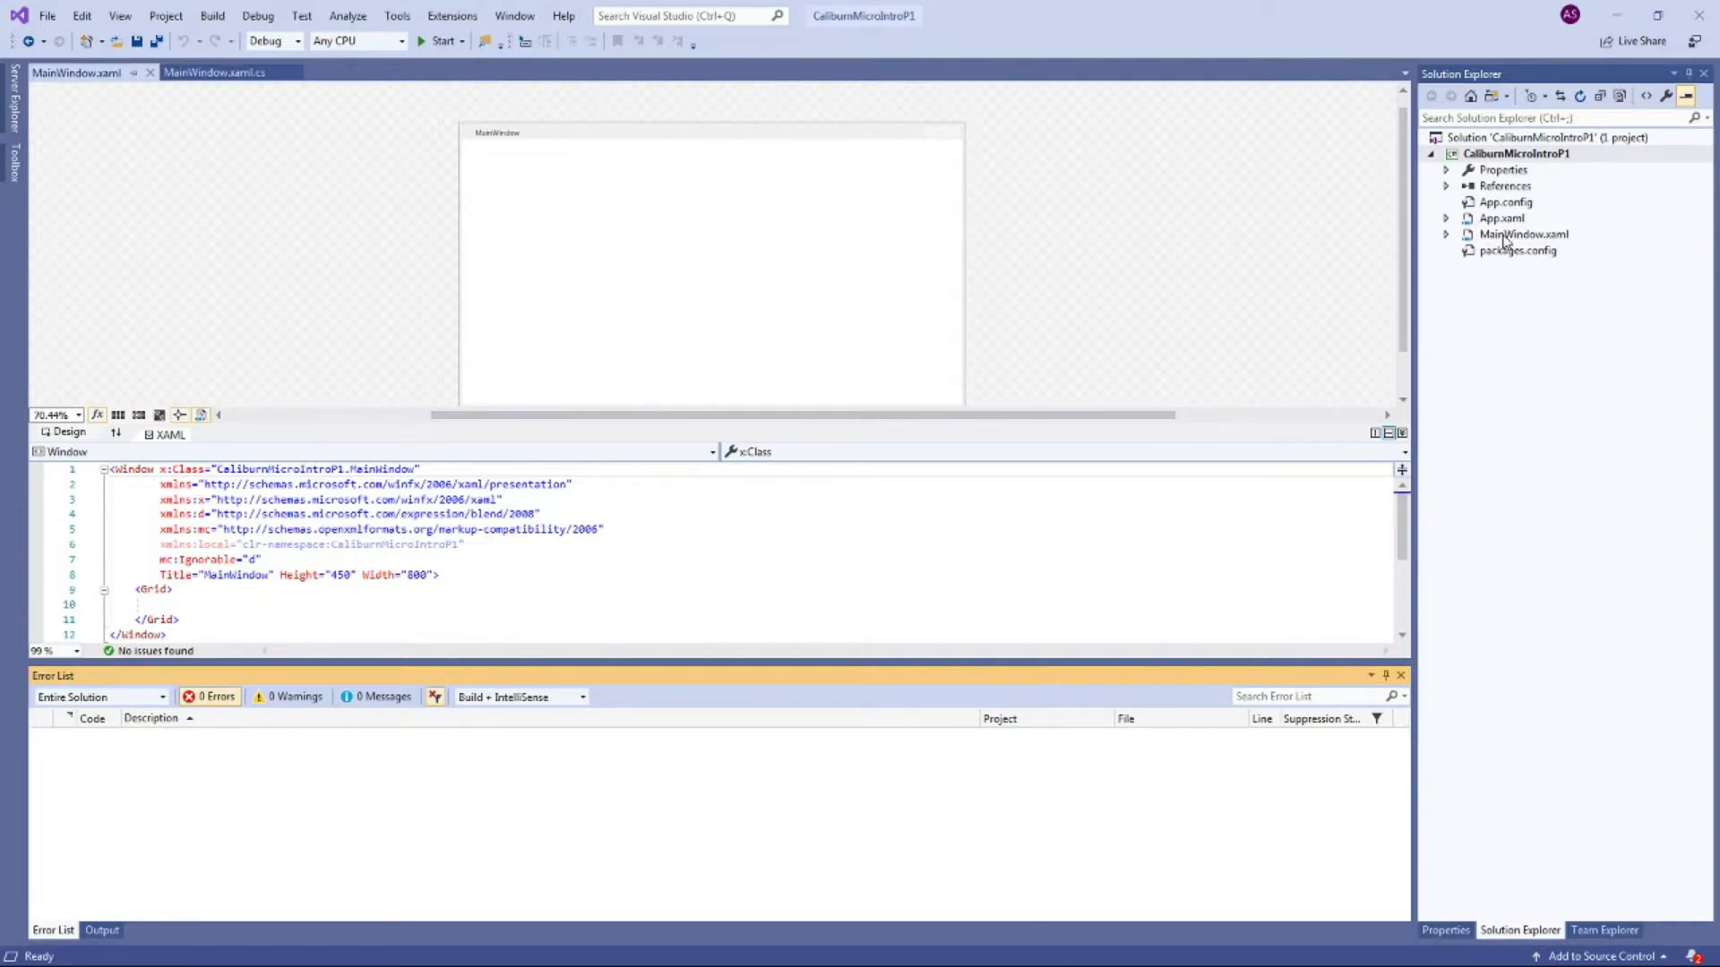
Step: Delete the StartupUri="MainWindow.xaml" attribute from App.xaml
{"action": "left_click", "coordinate": [1523, 233]}
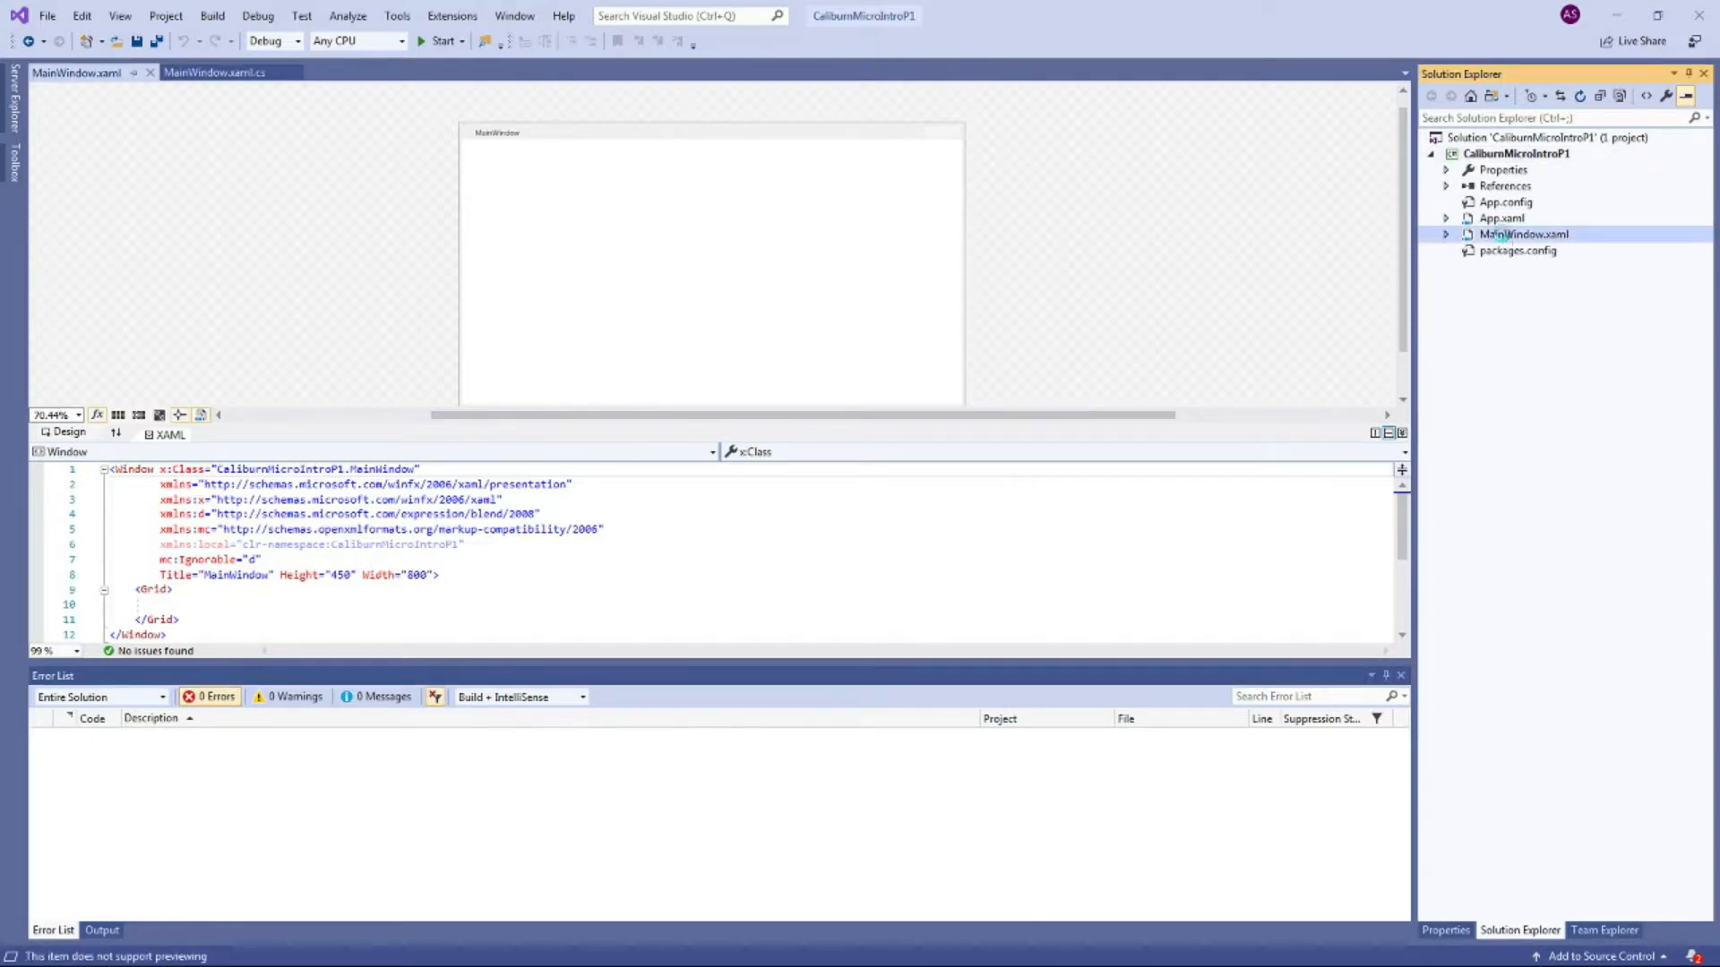
{"action": "double_click", "coordinate": [1499, 217]}
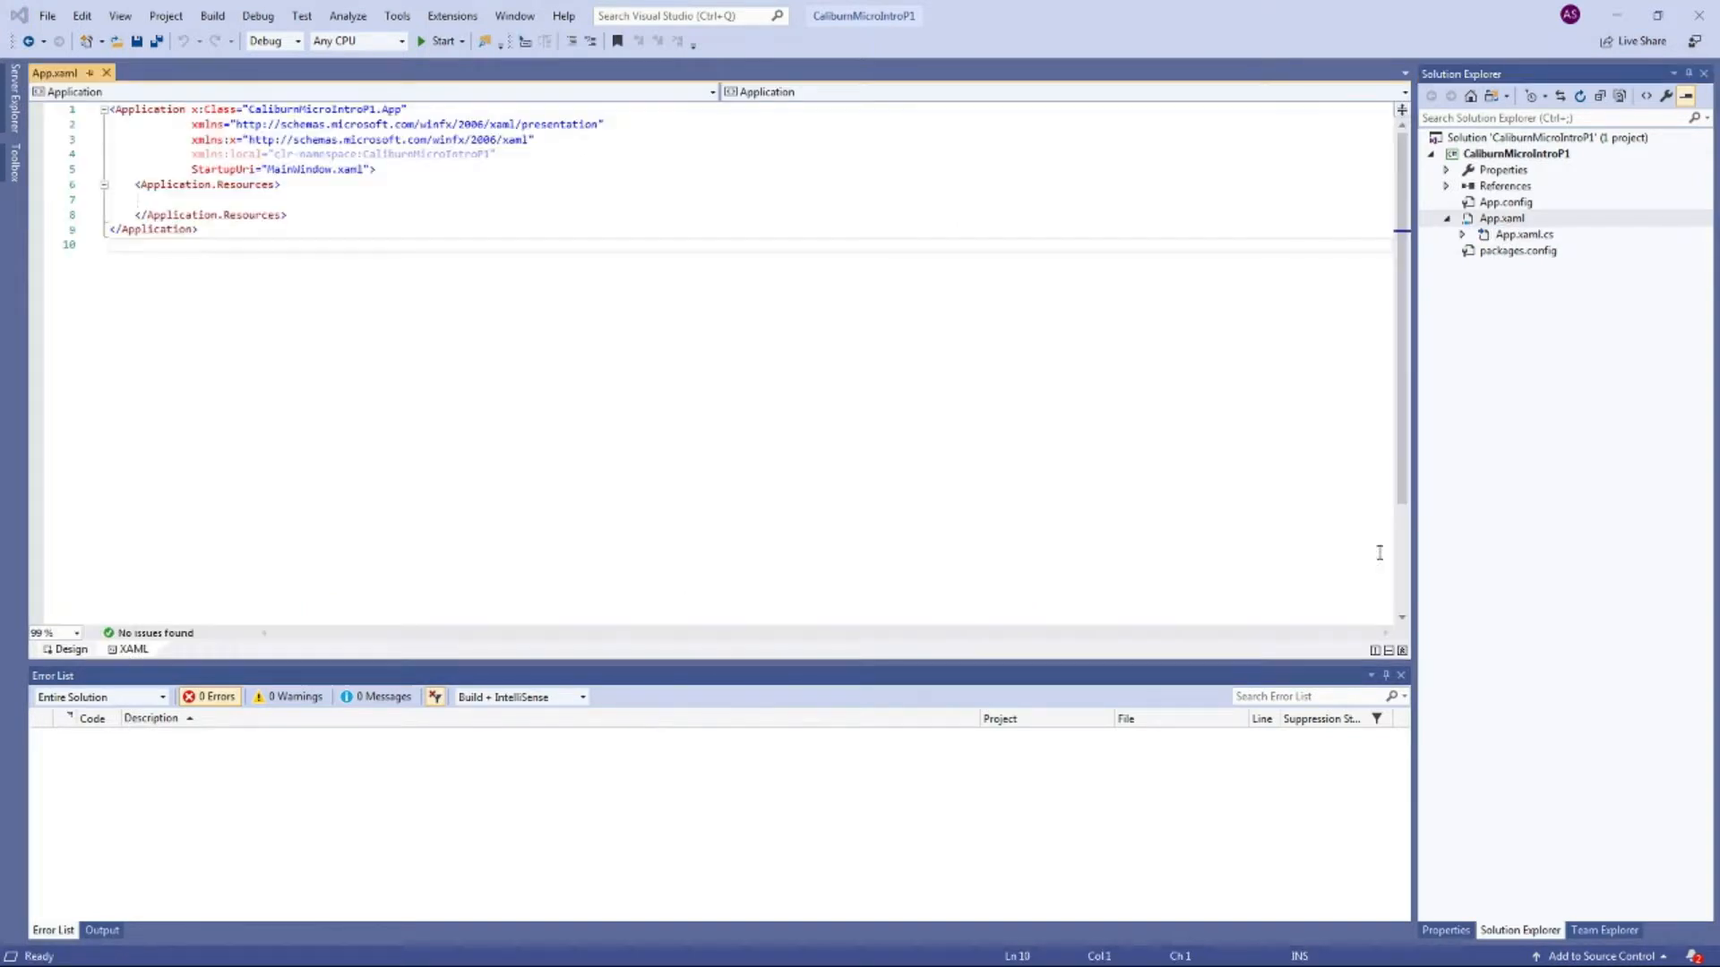
{"action": "mouse_move", "coordinate": [1210, 441]}
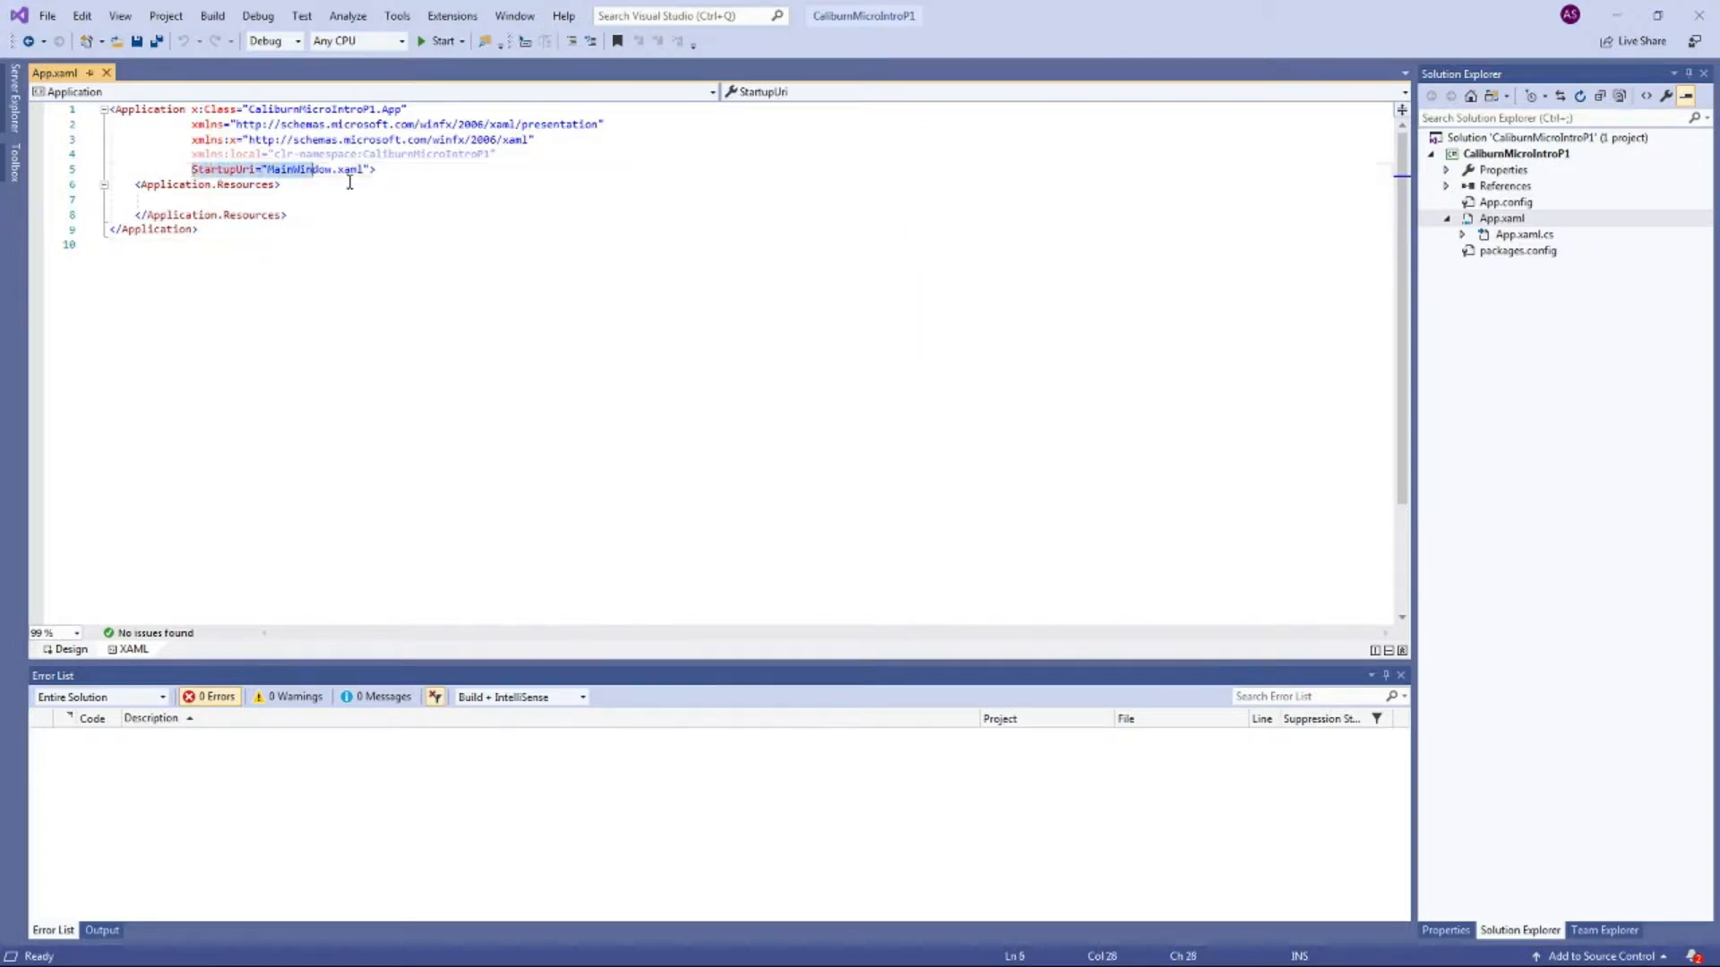
{"action": "left_click", "coordinate": [236, 169]}
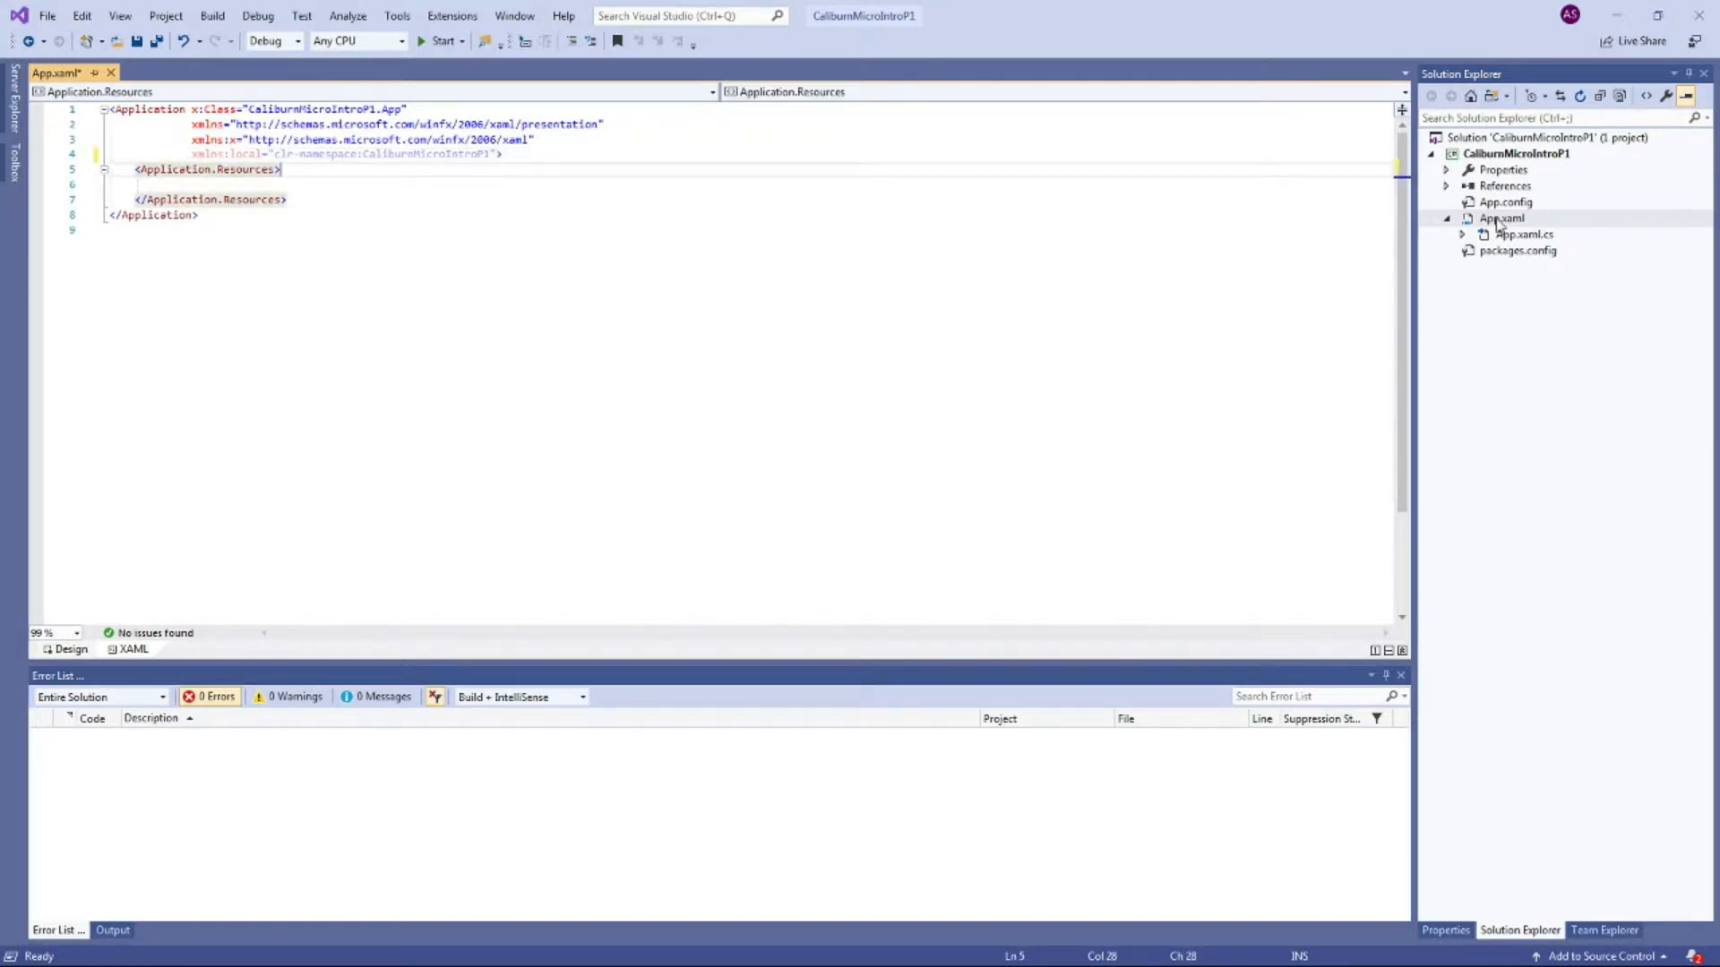
Step: Add a new class file named Bootstrapper to the project
{"action": "right_click", "coordinate": [1515, 154]}
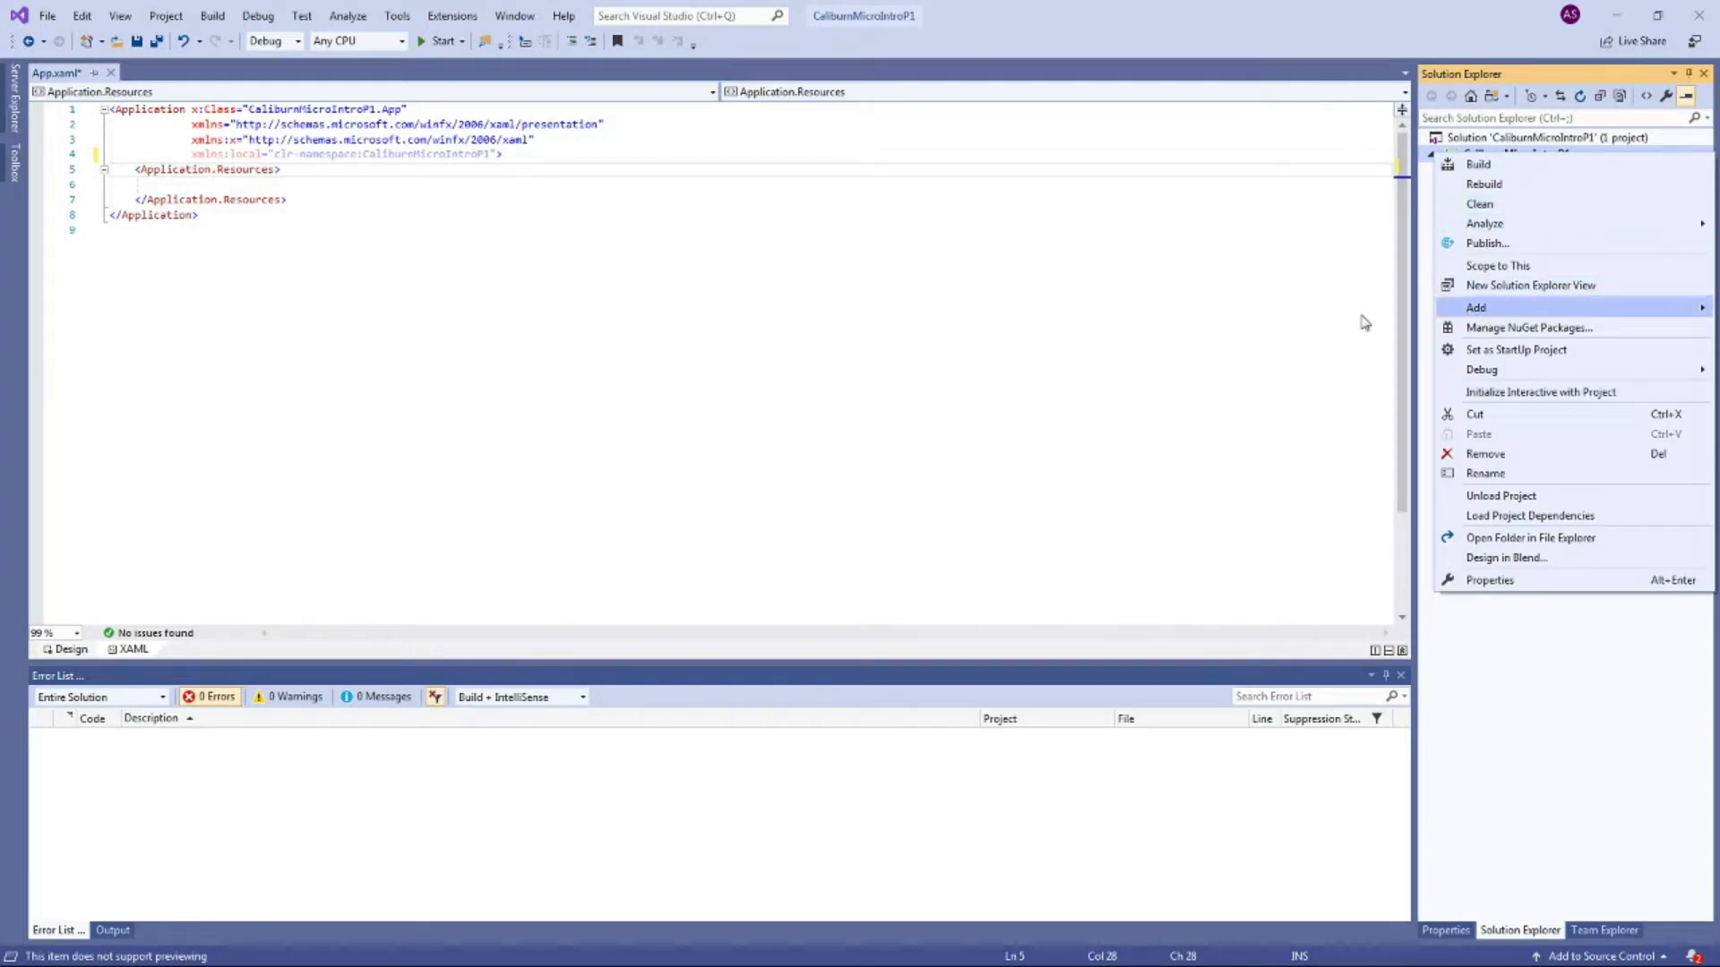
{"action": "left_click", "coordinate": [1474, 306]}
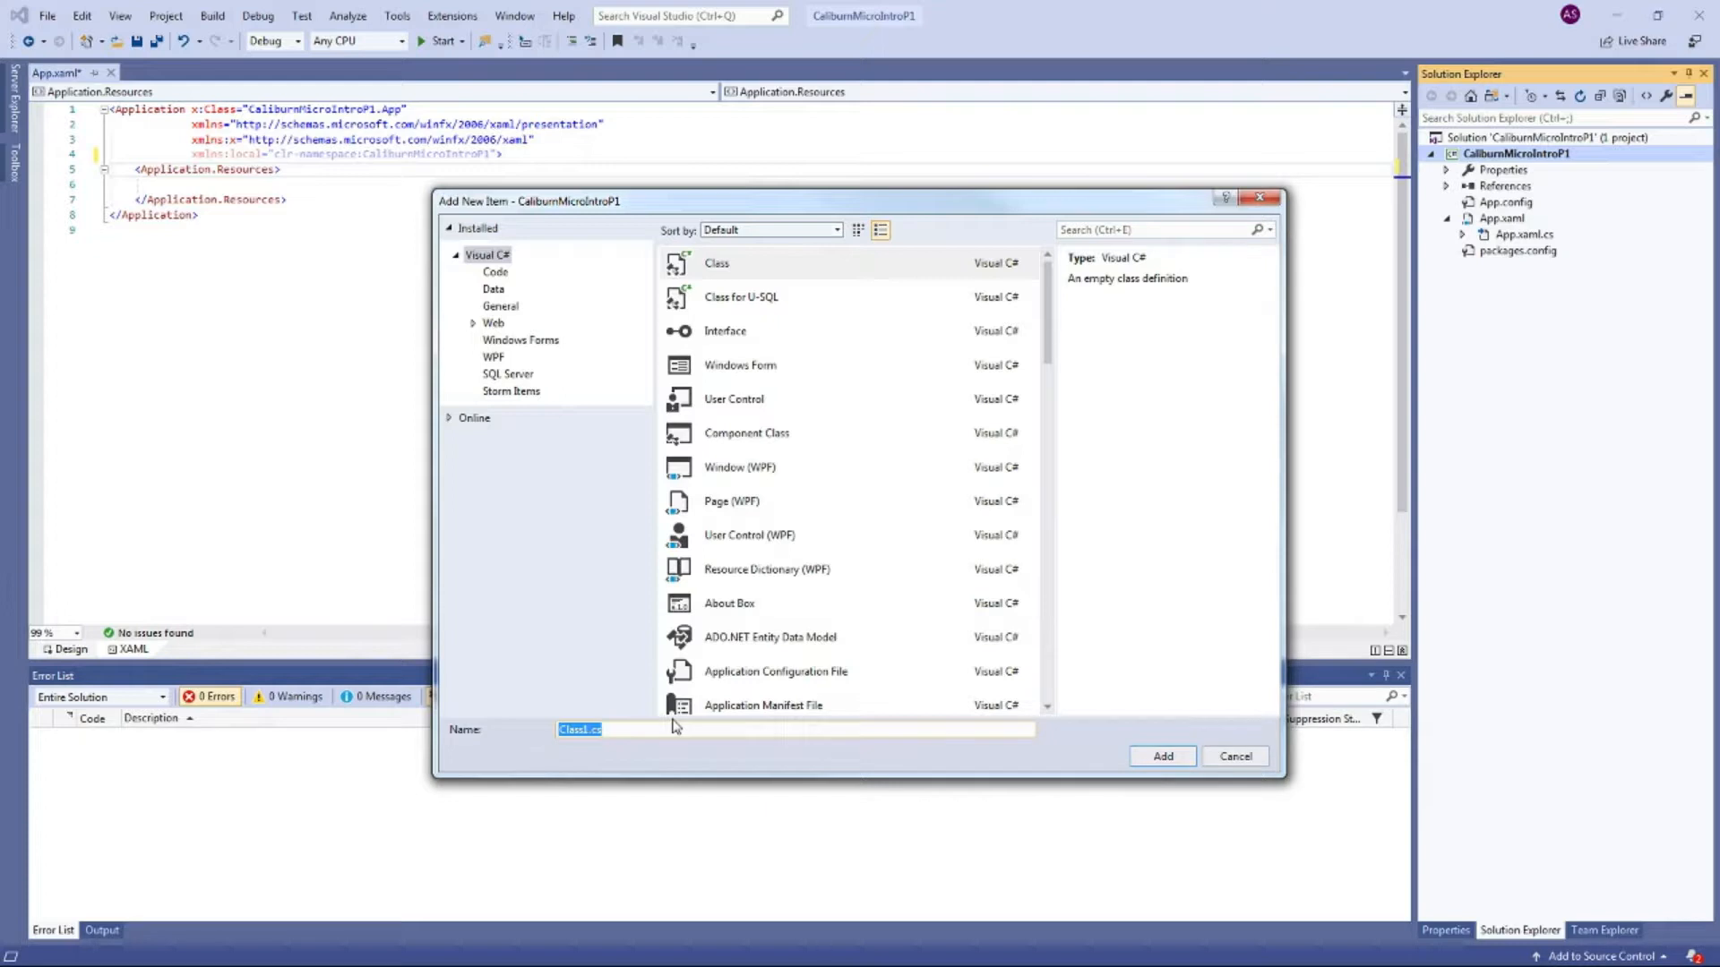
{"action": "type", "text": "Bootstrapp"}
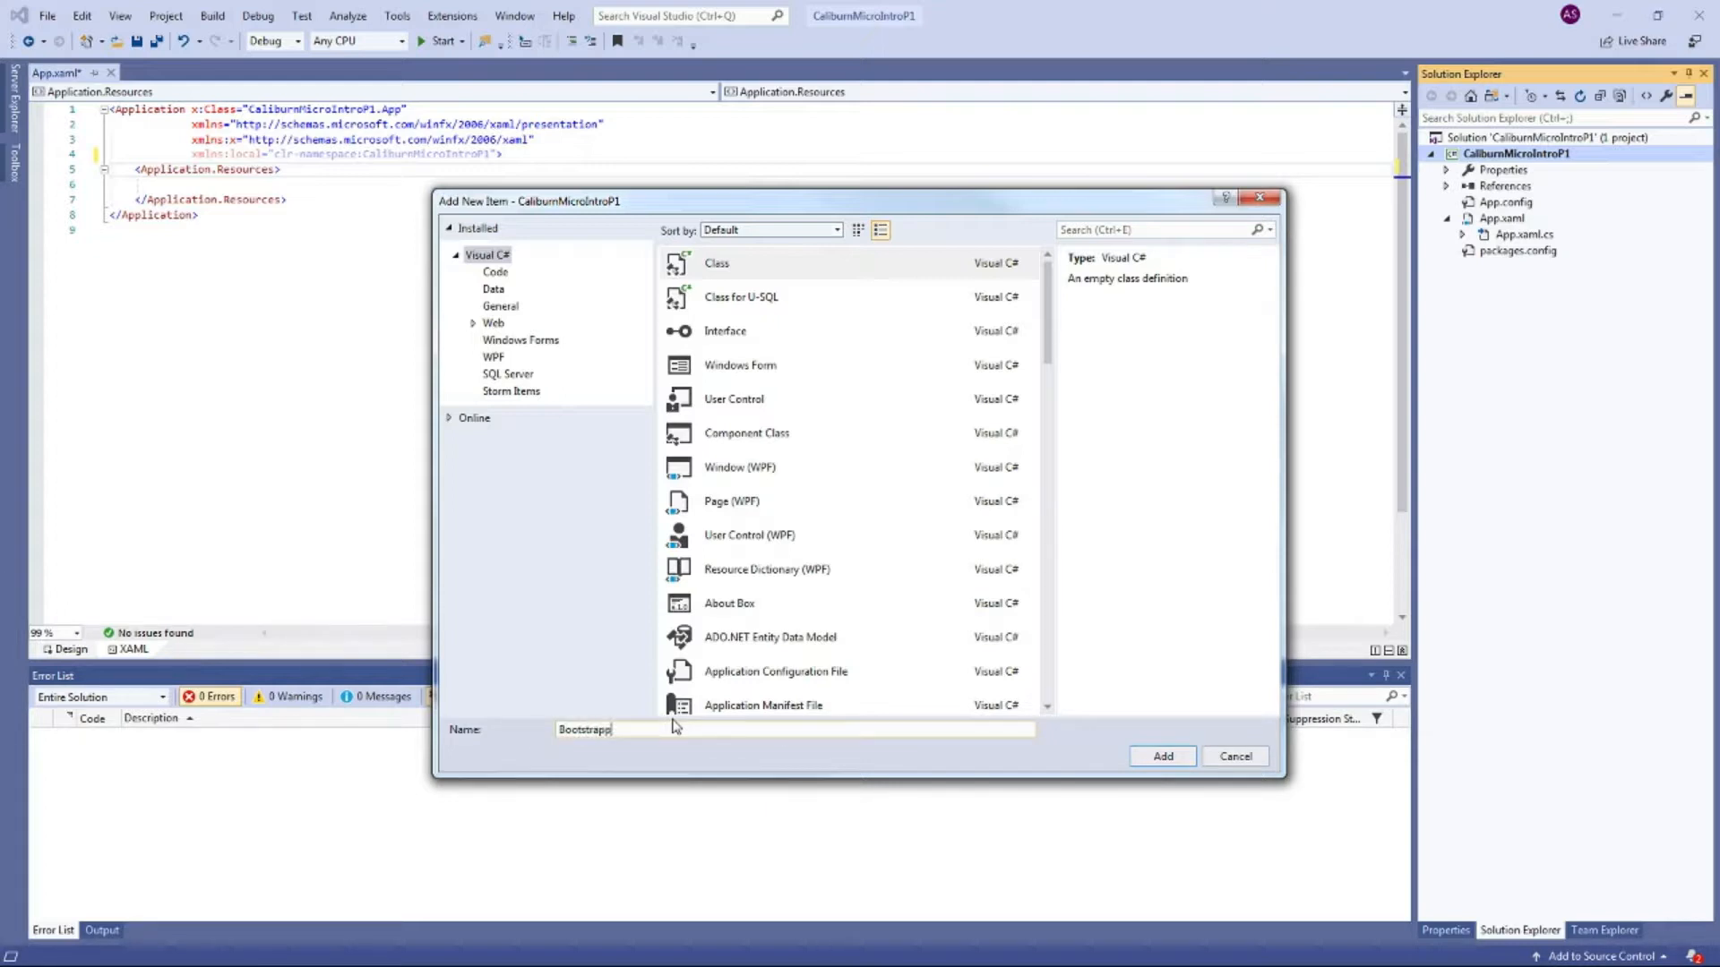
{"action": "left_click", "coordinate": [1161, 755]}
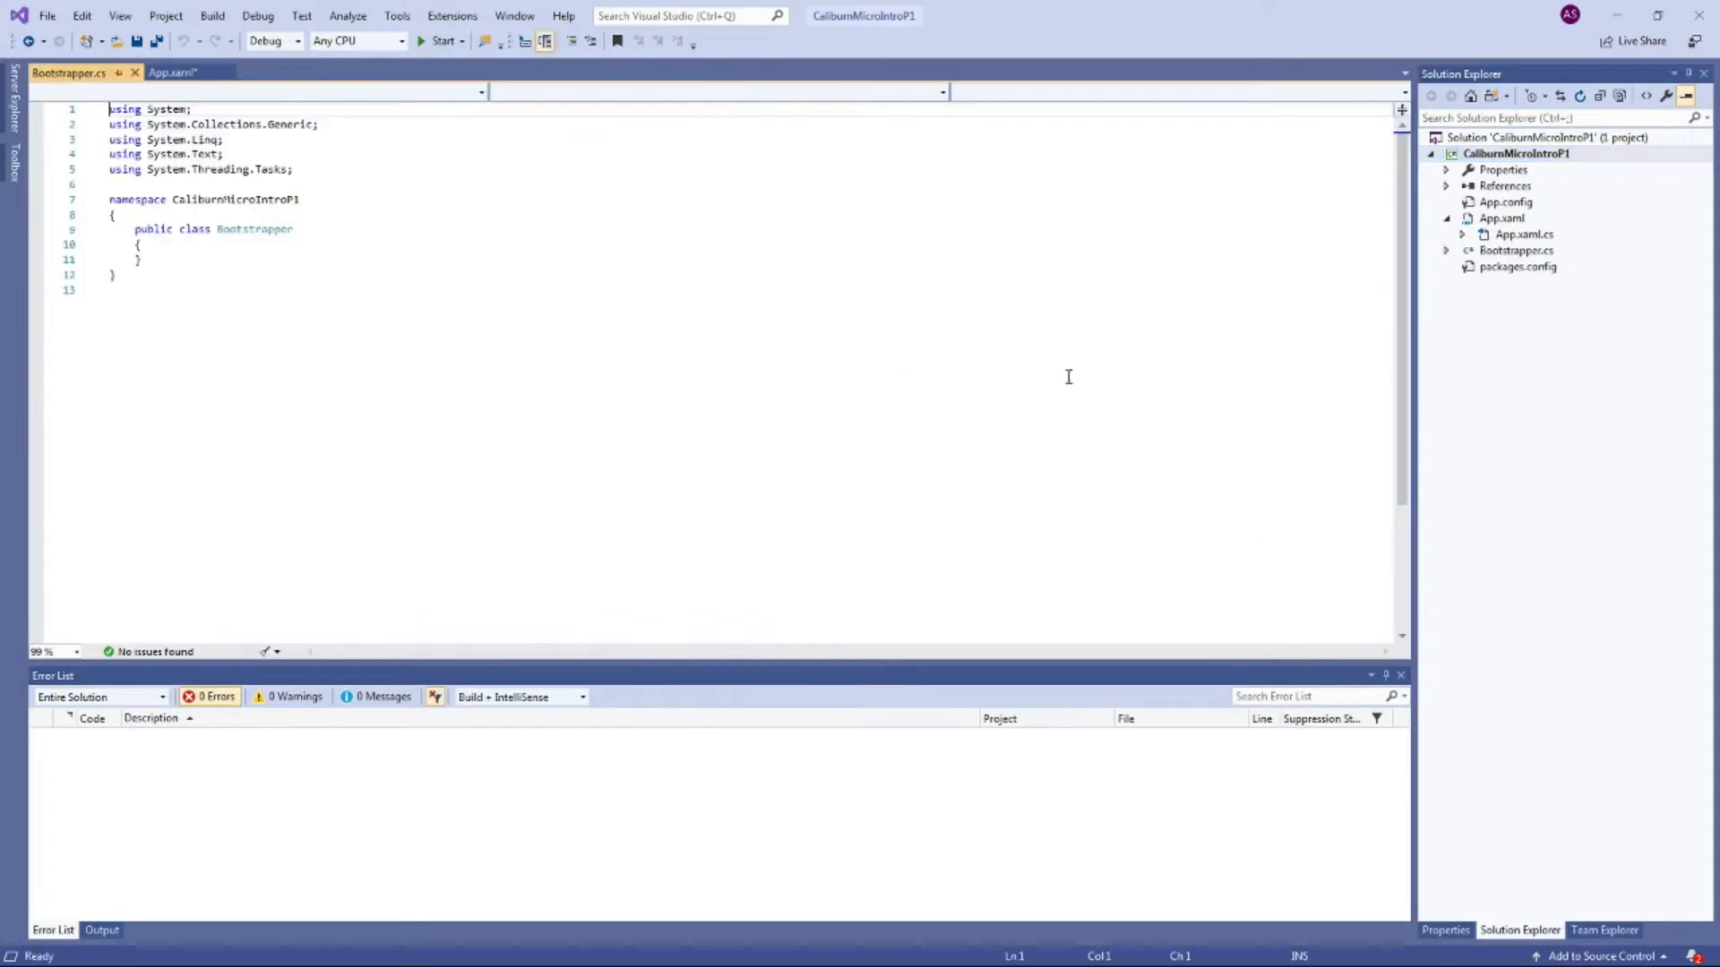
Step: Derive Bootstrapper from BootstrapperBase and add the using Caliburn.Micro directive
{"action": "left_click", "coordinate": [344, 243]}
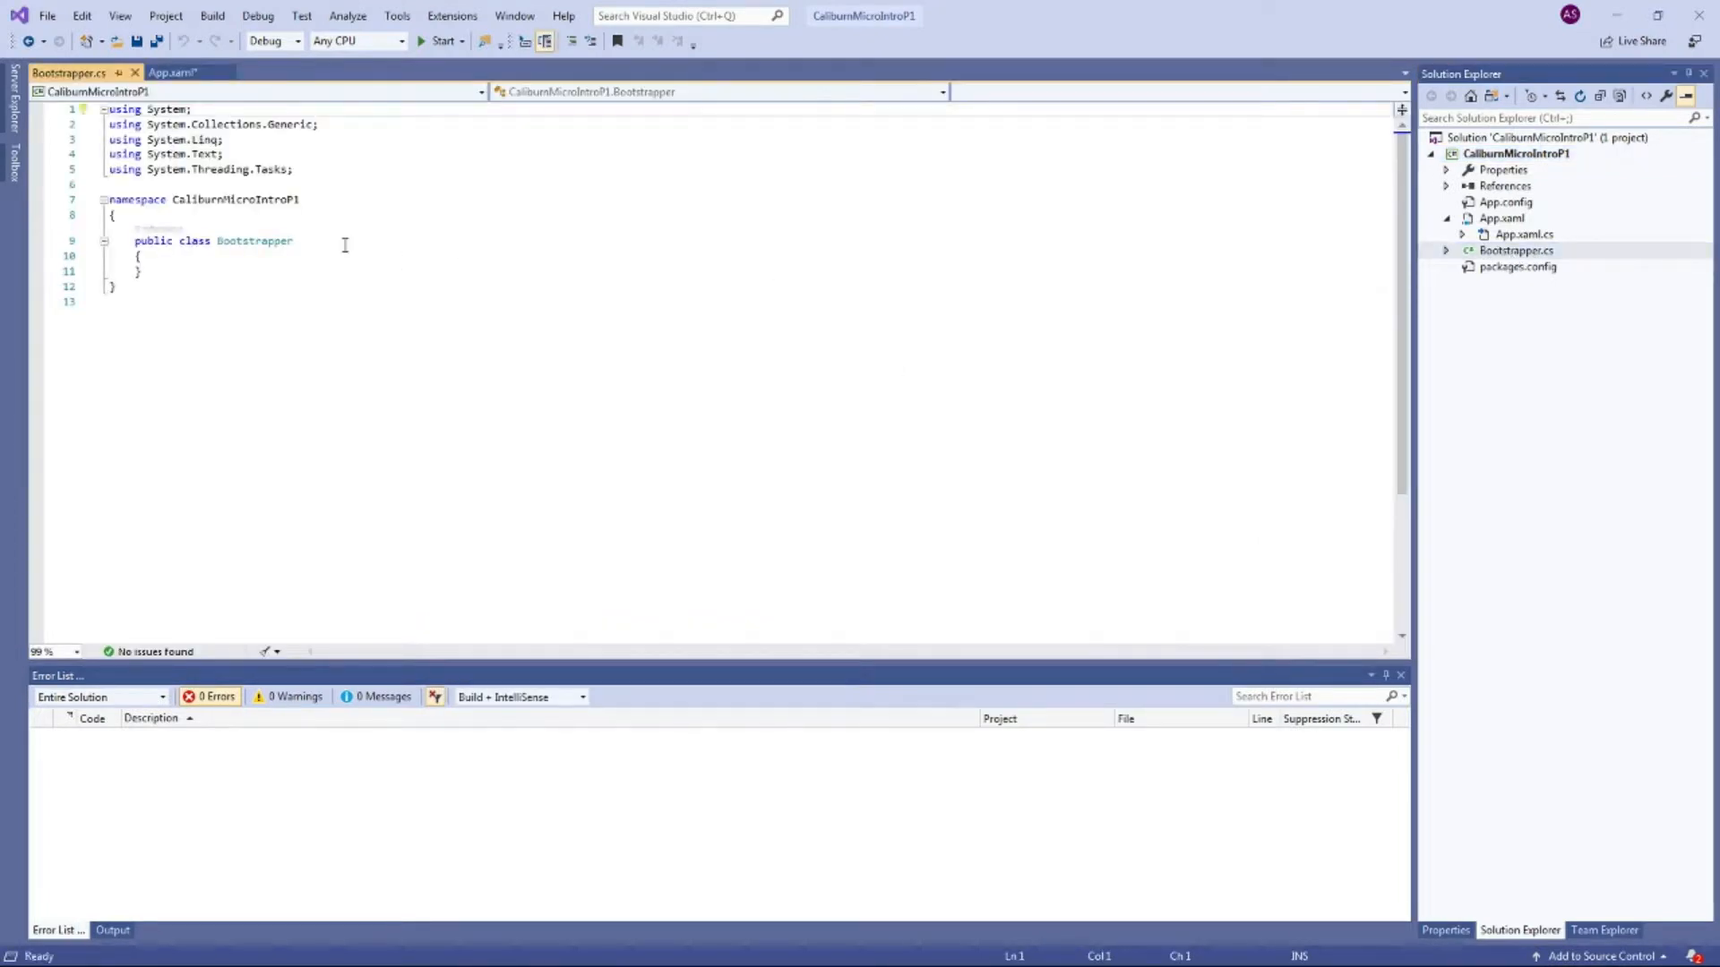
{"action": "type", "text": ":"}
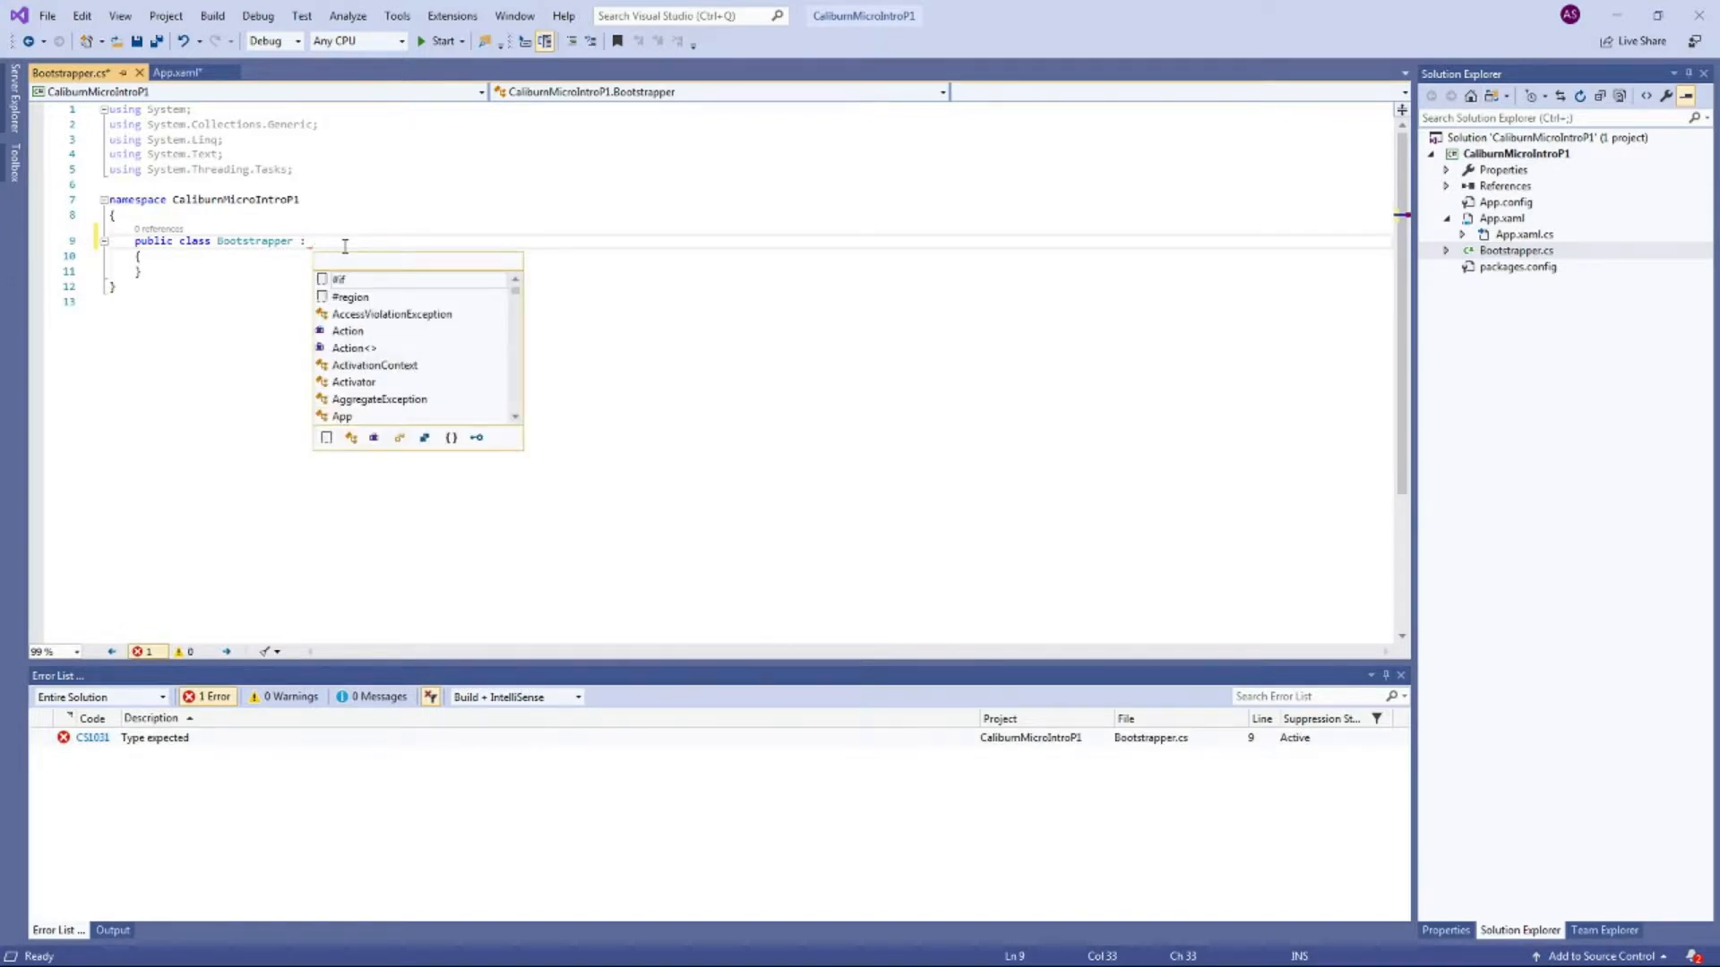
{"action": "type", "text": "BootstrapperBase"}
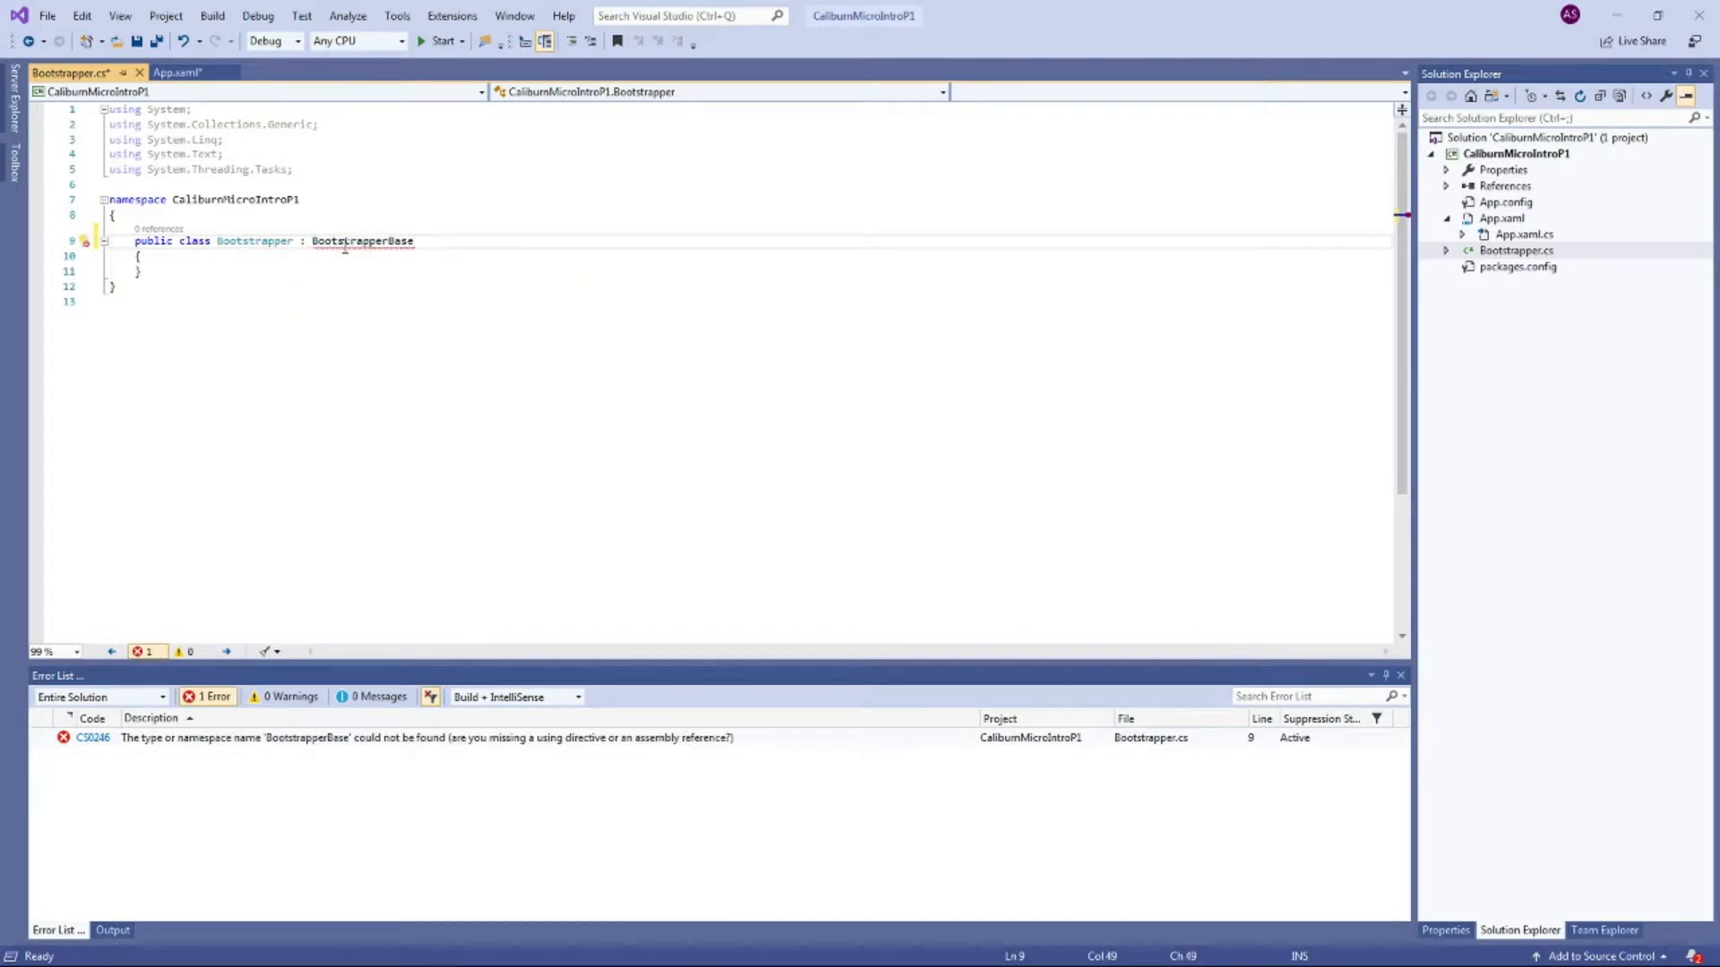
{"action": "left_click", "coordinate": [85, 240]}
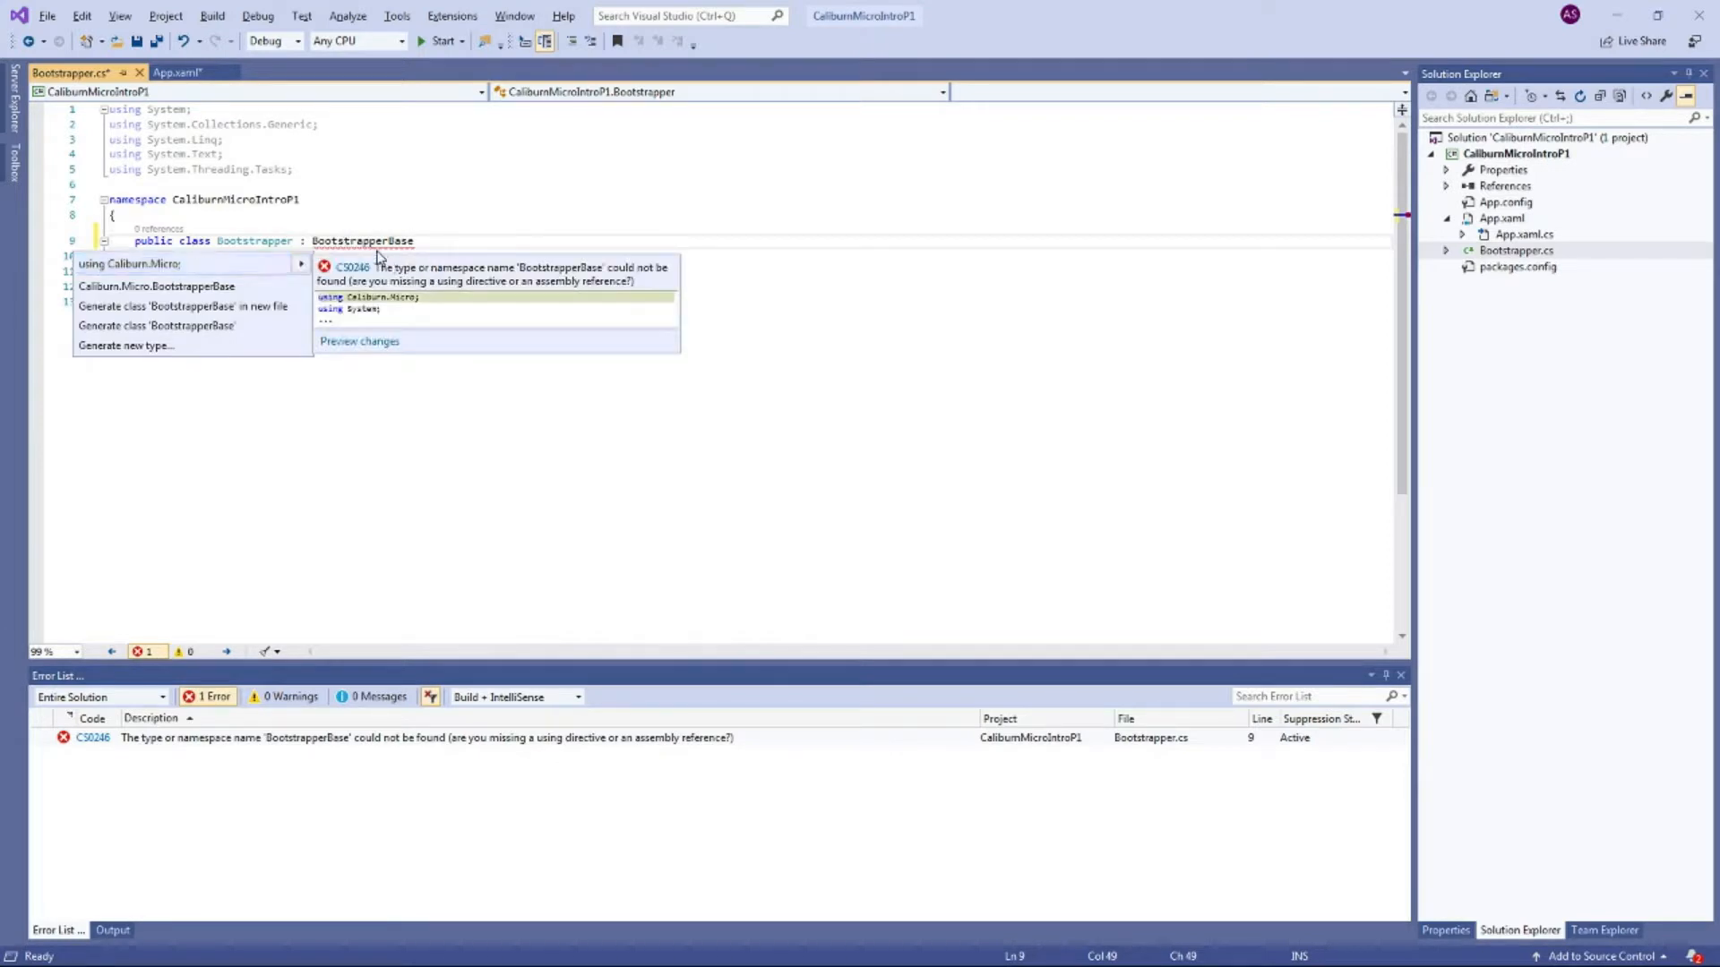
{"action": "mouse_move", "coordinate": [170, 269]}
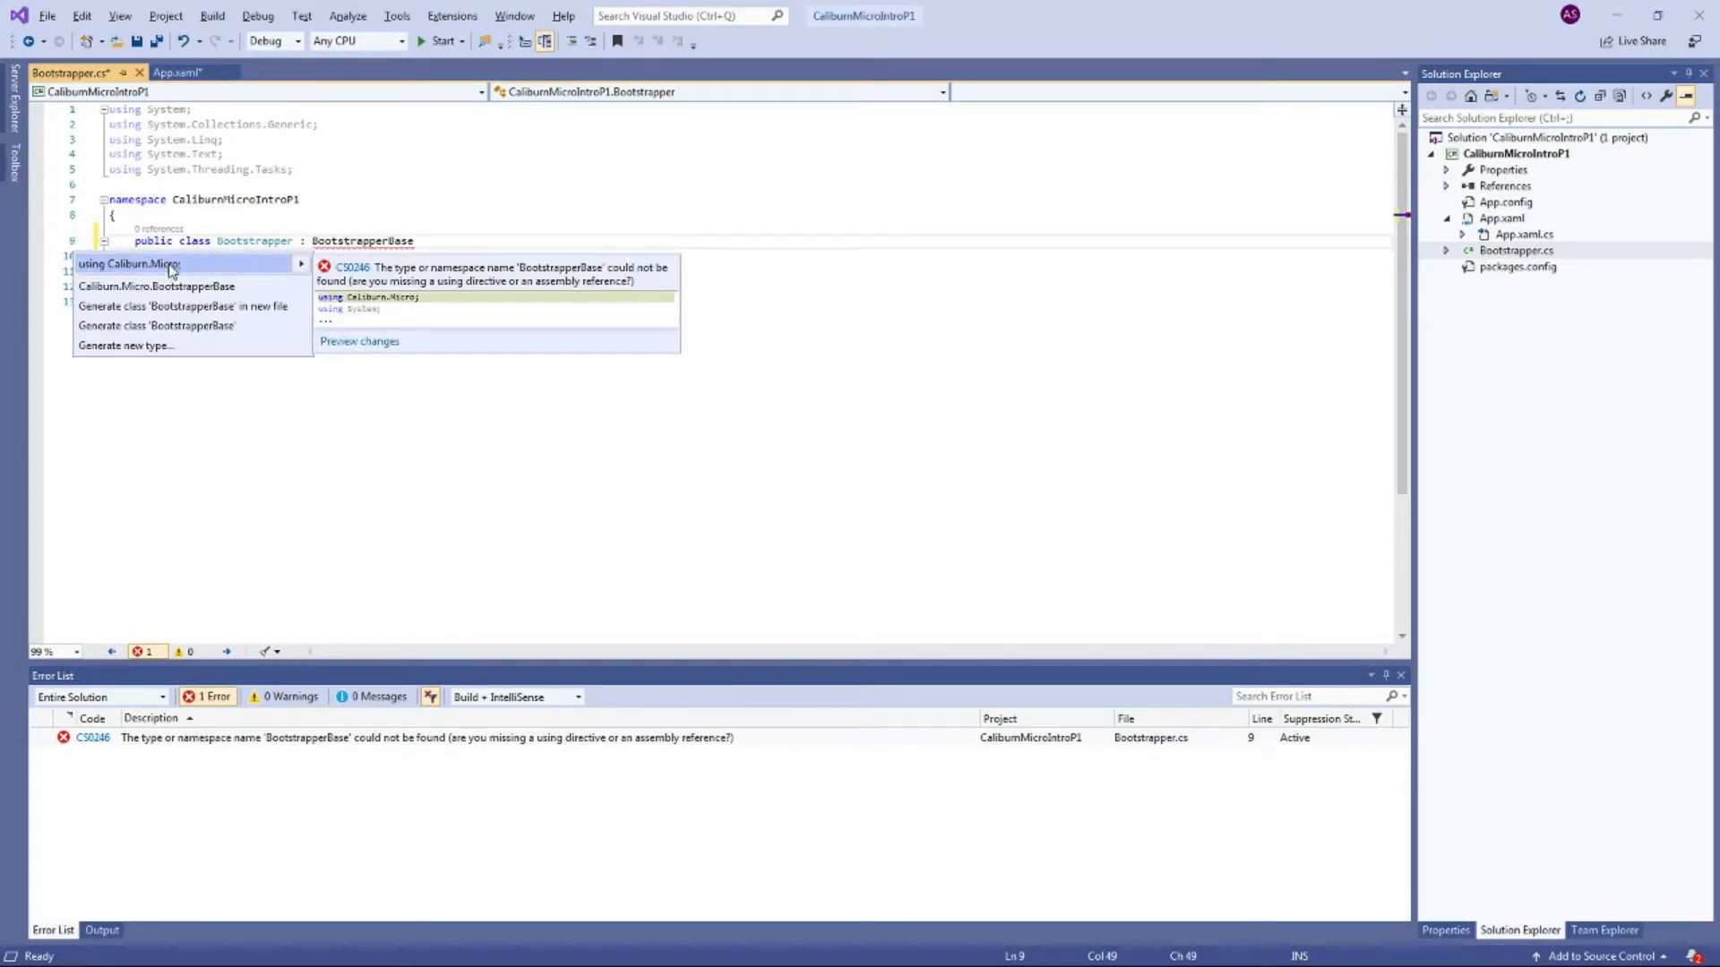
{"action": "left_click", "coordinate": [129, 263]}
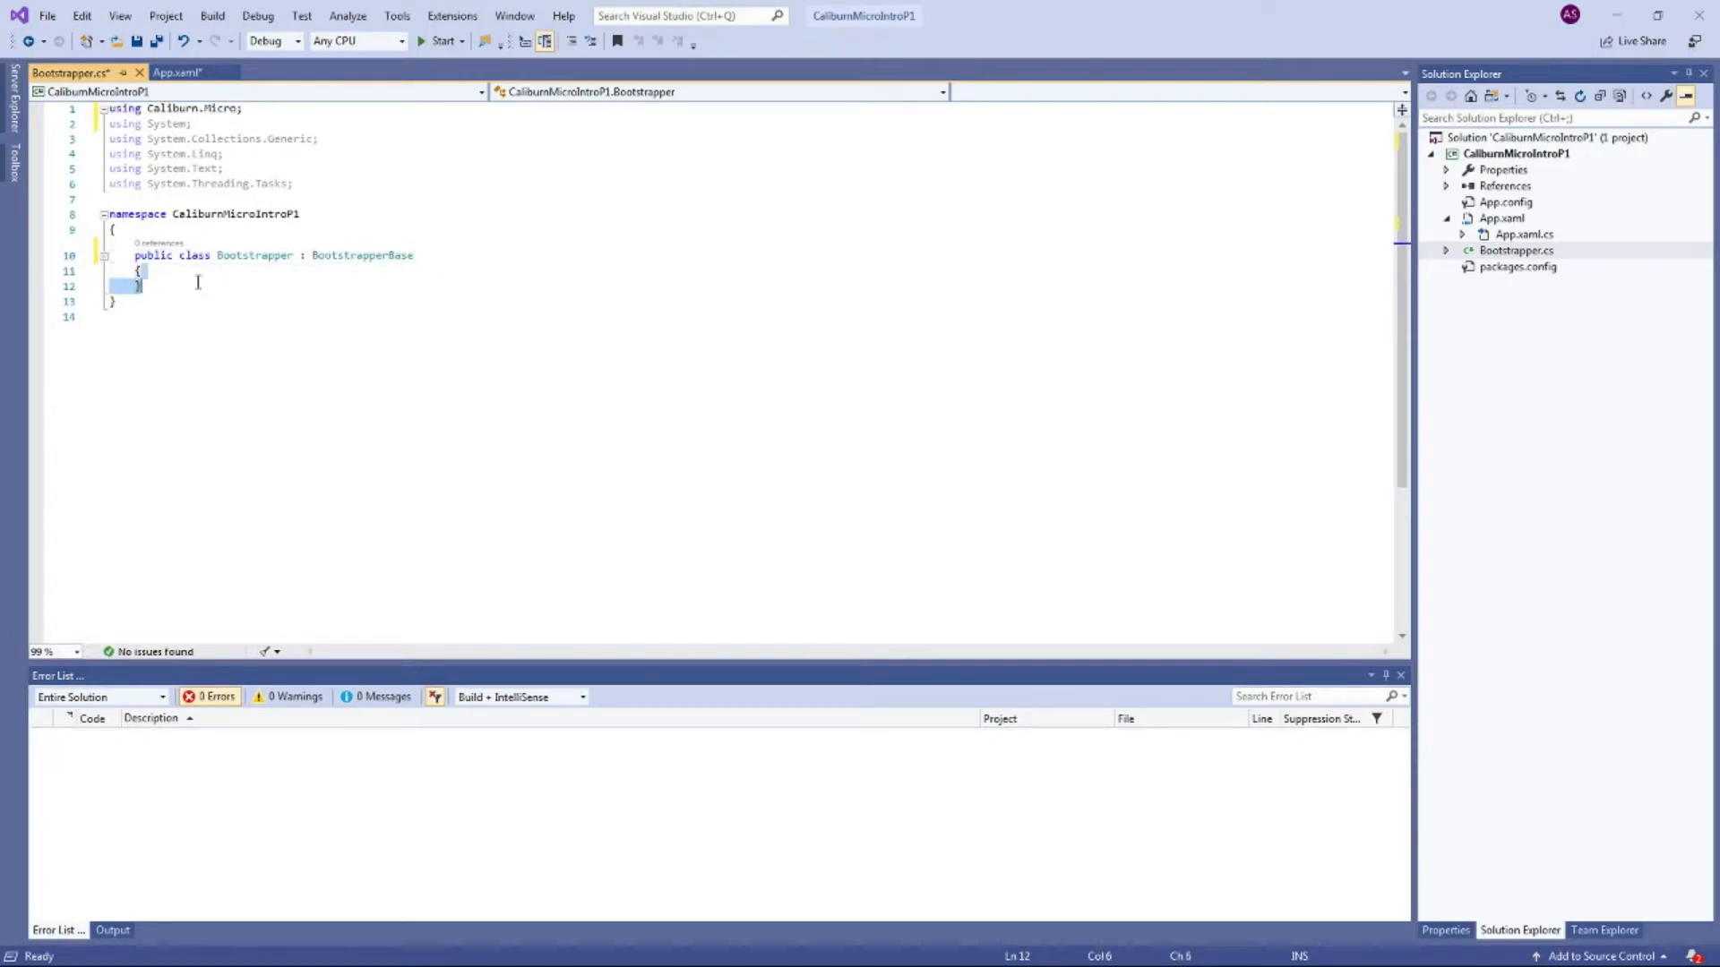
Step: Add a Bootstrapper constructor that calls Initialize()
{"action": "left_click", "coordinate": [272, 260]}
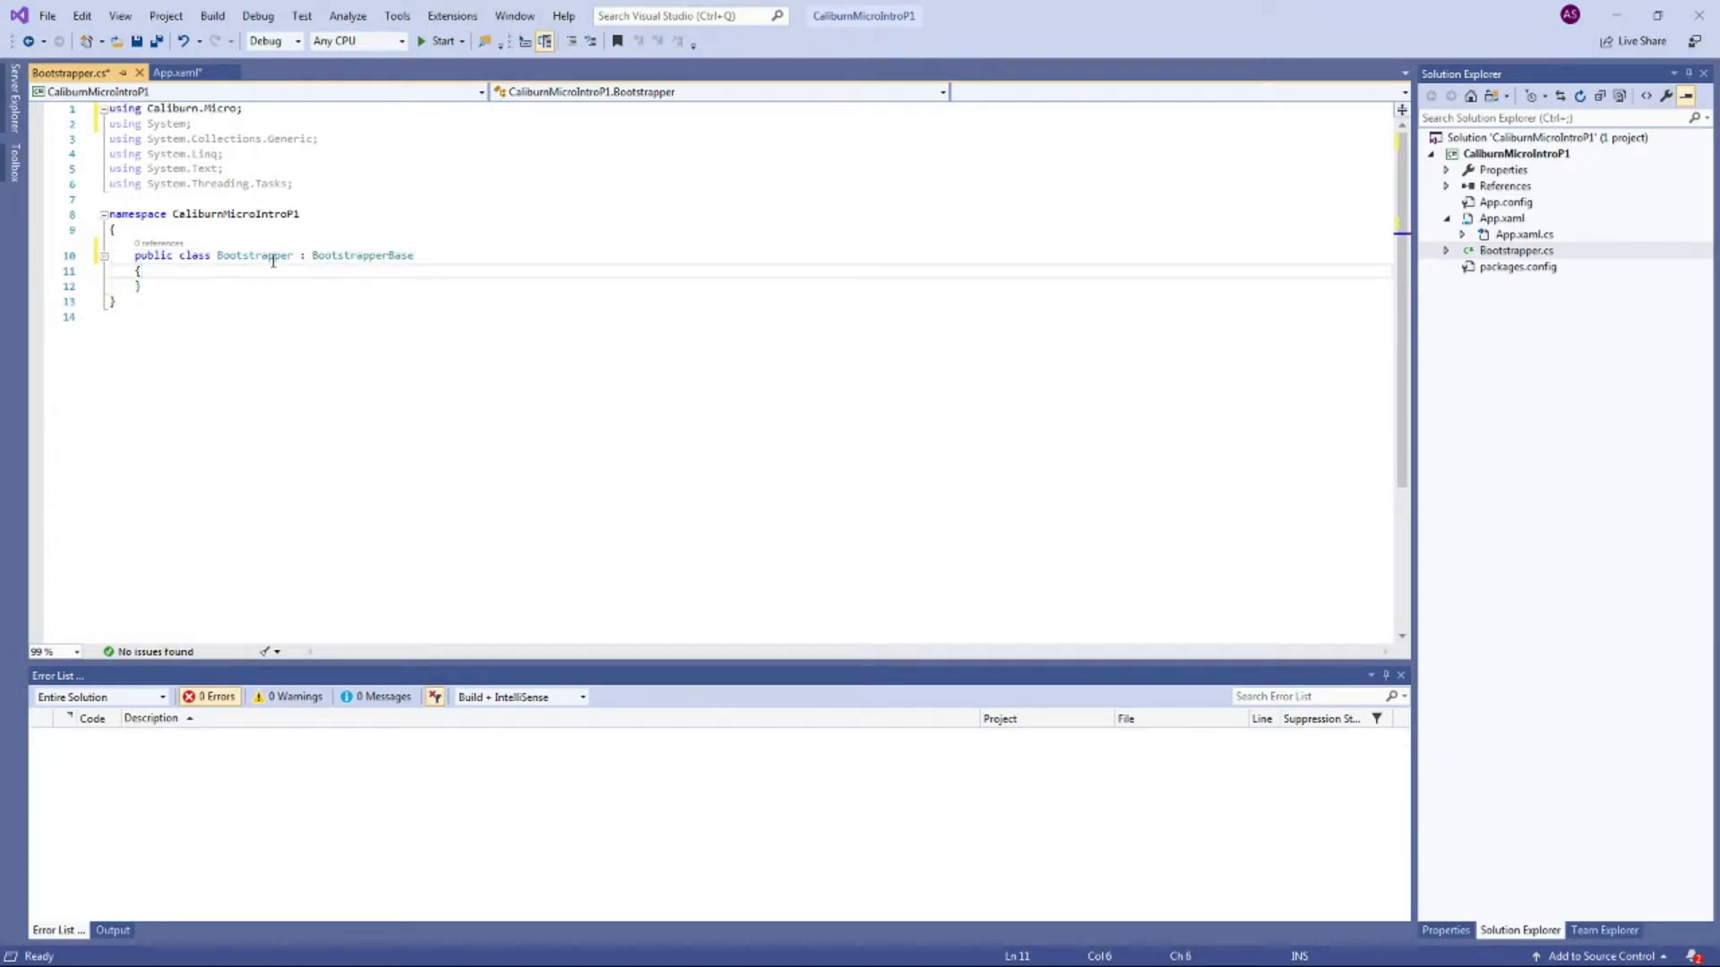
{"action": "mouse_move", "coordinate": [254, 255]}
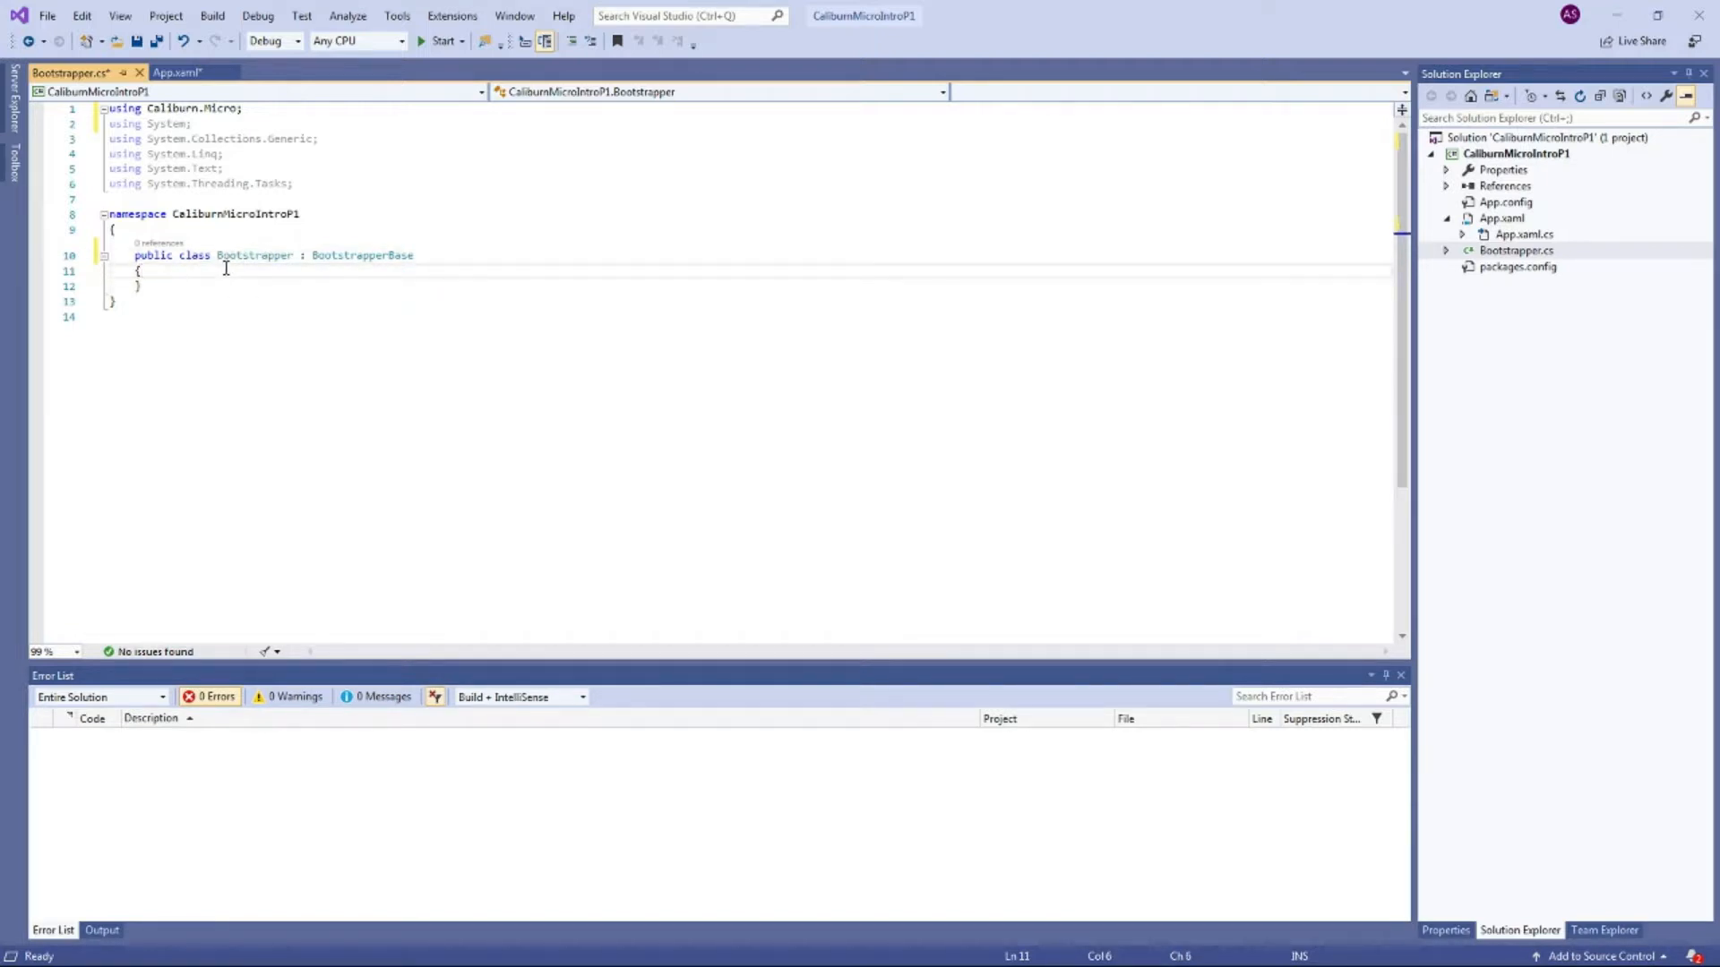
{"action": "type", "text": "ctor"}
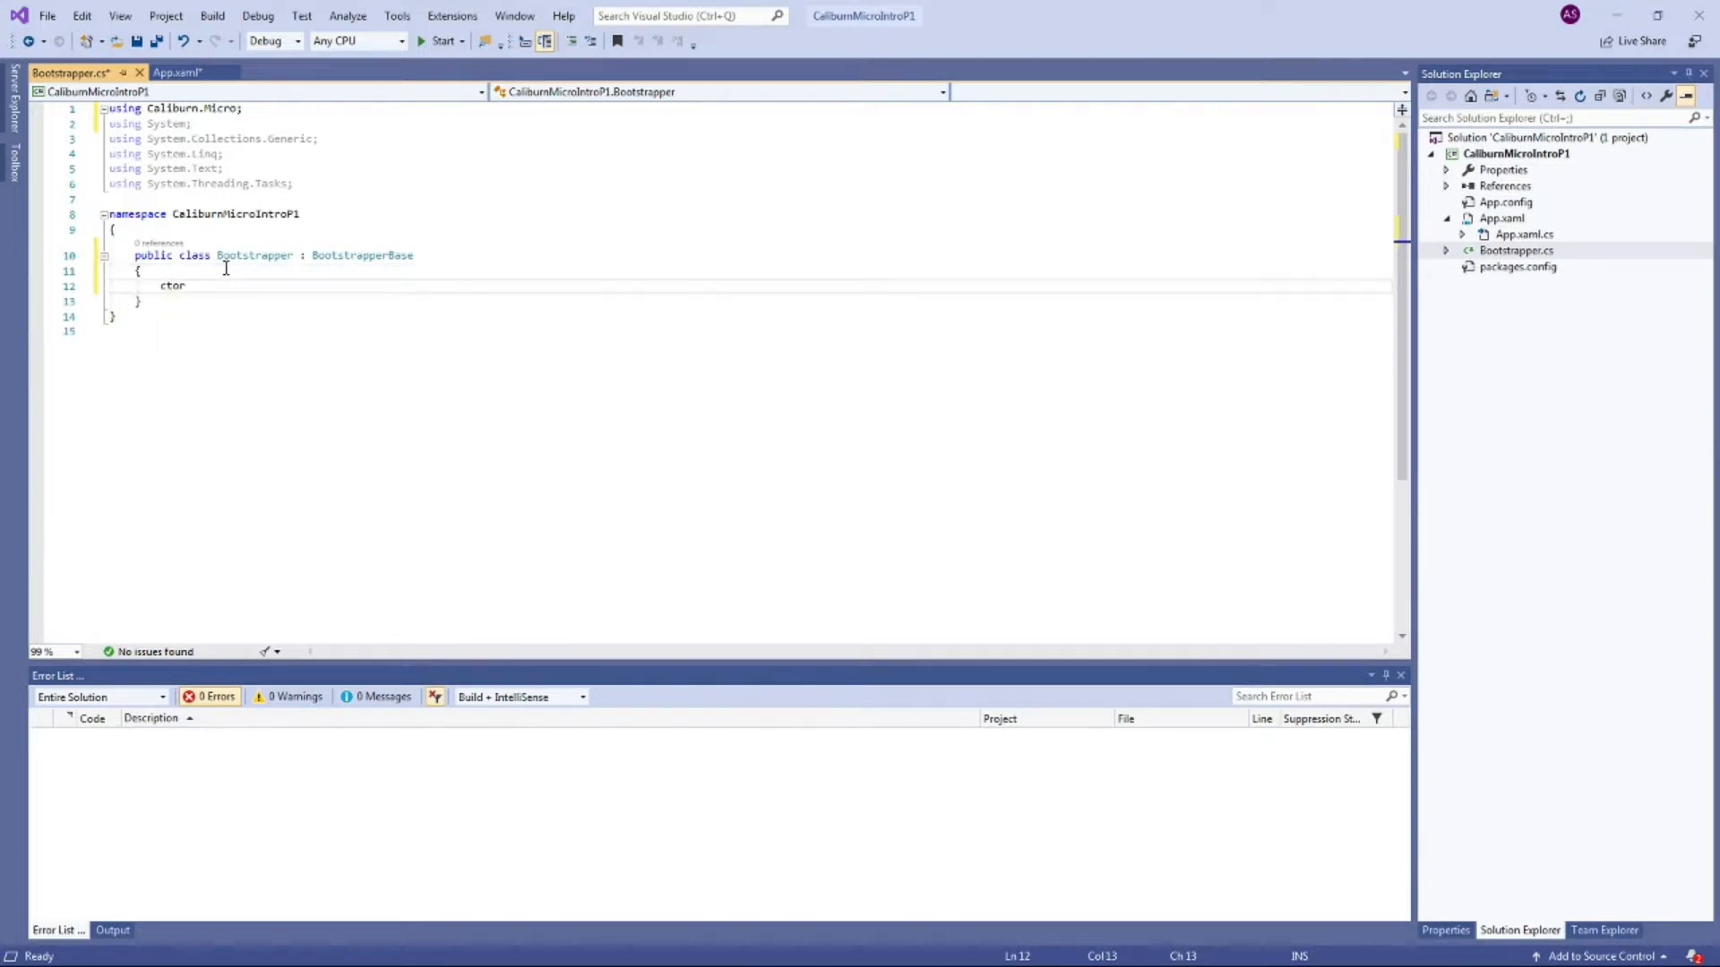
{"action": "key", "text": "Tab"}
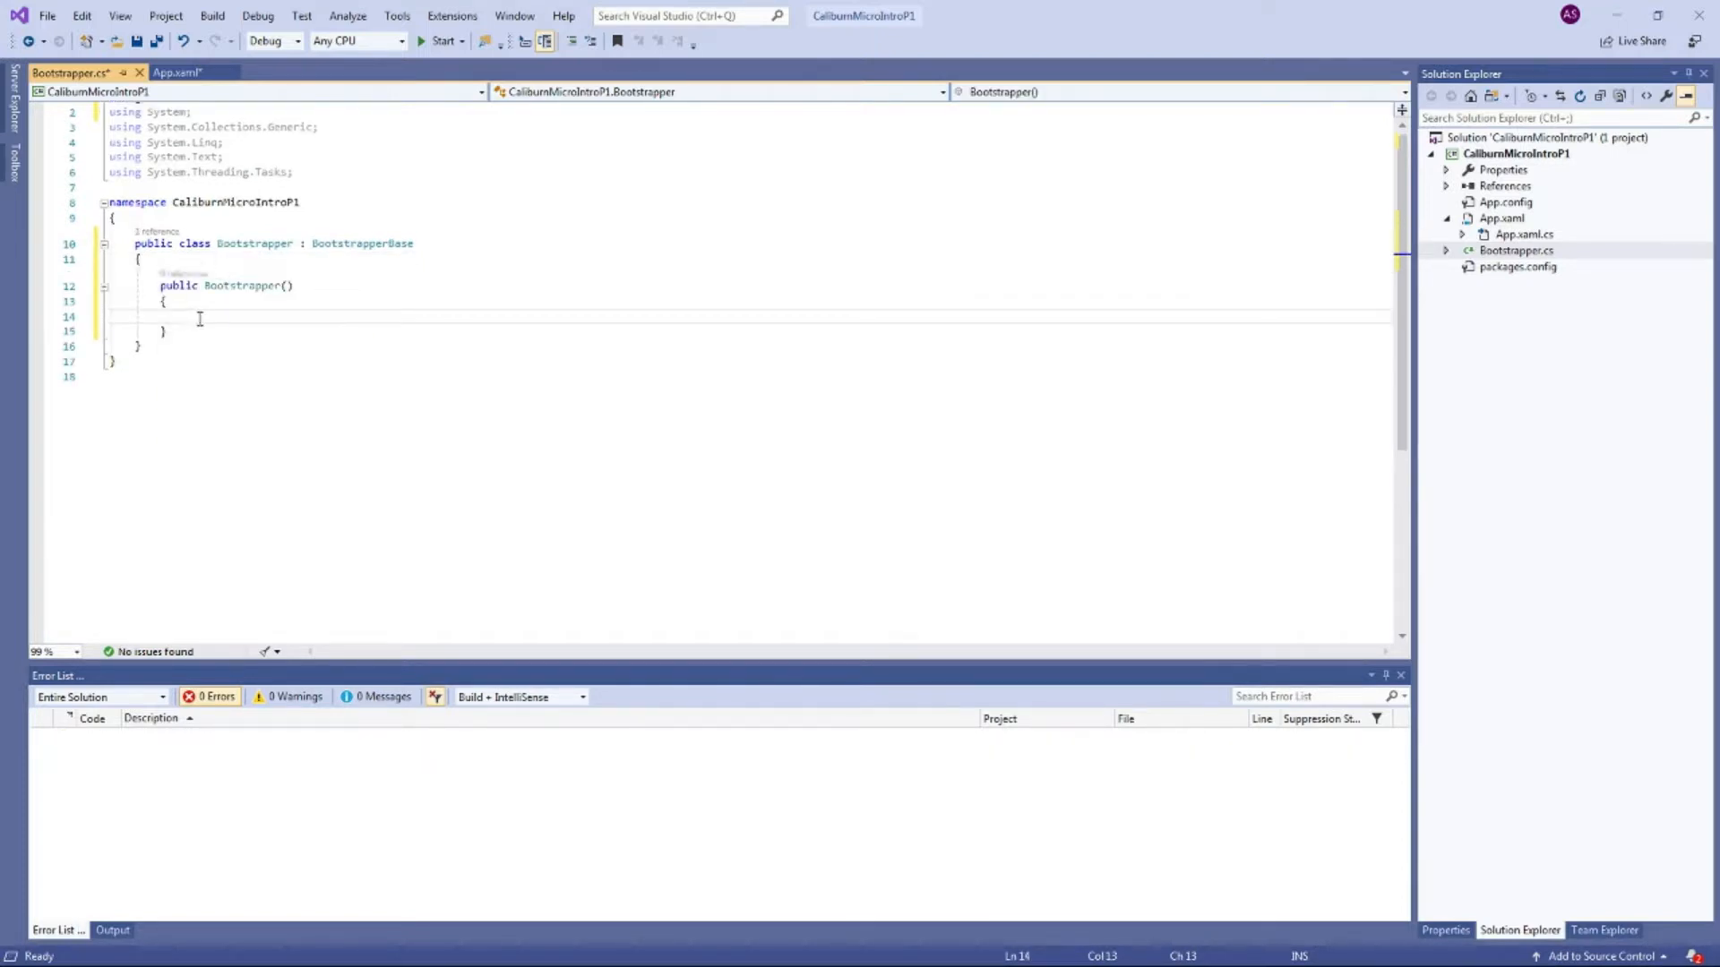
{"action": "type", "text": "Initialize();"}
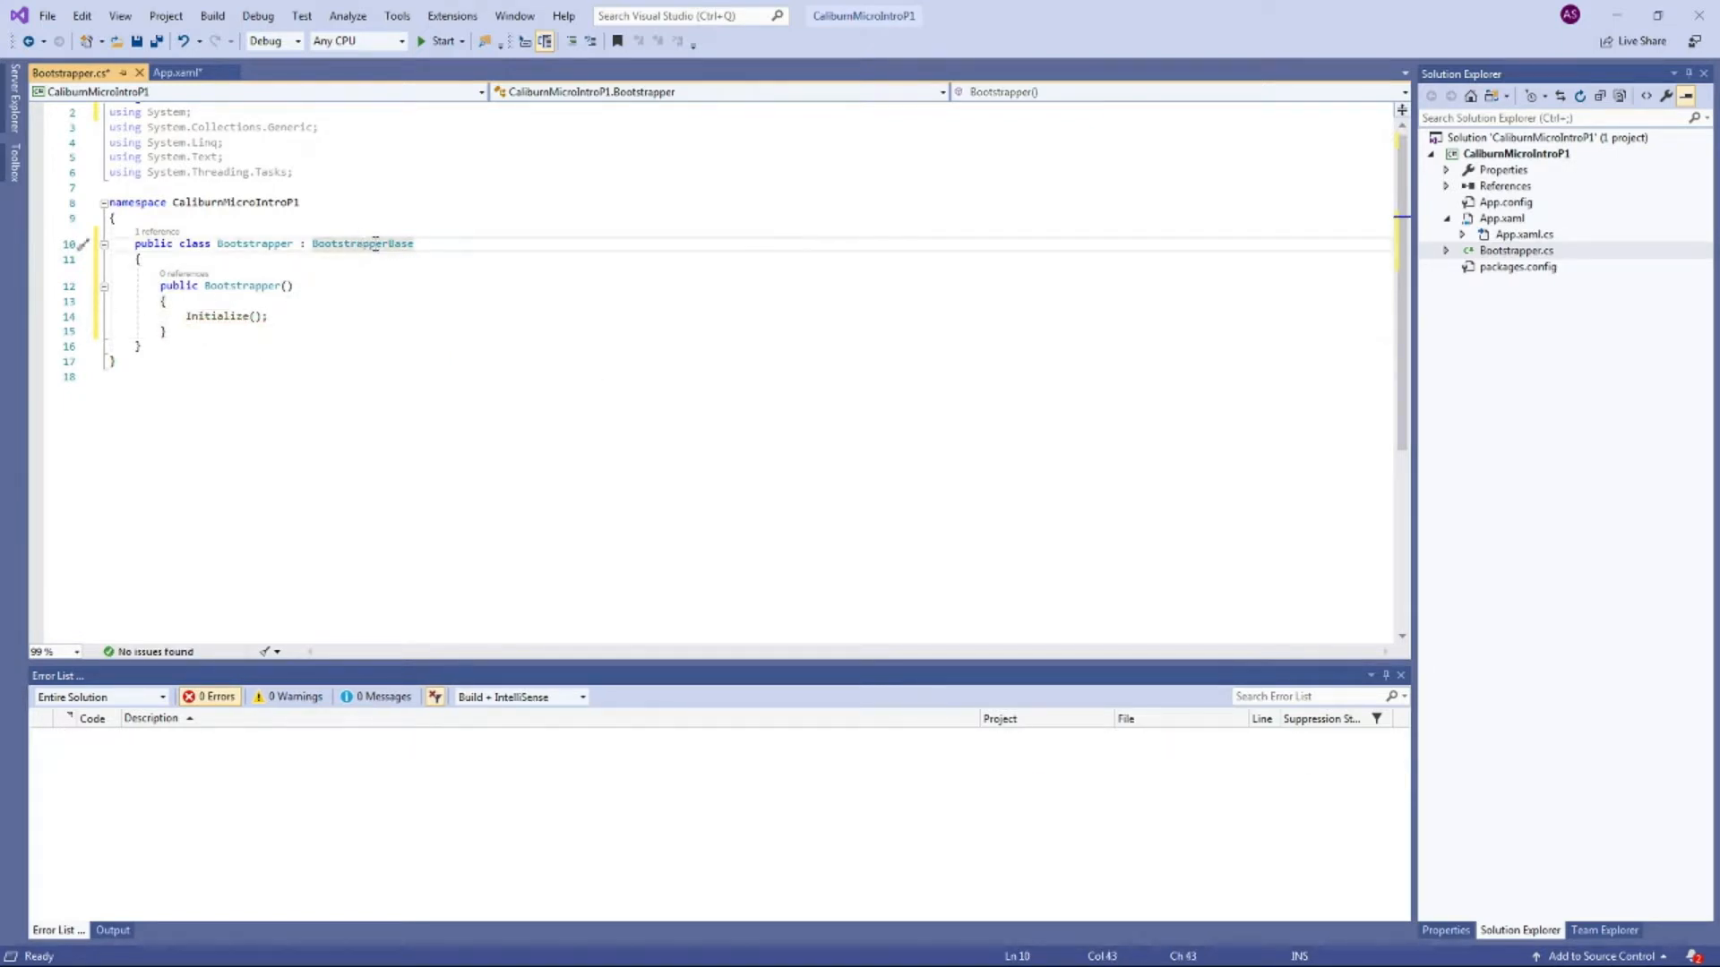
Step: Go to the BootstrapperBase definition and inspect its Initialize method
{"action": "left_click", "coordinate": [362, 243]}
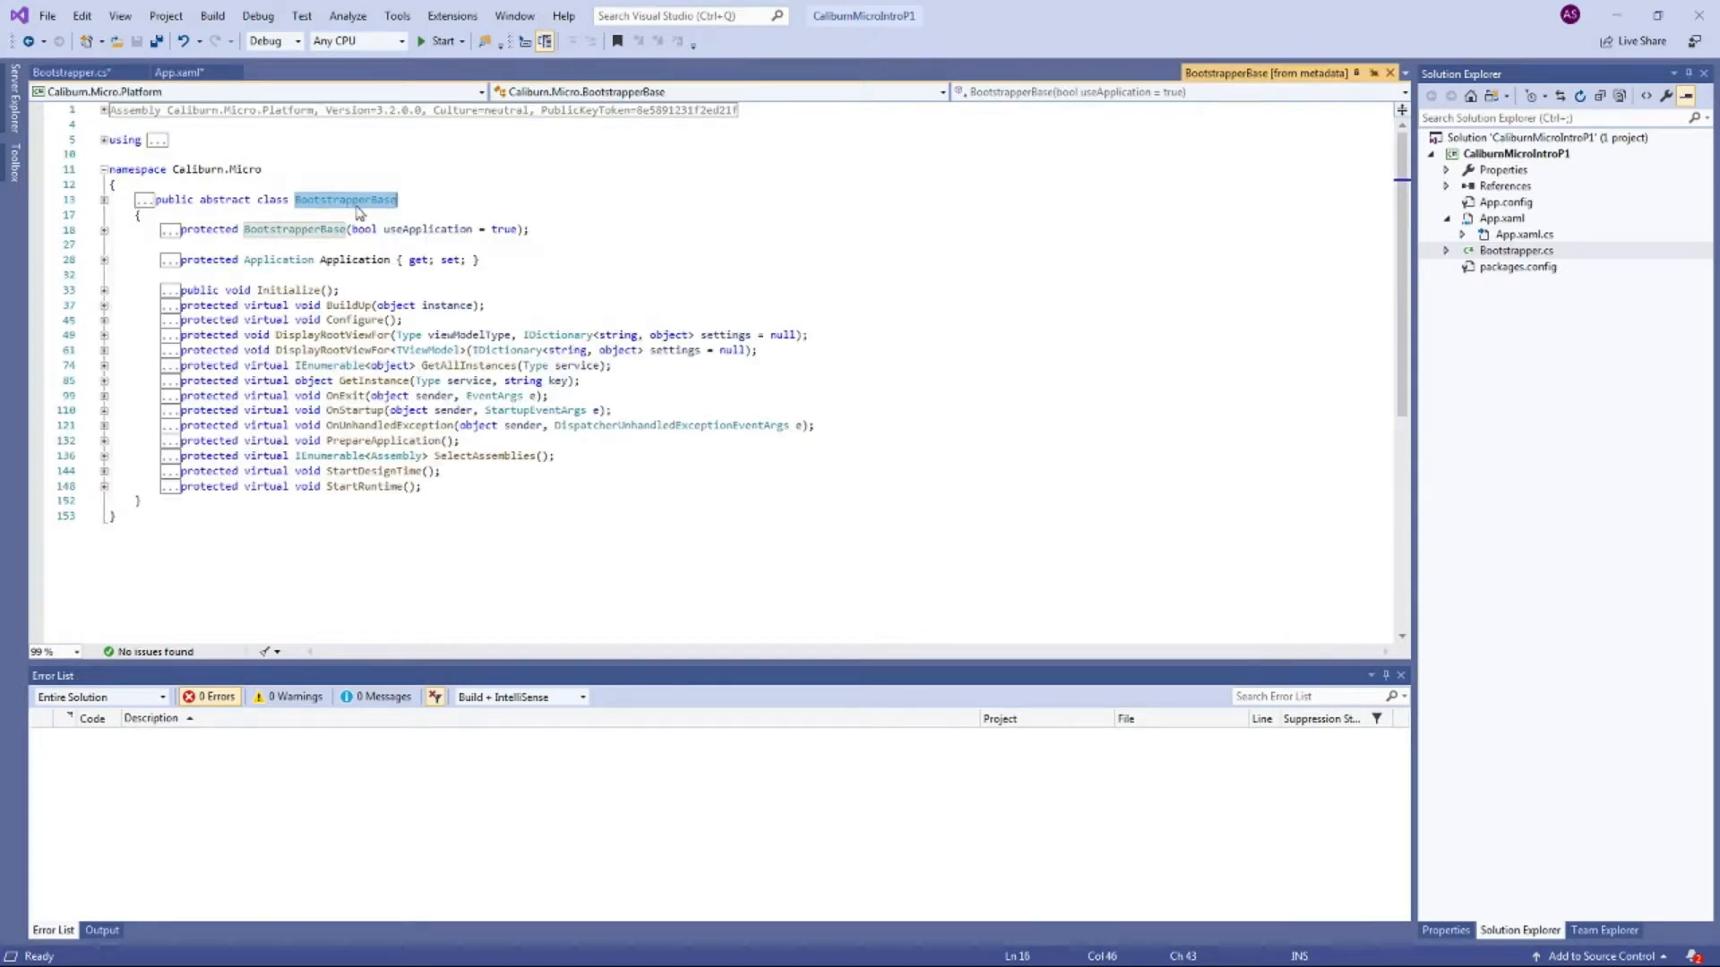
{"action": "mouse_move", "coordinate": [346, 199]}
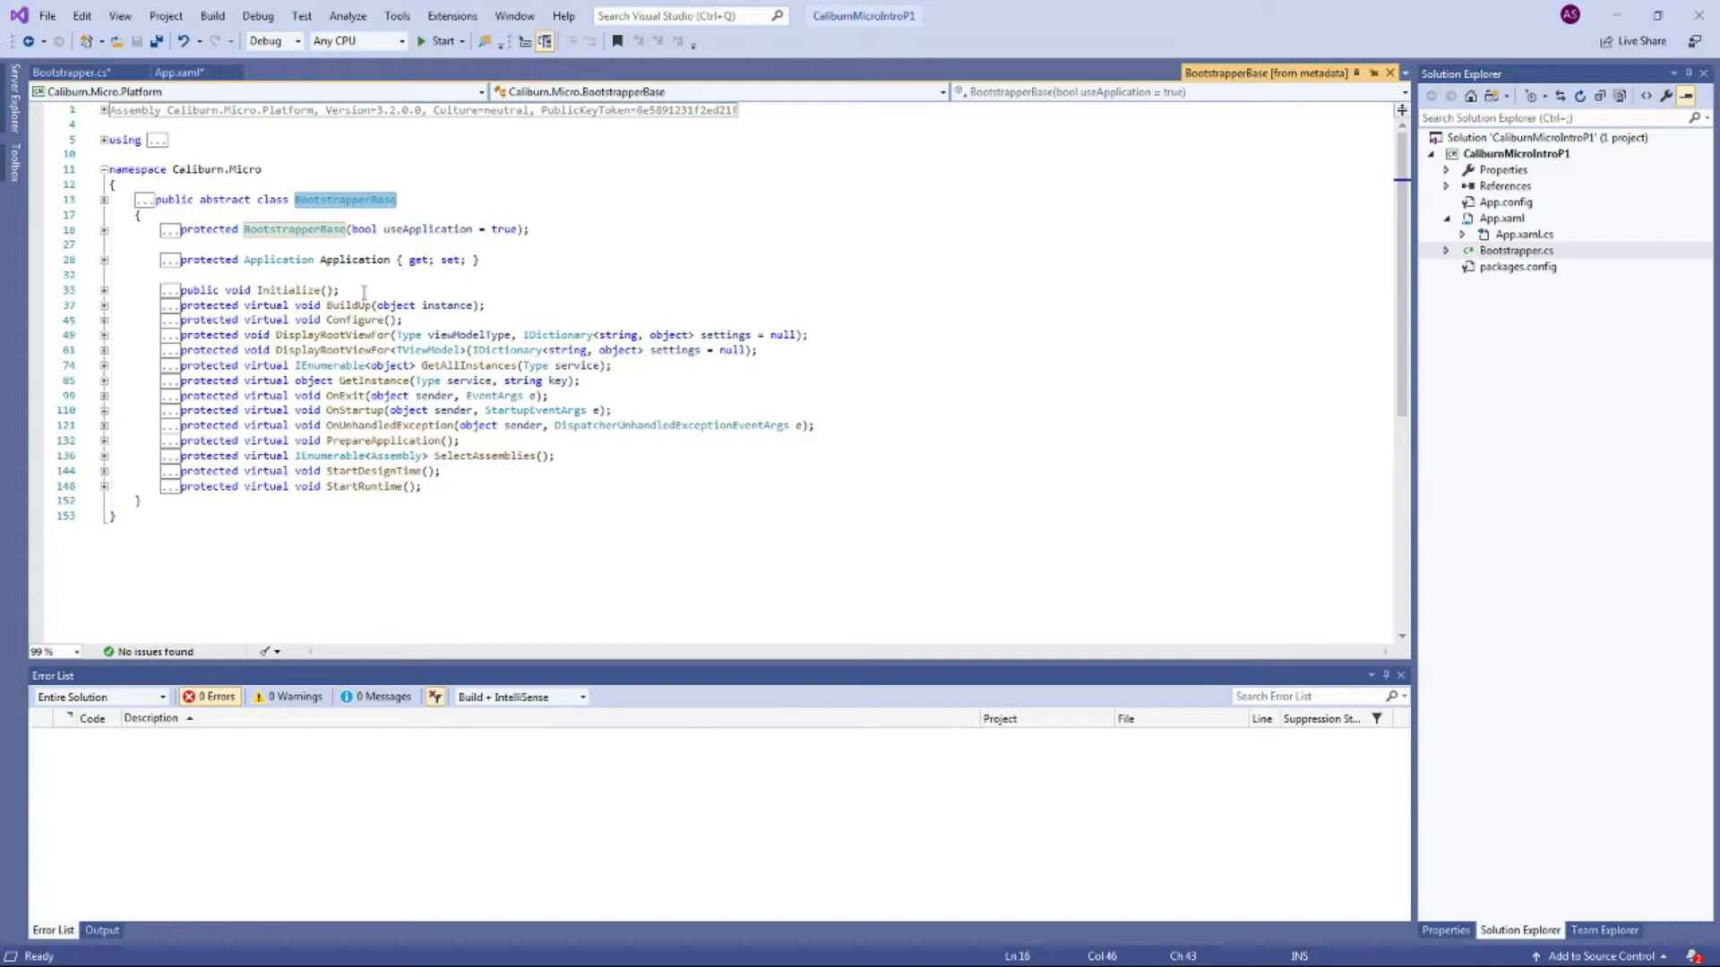
{"action": "left_click", "coordinate": [296, 290]}
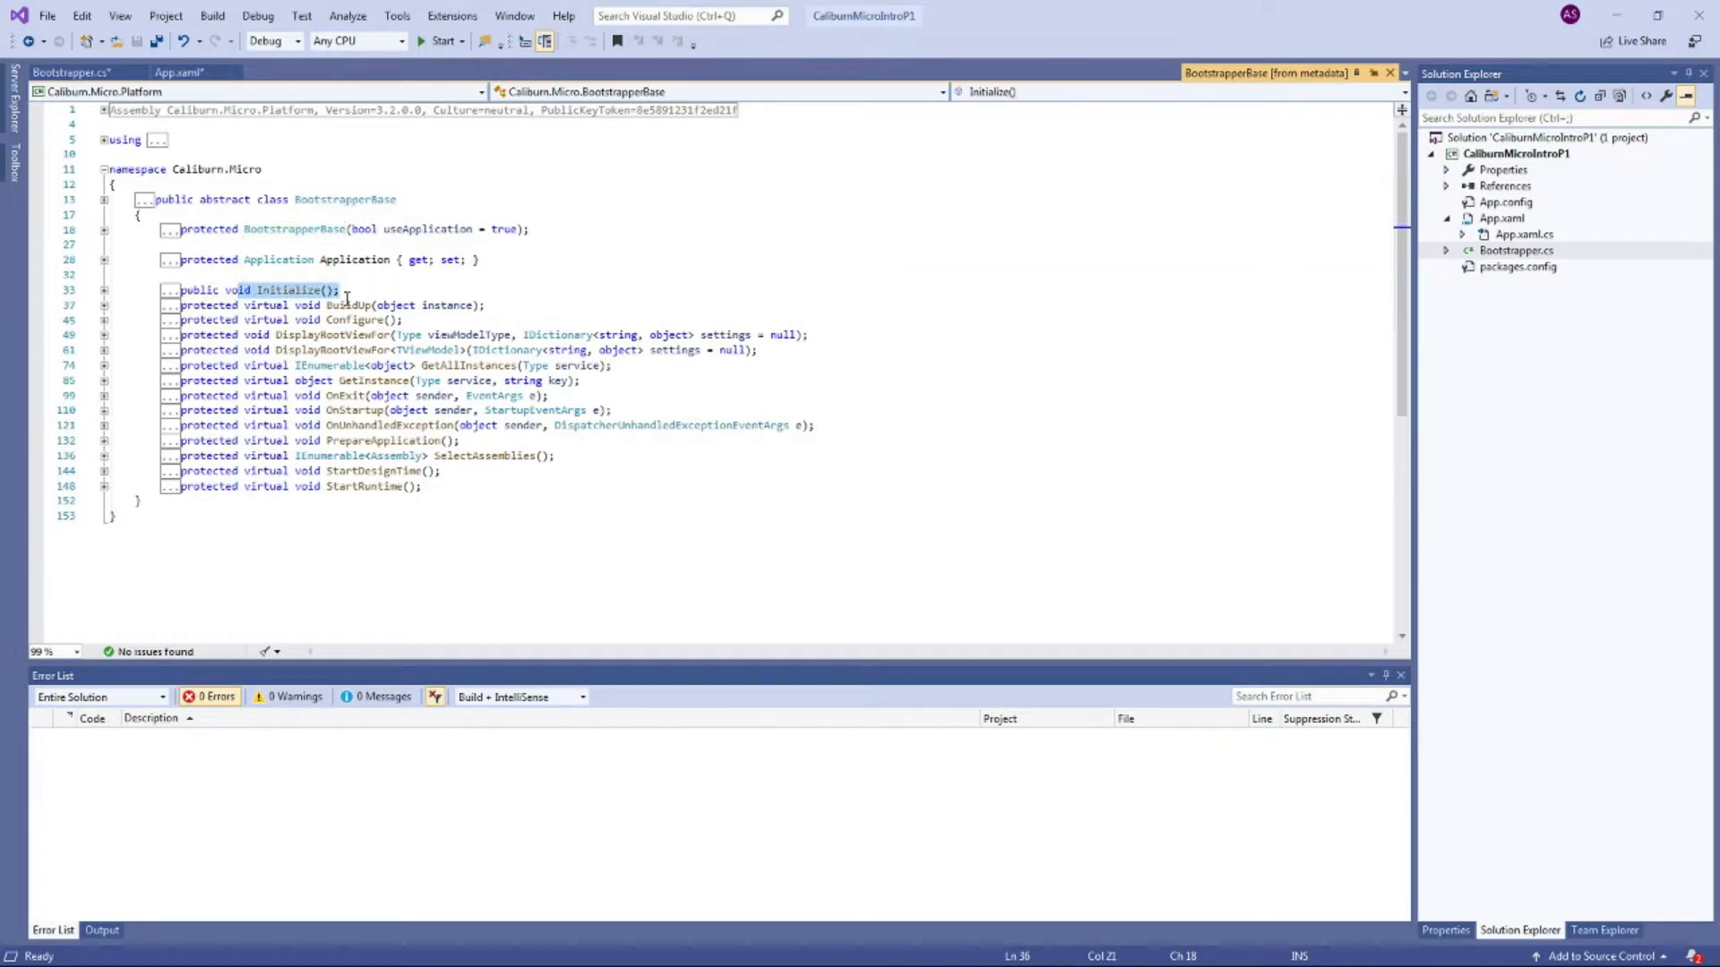
{"action": "mouse_move", "coordinate": [480, 480]}
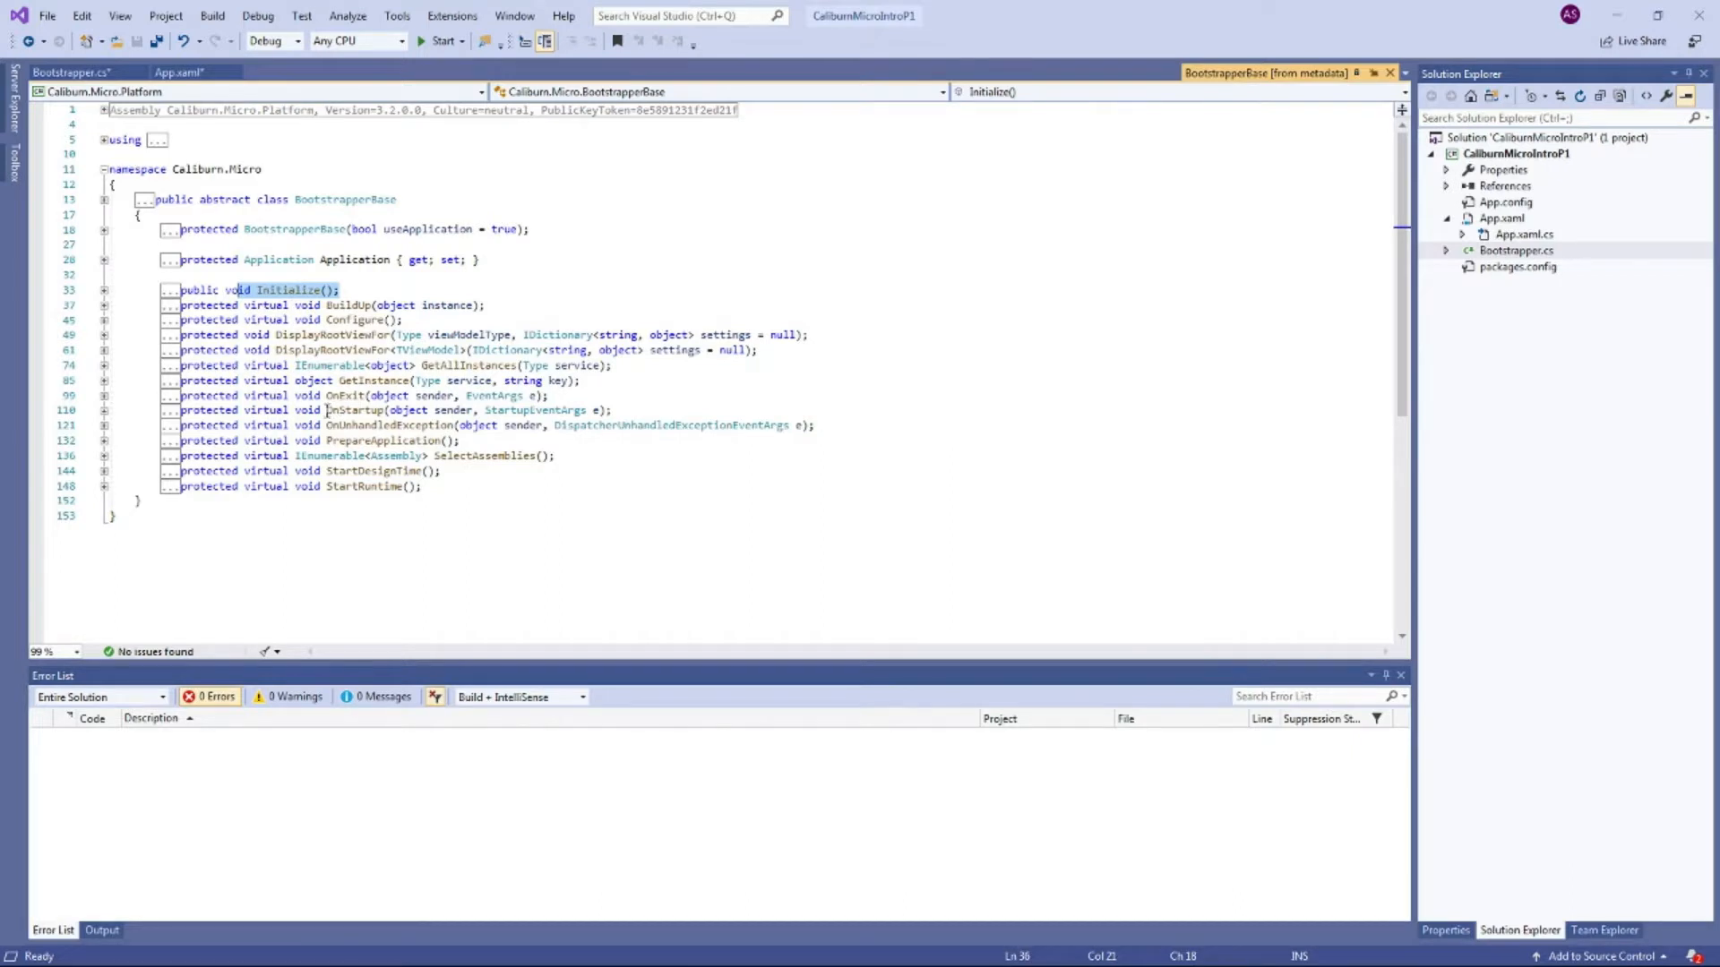
{"action": "left_click", "coordinate": [461, 409]}
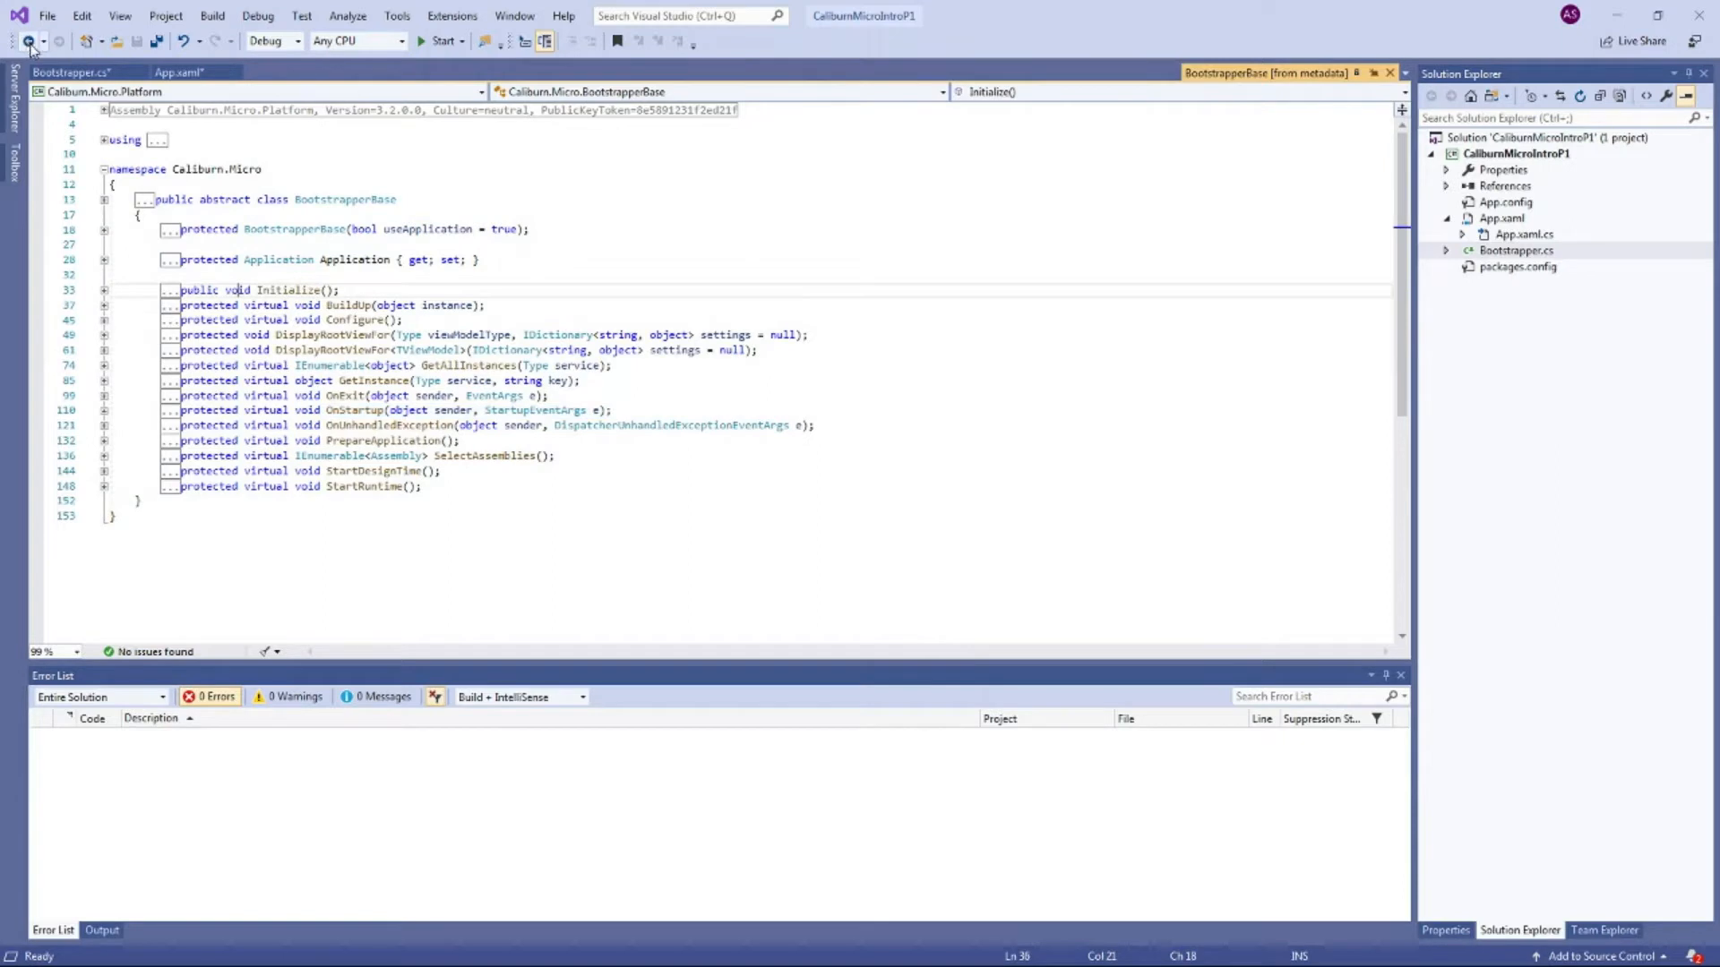
Step: Override OnStartup in Bootstrapper to call DisplayRootViewFor<ShellViewModel>()
{"action": "left_click", "coordinate": [72, 72]}
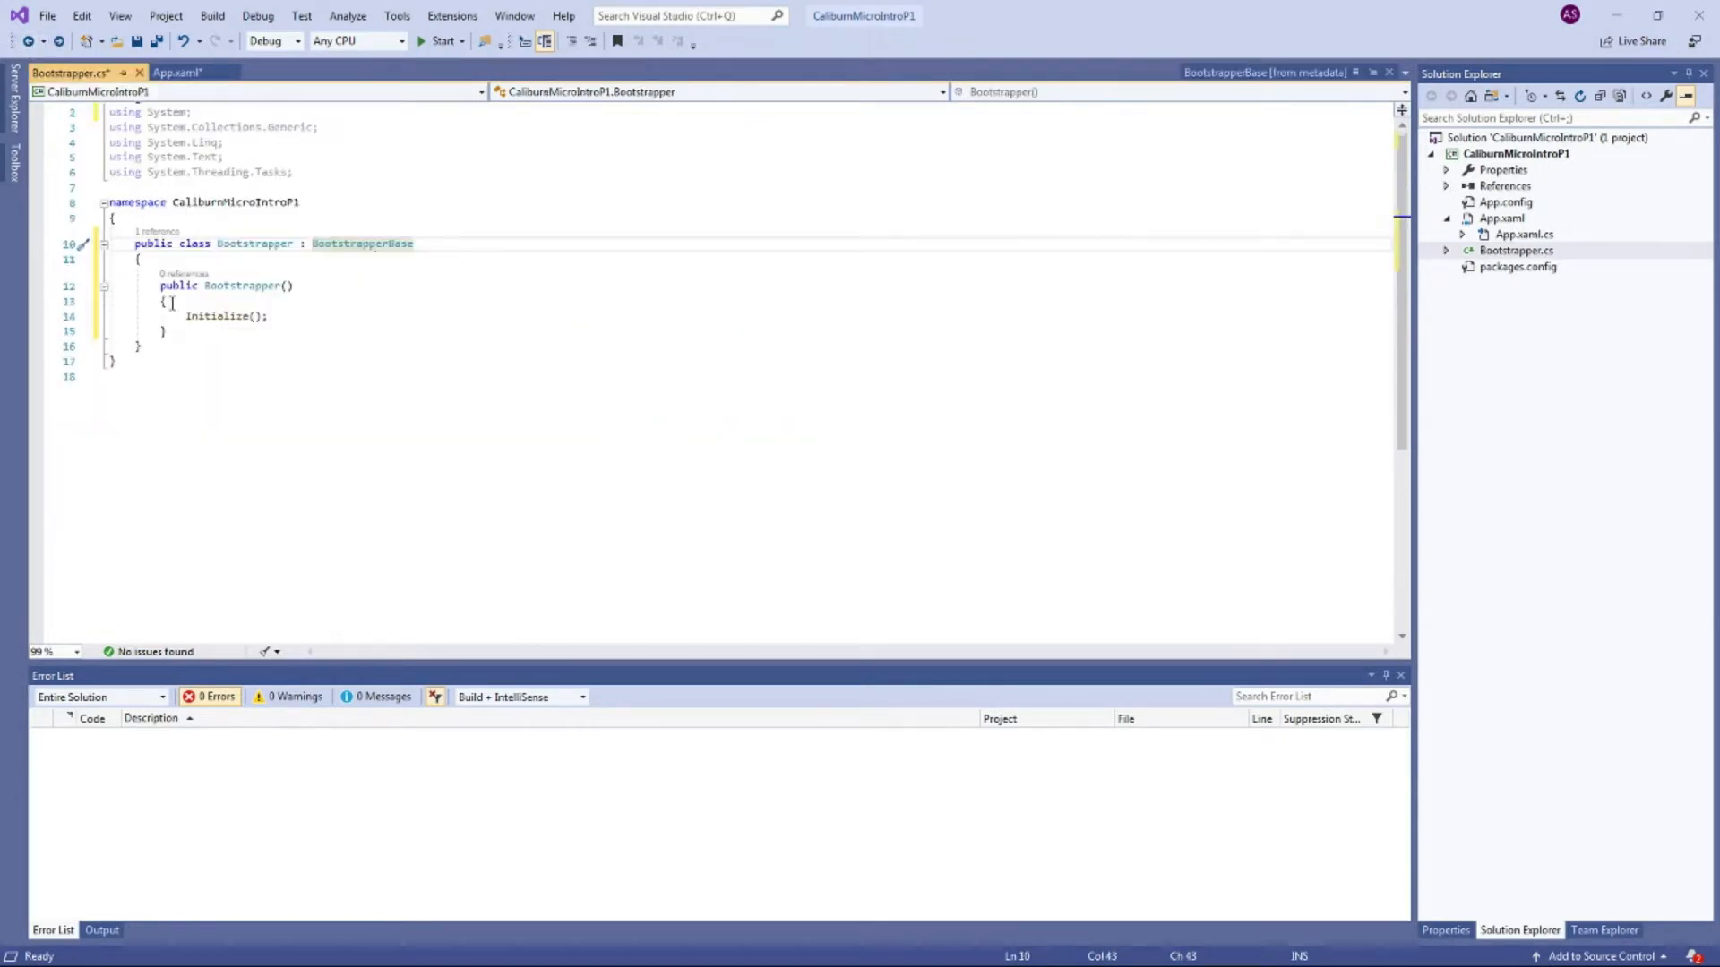
{"action": "type", "text": "protected"}
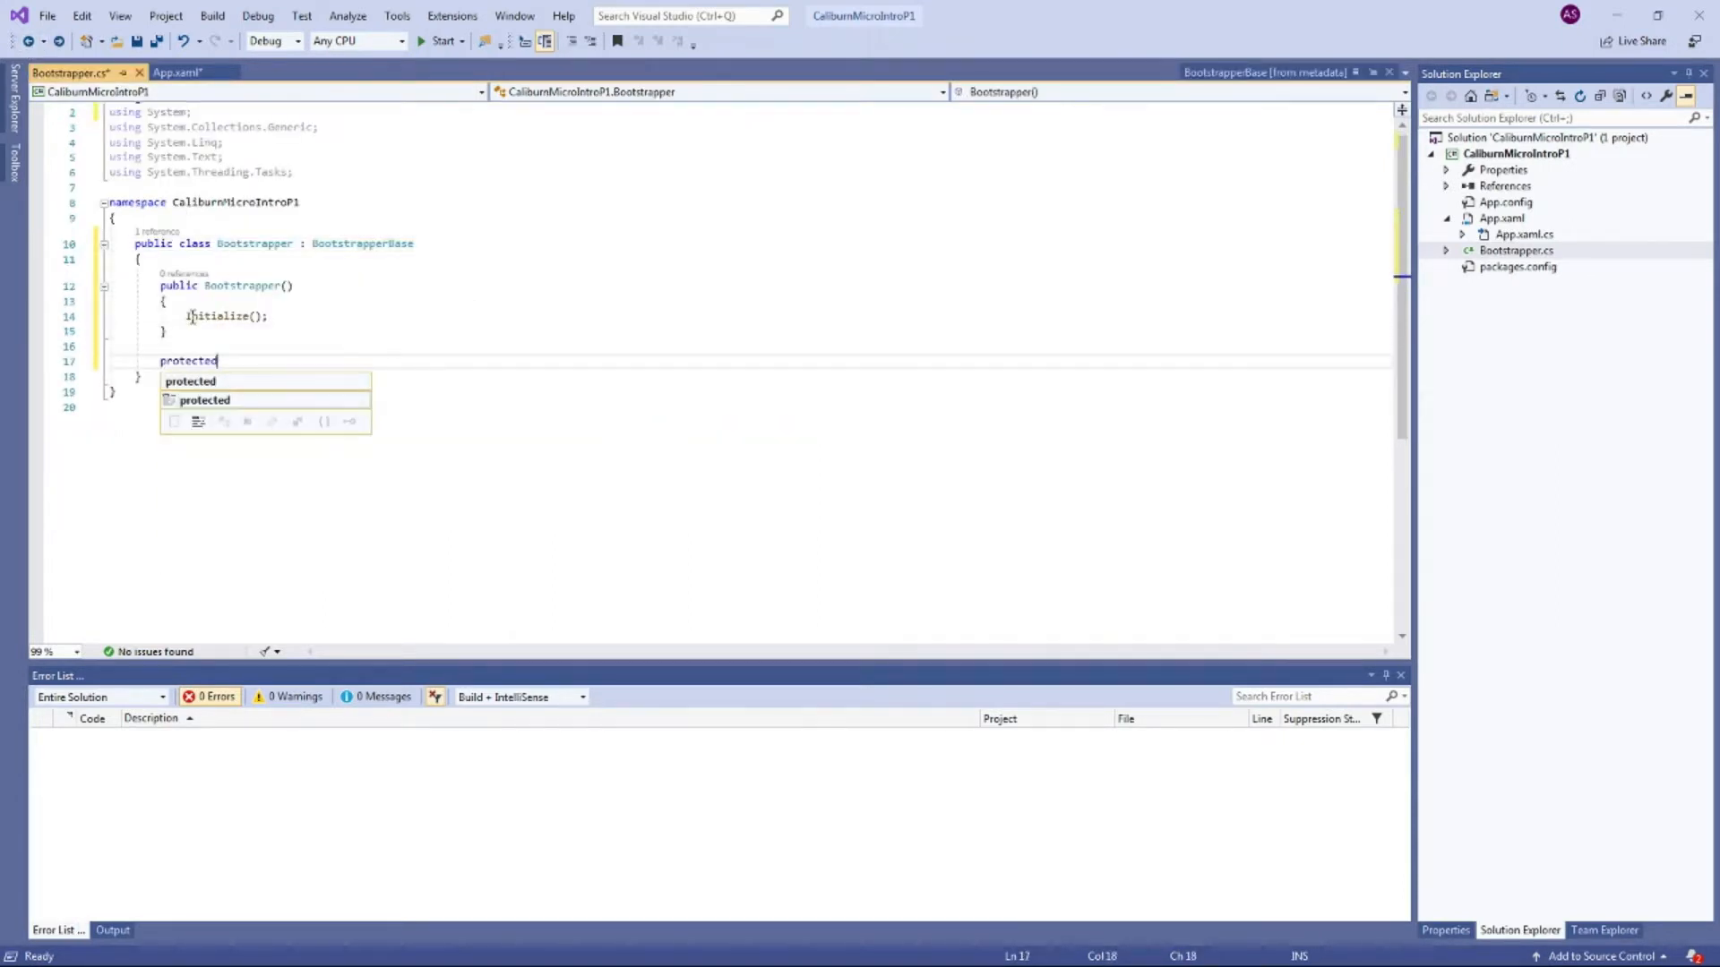
{"action": "type", "text": "override ON"}
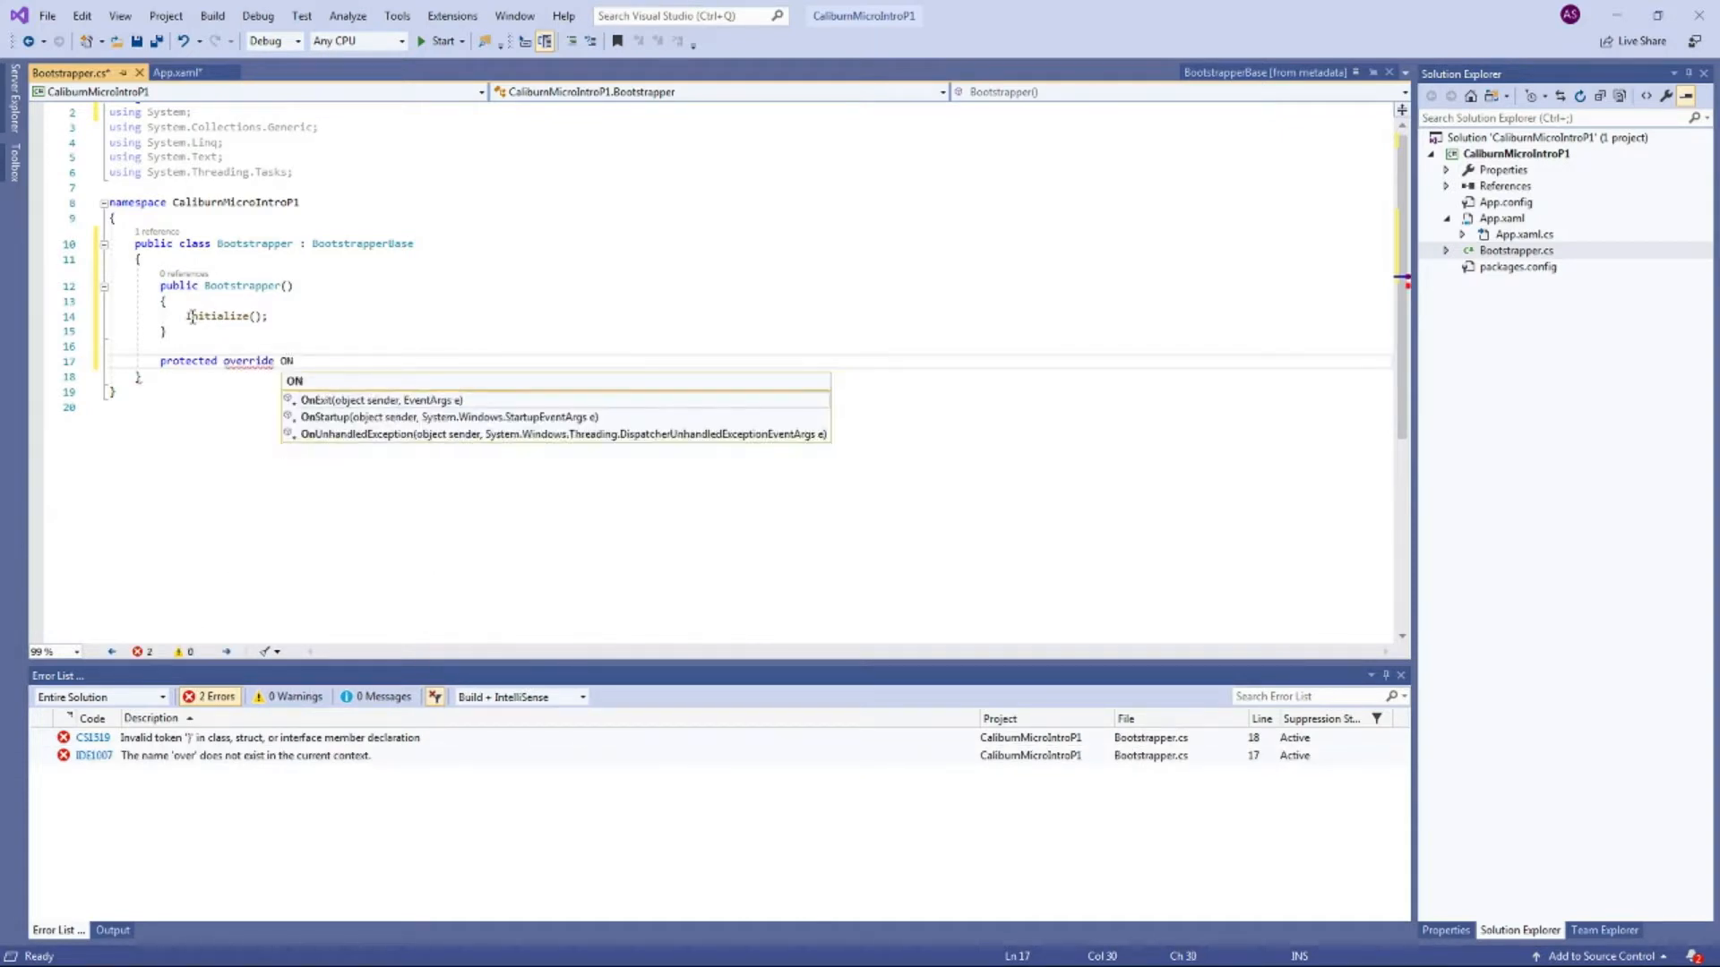
{"action": "type", "text": "sender, StartupEventArgs e)"}
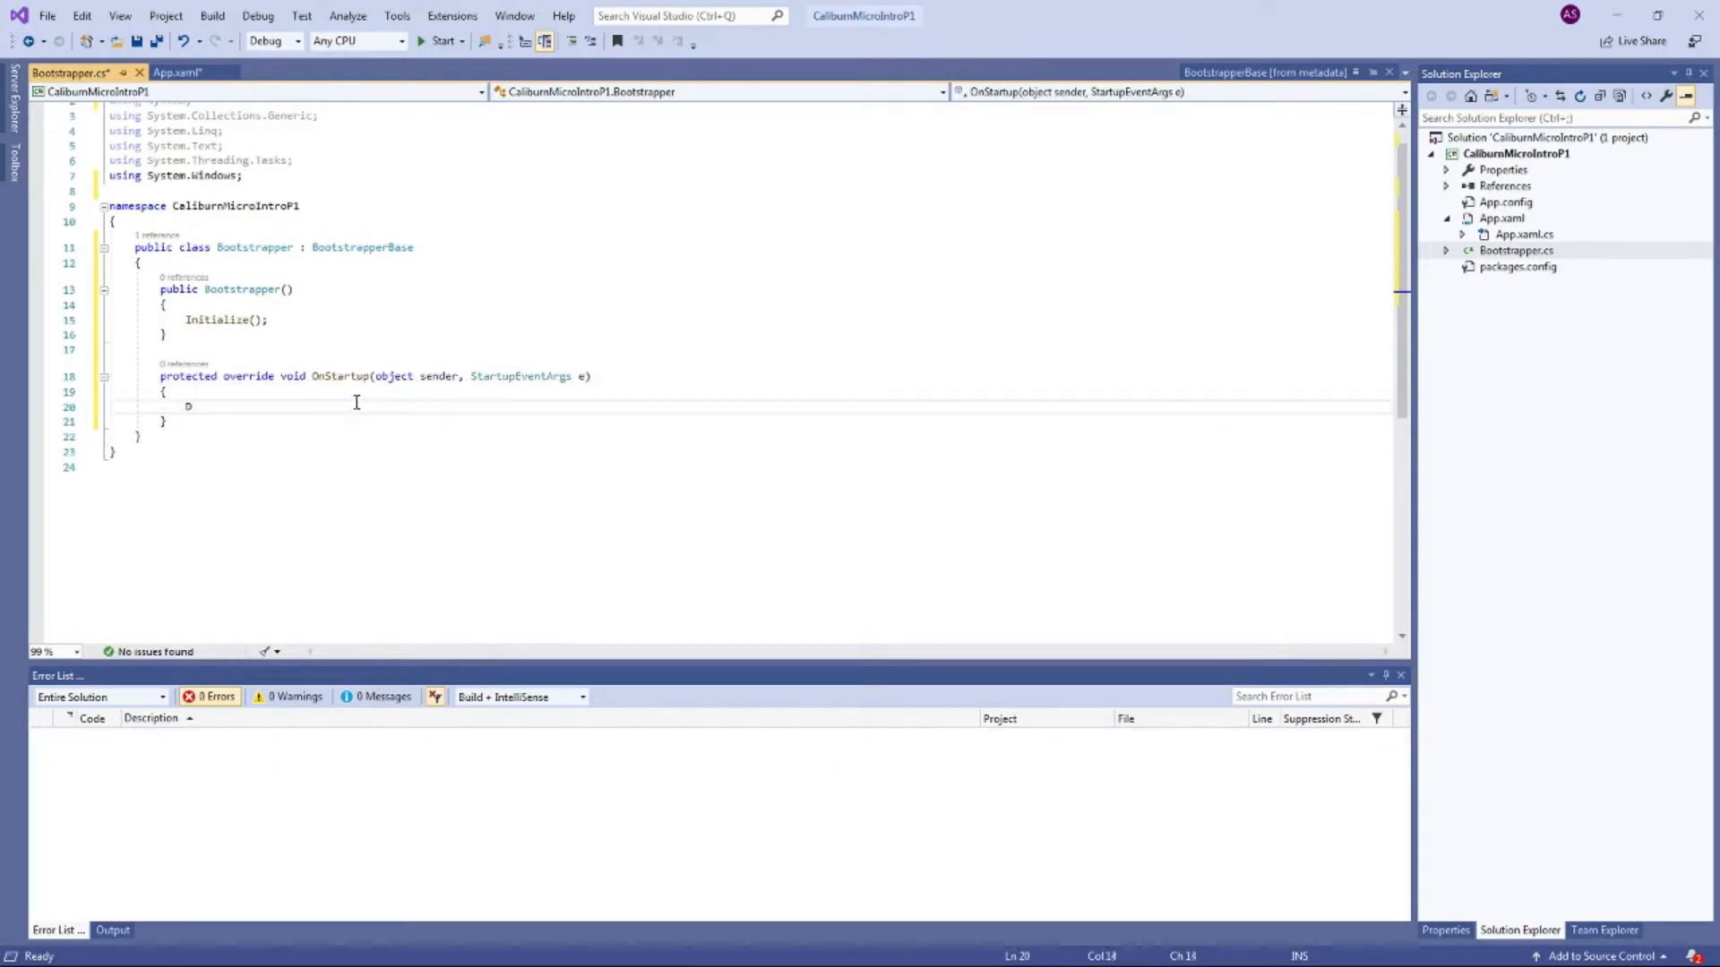
{"action": "type", "text": "DisplayRootViewFor"}
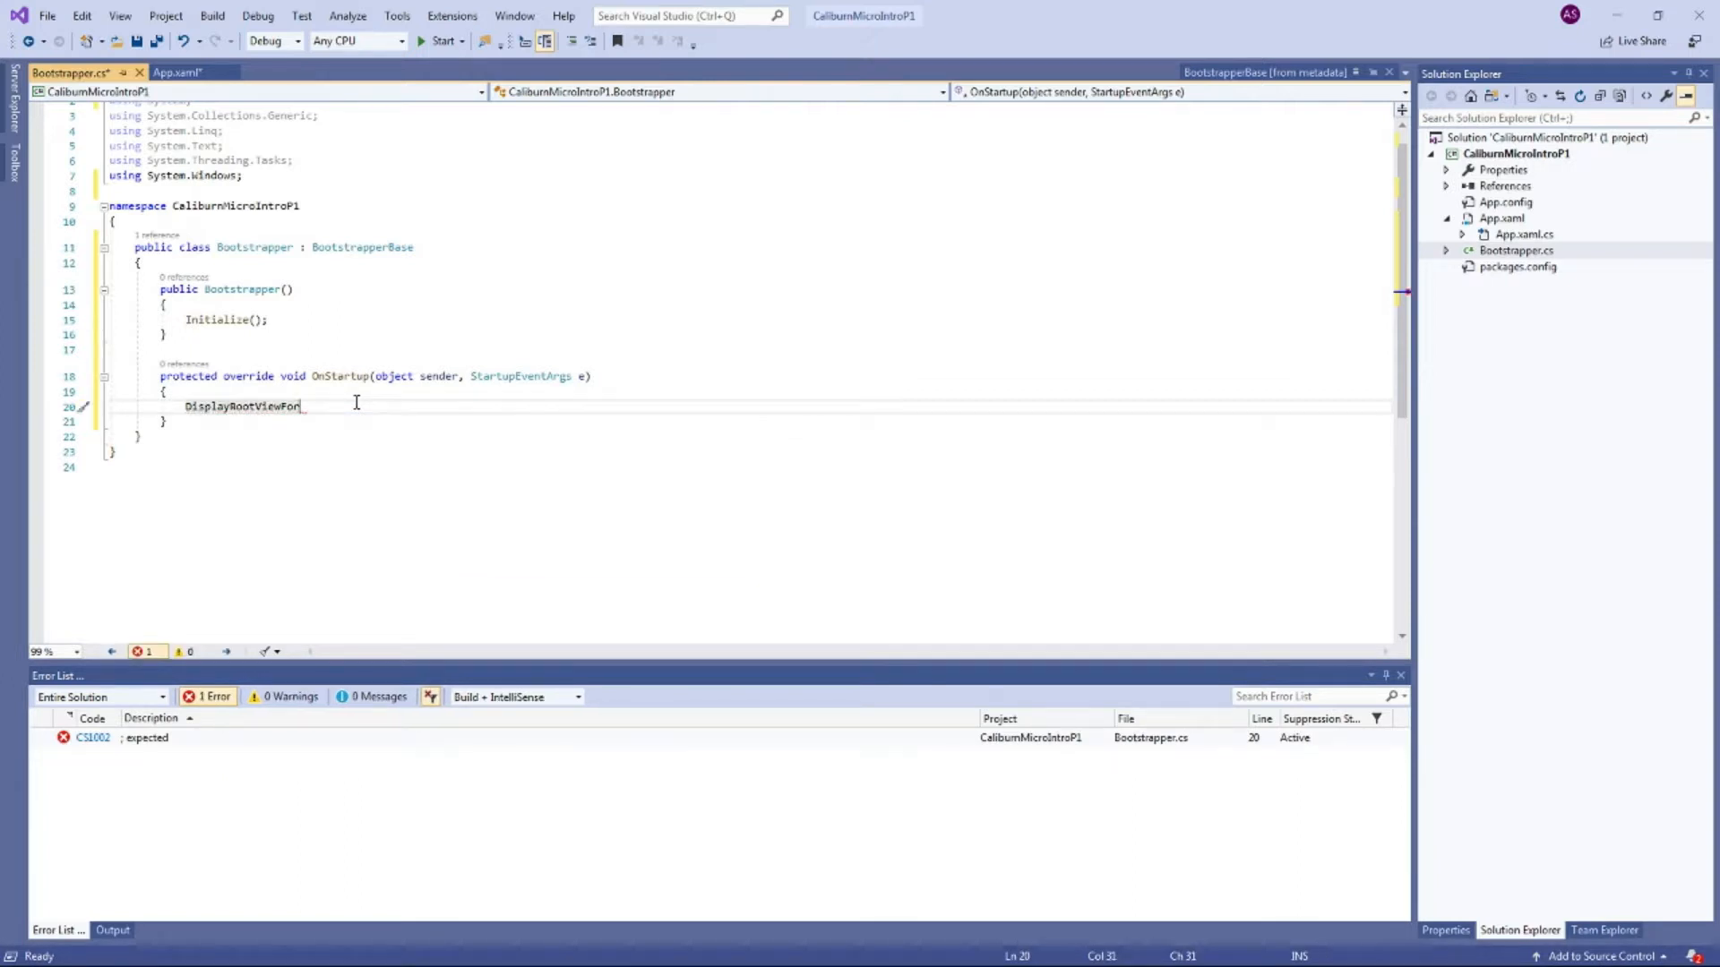
{"action": "type", "text": "<ShellViewModel>();"}
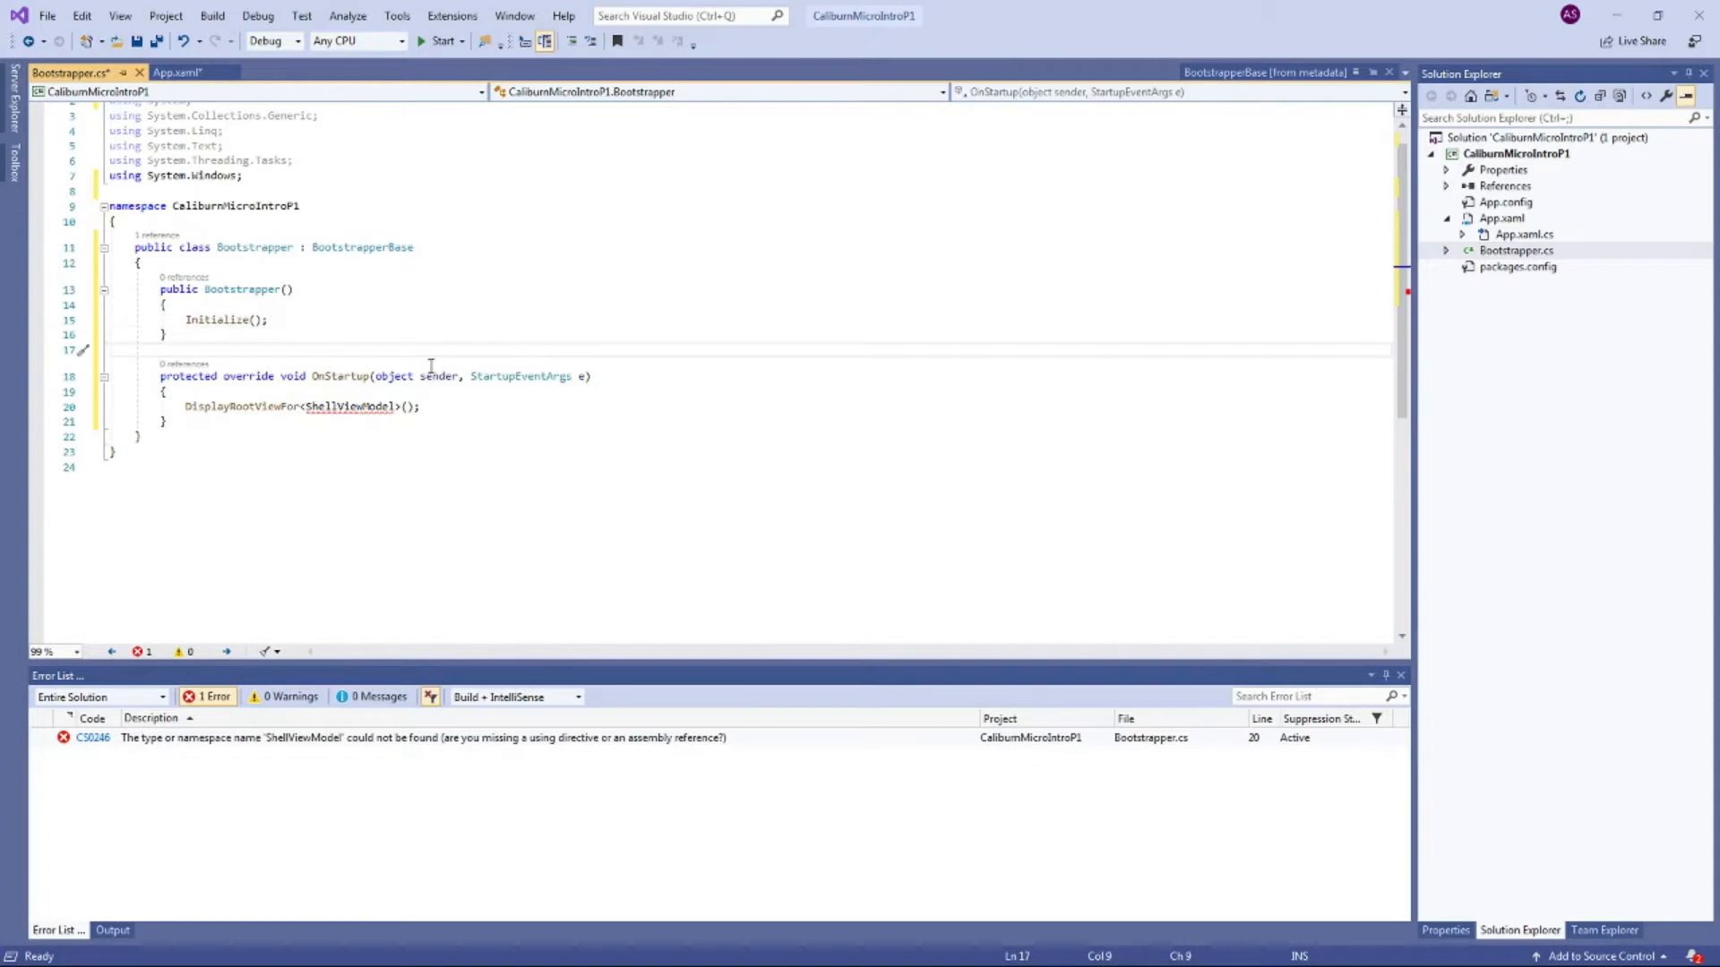
{"action": "left_click", "coordinate": [358, 374]}
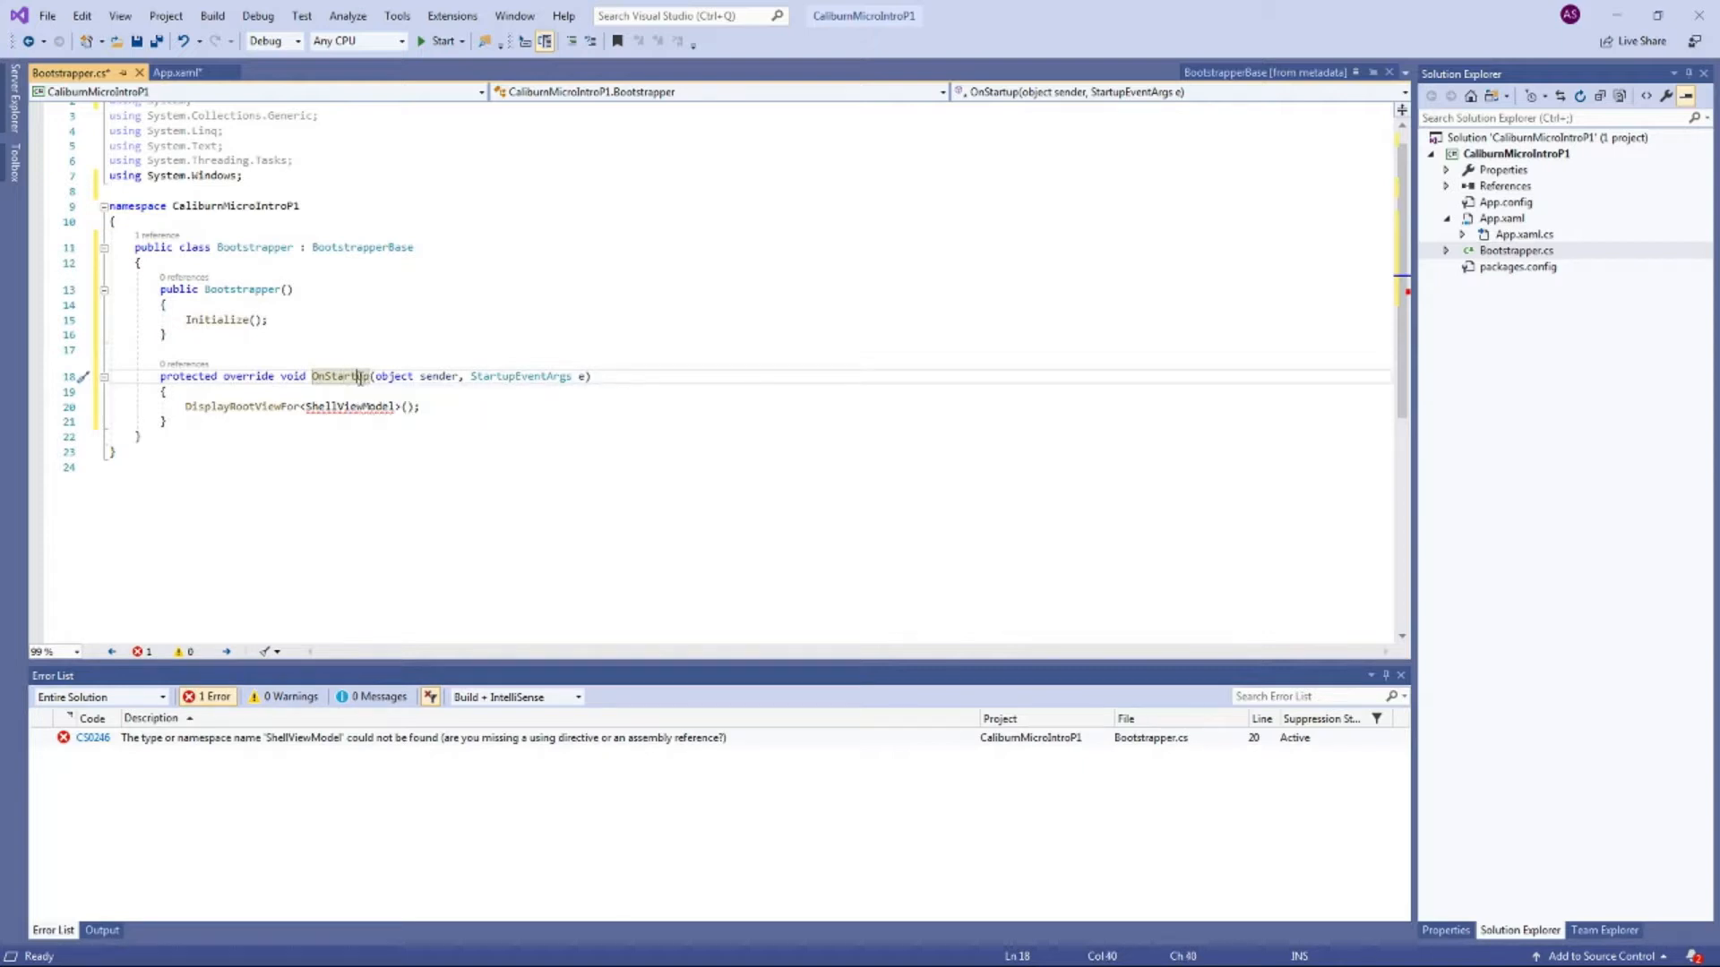
{"action": "mouse_move", "coordinate": [270, 406]}
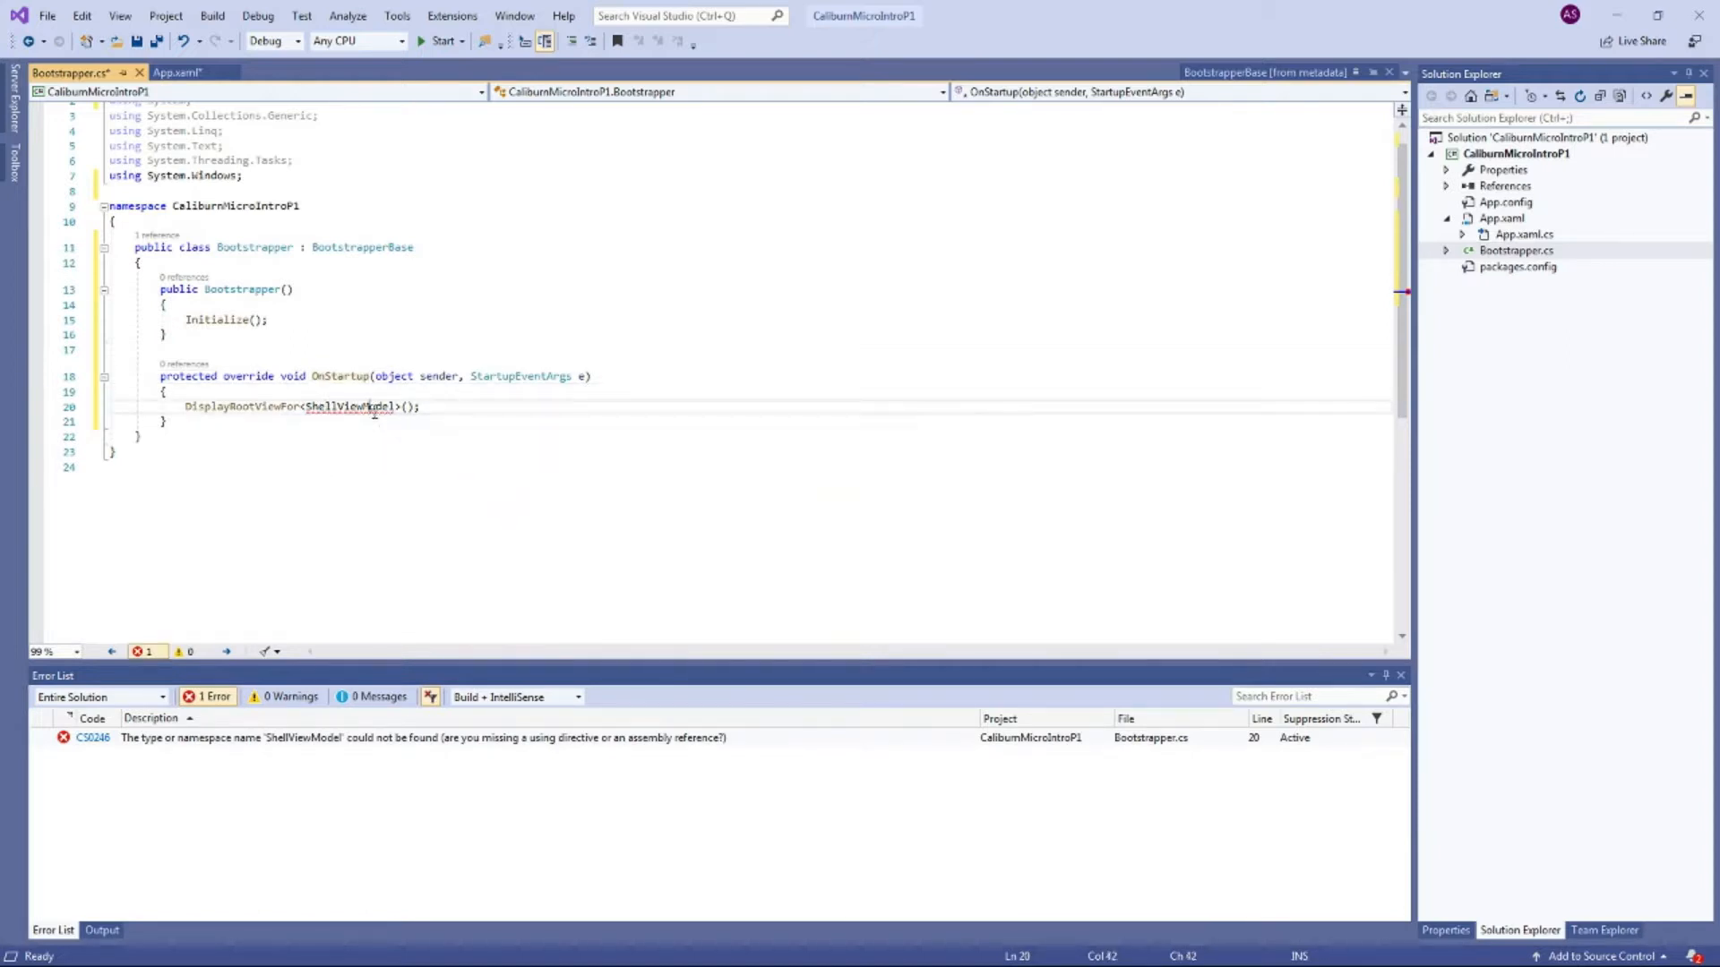
{"action": "left_click", "coordinate": [380, 375]}
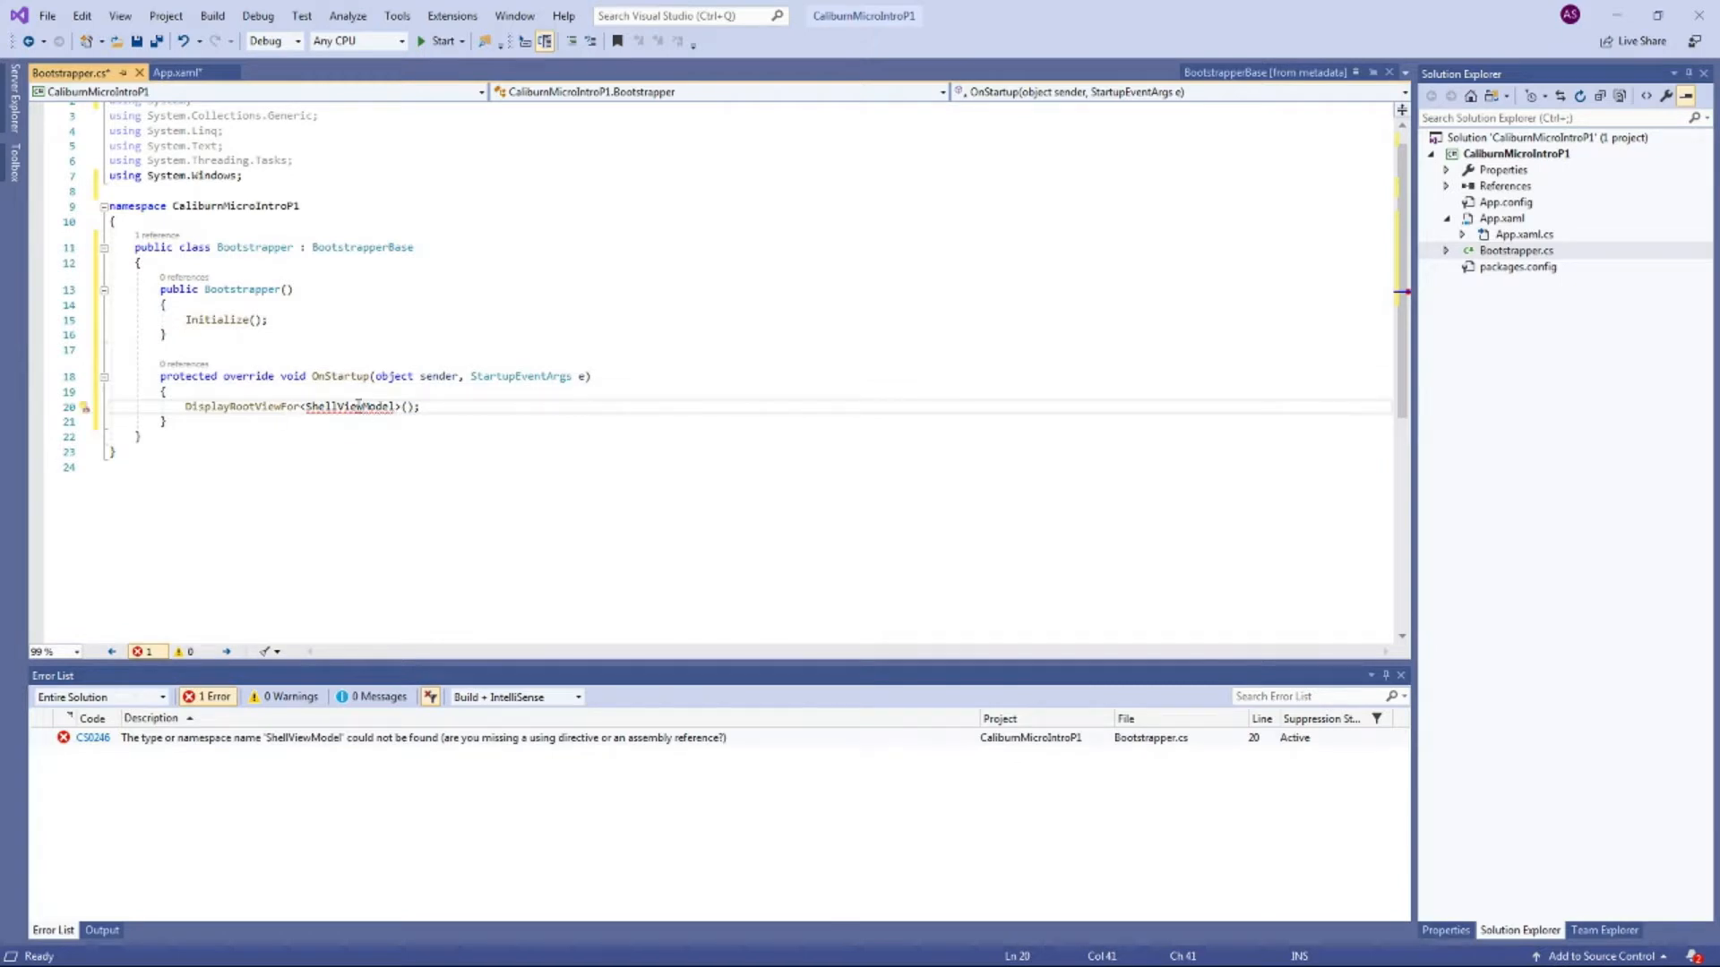
Step: Add a new ShellViewModel class file to the project
{"action": "right_click", "coordinate": [1517, 138]}
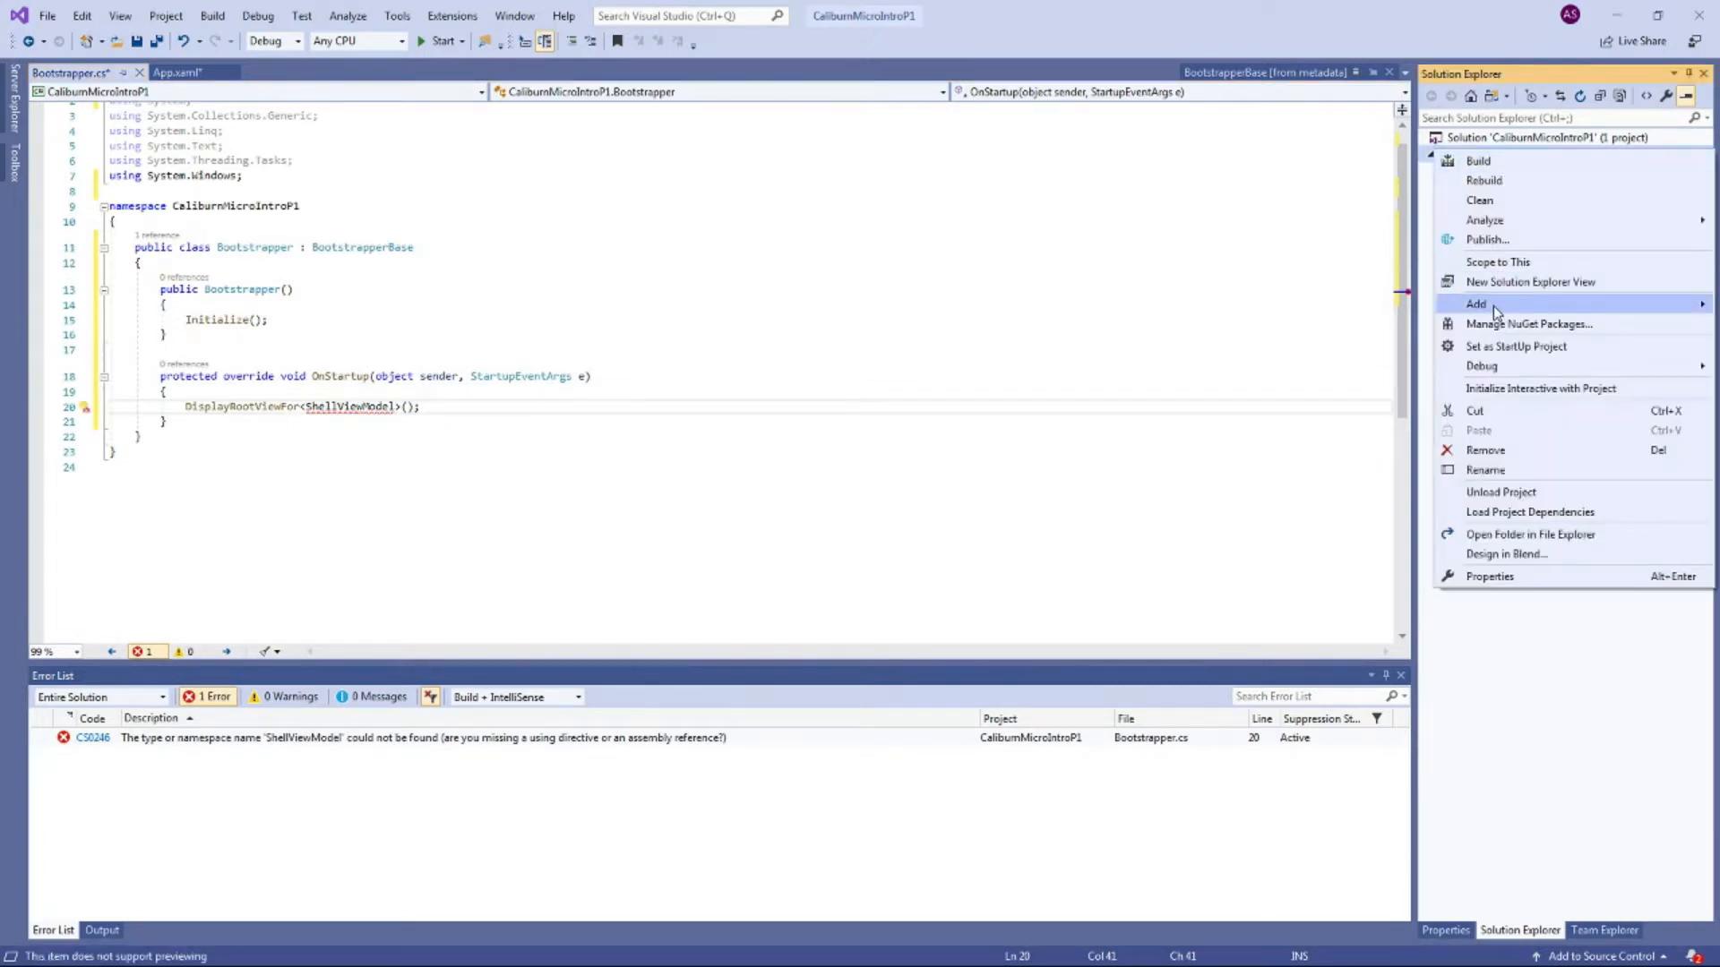
{"action": "left_click", "coordinate": [1478, 304]}
{"action": "type", "text": "ShellViewModel"}
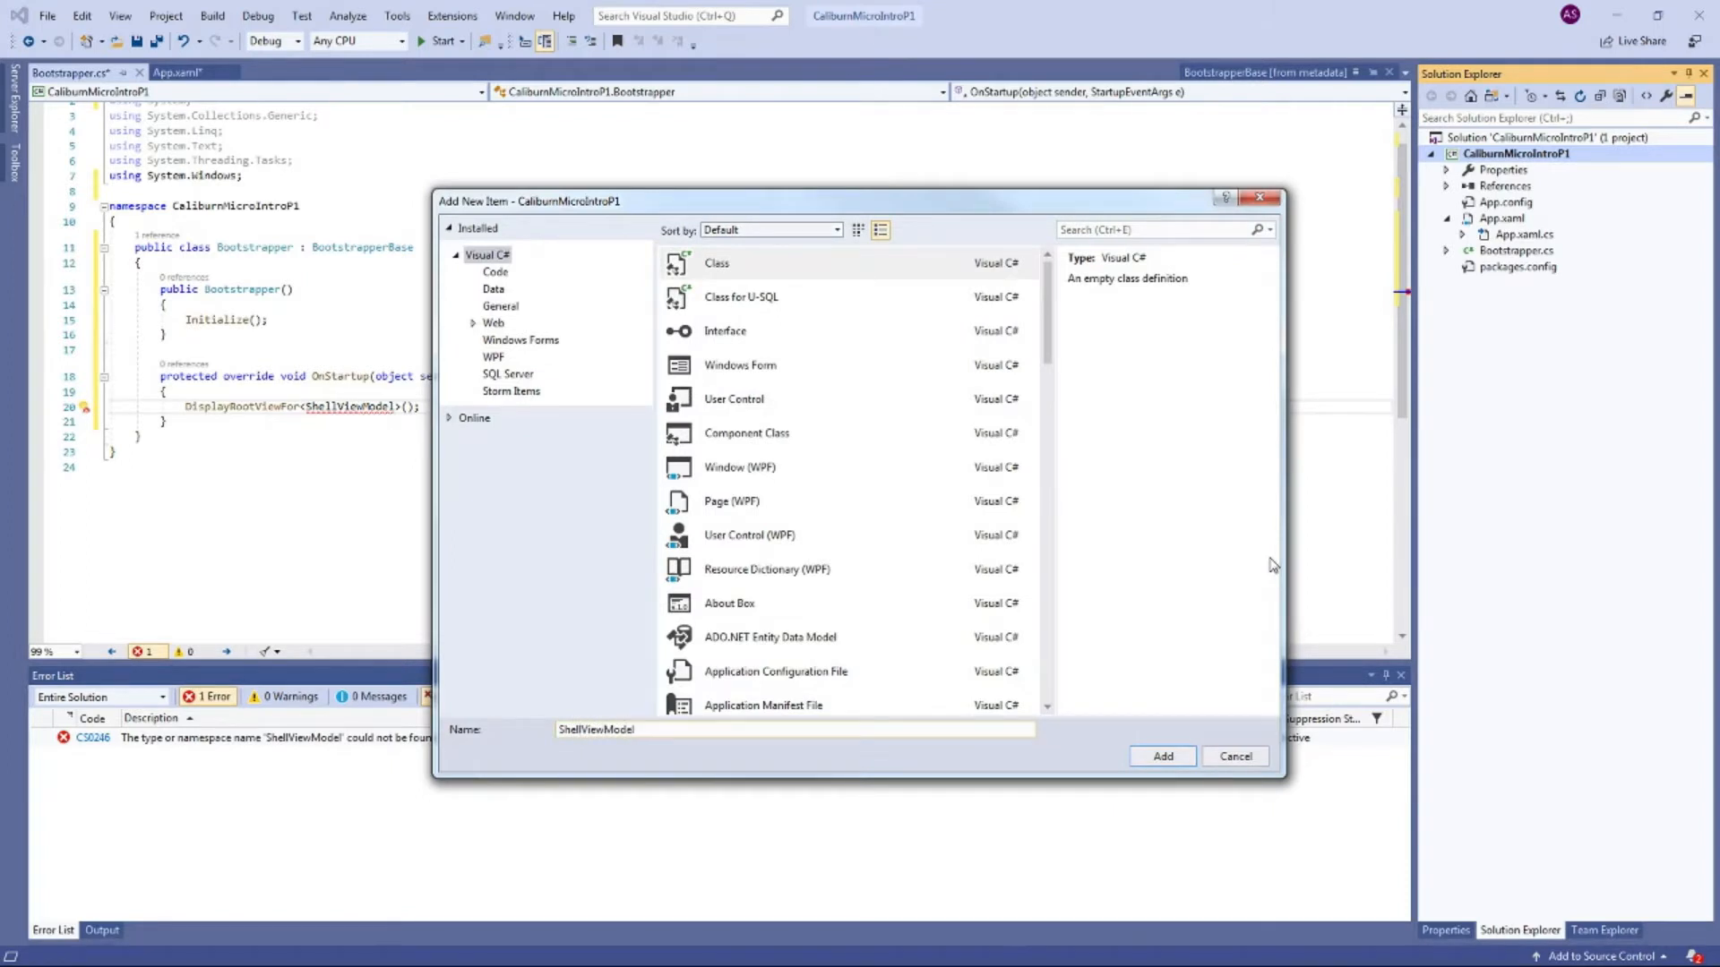
{"action": "left_click", "coordinate": [1161, 756]}
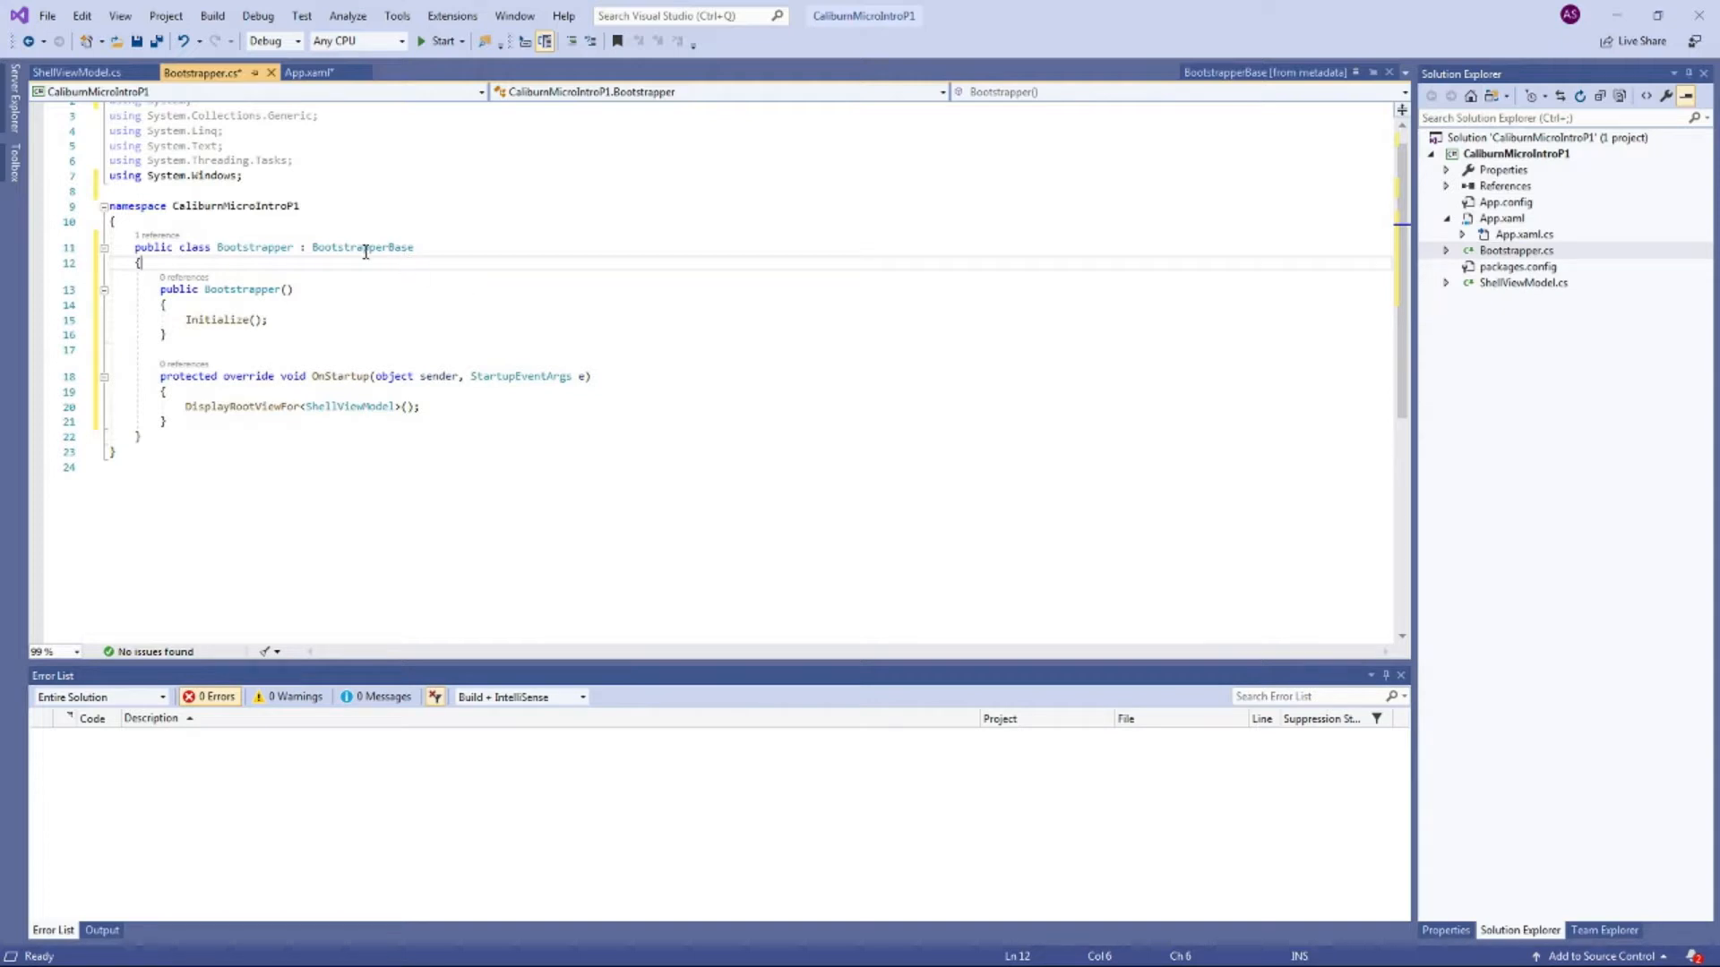
Step: Return to Bootstrapper.cs and confirm the ShellViewModel reference now resolves
{"action": "left_click", "coordinate": [388, 247]}
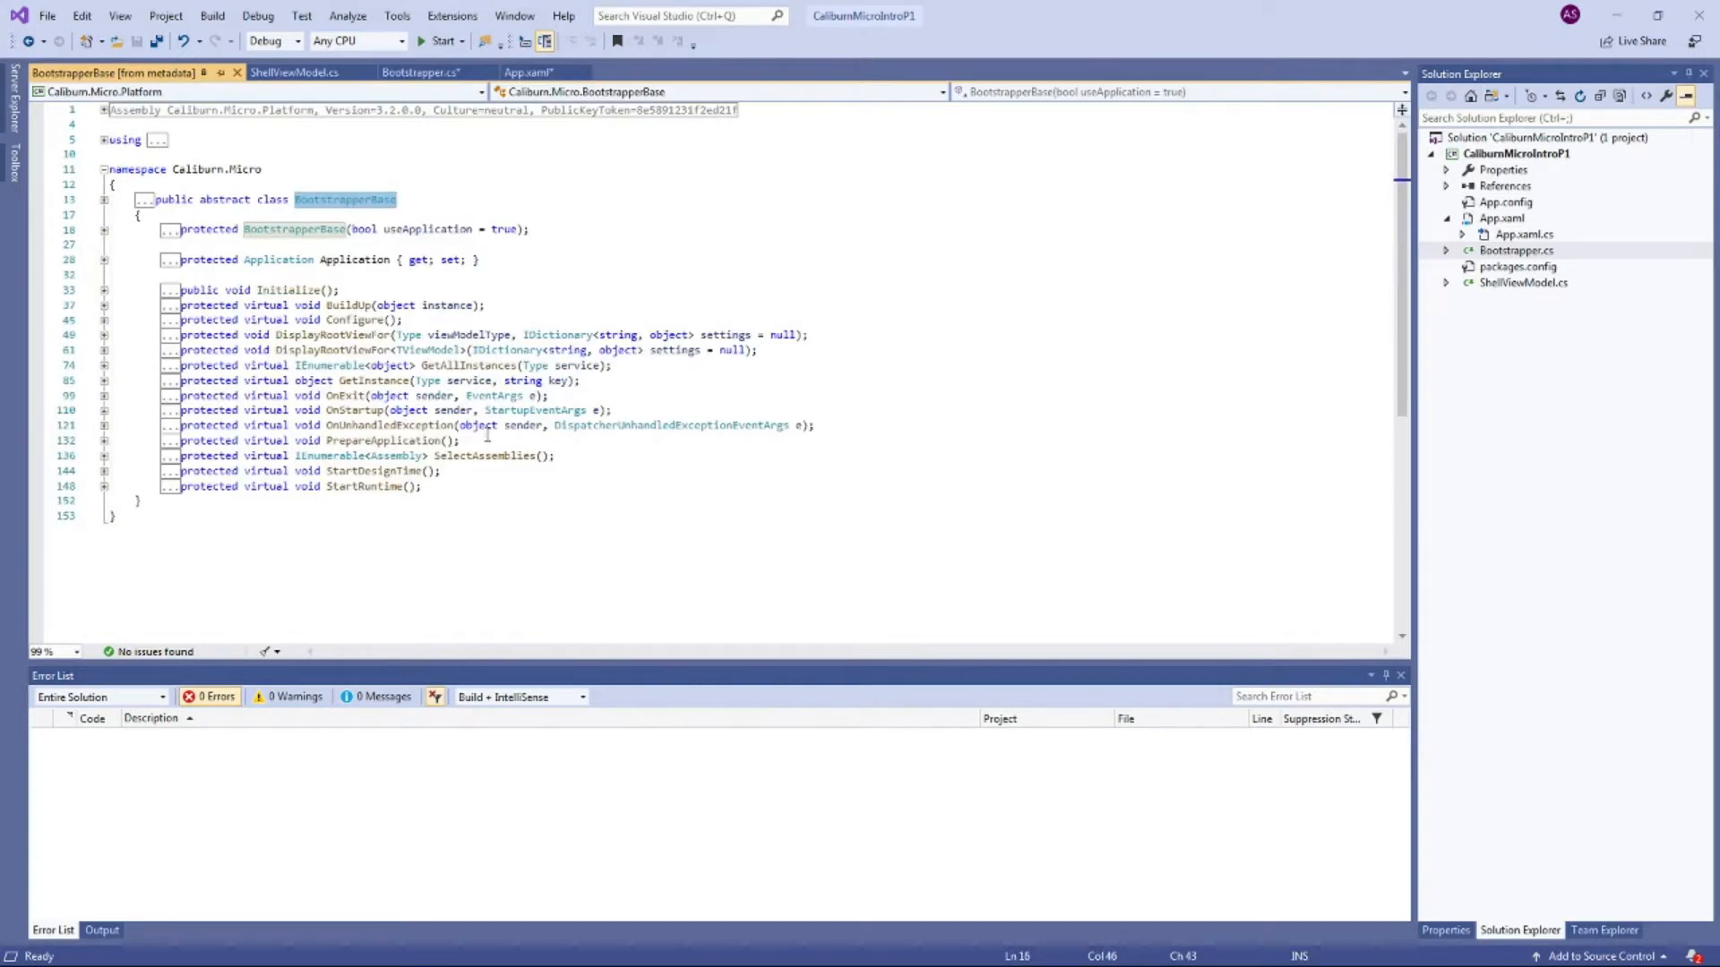
{"action": "left_click", "coordinate": [423, 72]}
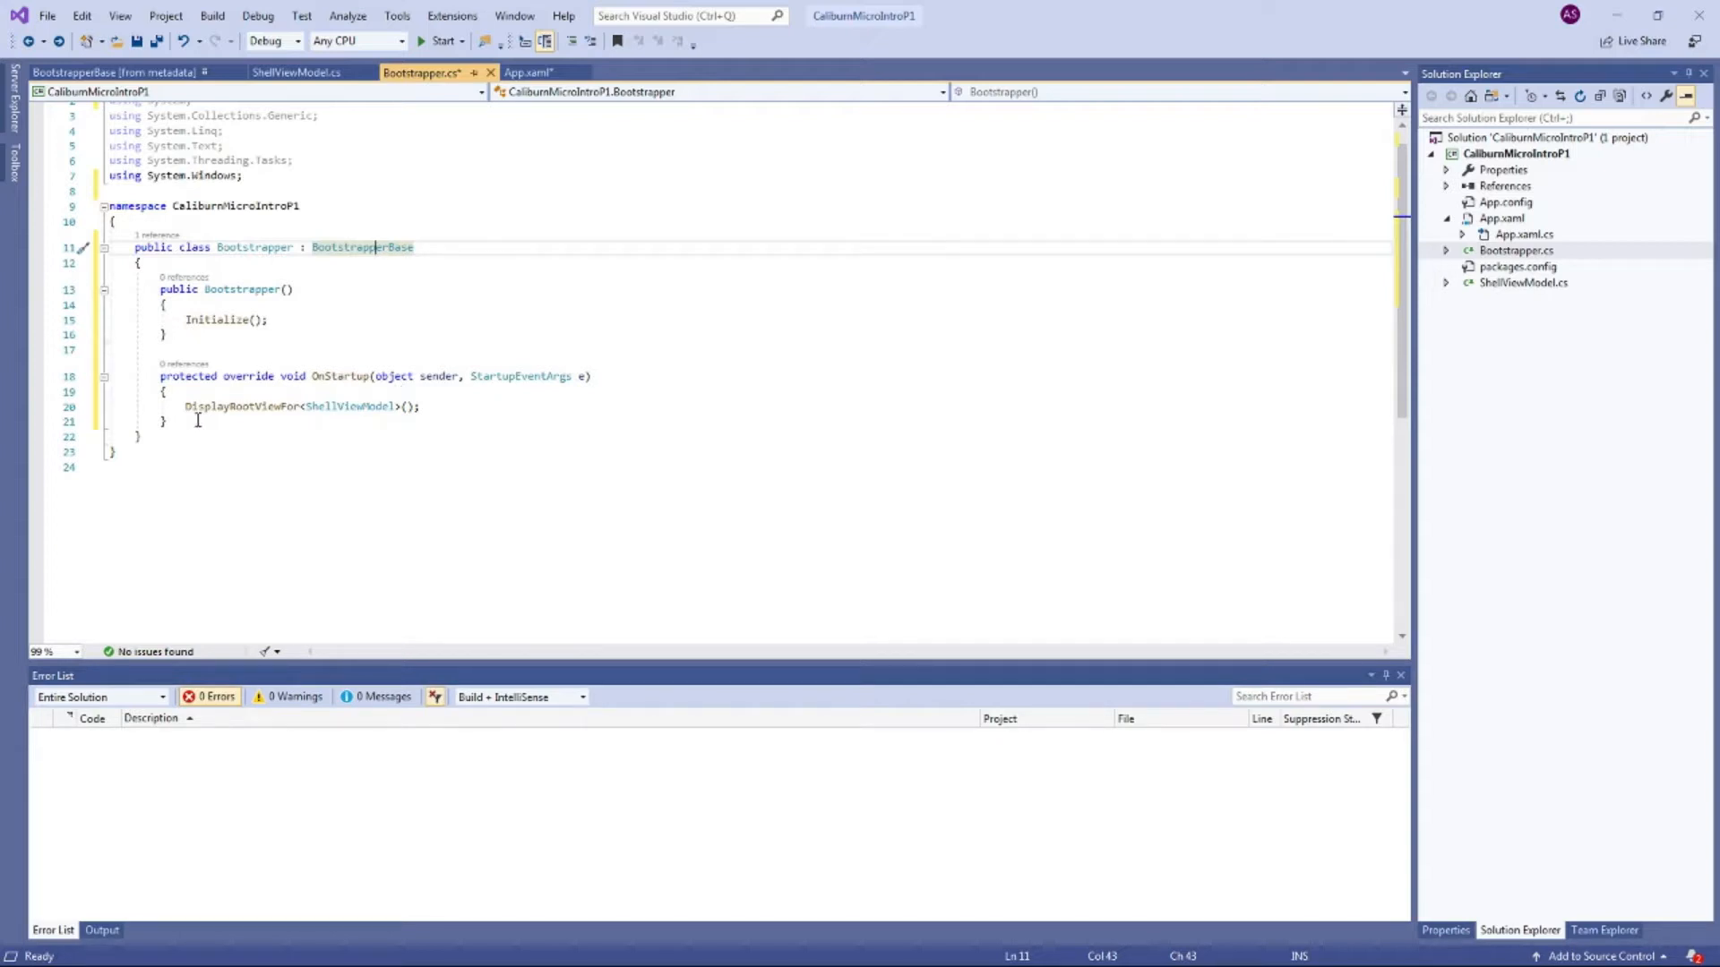
{"action": "left_click", "coordinate": [344, 407]}
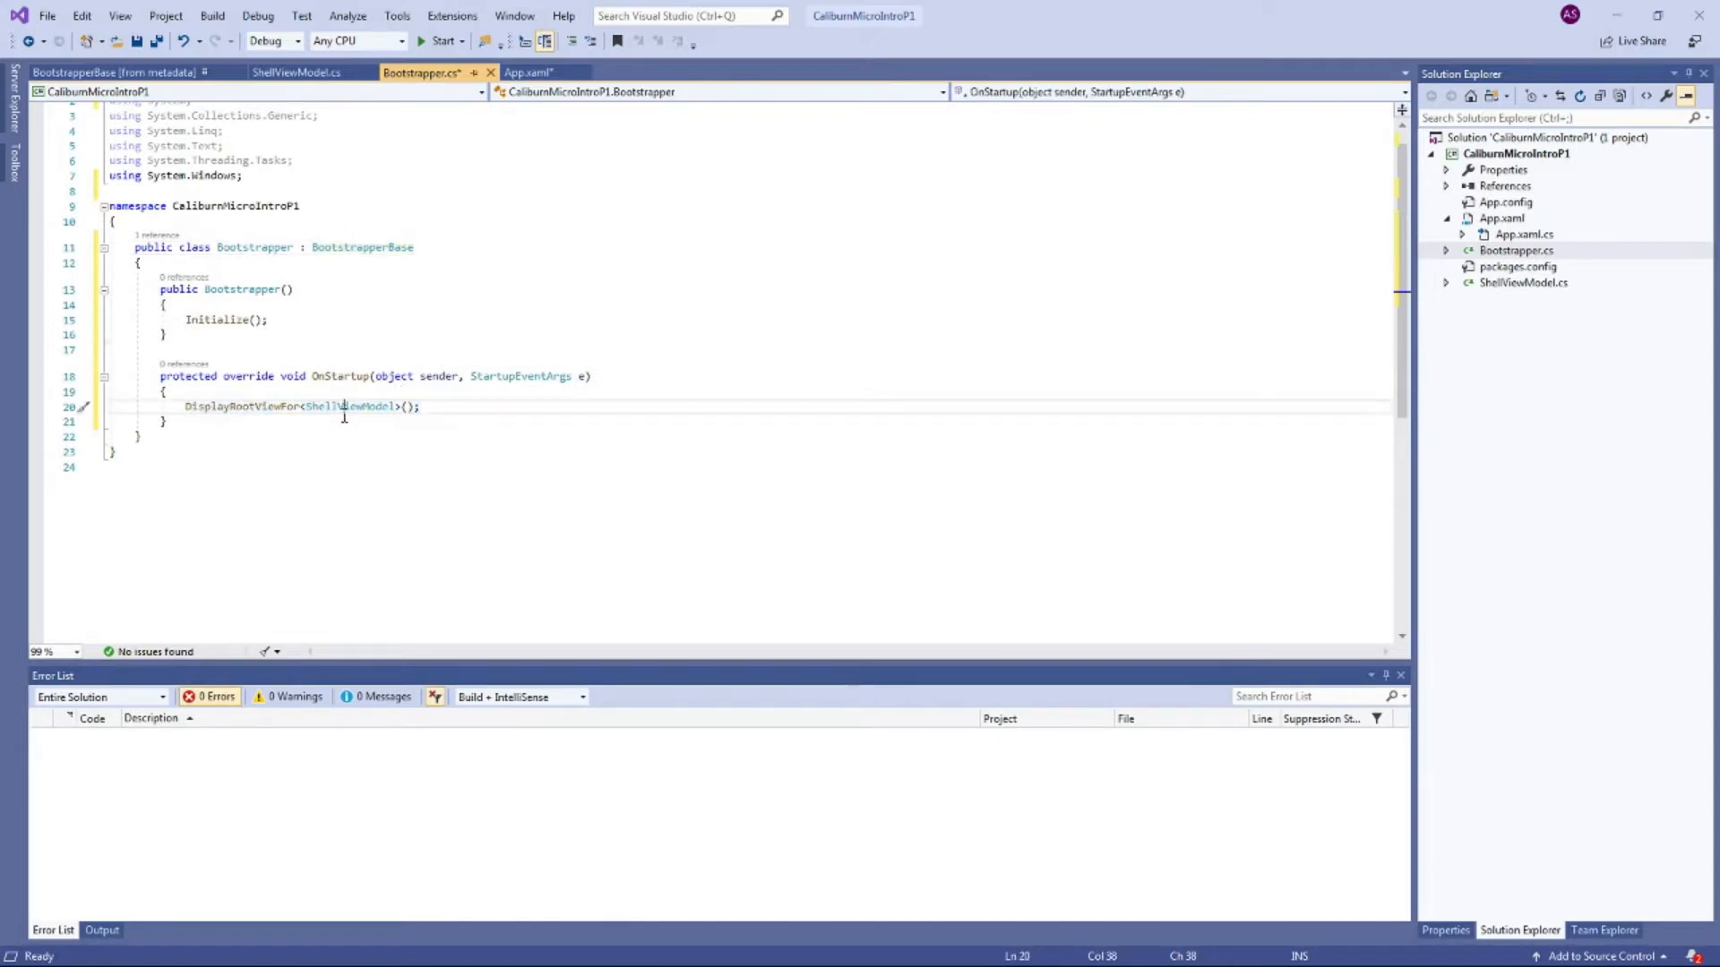
{"action": "left_click", "coordinate": [417, 407]}
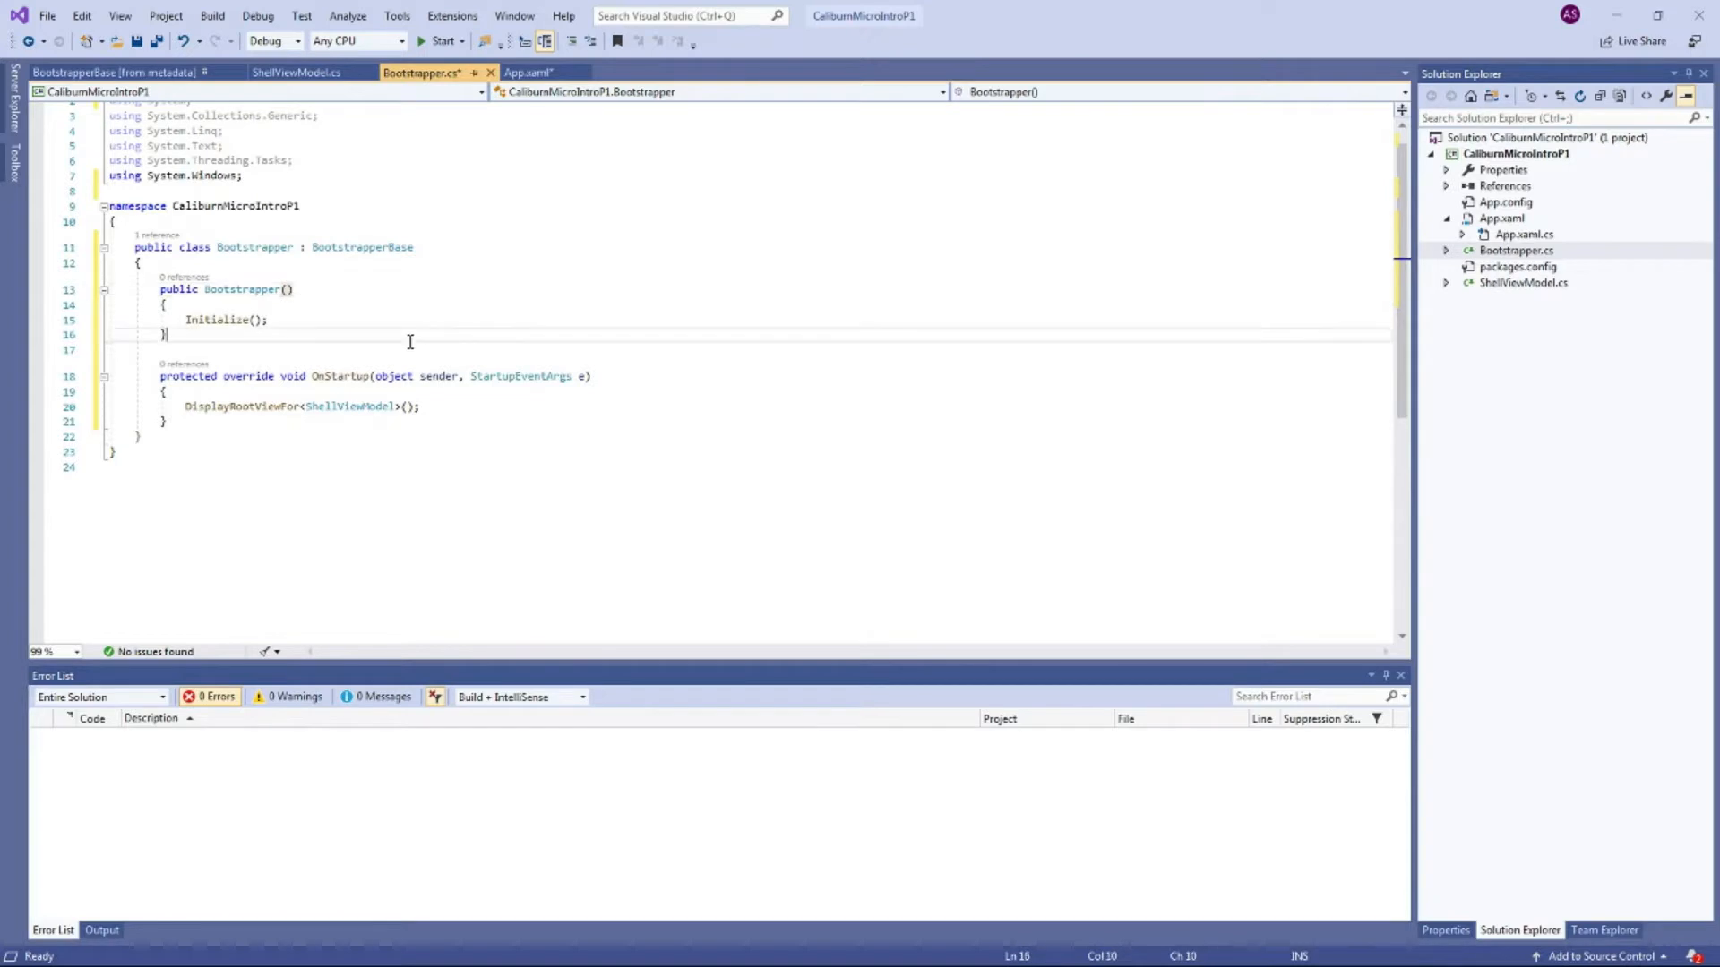
Step: Declare <local:Bootstrapper x:Key="bootstrapper"/> in a merged ResourceDictionary in App.xaml and save
{"action": "left_click", "coordinate": [1523, 233]}
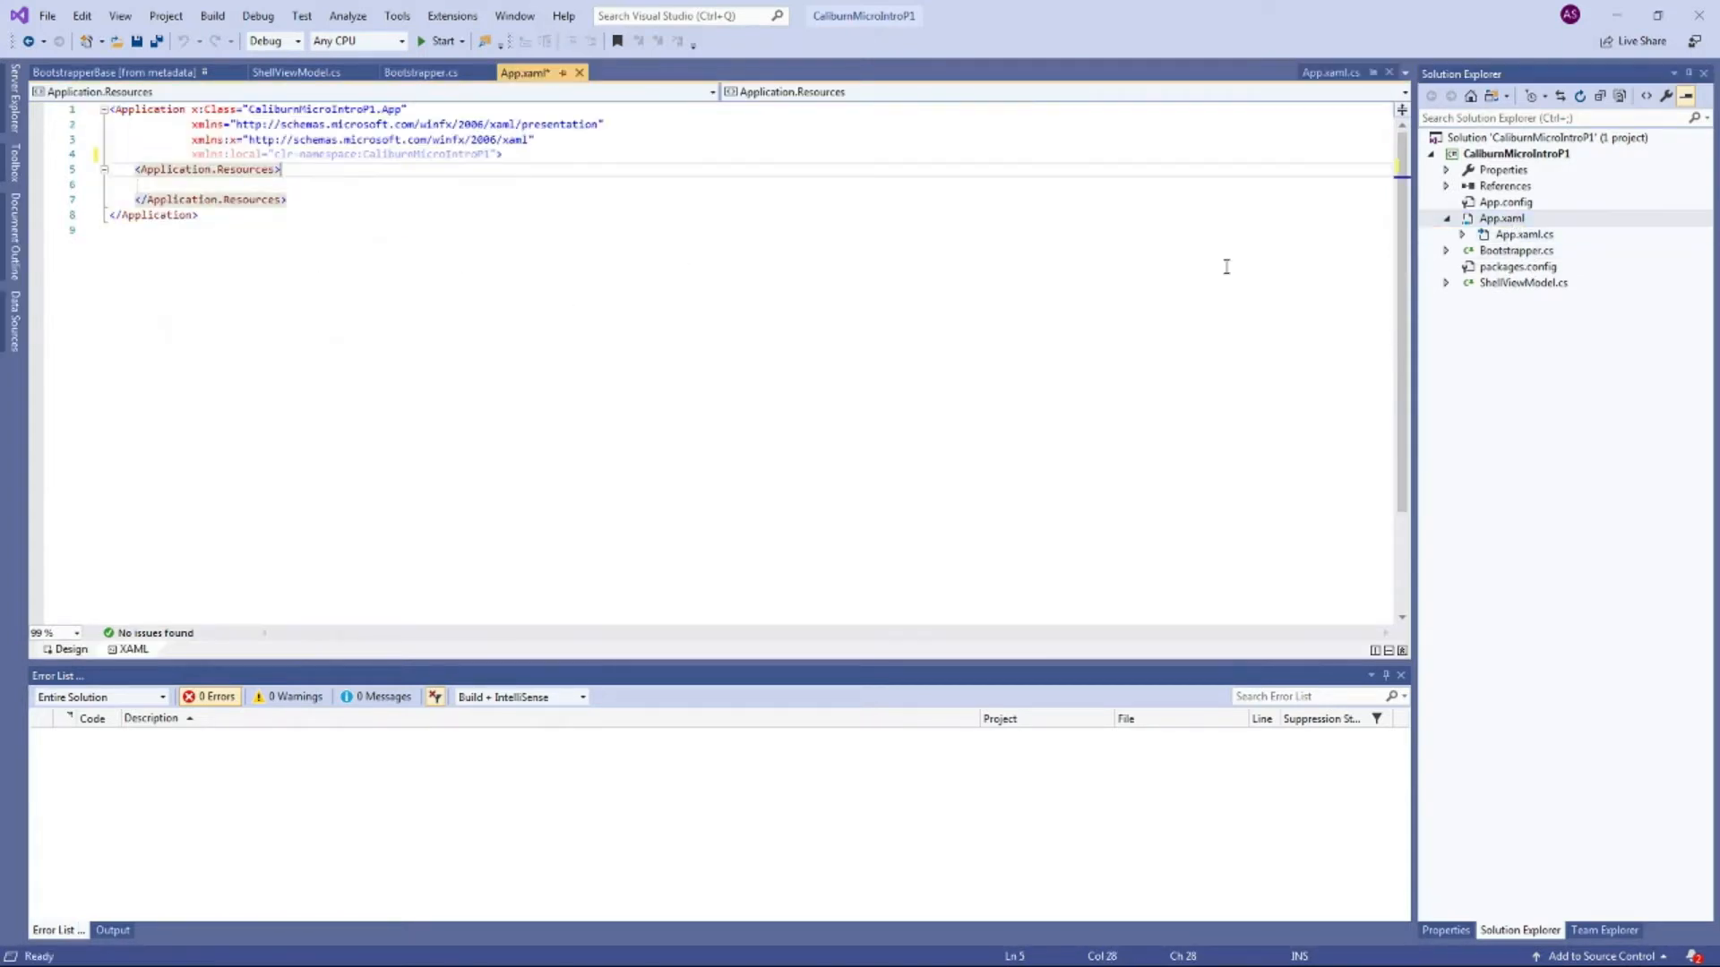
{"action": "mouse_move", "coordinate": [1200, 333]}
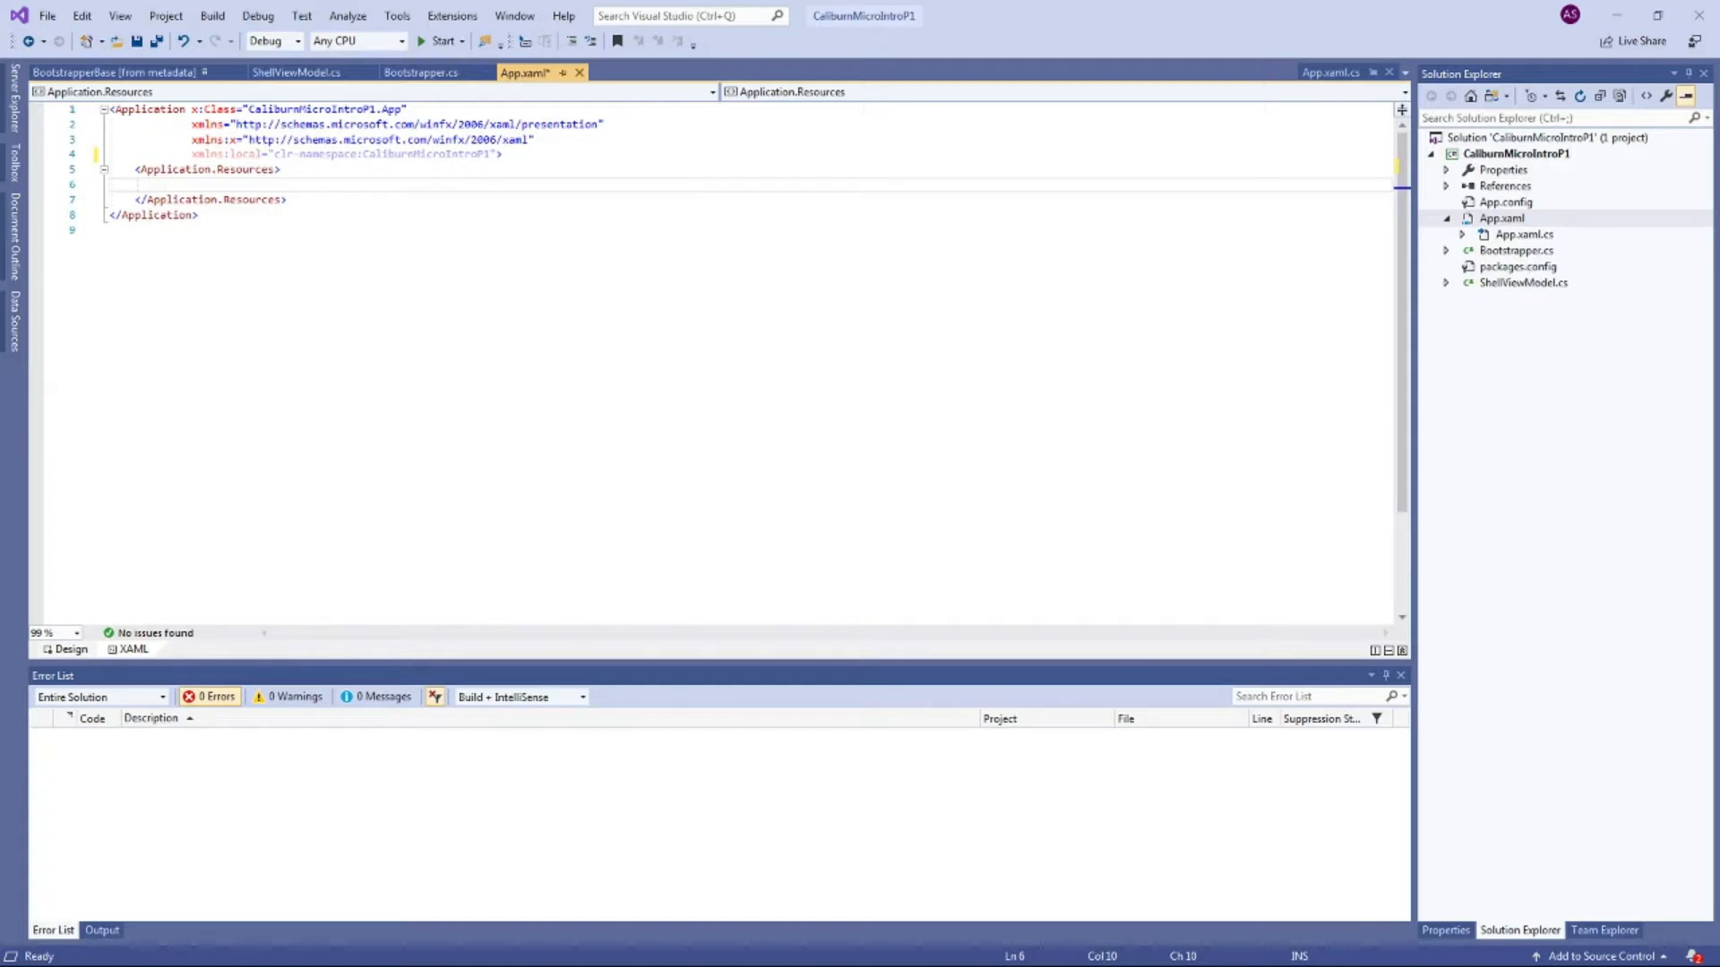
{"action": "mouse_move", "coordinate": [1467, 310]}
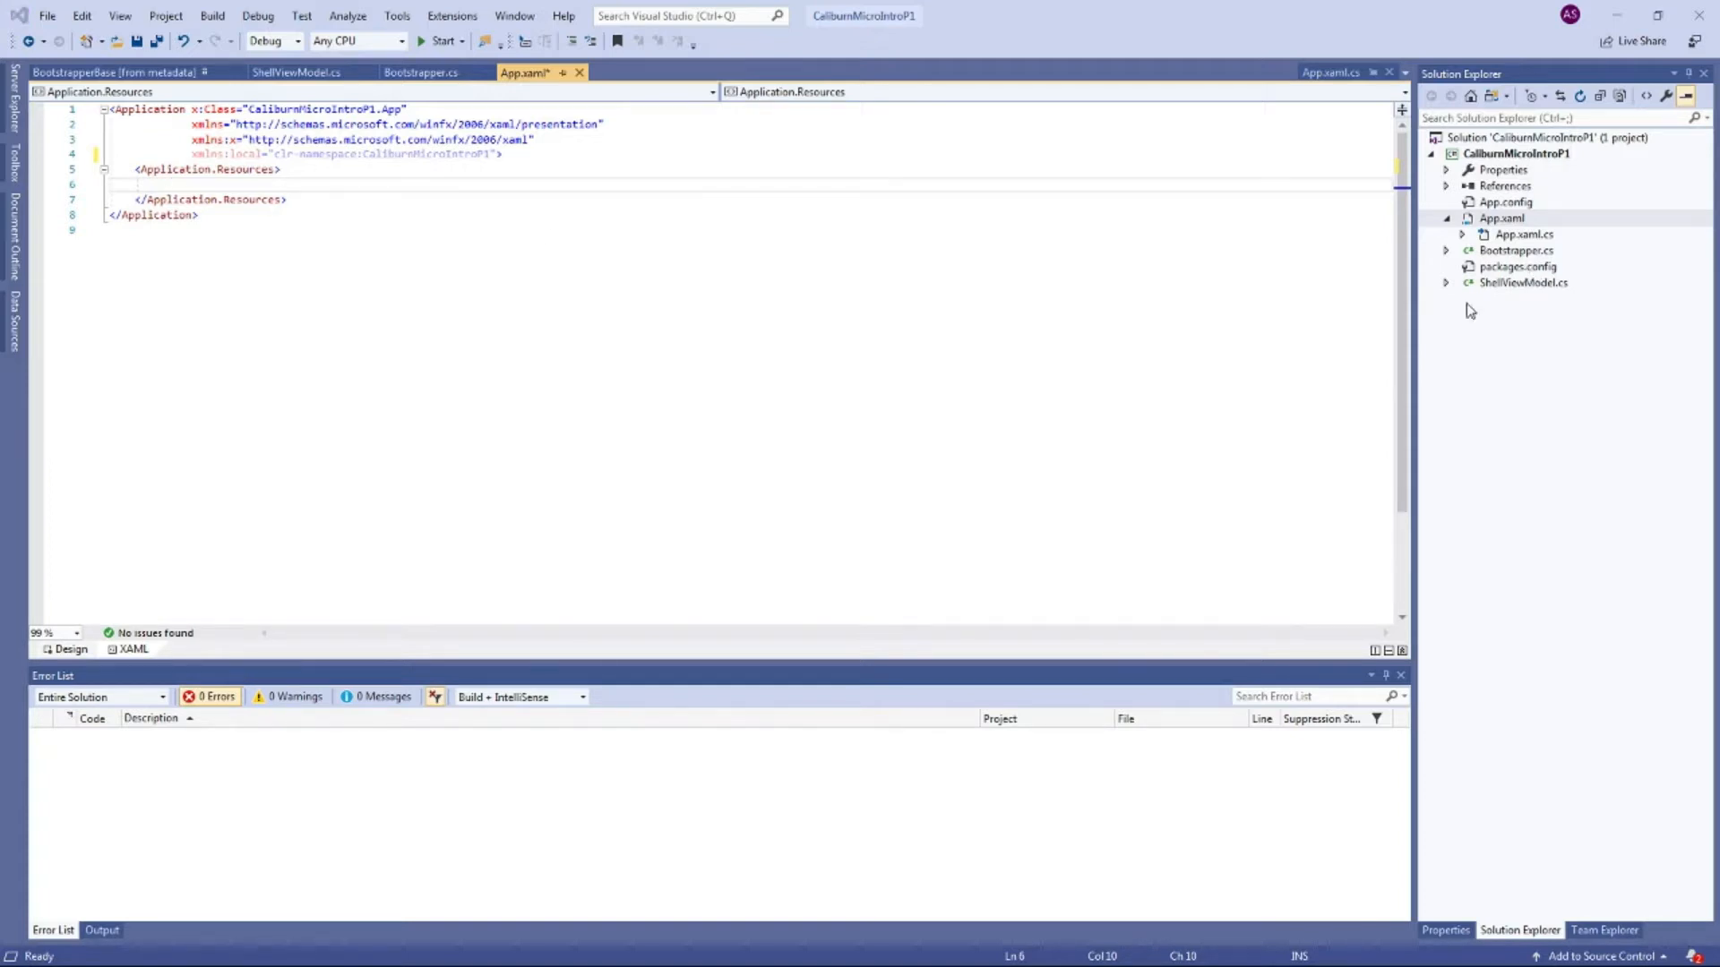
{"action": "type", "text": "<ResourceDictionary>"}
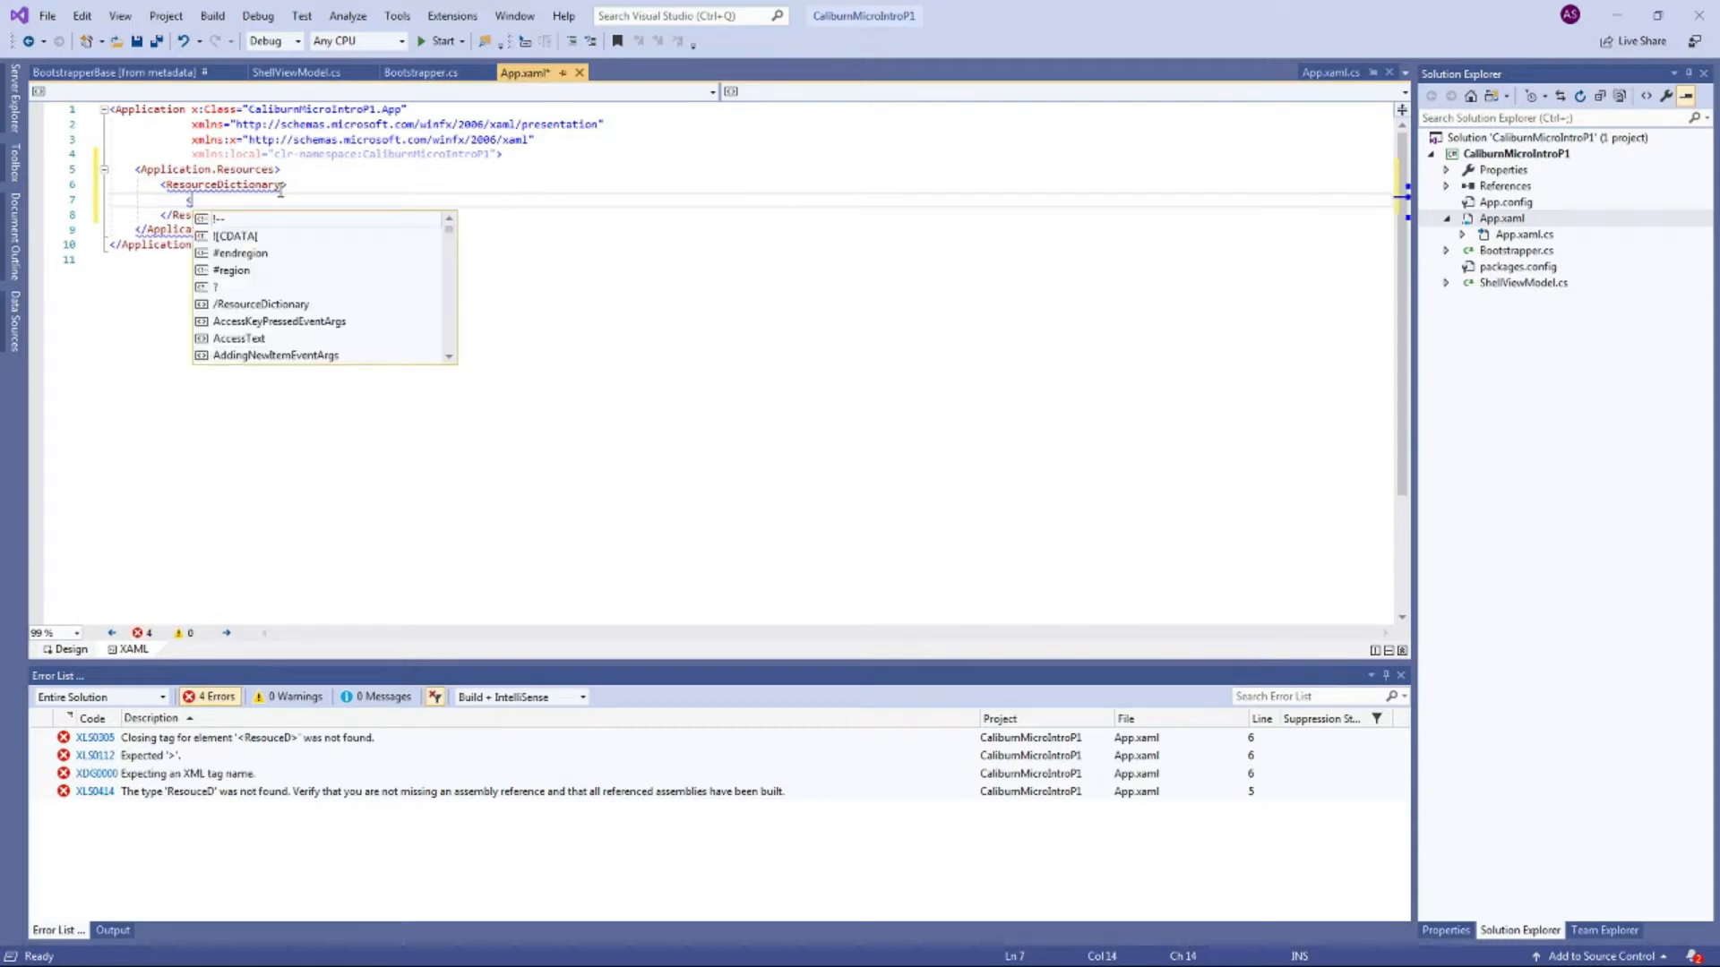
{"action": "type", "text": "res"}
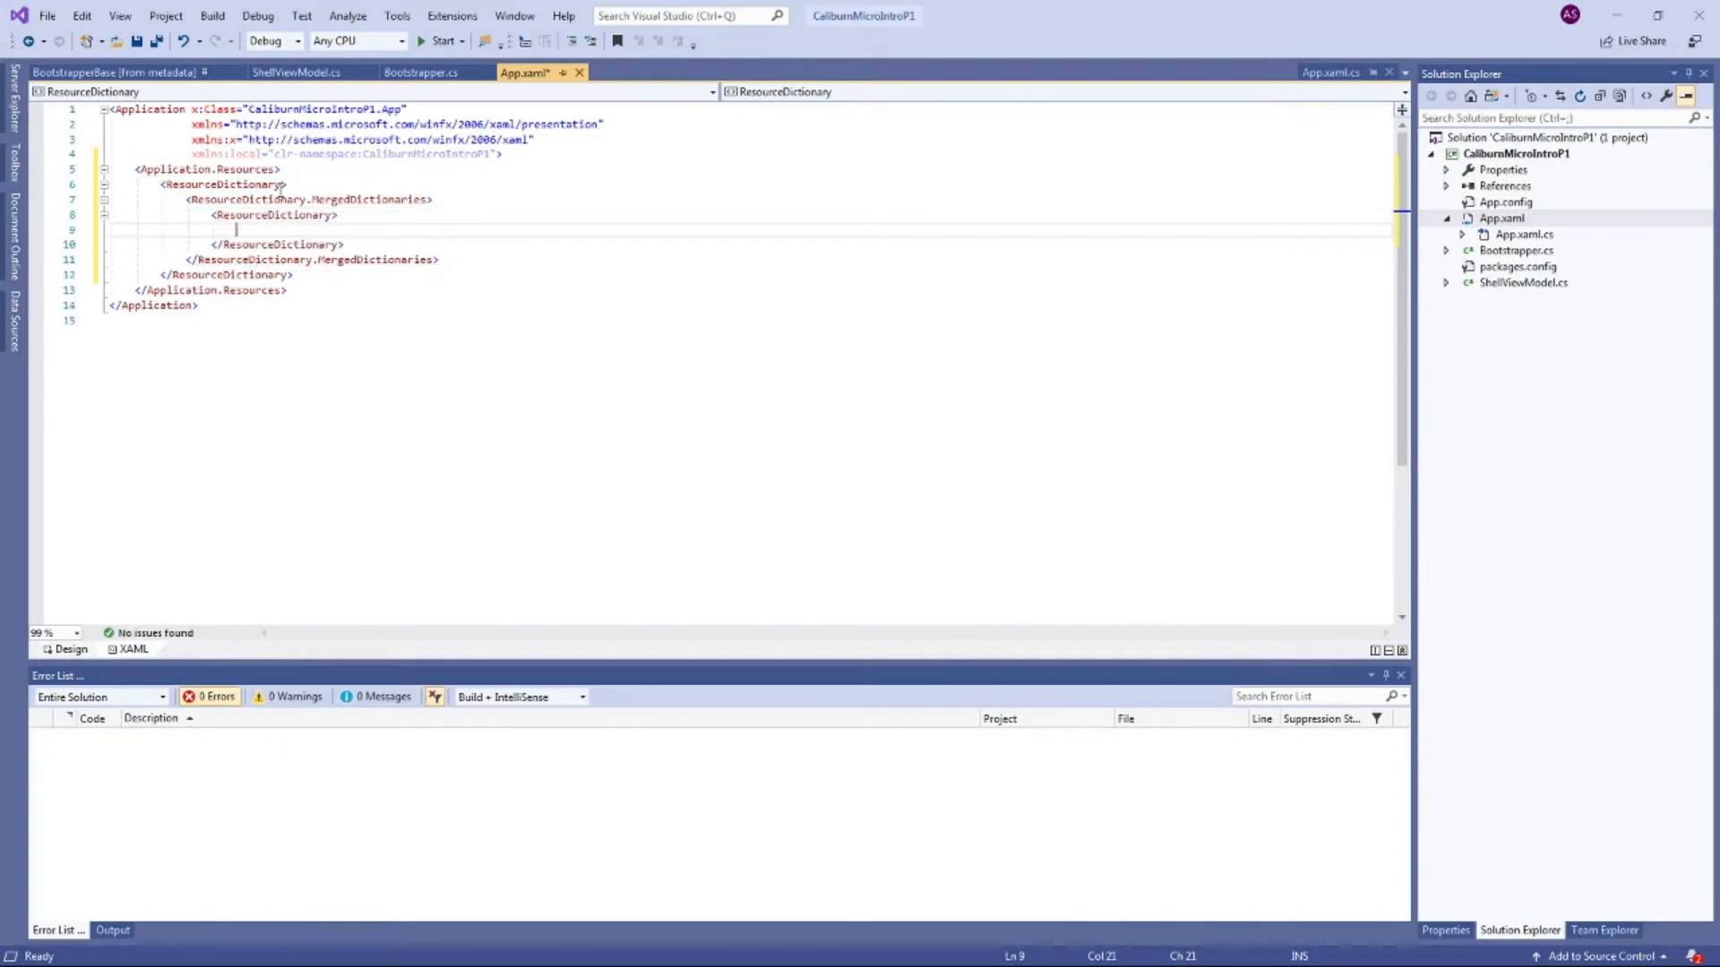
{"action": "type", "text": "<"}
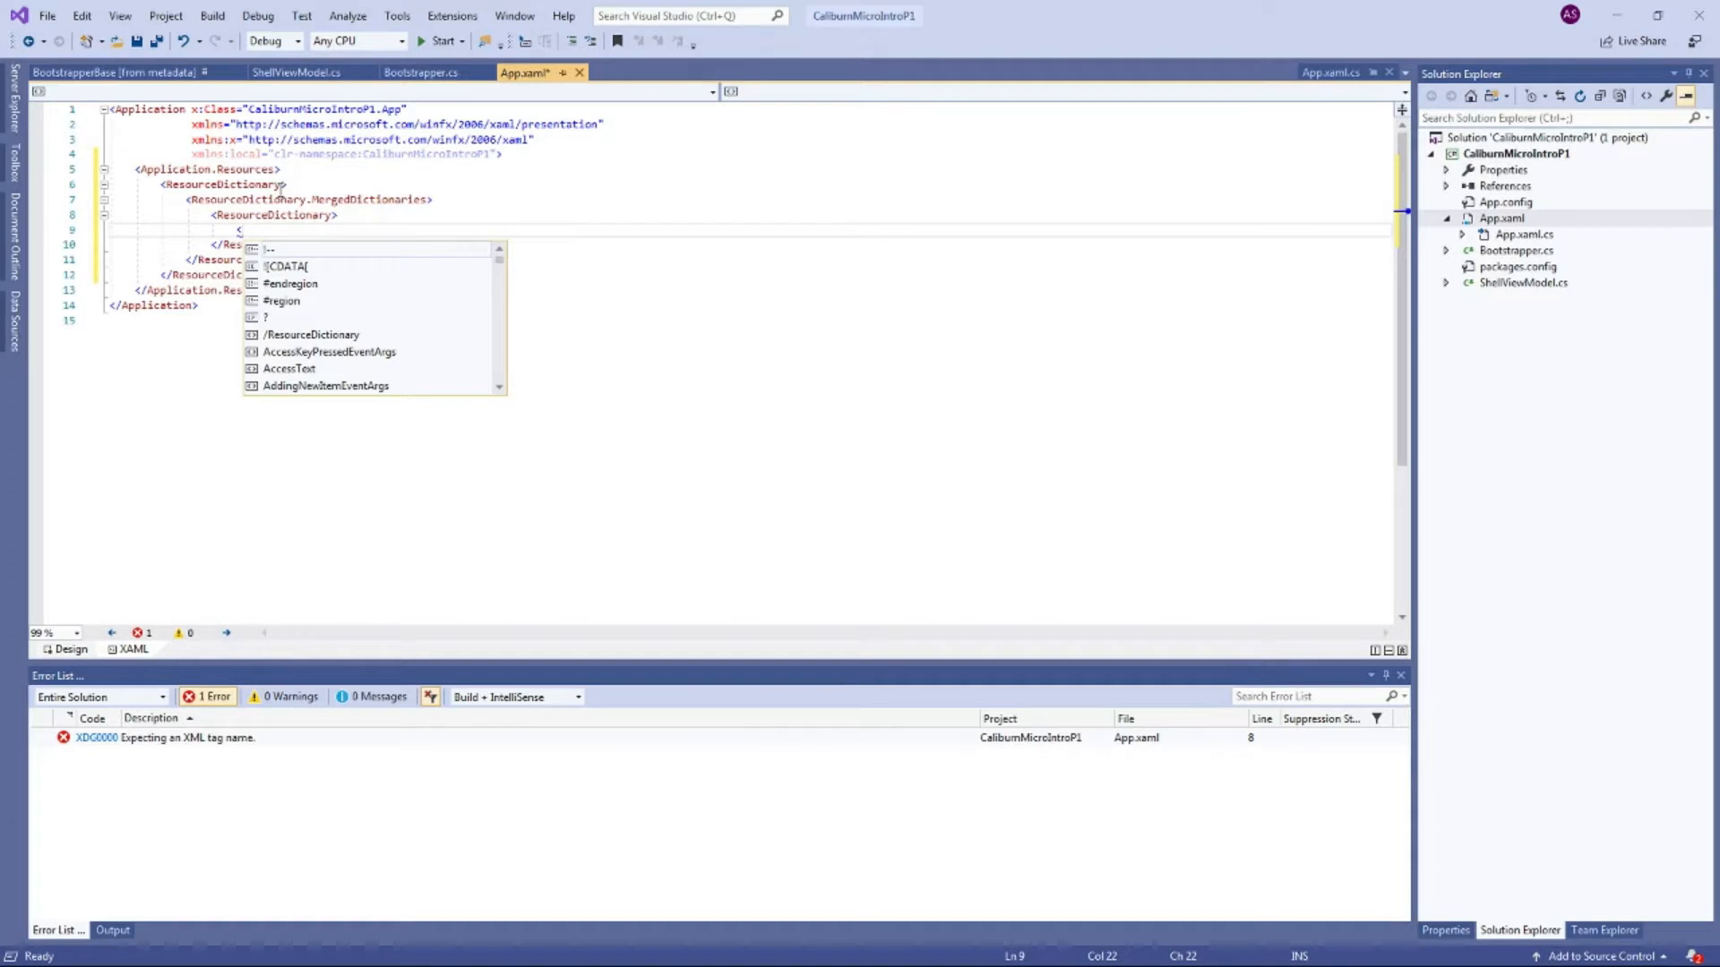
{"action": "type", "text": "Bootstrapper"}
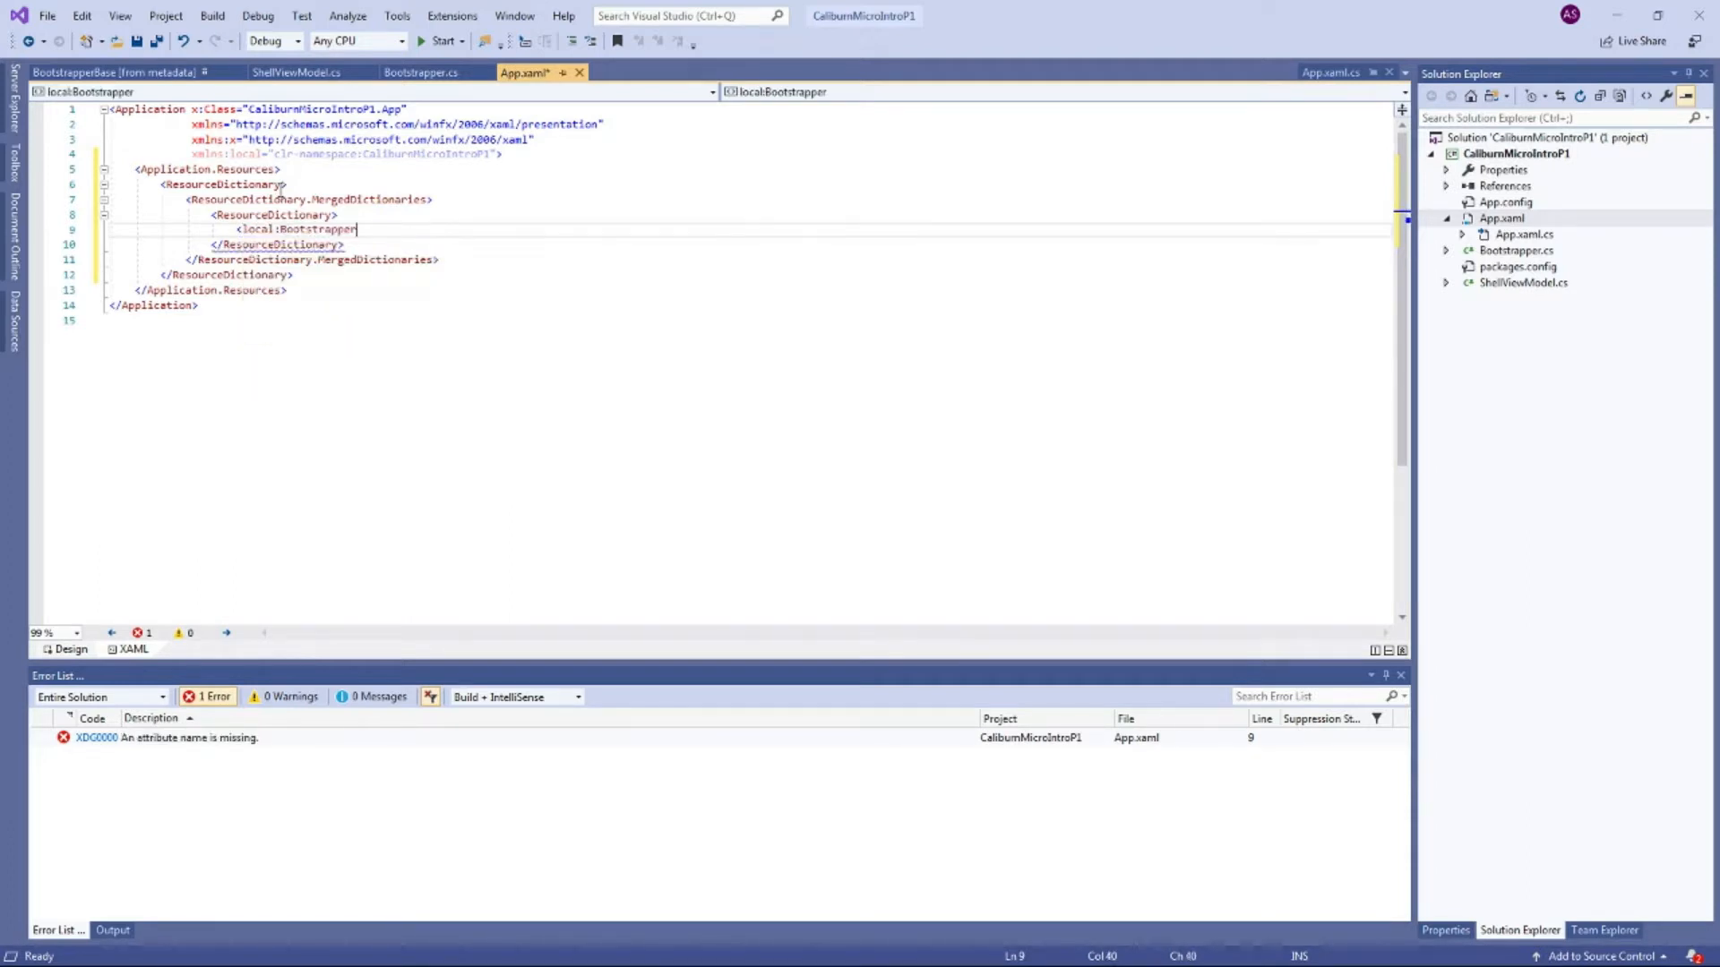
{"action": "type", "text": "x:Key=\"bi"}
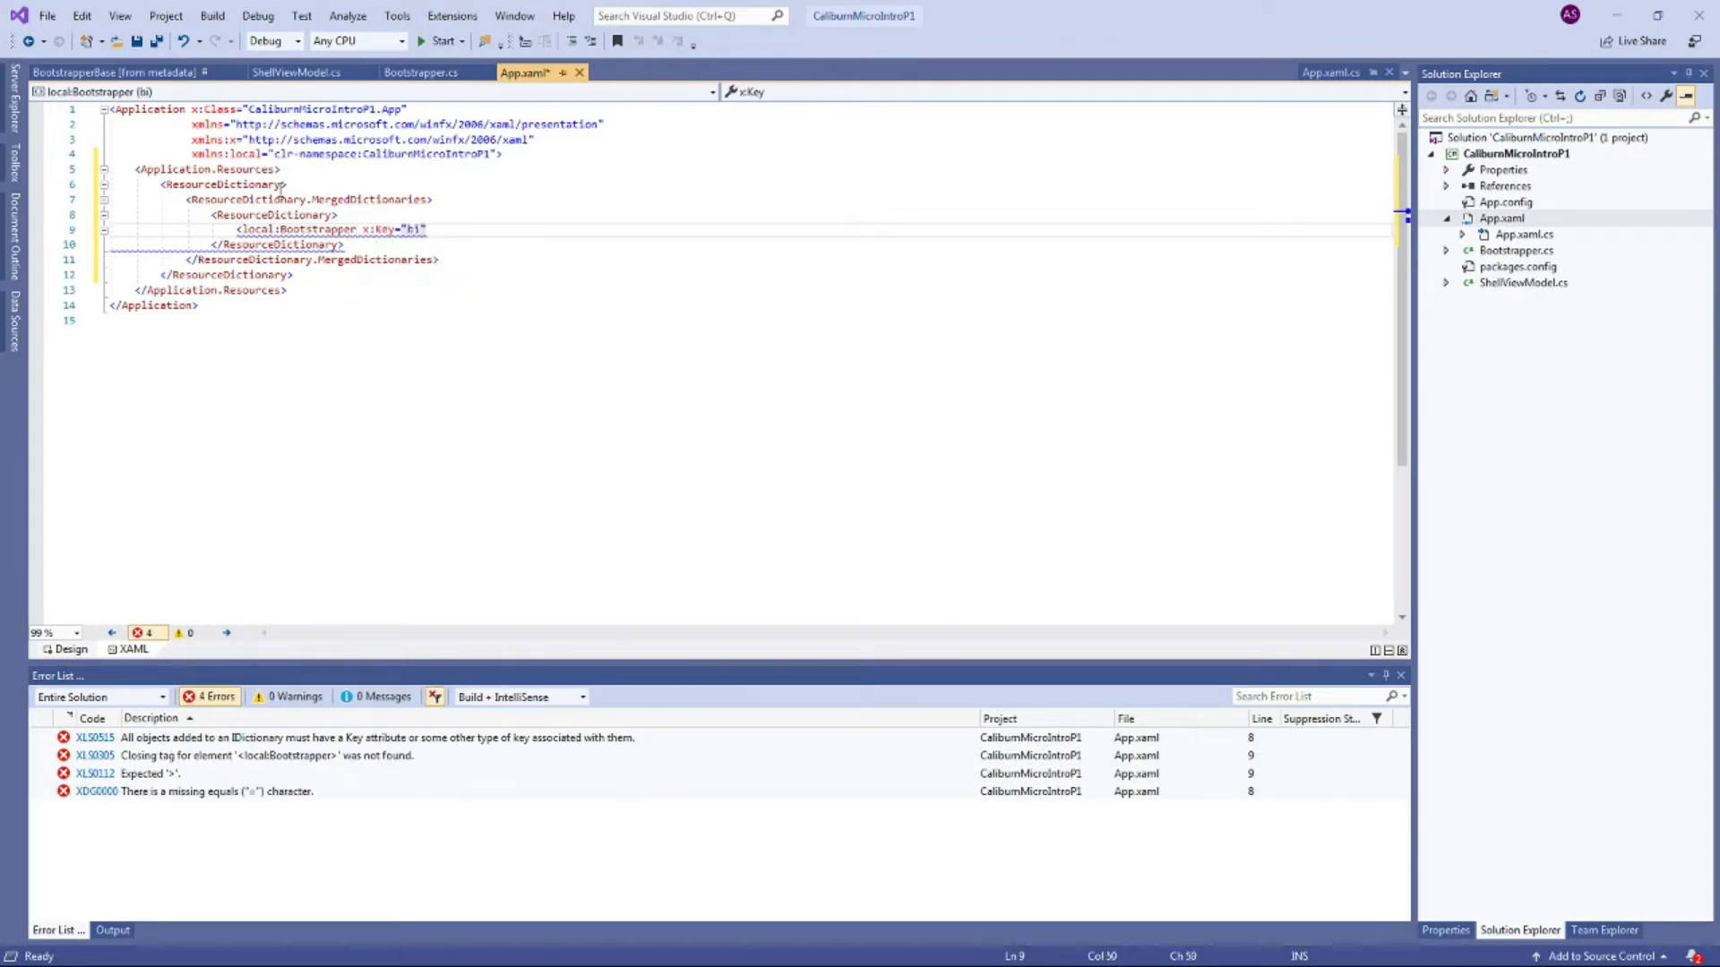
{"action": "type", "text": "bootsrapper"}
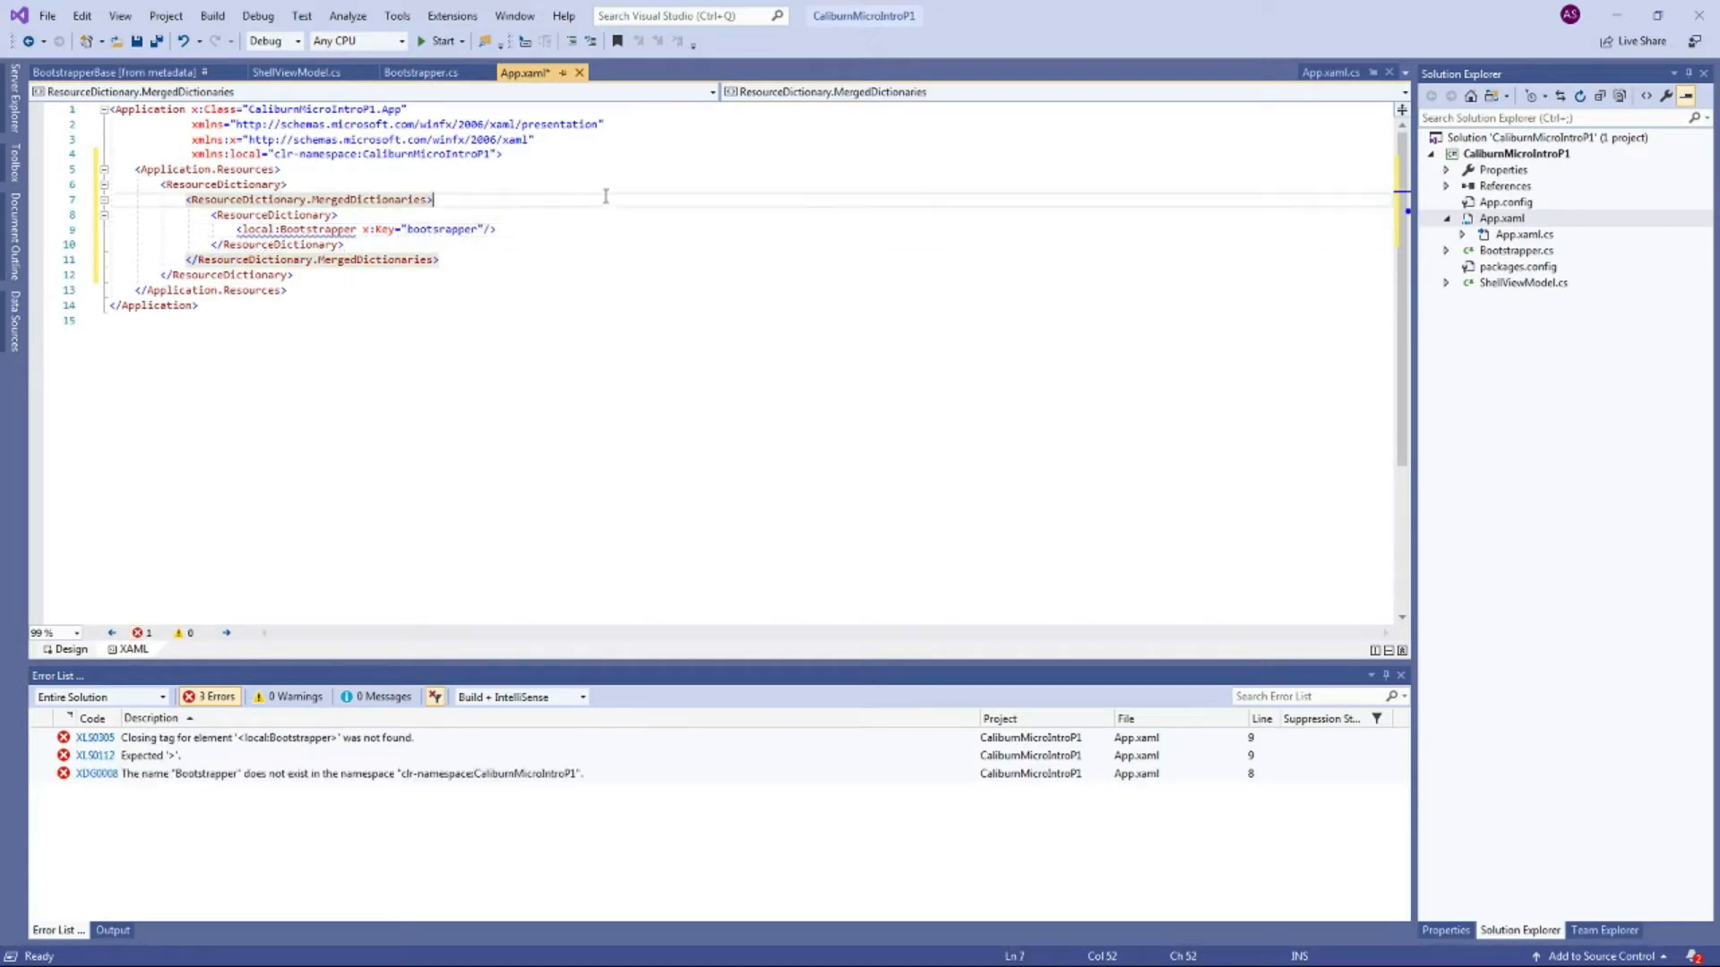
{"action": "key", "text": "ctrl+s"}
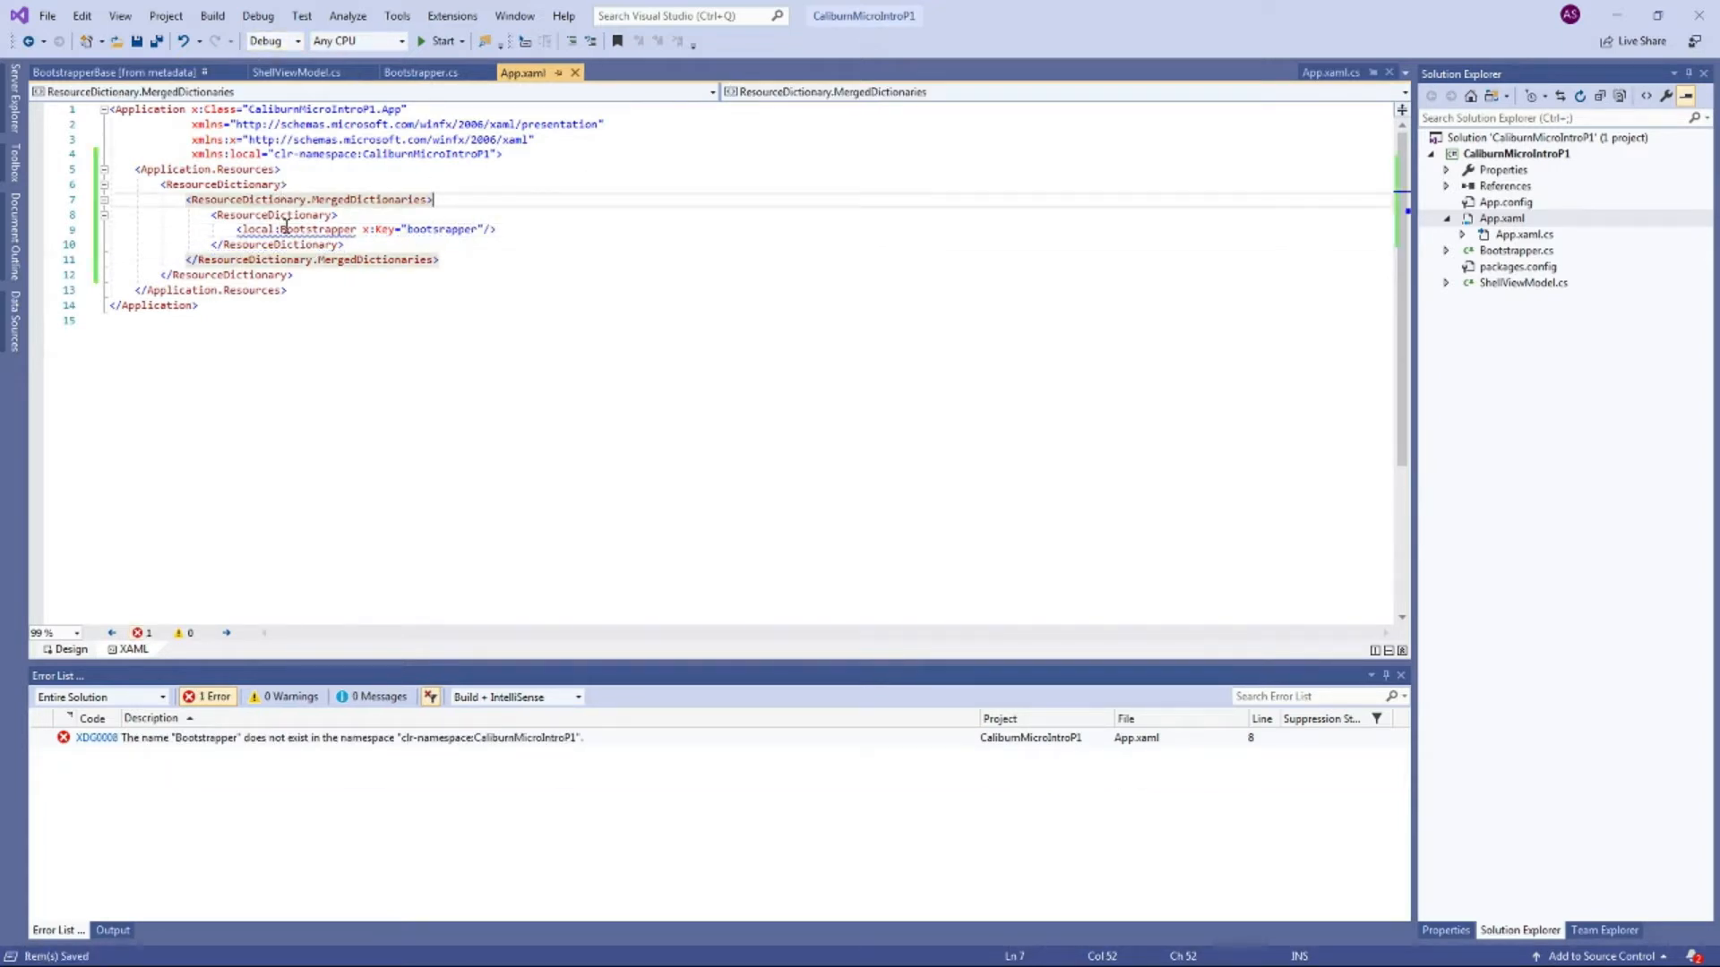
Step: Build the solution so App.xaml reports no issues and return to Bootstrapper.cs
{"action": "left_click", "coordinate": [319, 229]}
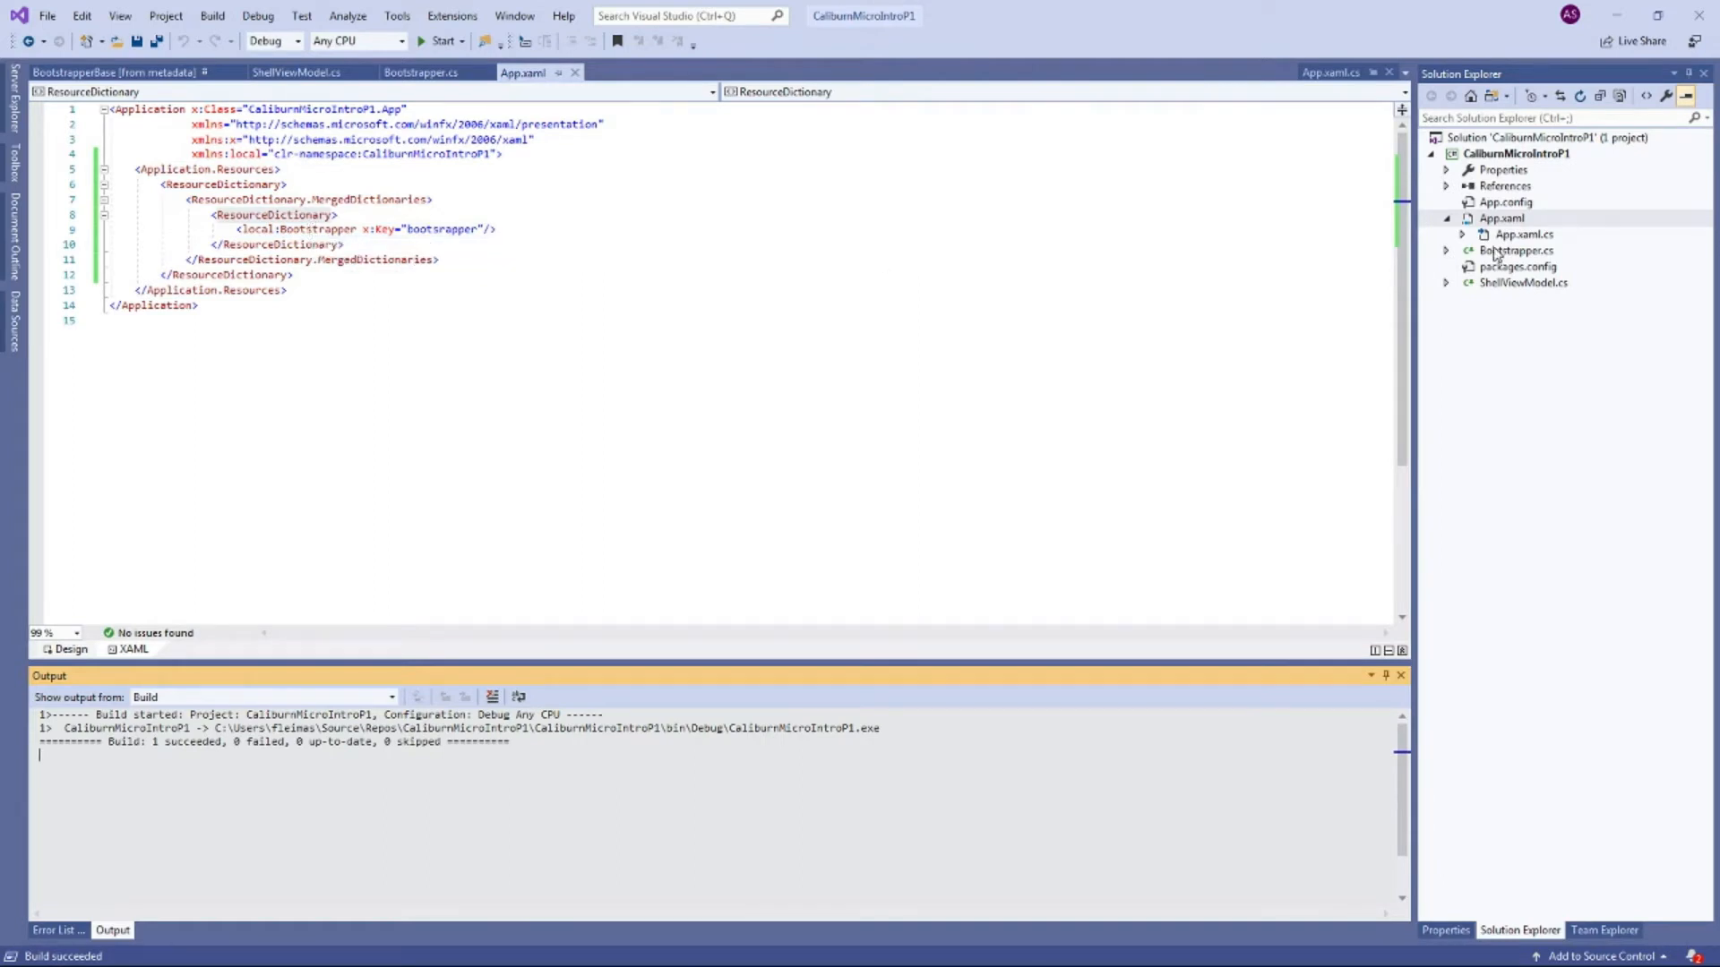
{"action": "left_click", "coordinate": [421, 71]}
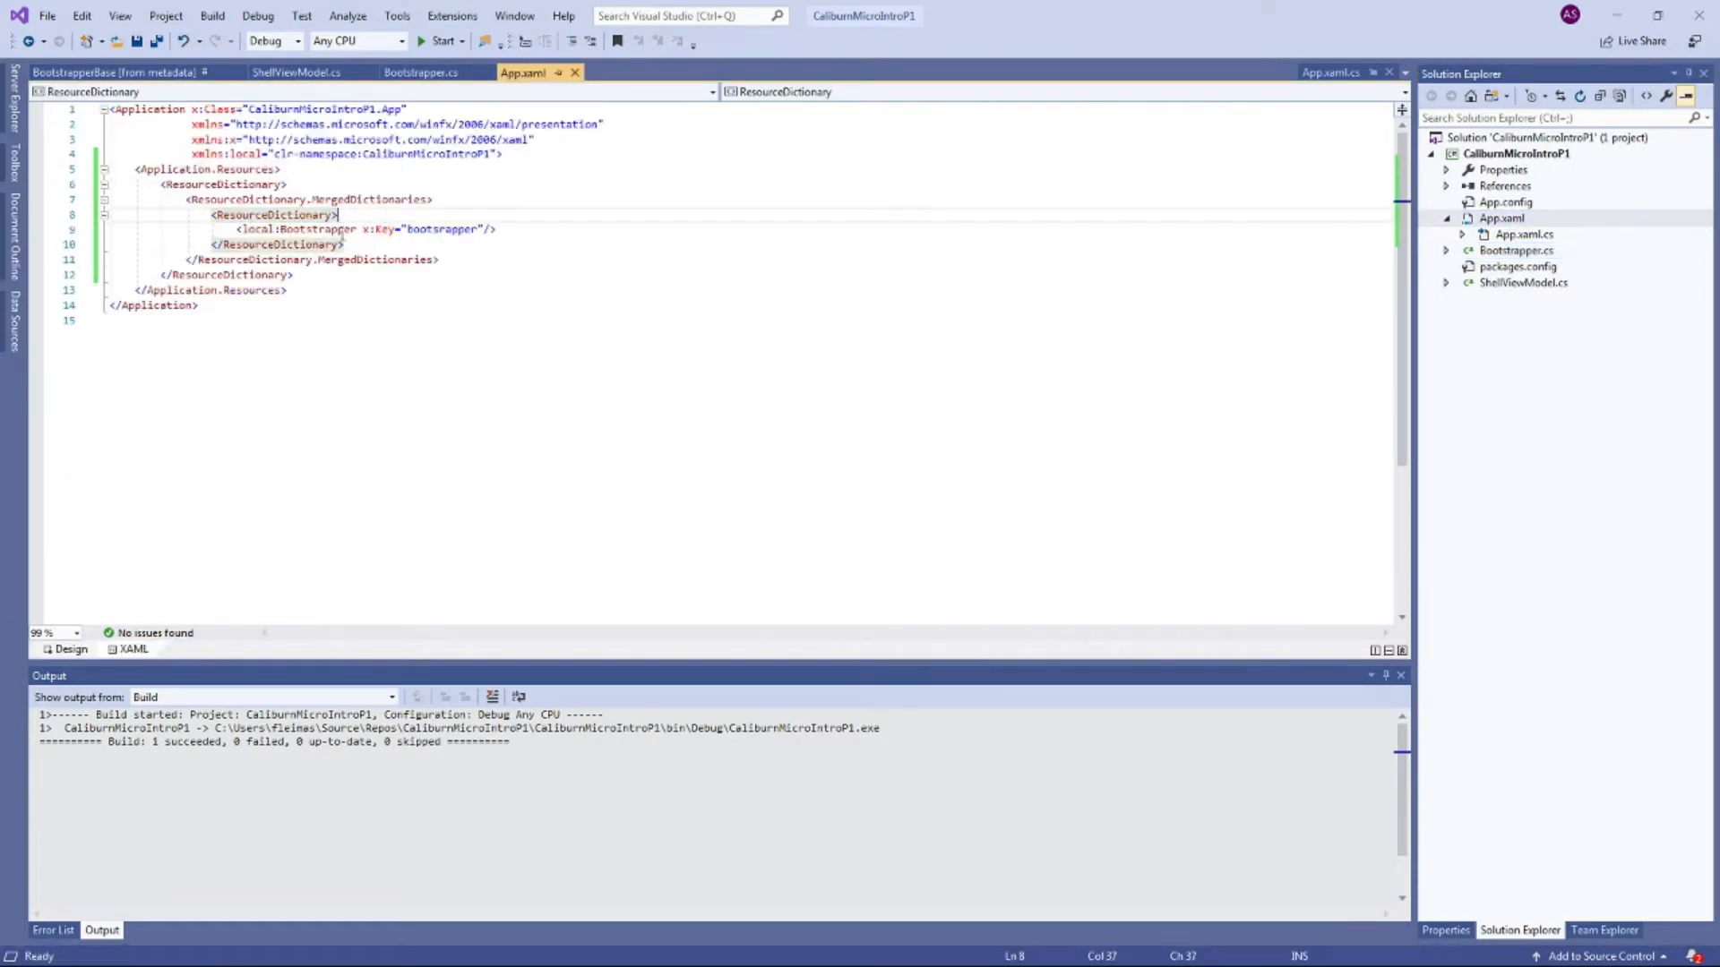
{"action": "mouse_move", "coordinate": [857, 244]}
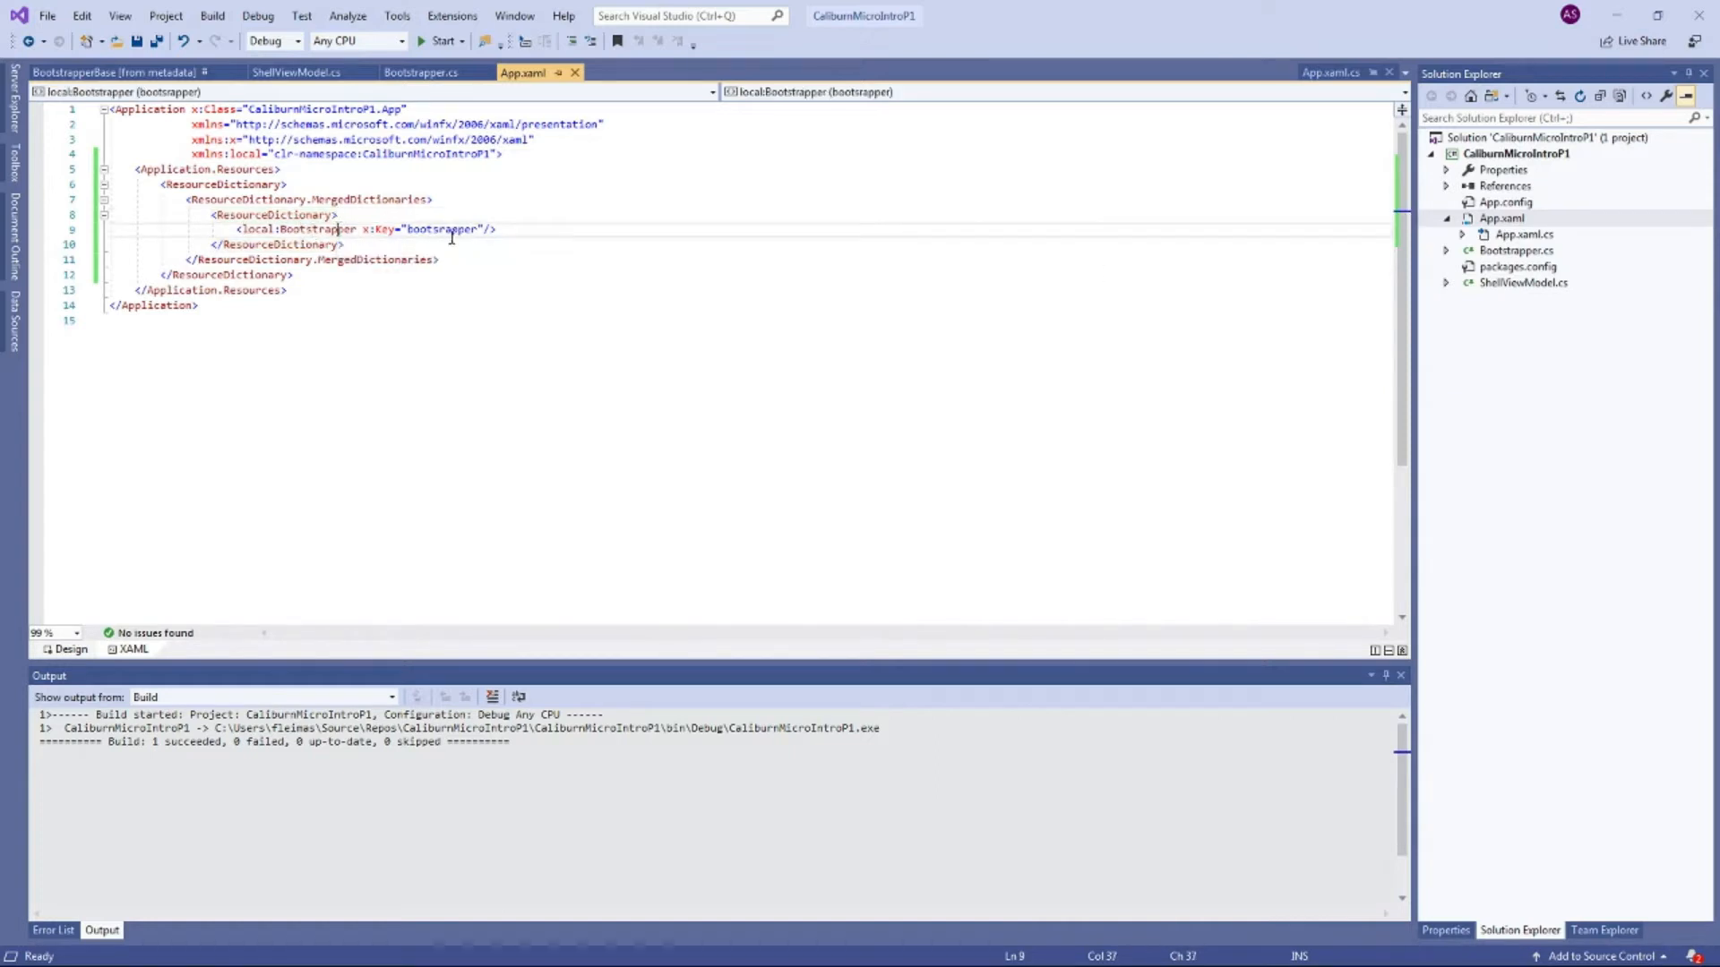
{"action": "left_click", "coordinate": [419, 72]}
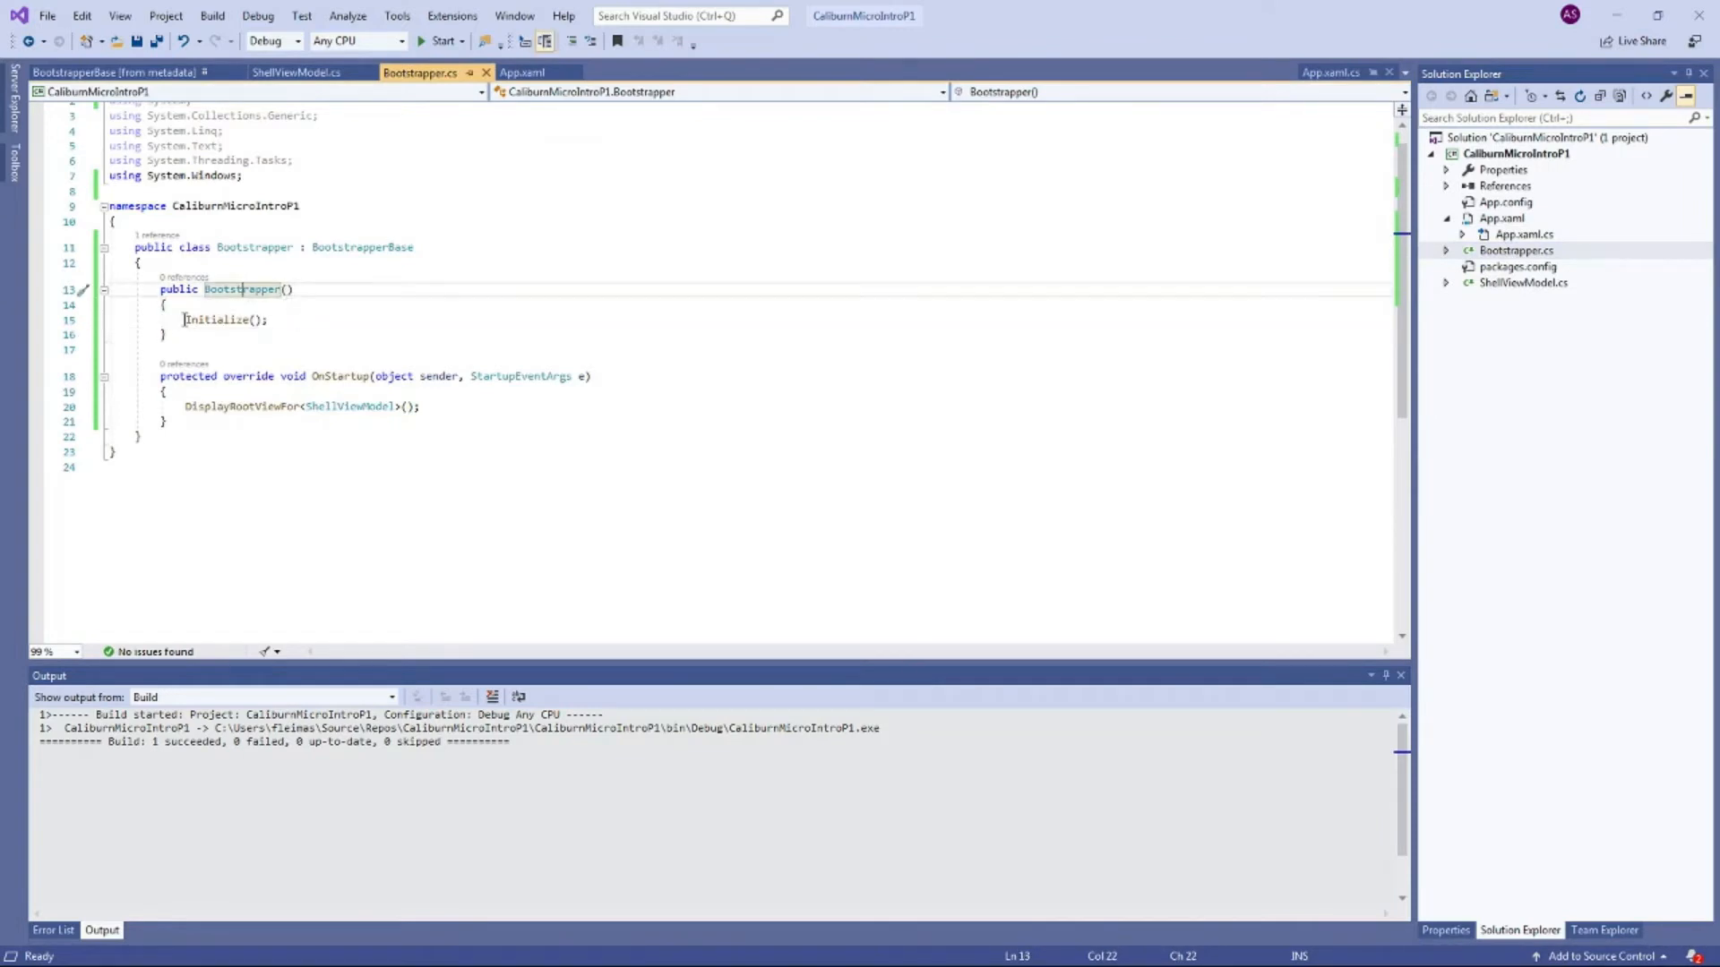
Step: Review the Initialize call and the OnStartup DisplayRootViewFor line in Bootstrapper
{"action": "double_click", "coordinate": [225, 319]}
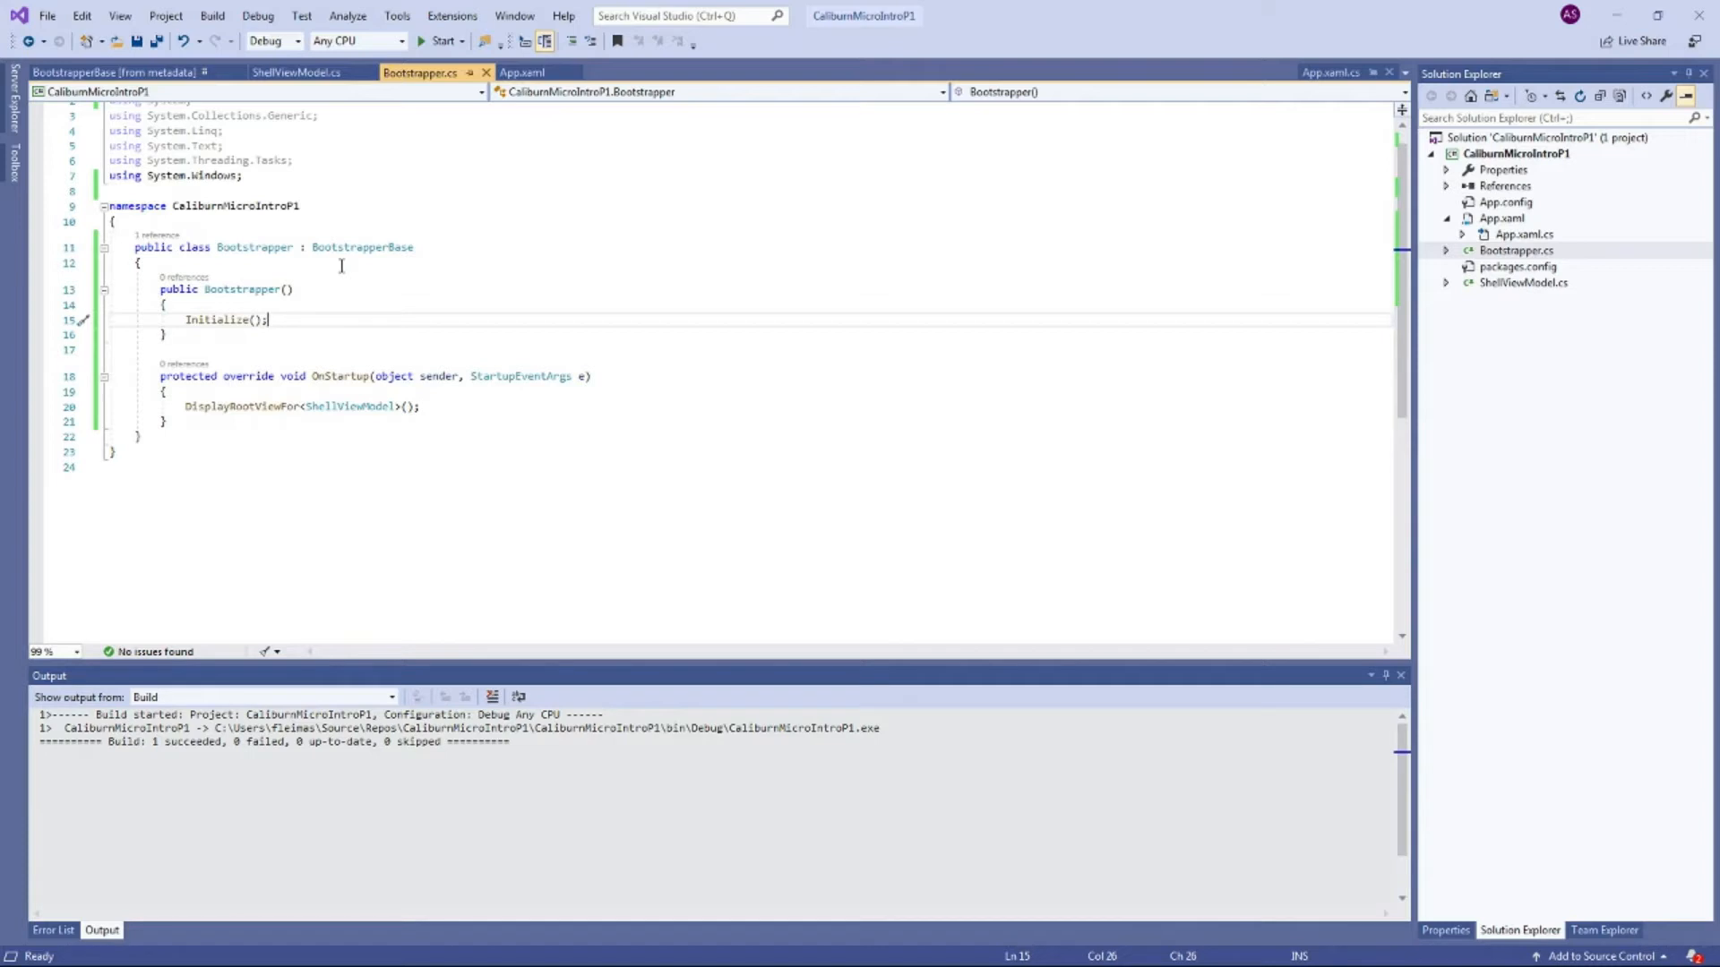
{"action": "mouse_move", "coordinate": [465, 351]}
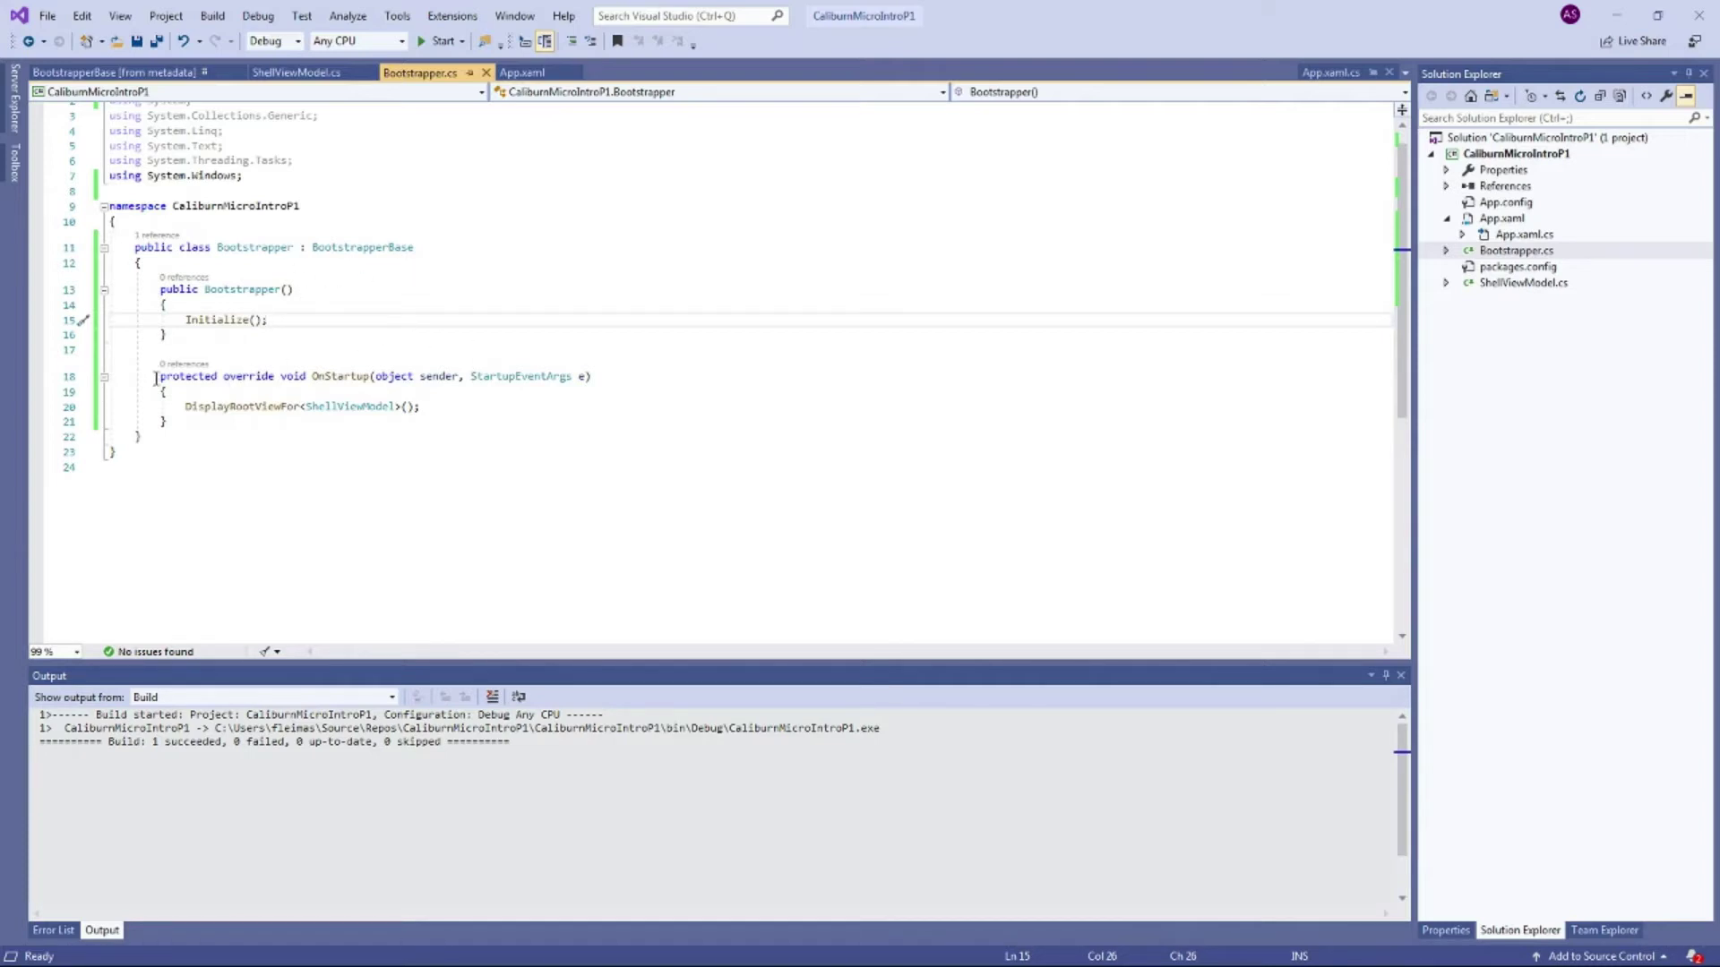
{"action": "double_click", "coordinate": [338, 376]}
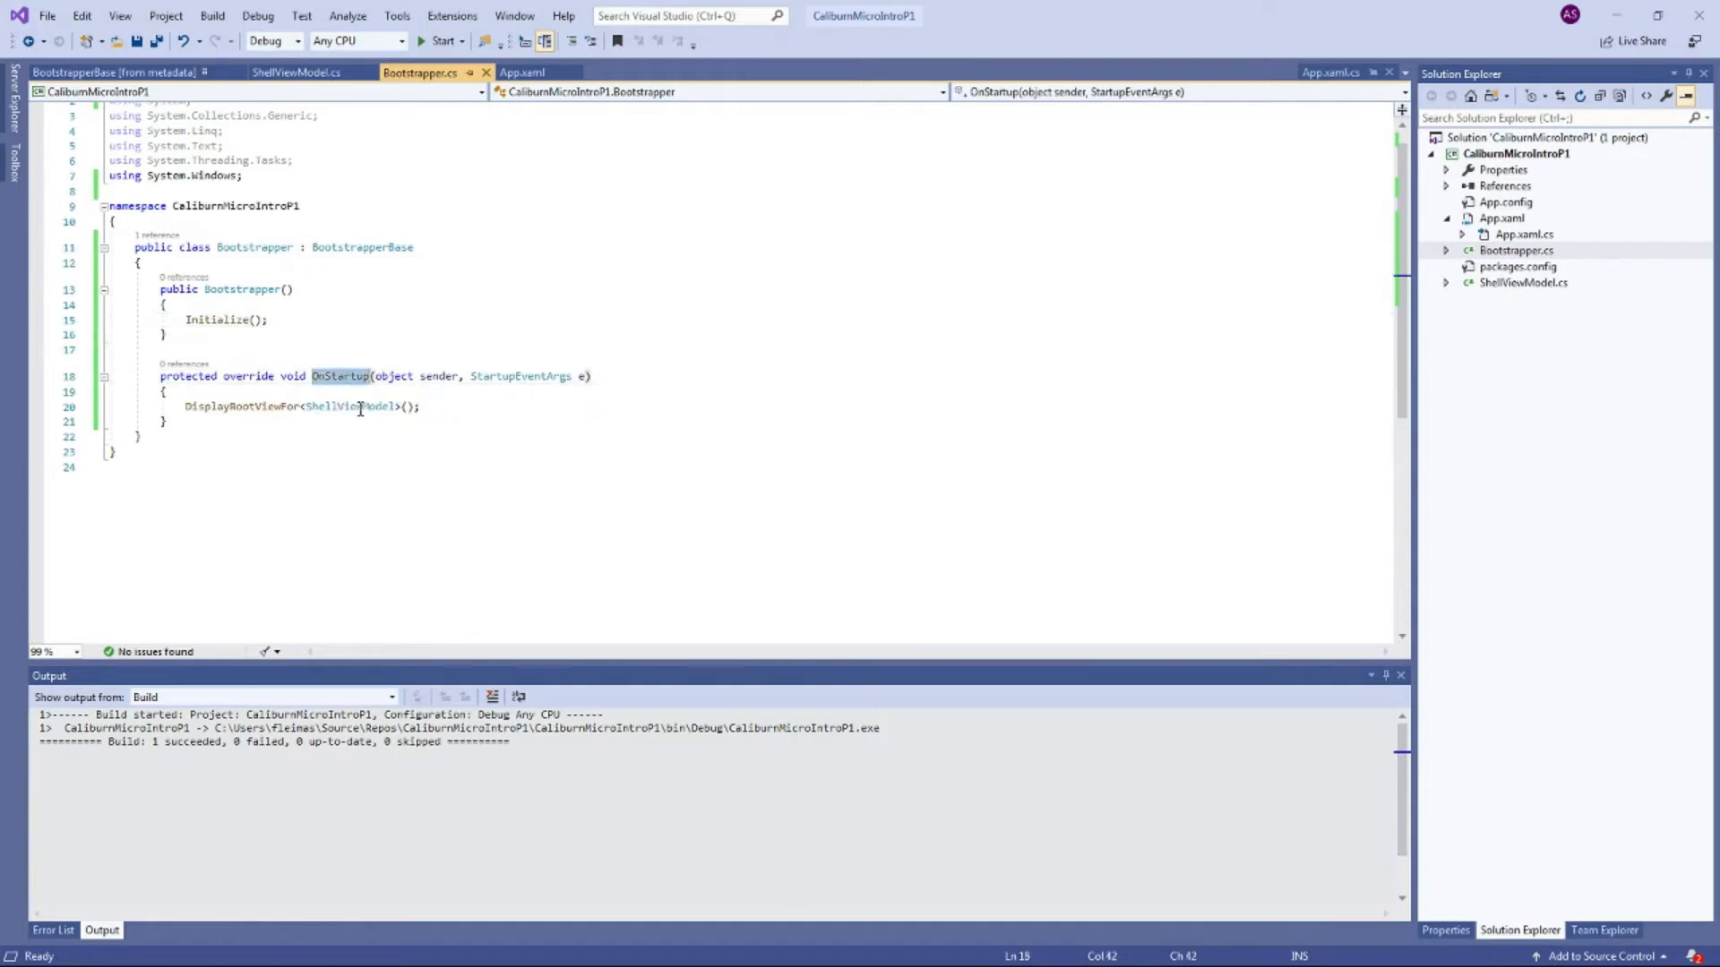
{"action": "left_click", "coordinate": [219, 407]}
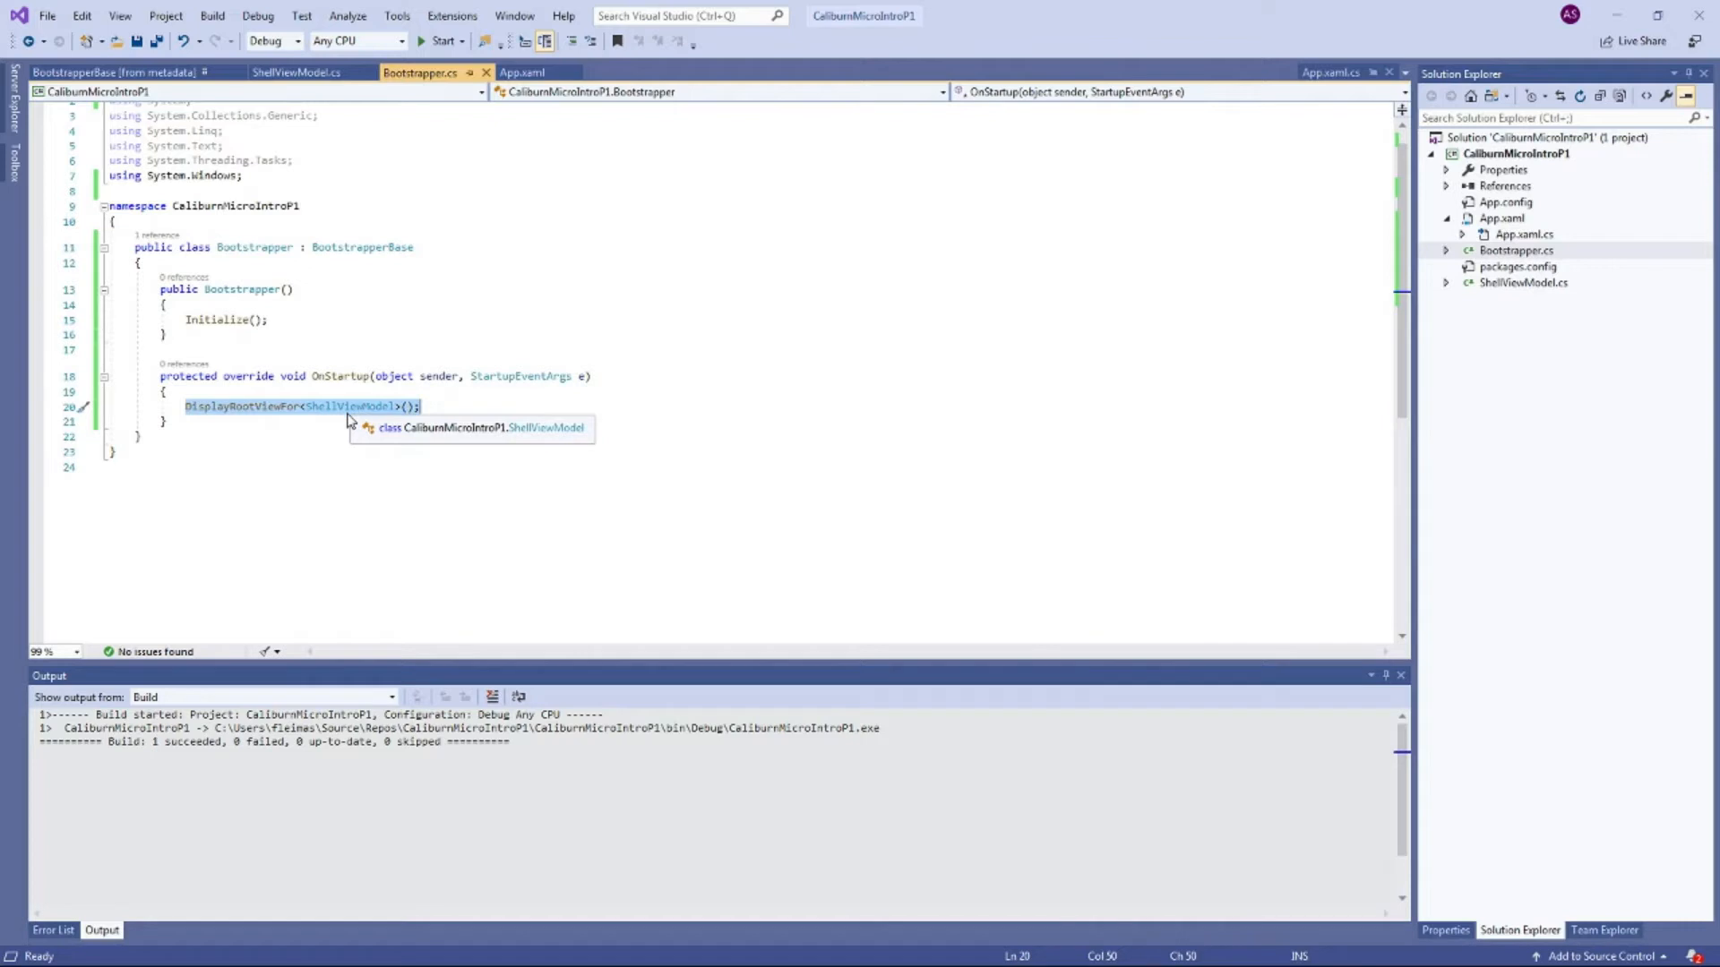
{"action": "left_click", "coordinate": [536, 421]}
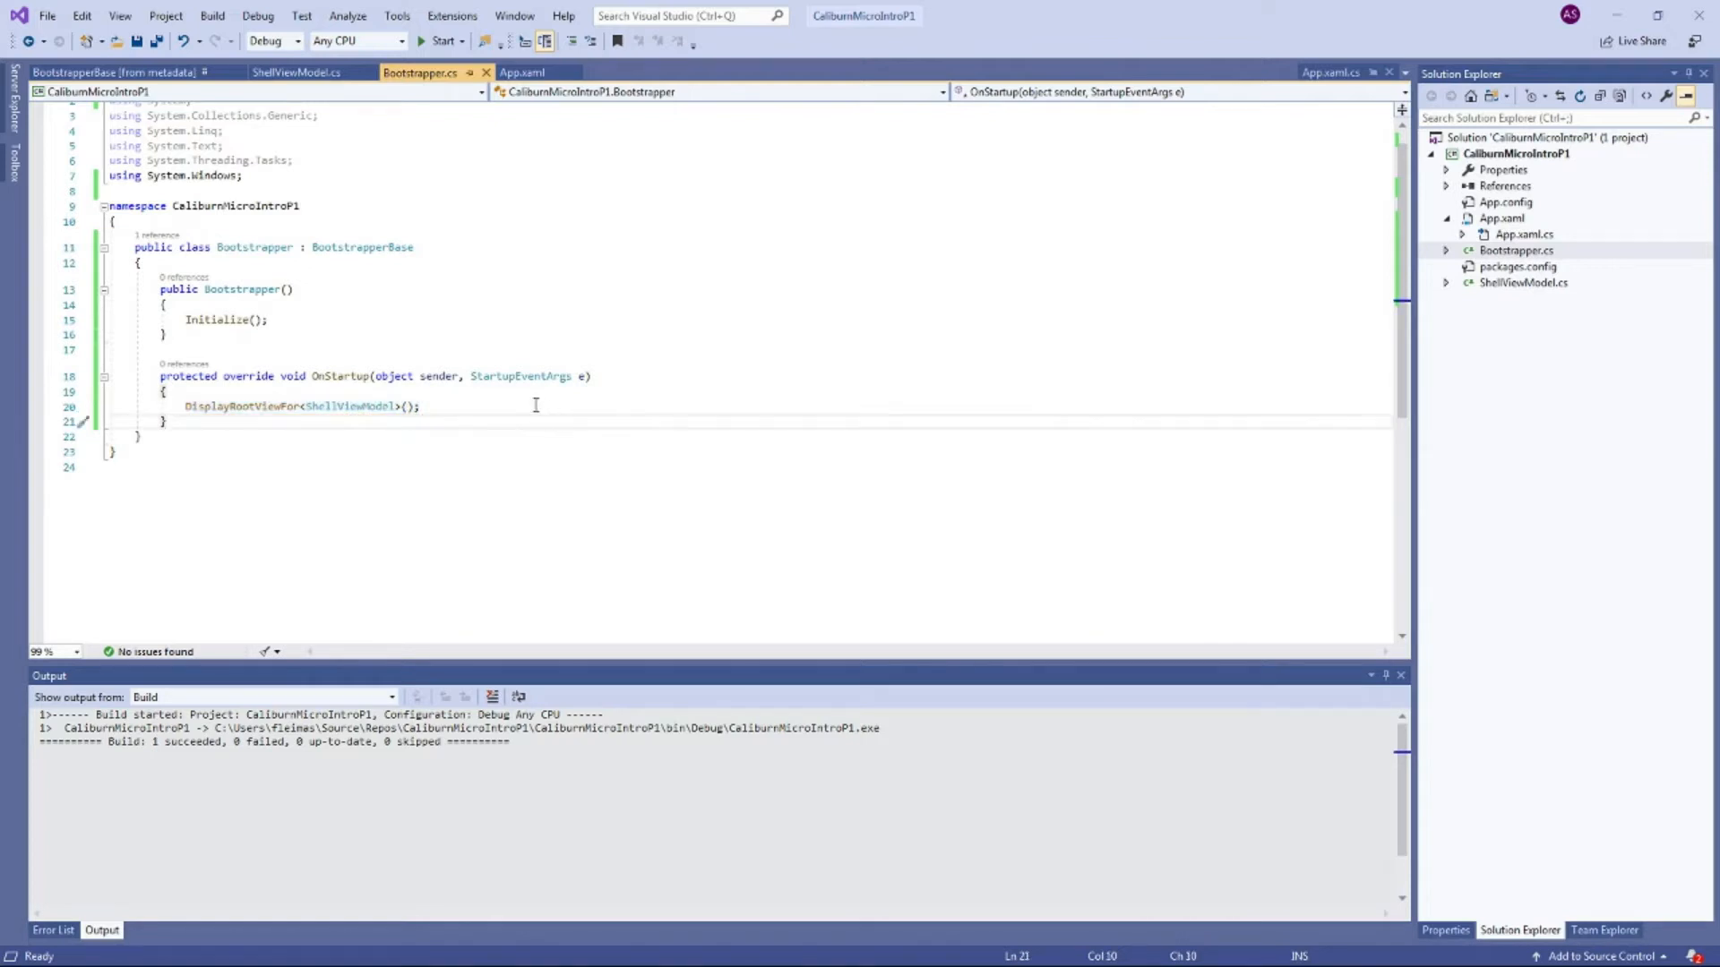
Step: Run the app, see the 'Cannot find view for ShellViewModel' window, and close it
{"action": "left_click", "coordinate": [443, 42]}
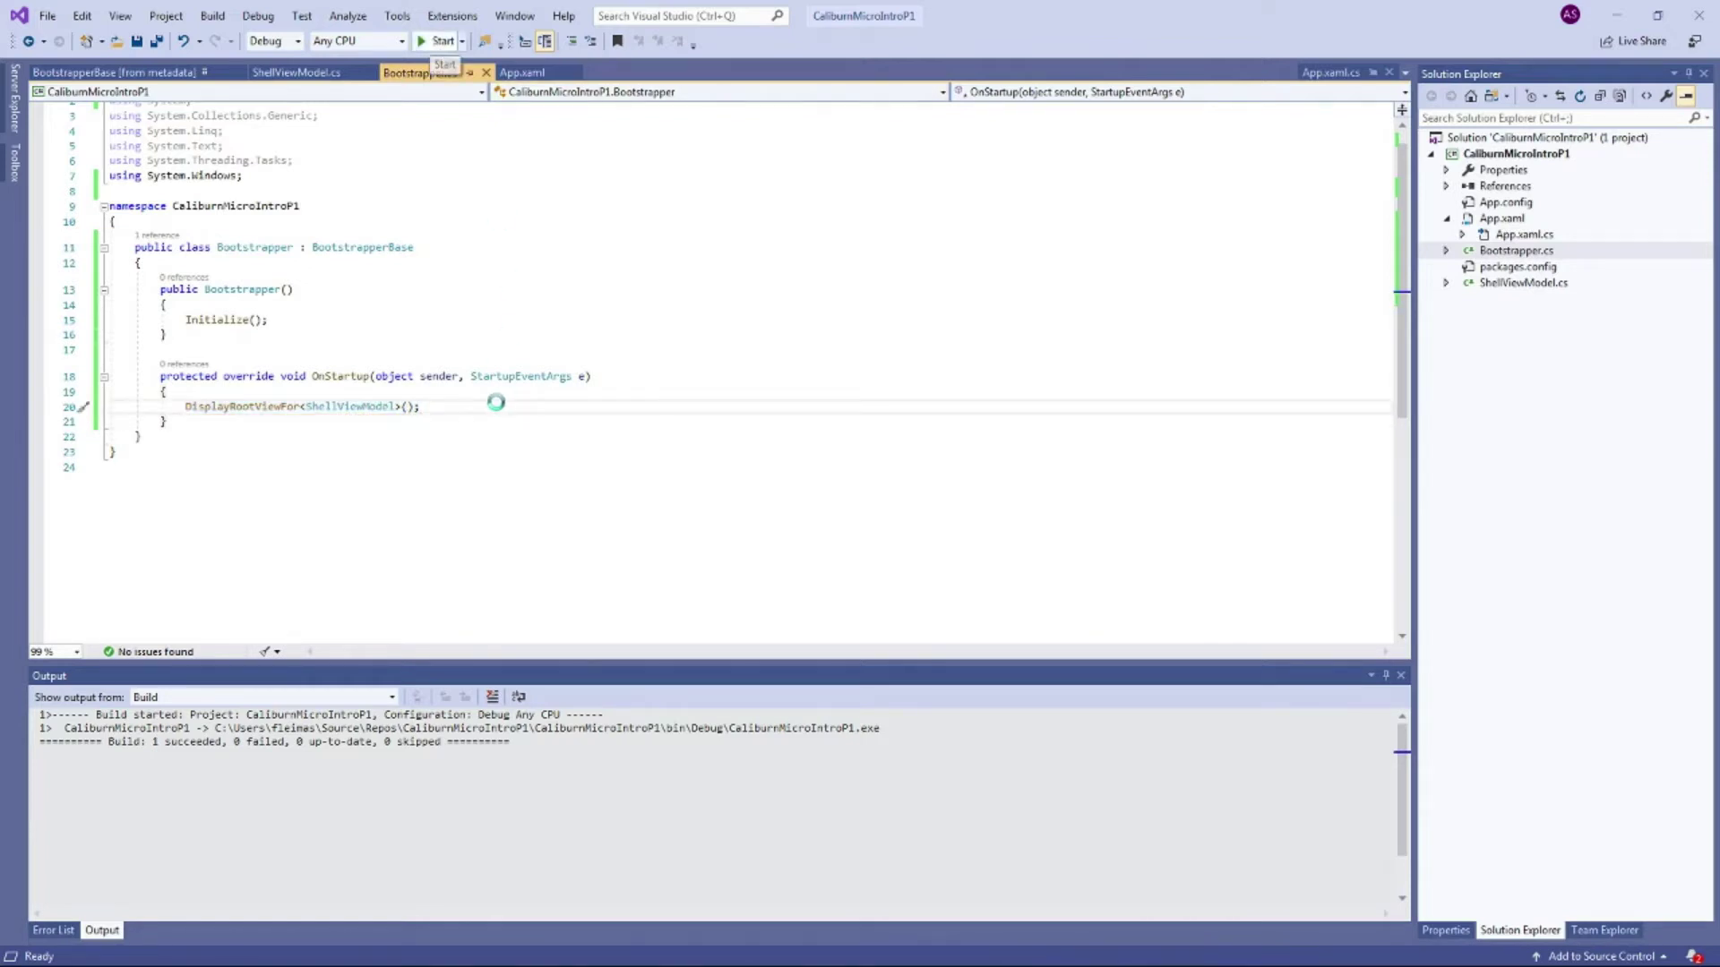
{"action": "left_click", "coordinate": [440, 41]}
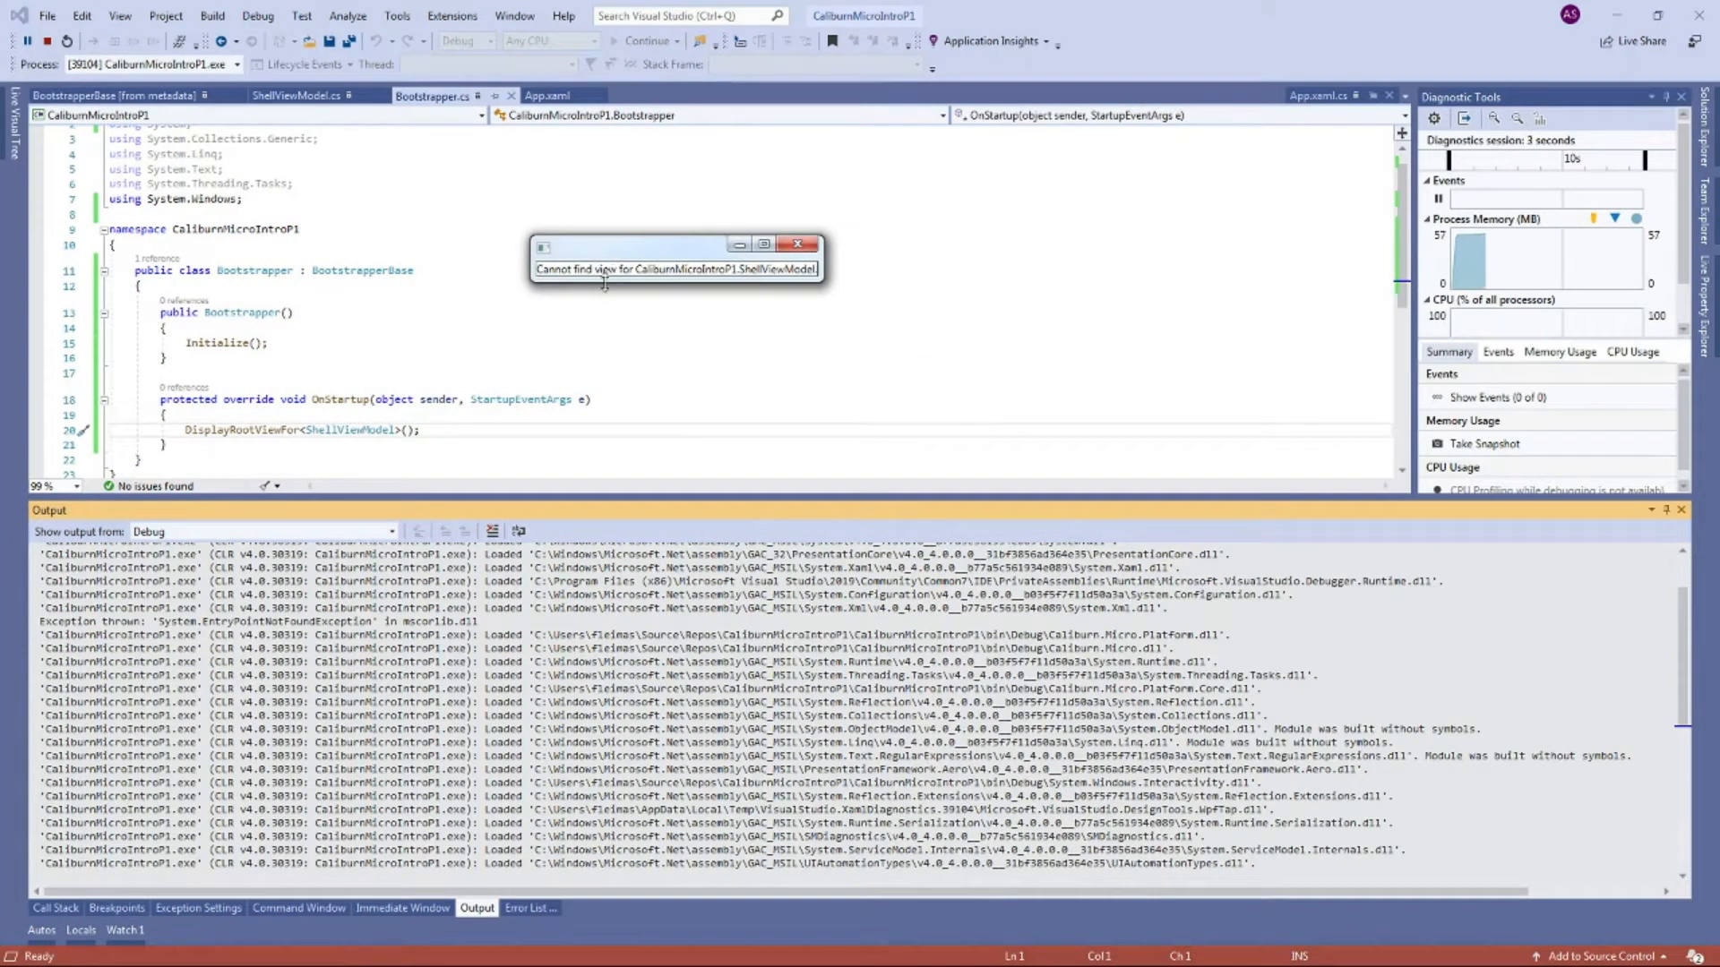
{"action": "mouse_move", "coordinate": [788, 282]}
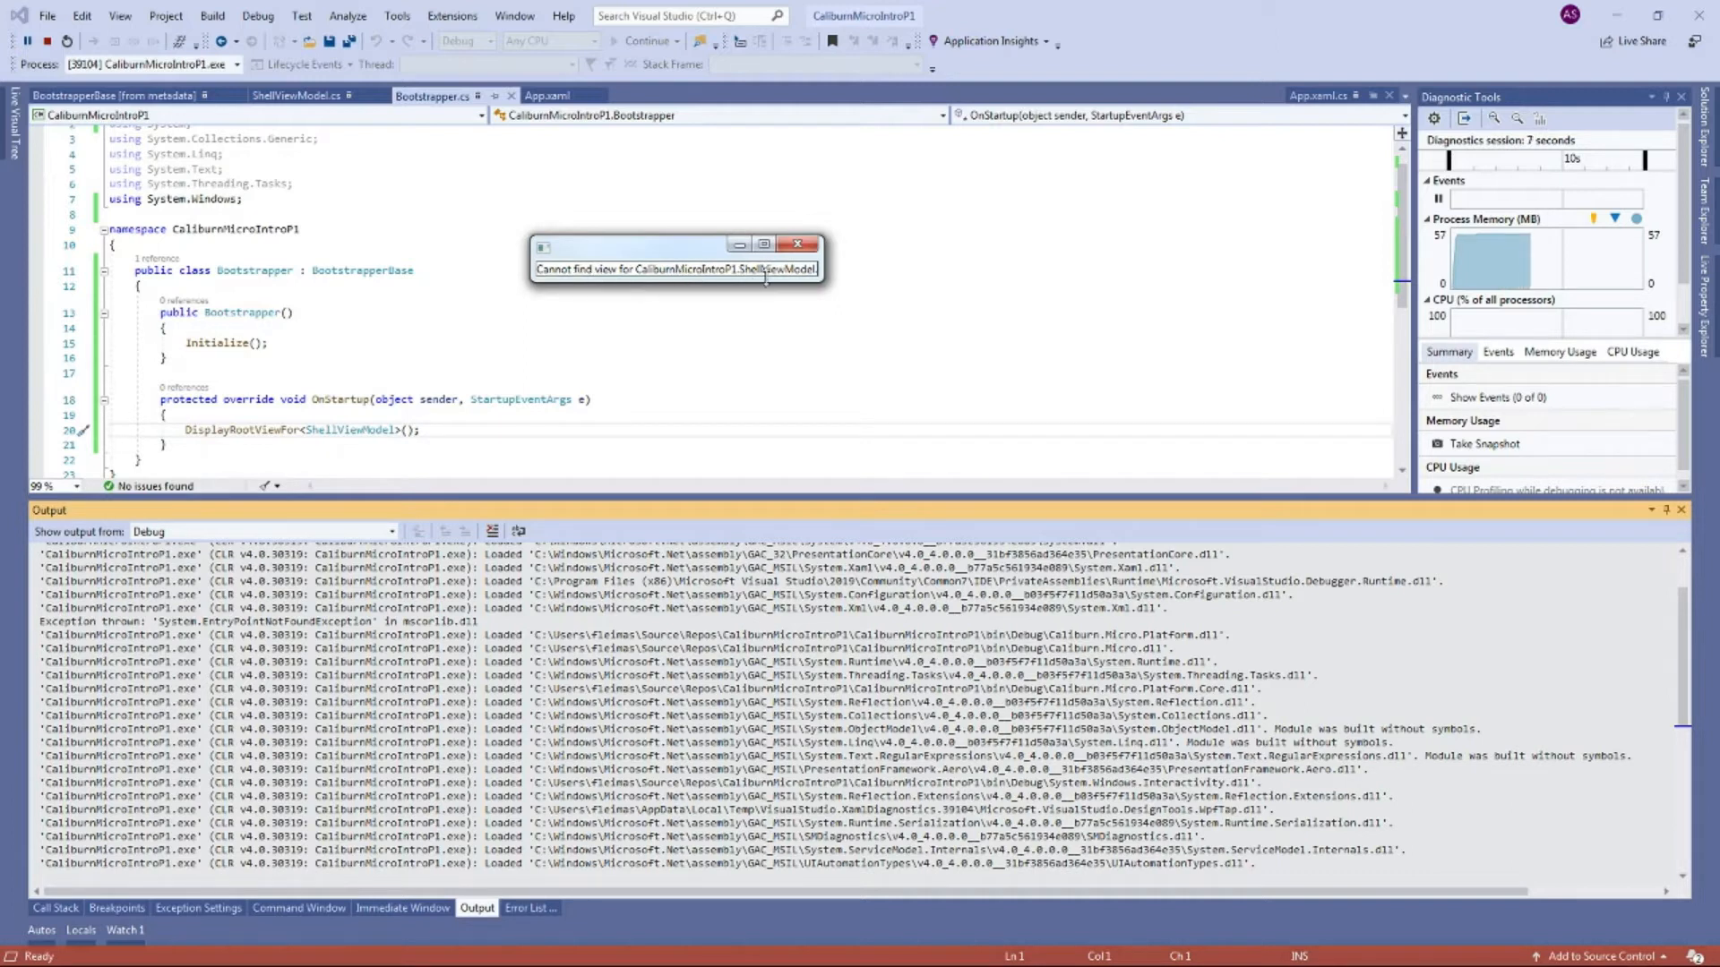
{"action": "left_click", "coordinate": [799, 246]}
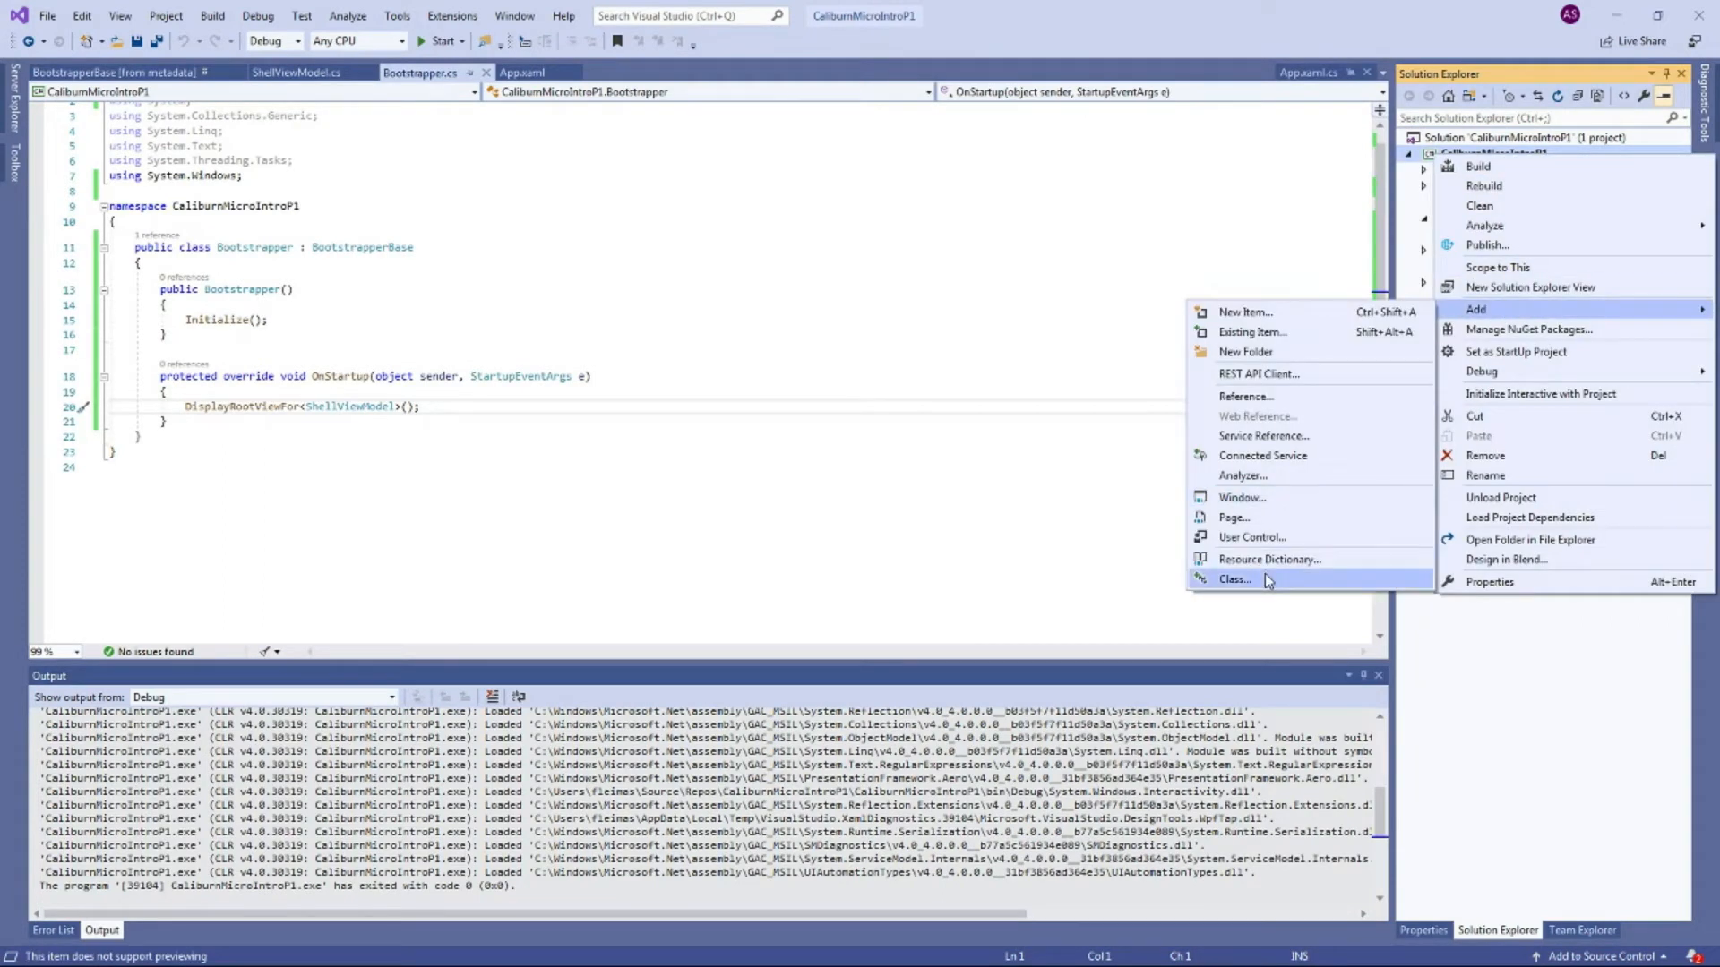
{"action": "mouse_move", "coordinate": [1250, 538]}
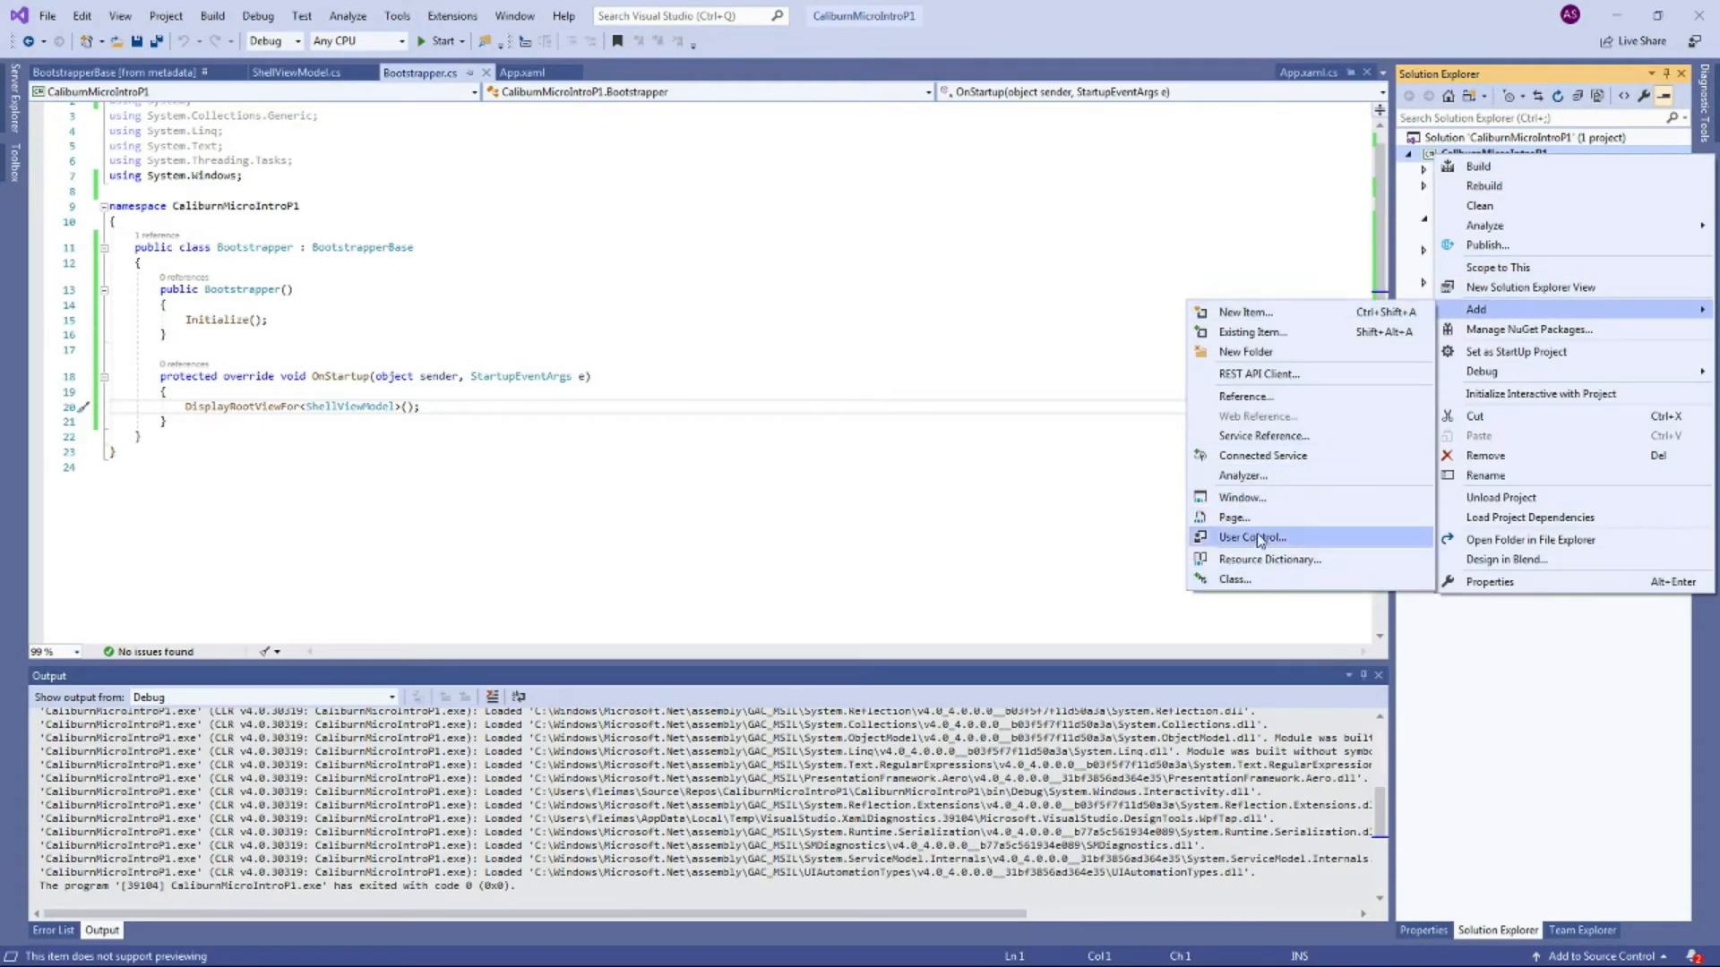
Step: Add a WPF user control named ShellView so its XAML opens
{"action": "left_click", "coordinate": [1252, 537]}
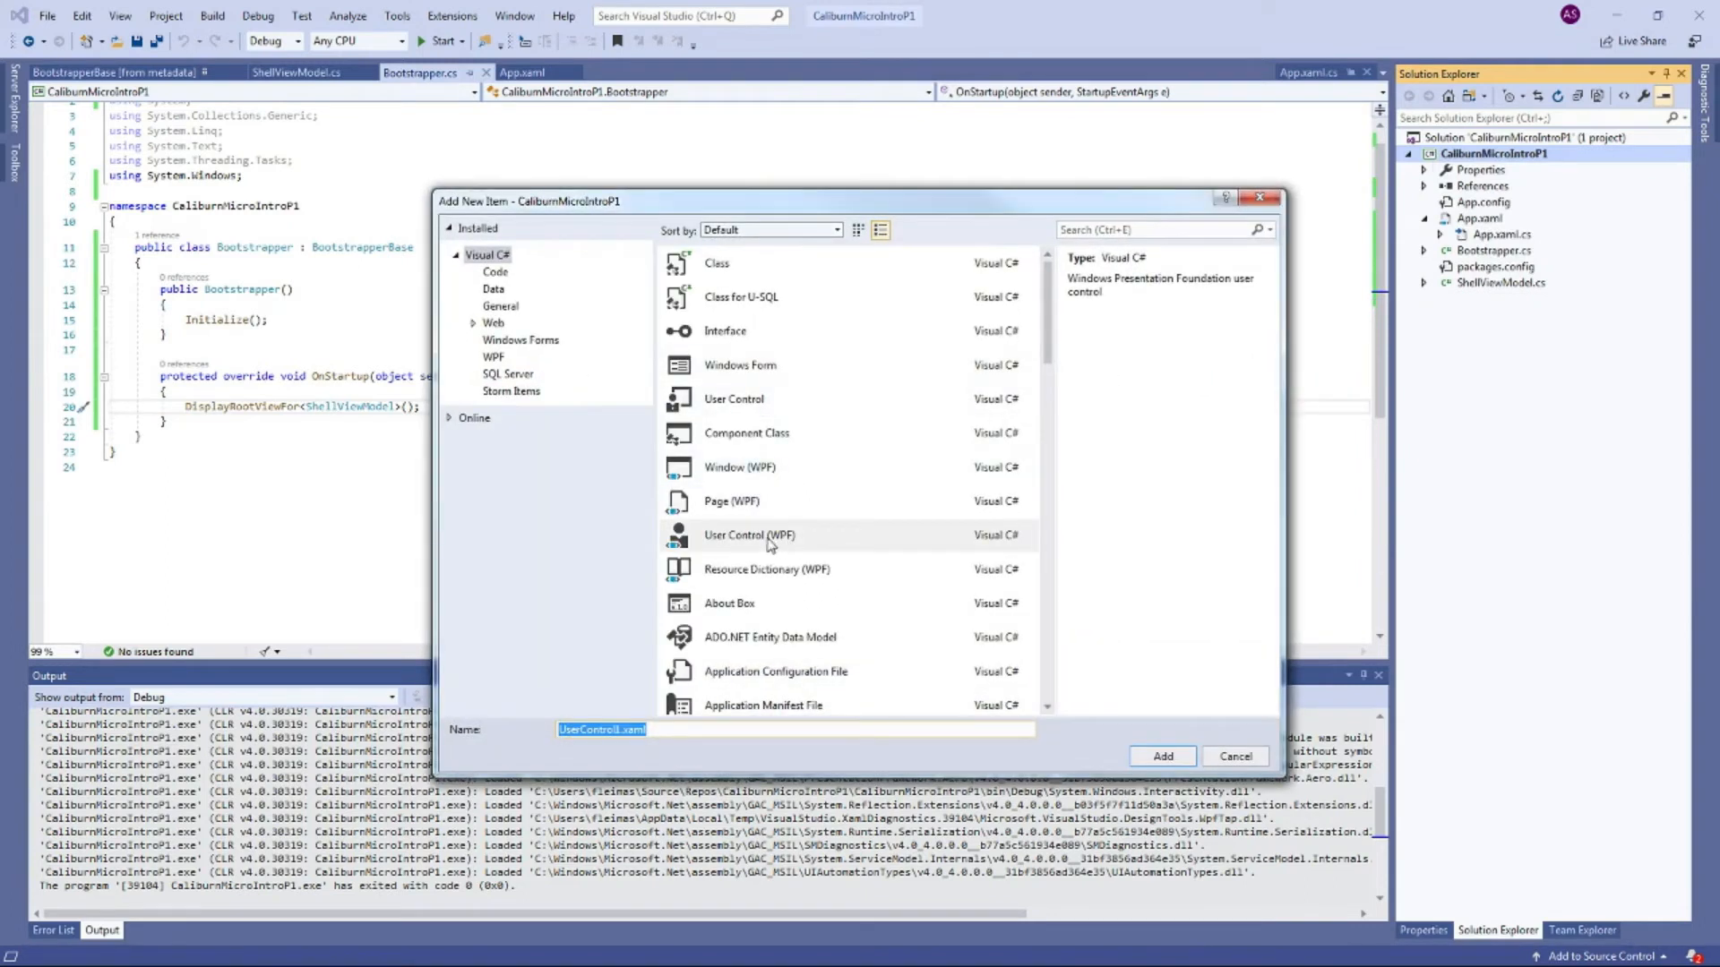
{"action": "type", "text": "ShellView"}
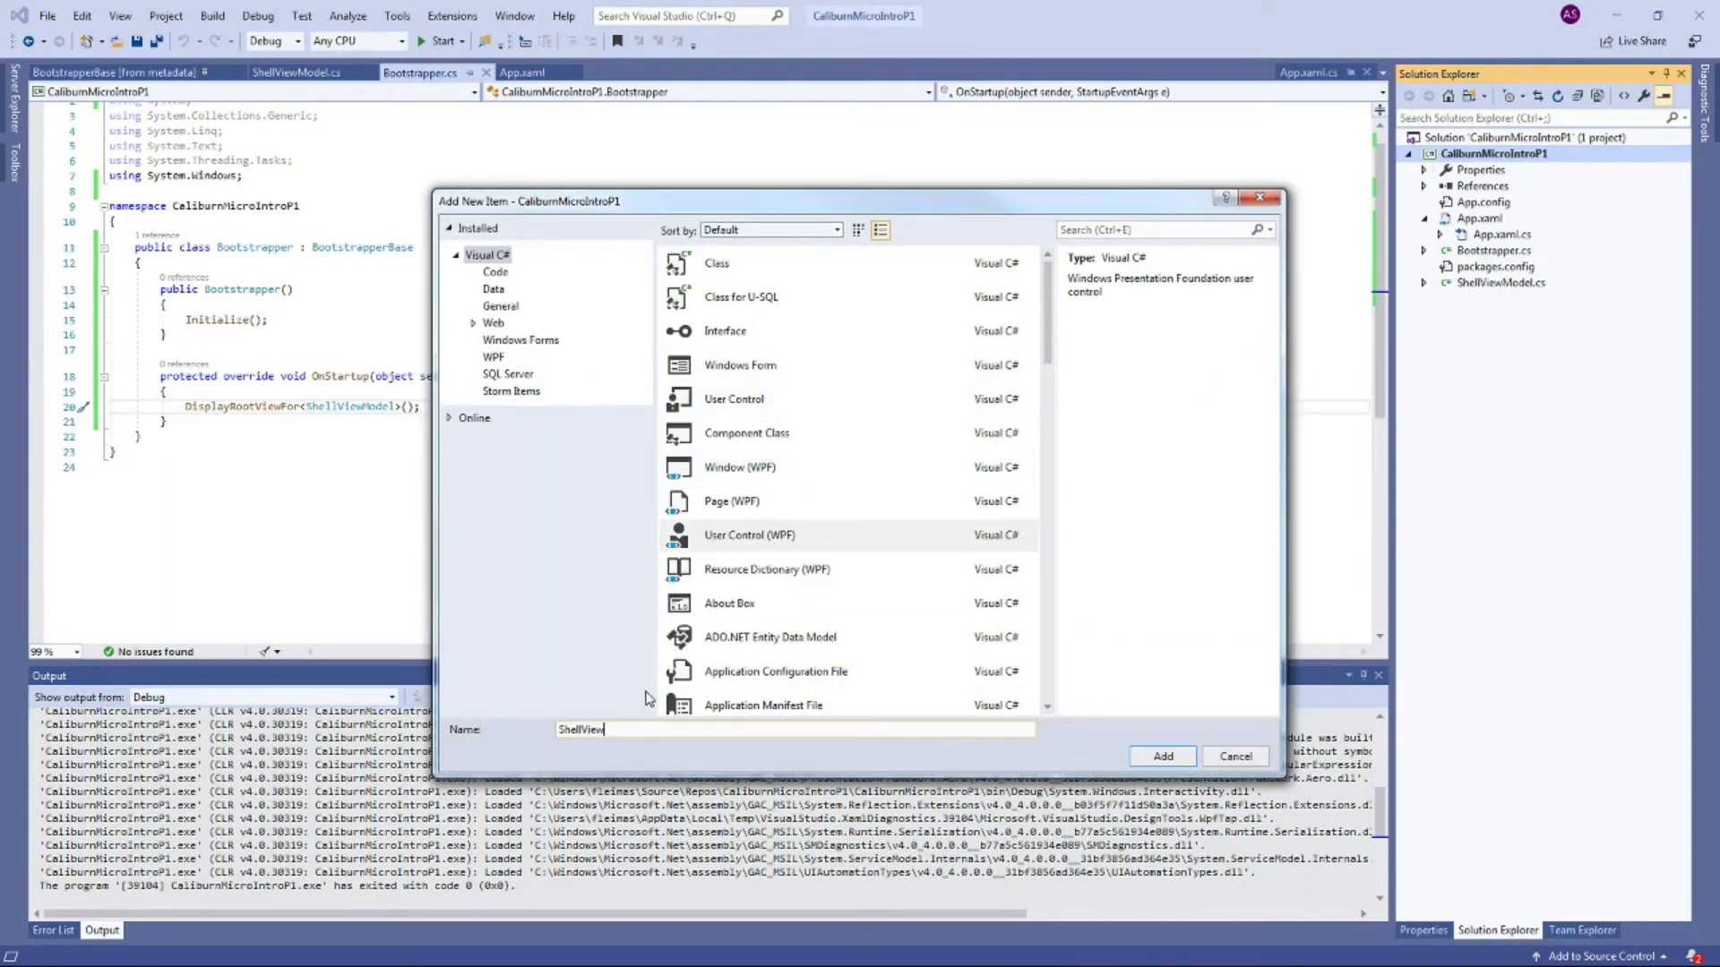
{"action": "left_click", "coordinate": [1160, 756]}
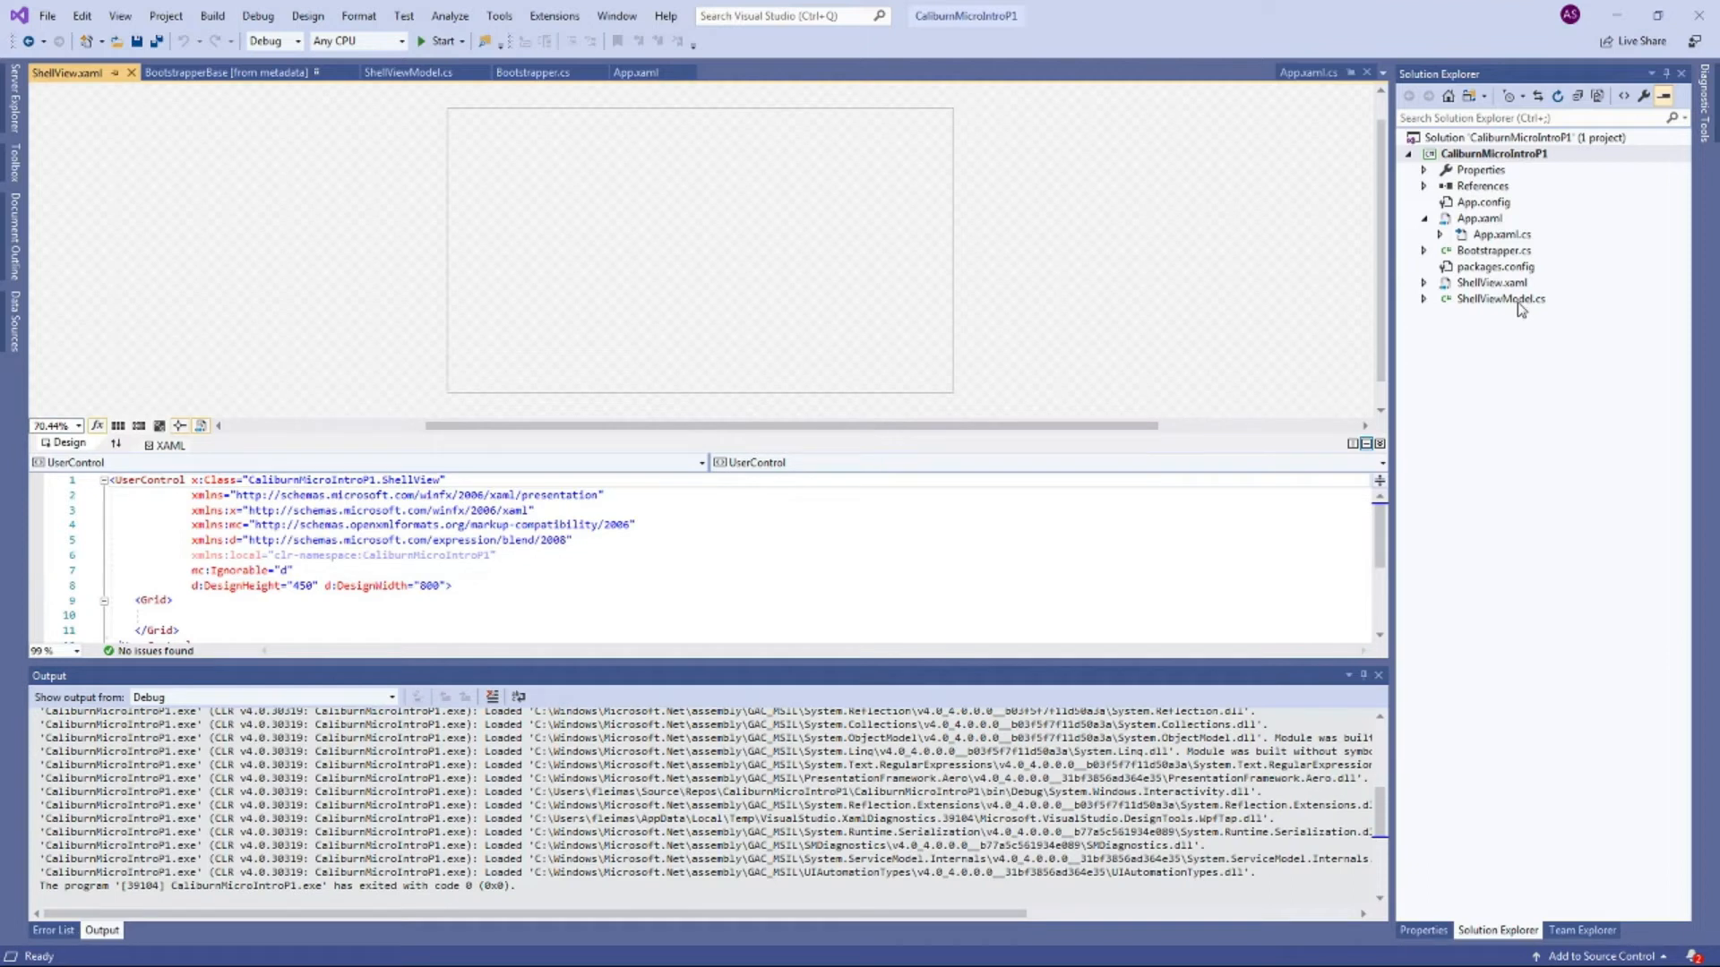
{"action": "left_click", "coordinate": [699, 249]}
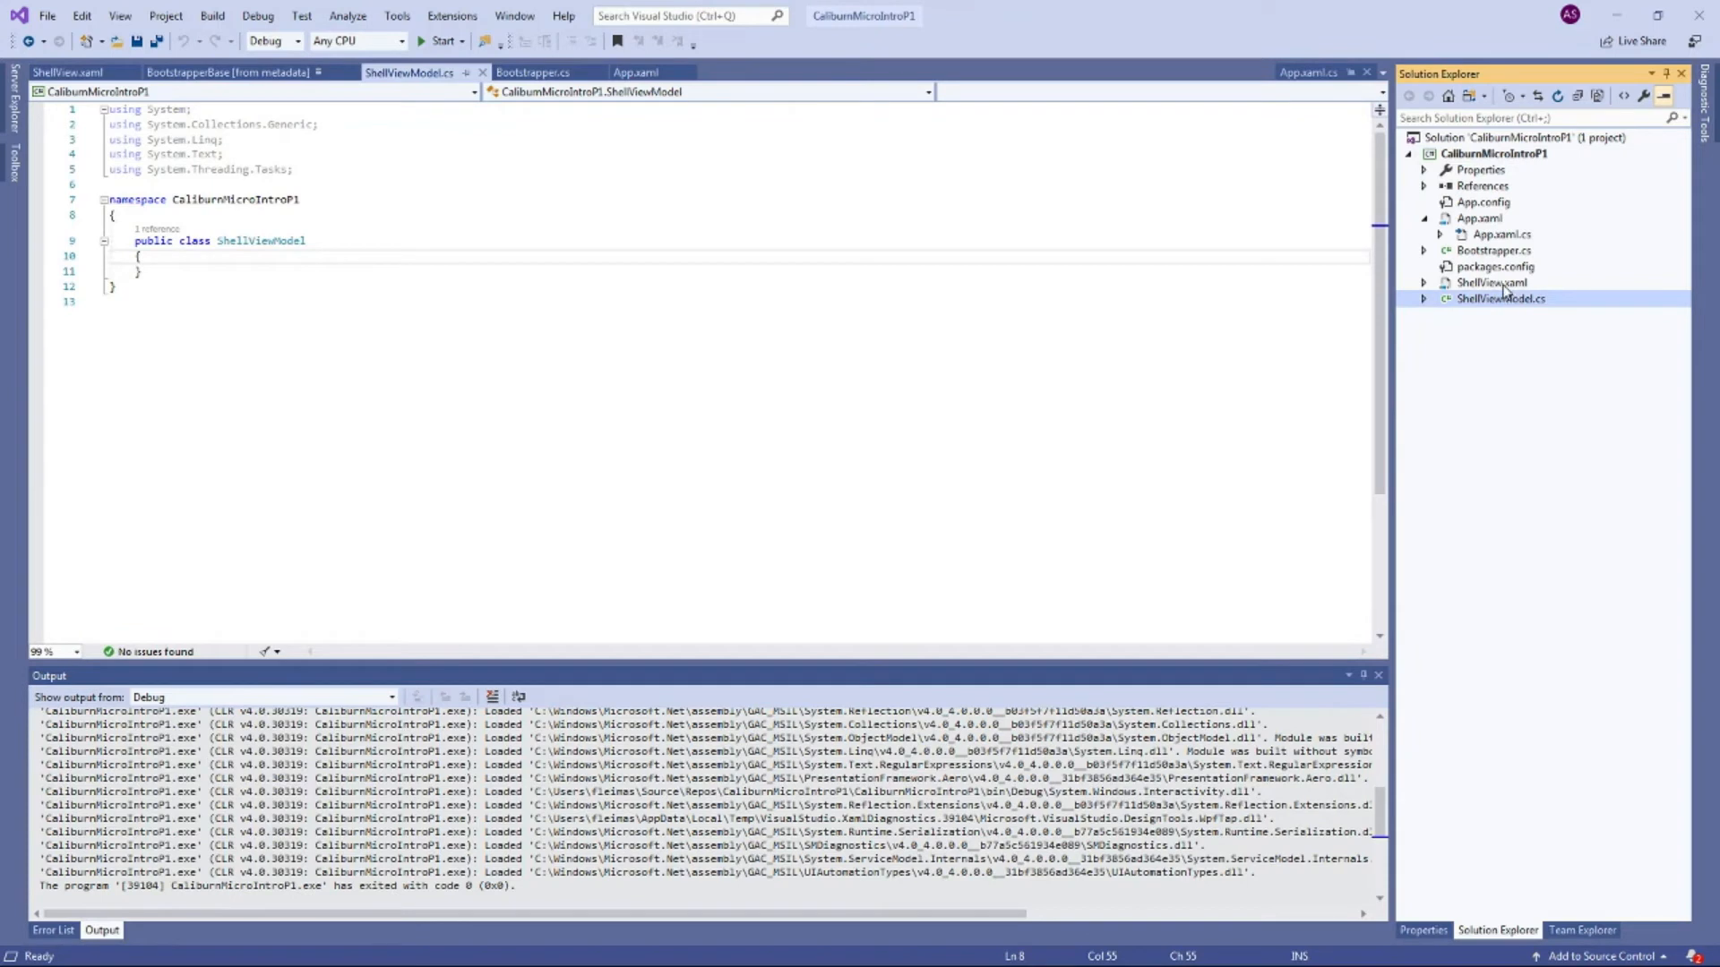
{"action": "left_click", "coordinate": [1492, 283]}
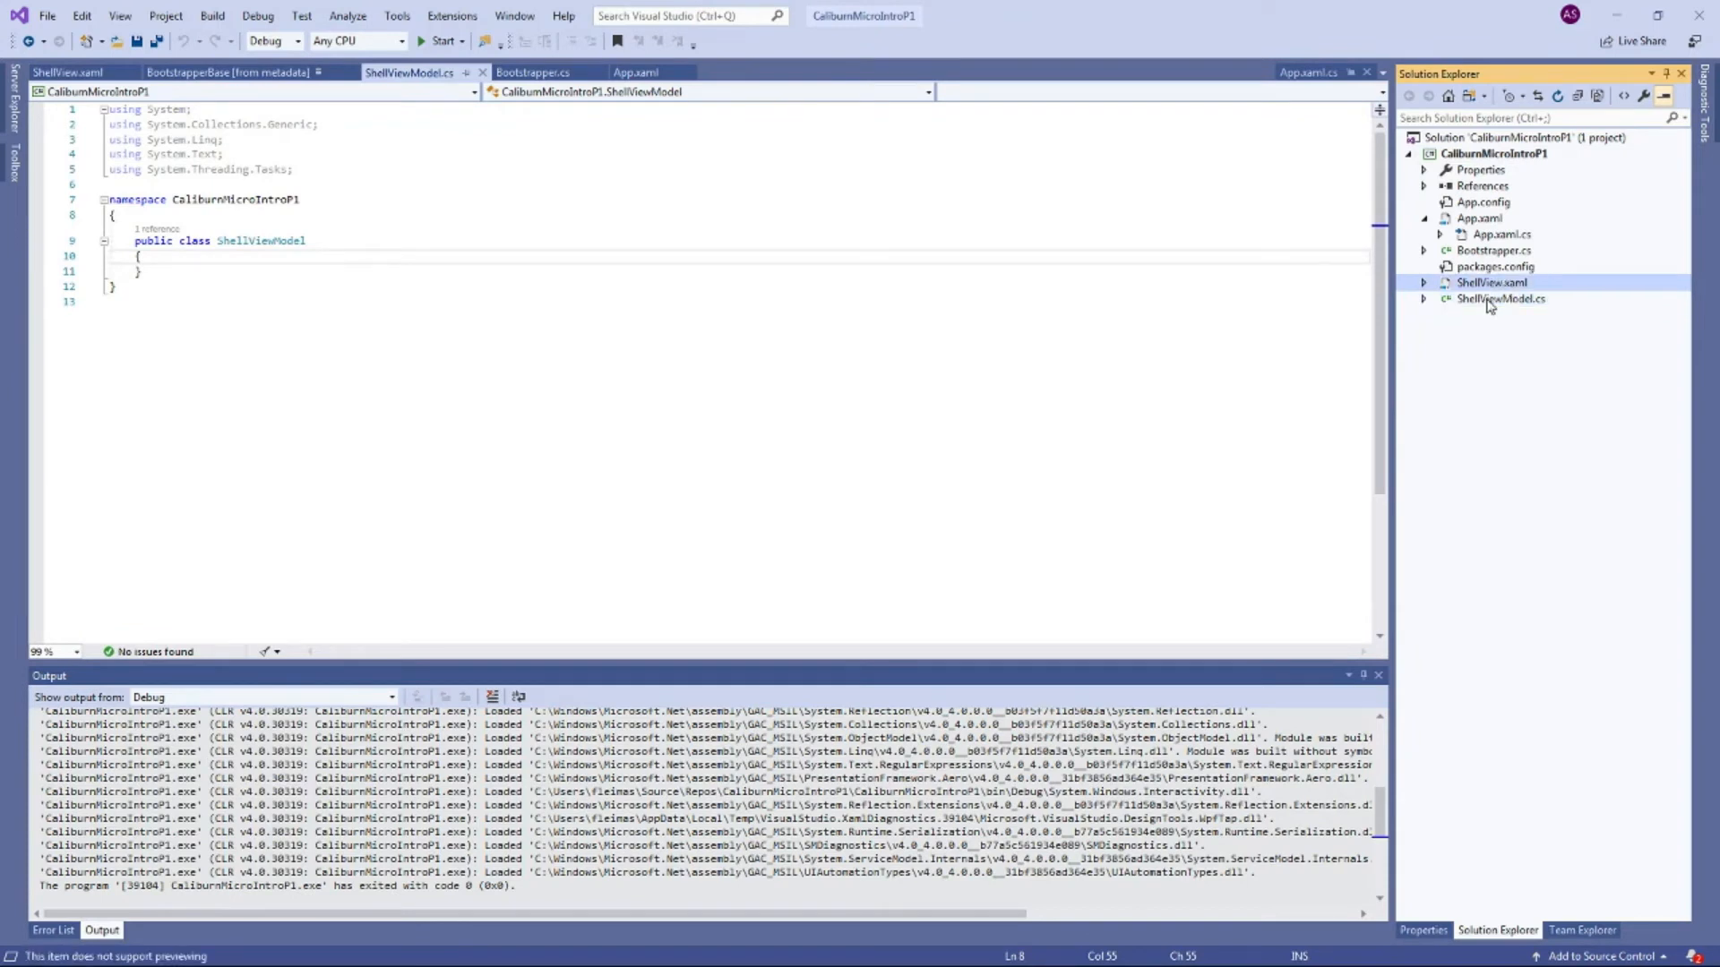
{"action": "mouse_move", "coordinate": [1522, 331]}
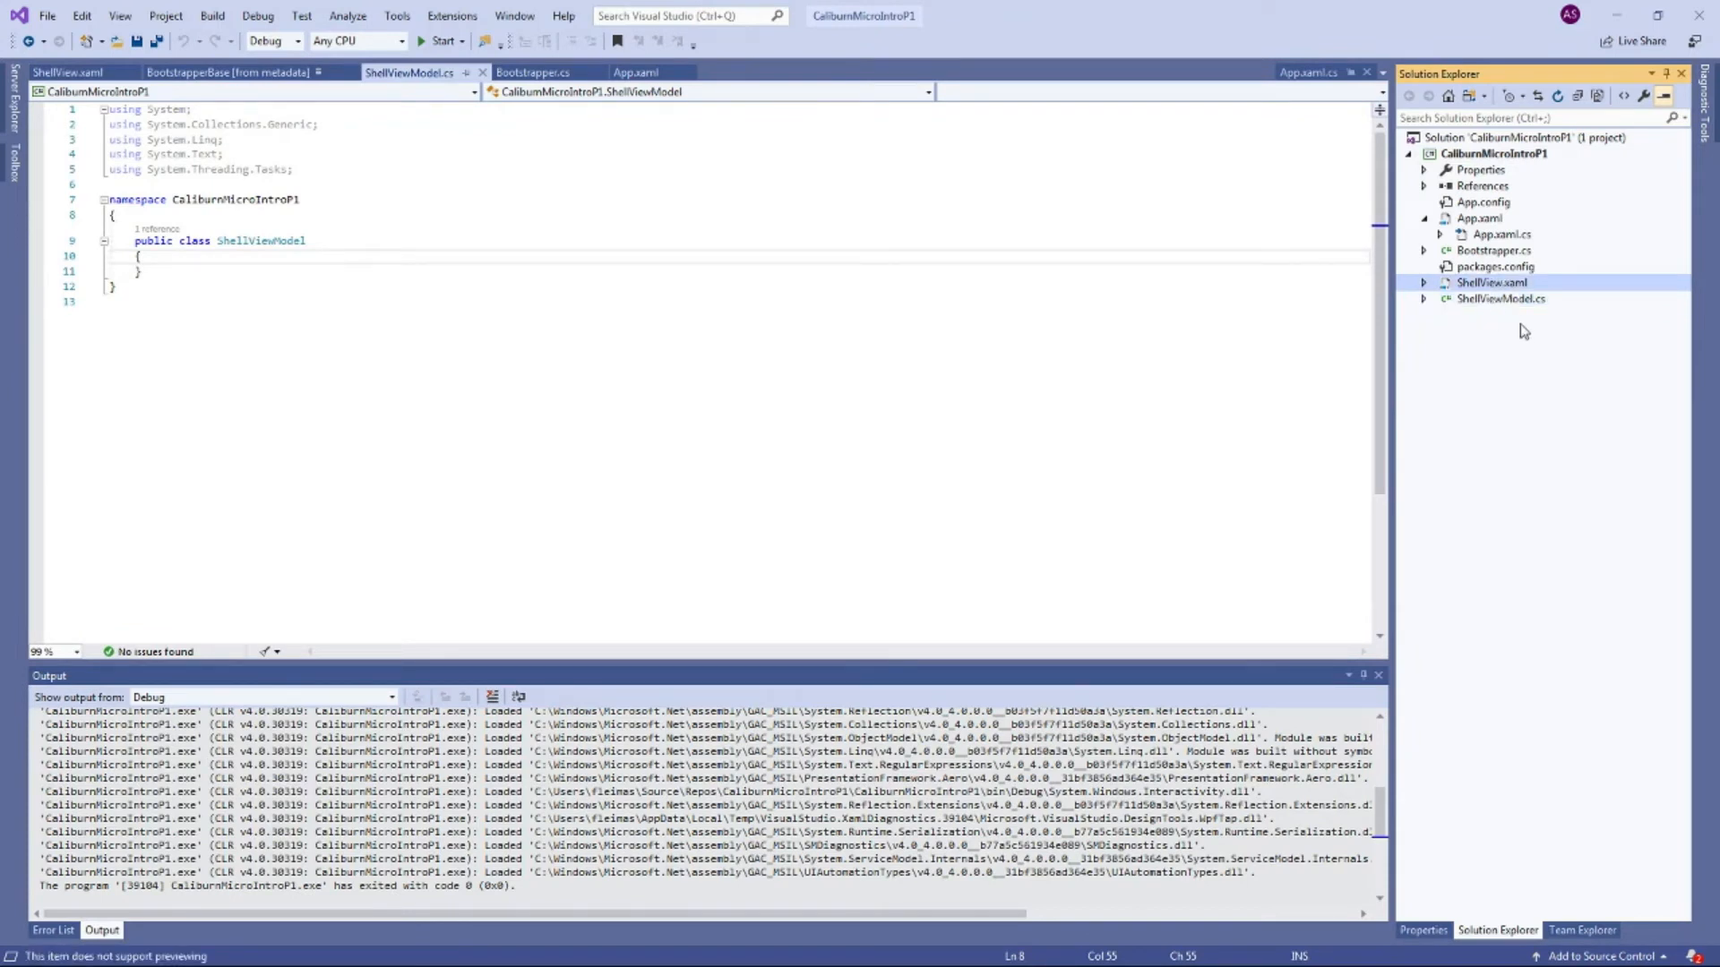
{"action": "mouse_move", "coordinate": [1483, 338]}
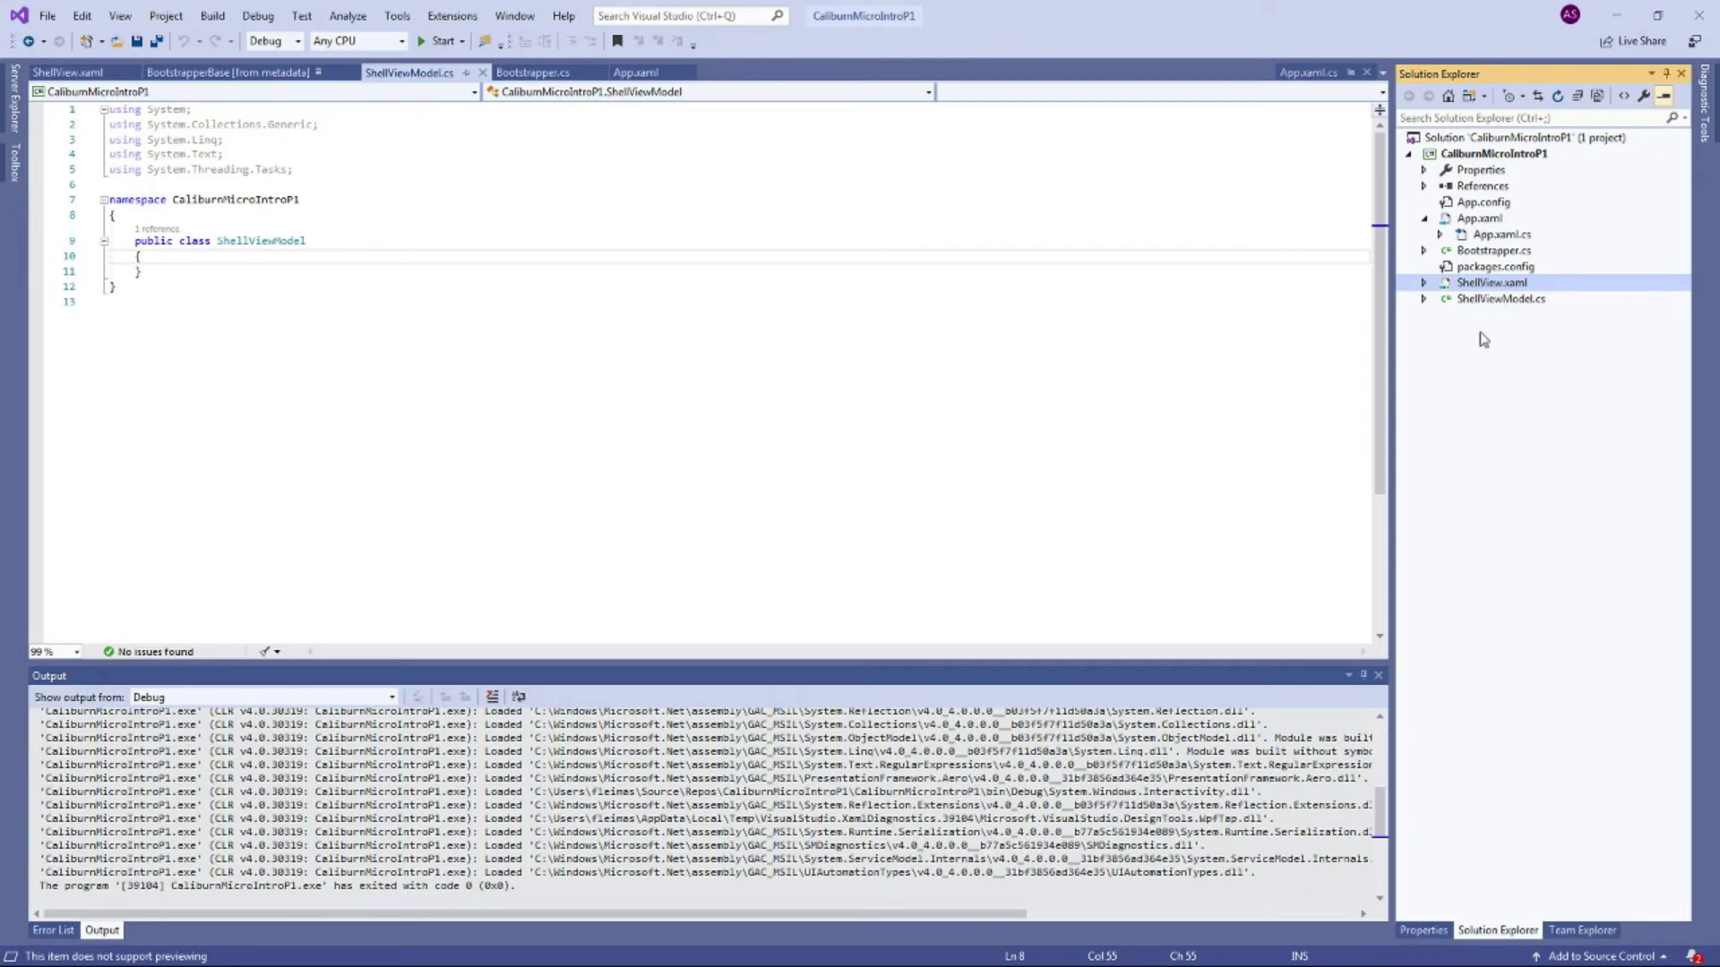
{"action": "left_click", "coordinate": [1501, 299]}
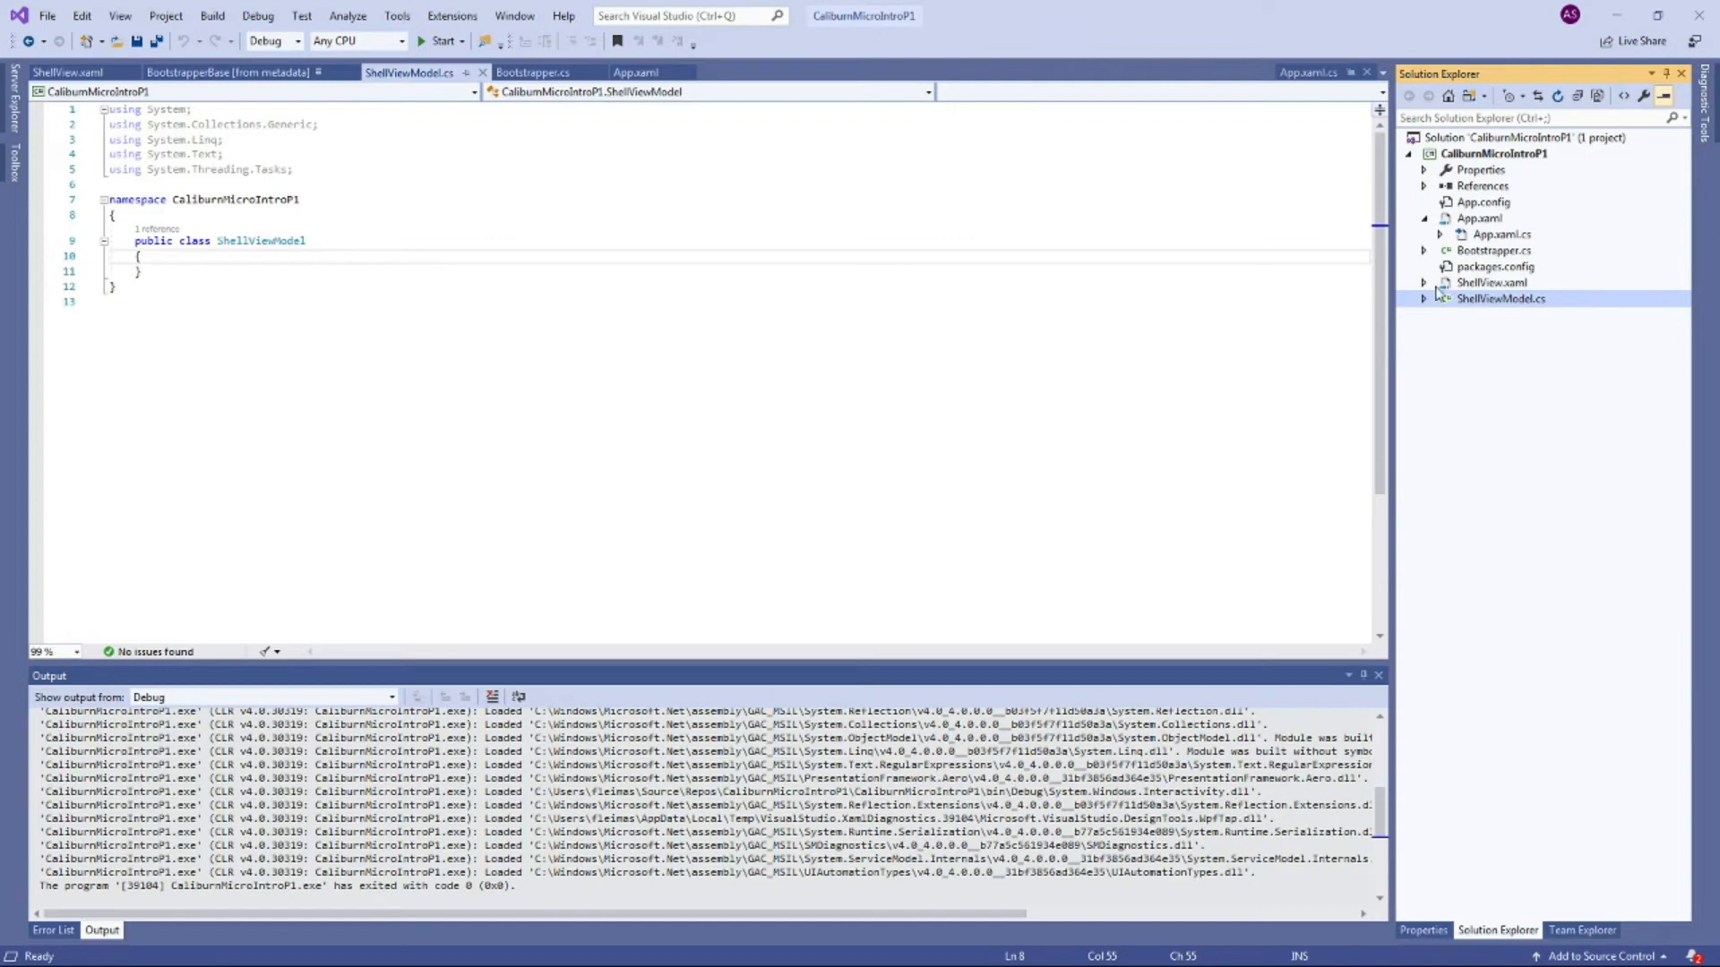
{"action": "left_click", "coordinate": [1490, 281]}
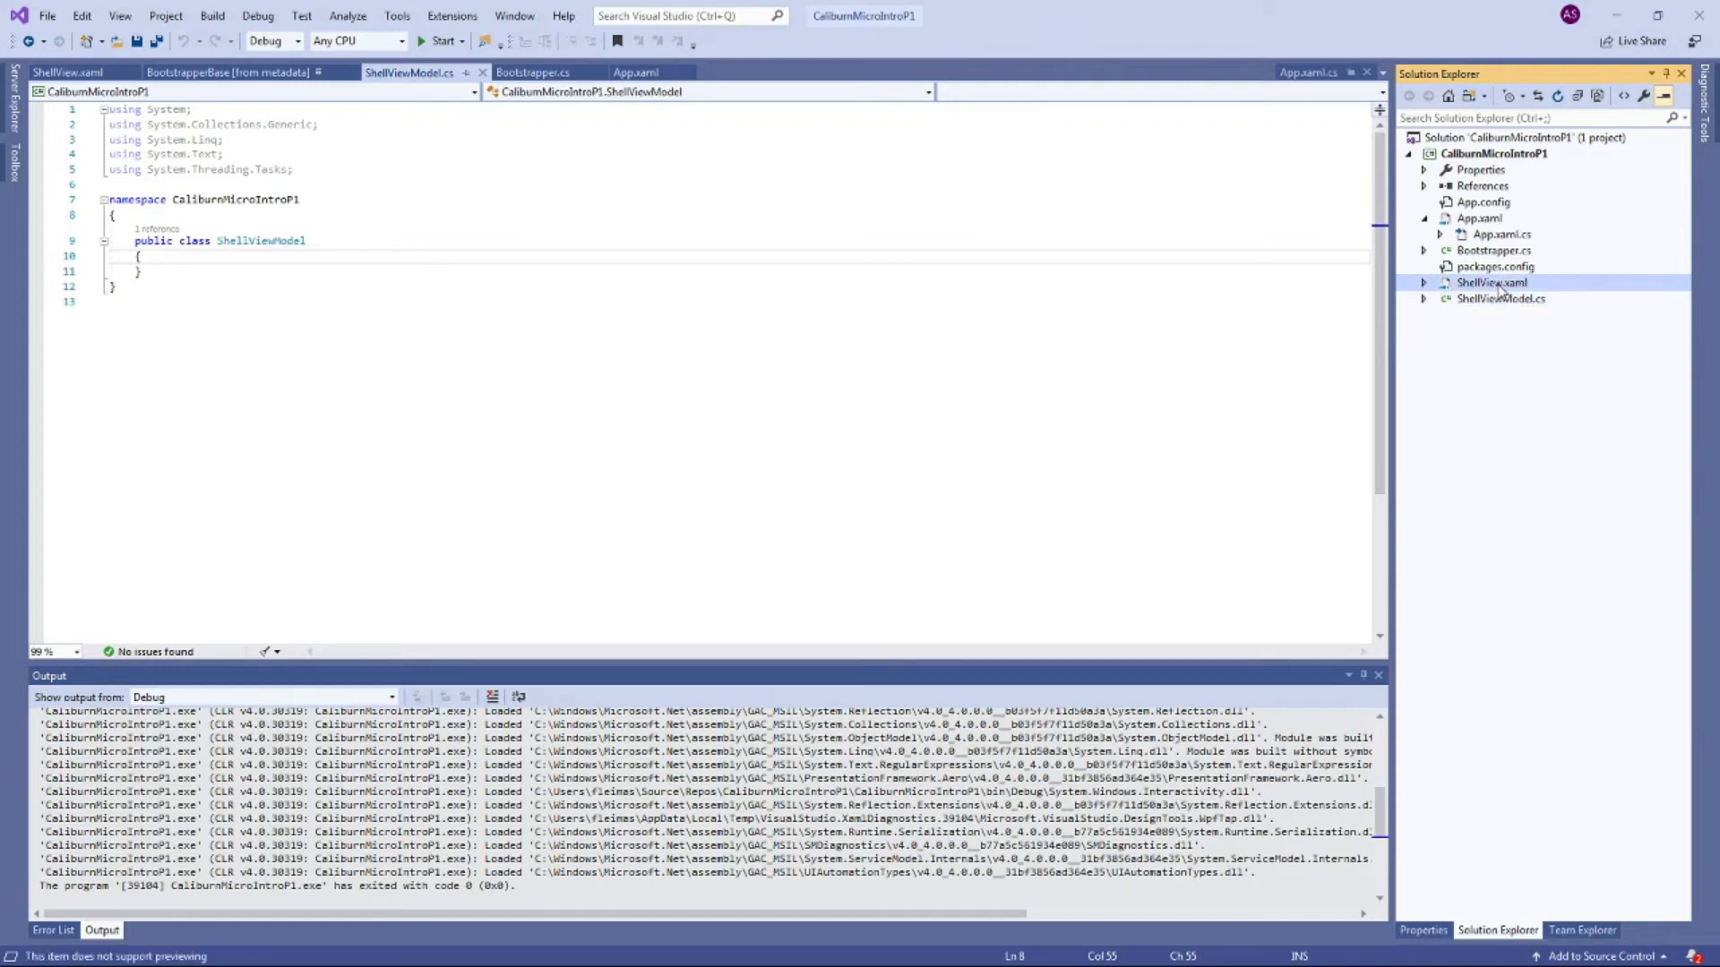
{"action": "mouse_move", "coordinate": [1492, 306]}
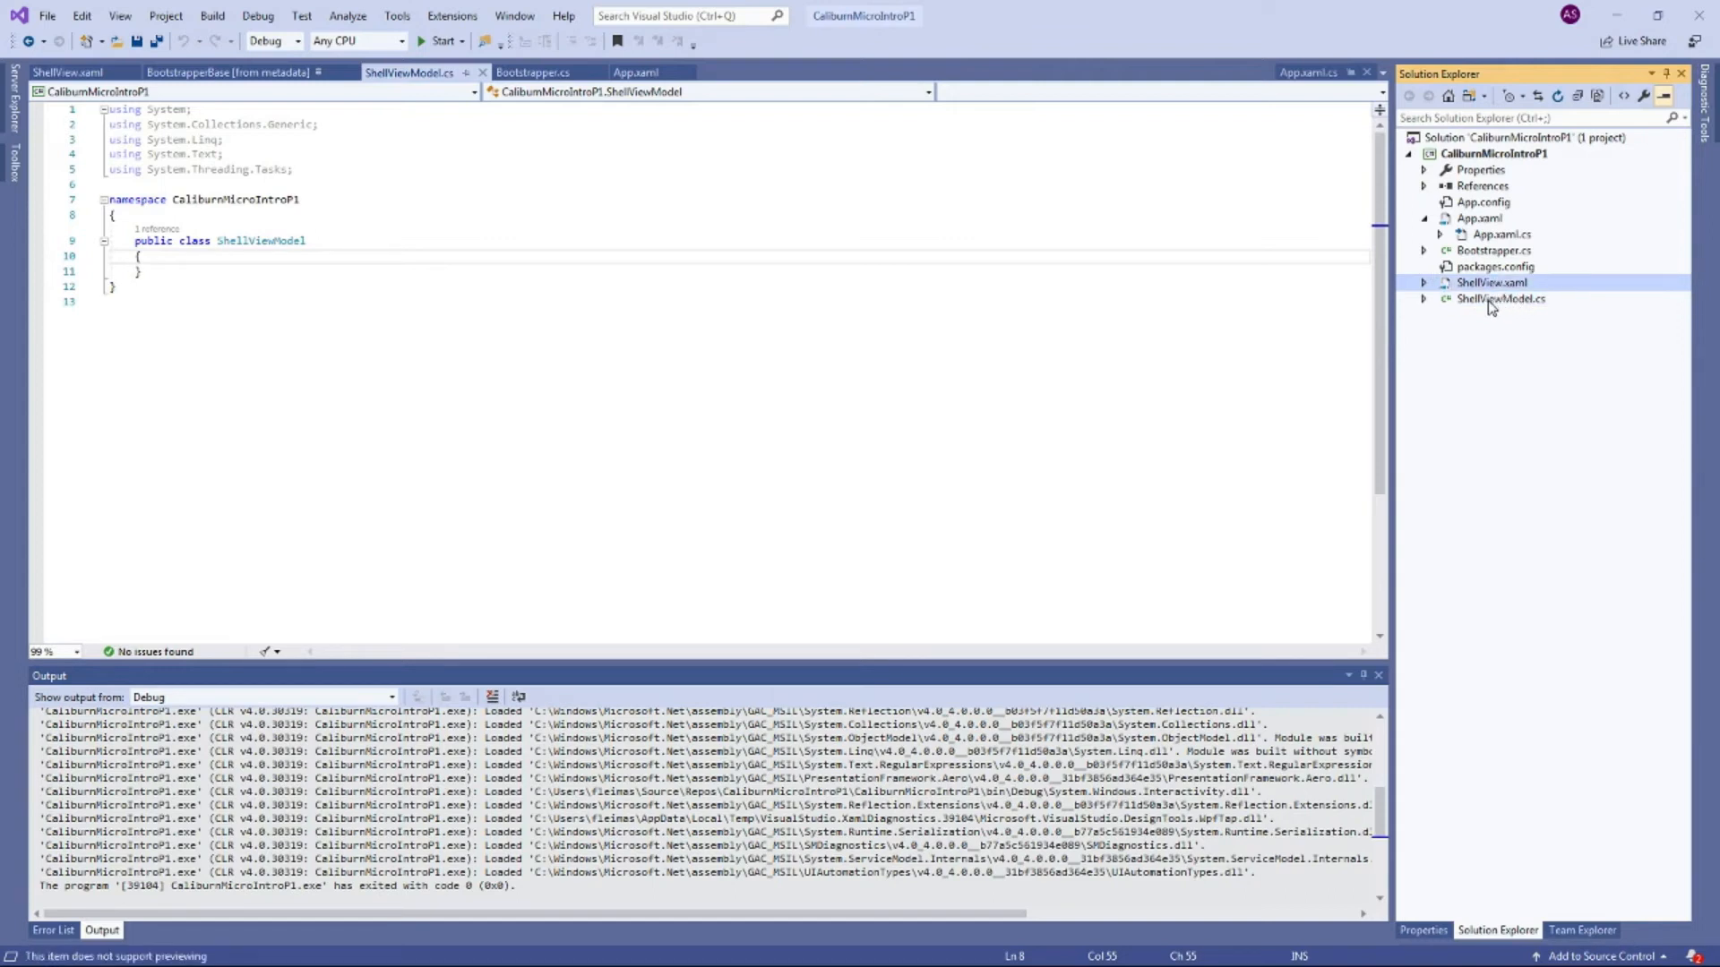
{"action": "left_click", "coordinate": [1501, 299]}
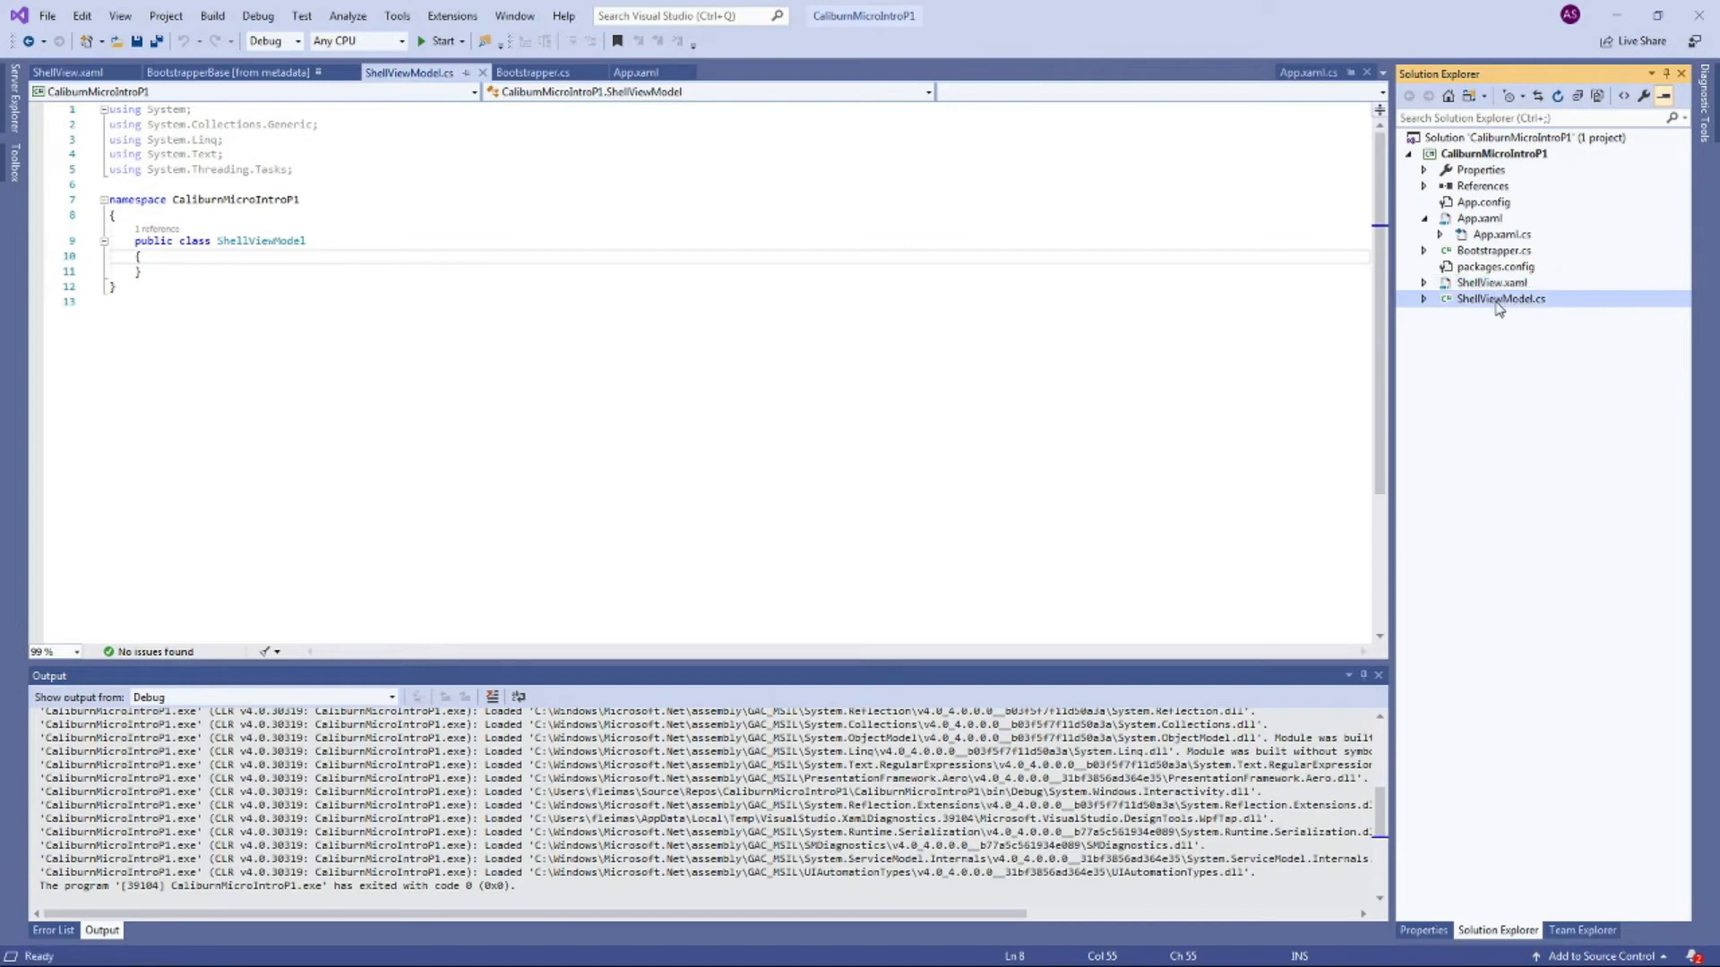
{"action": "mouse_move", "coordinate": [1494, 310]}
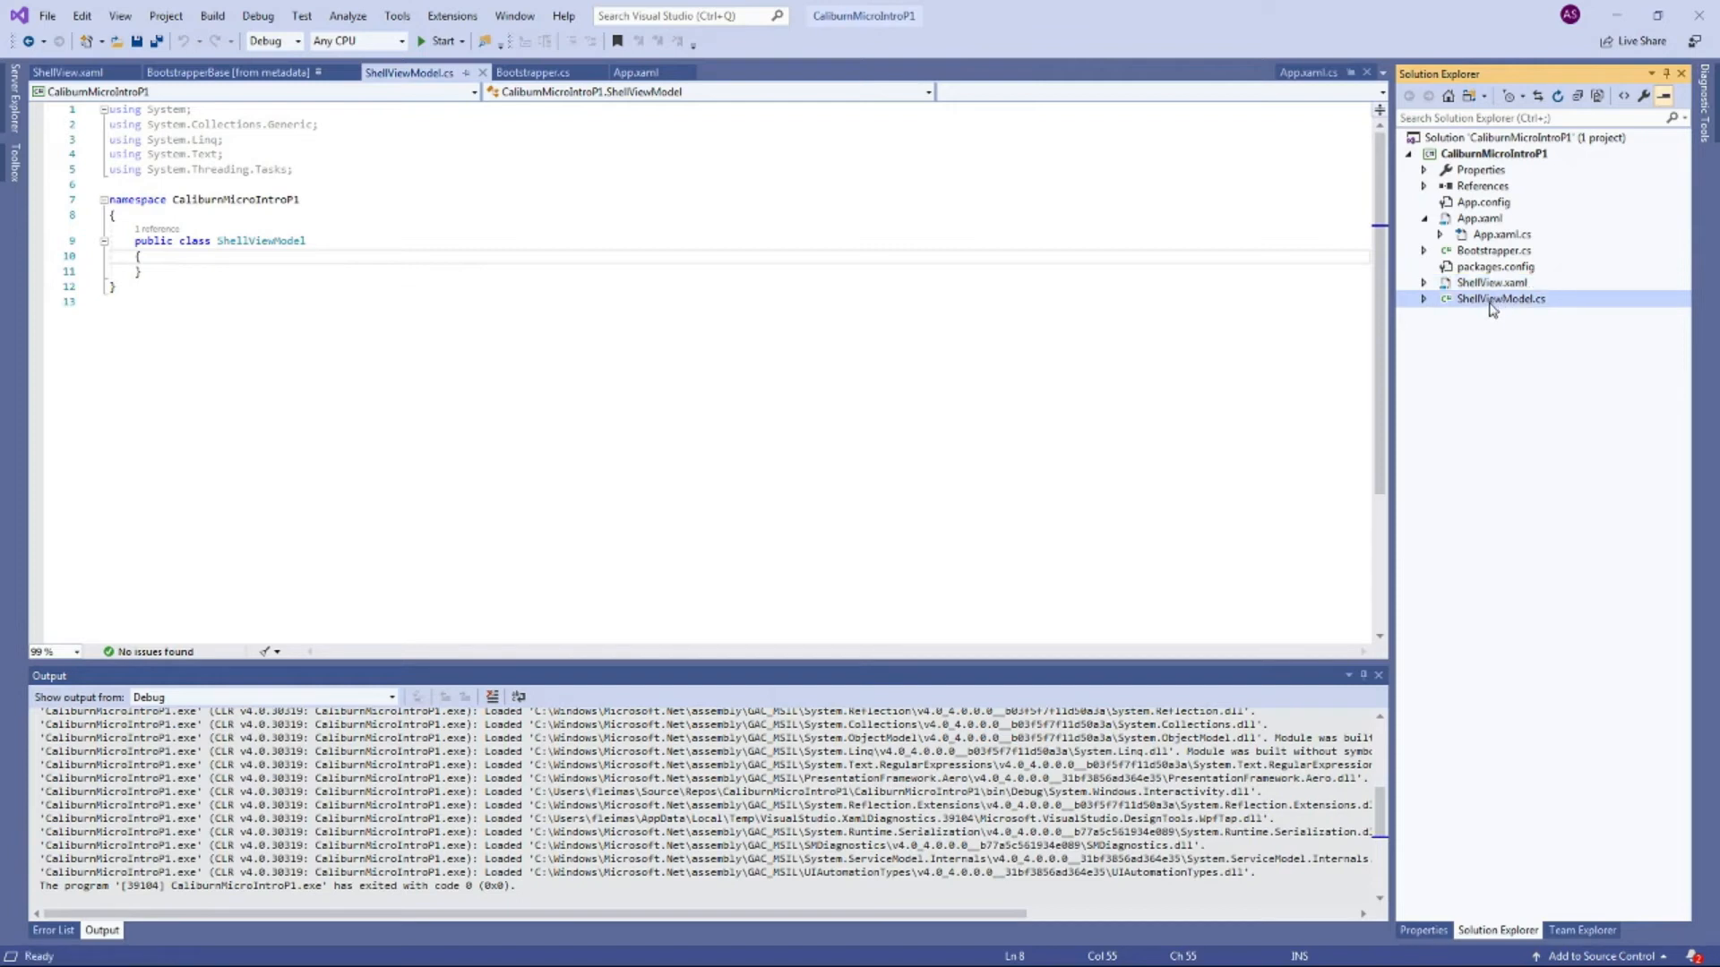
{"action": "left_click", "coordinate": [1493, 283]}
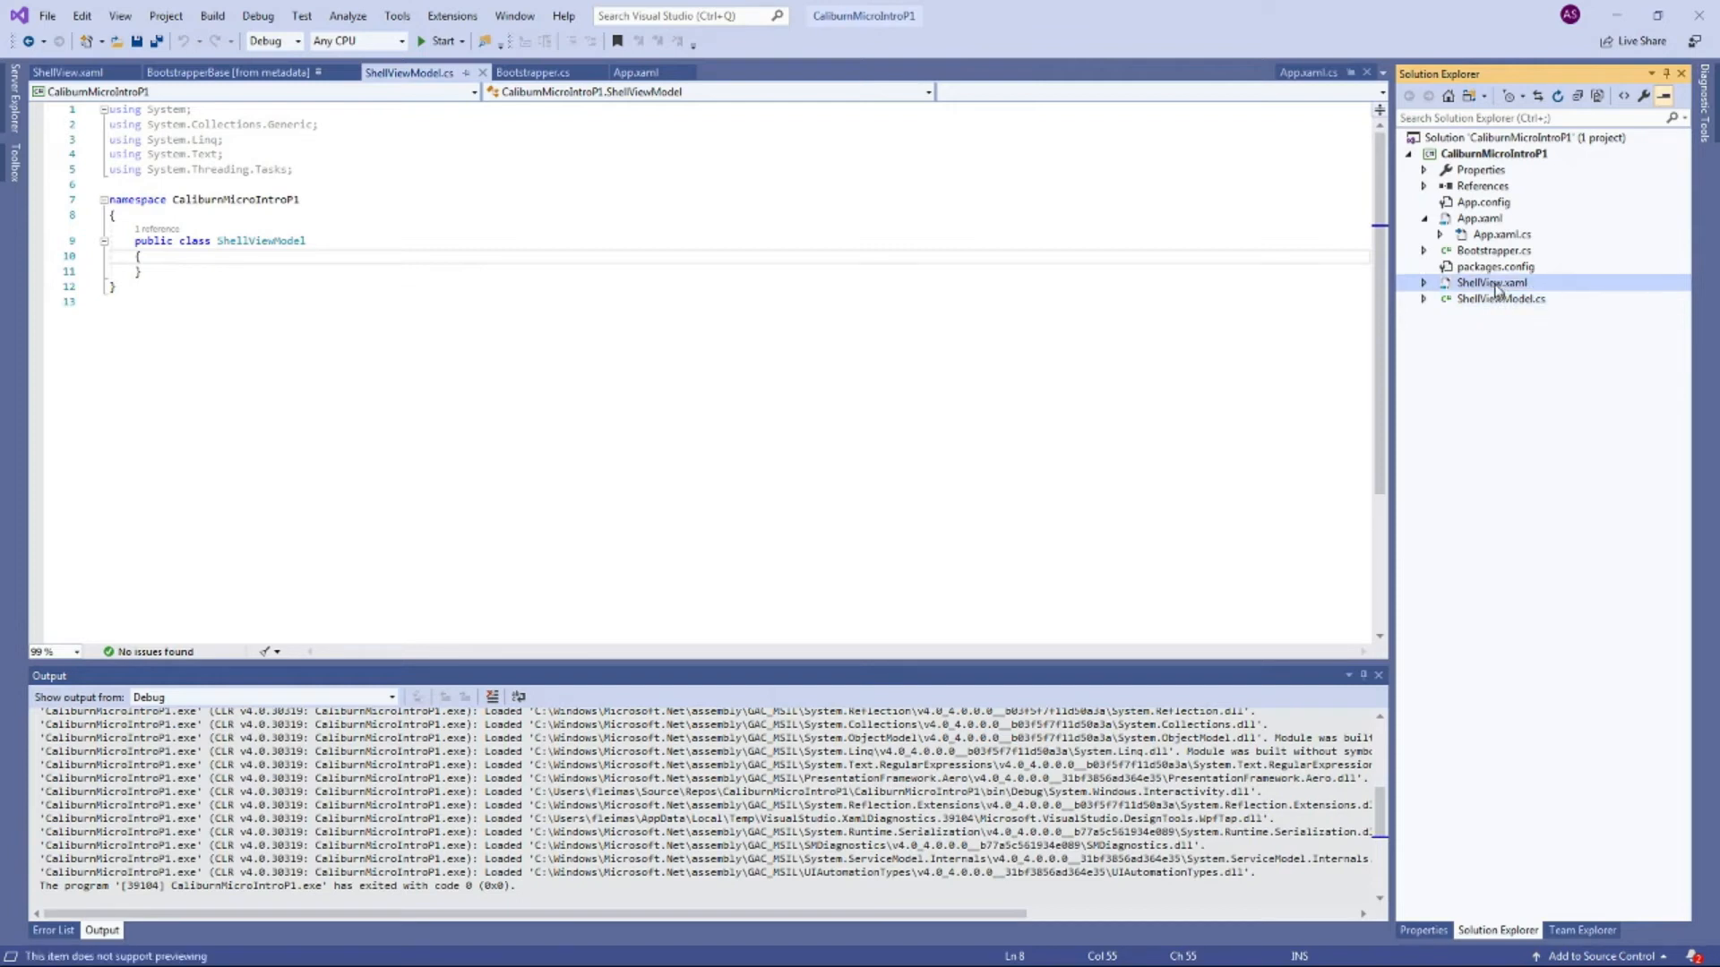
{"action": "mouse_move", "coordinate": [1498, 299]}
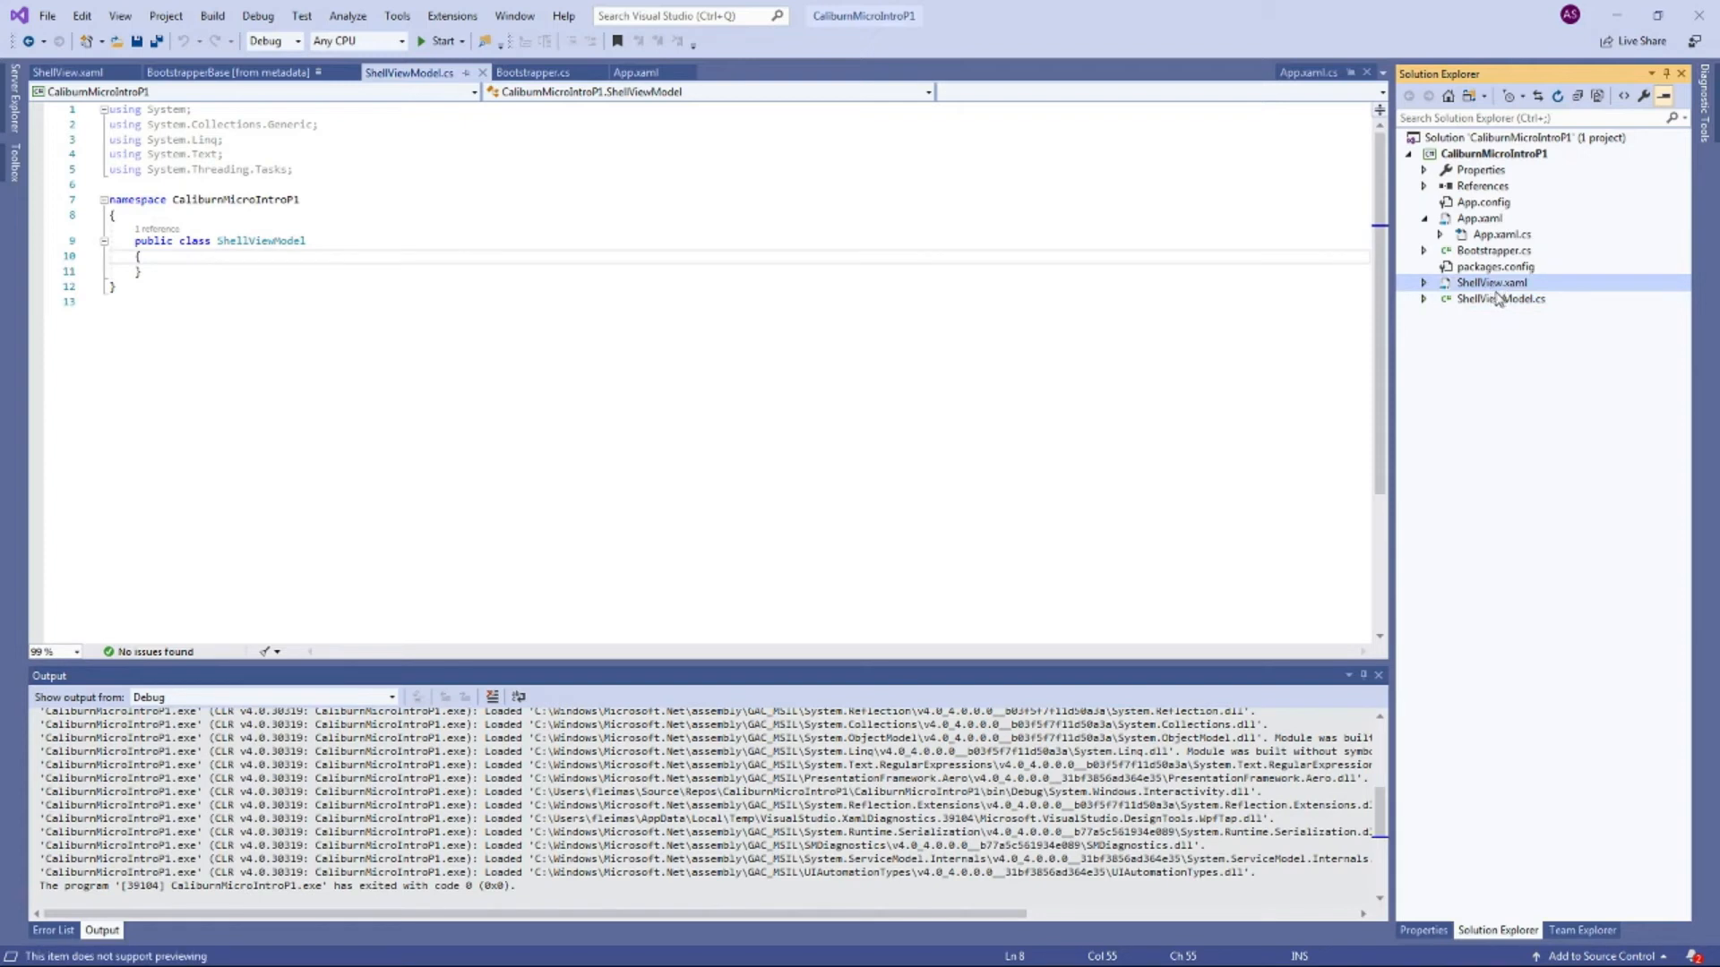
{"action": "mouse_move", "coordinate": [1469, 301]}
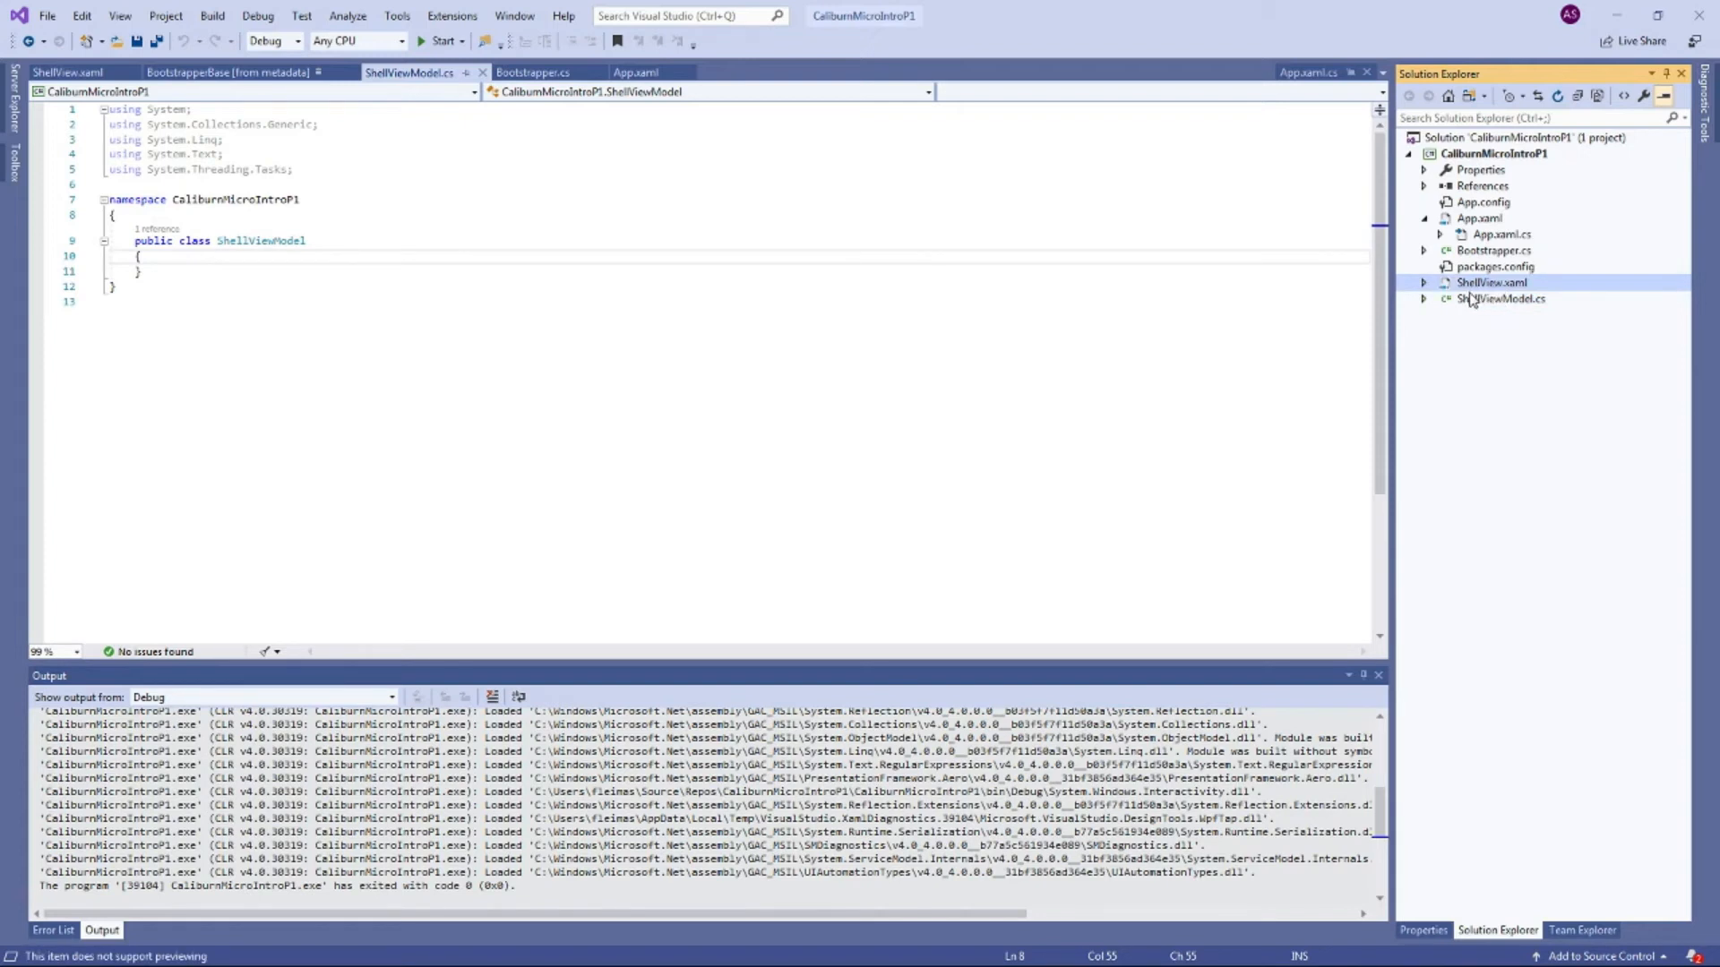
{"action": "mouse_move", "coordinate": [1506, 308]}
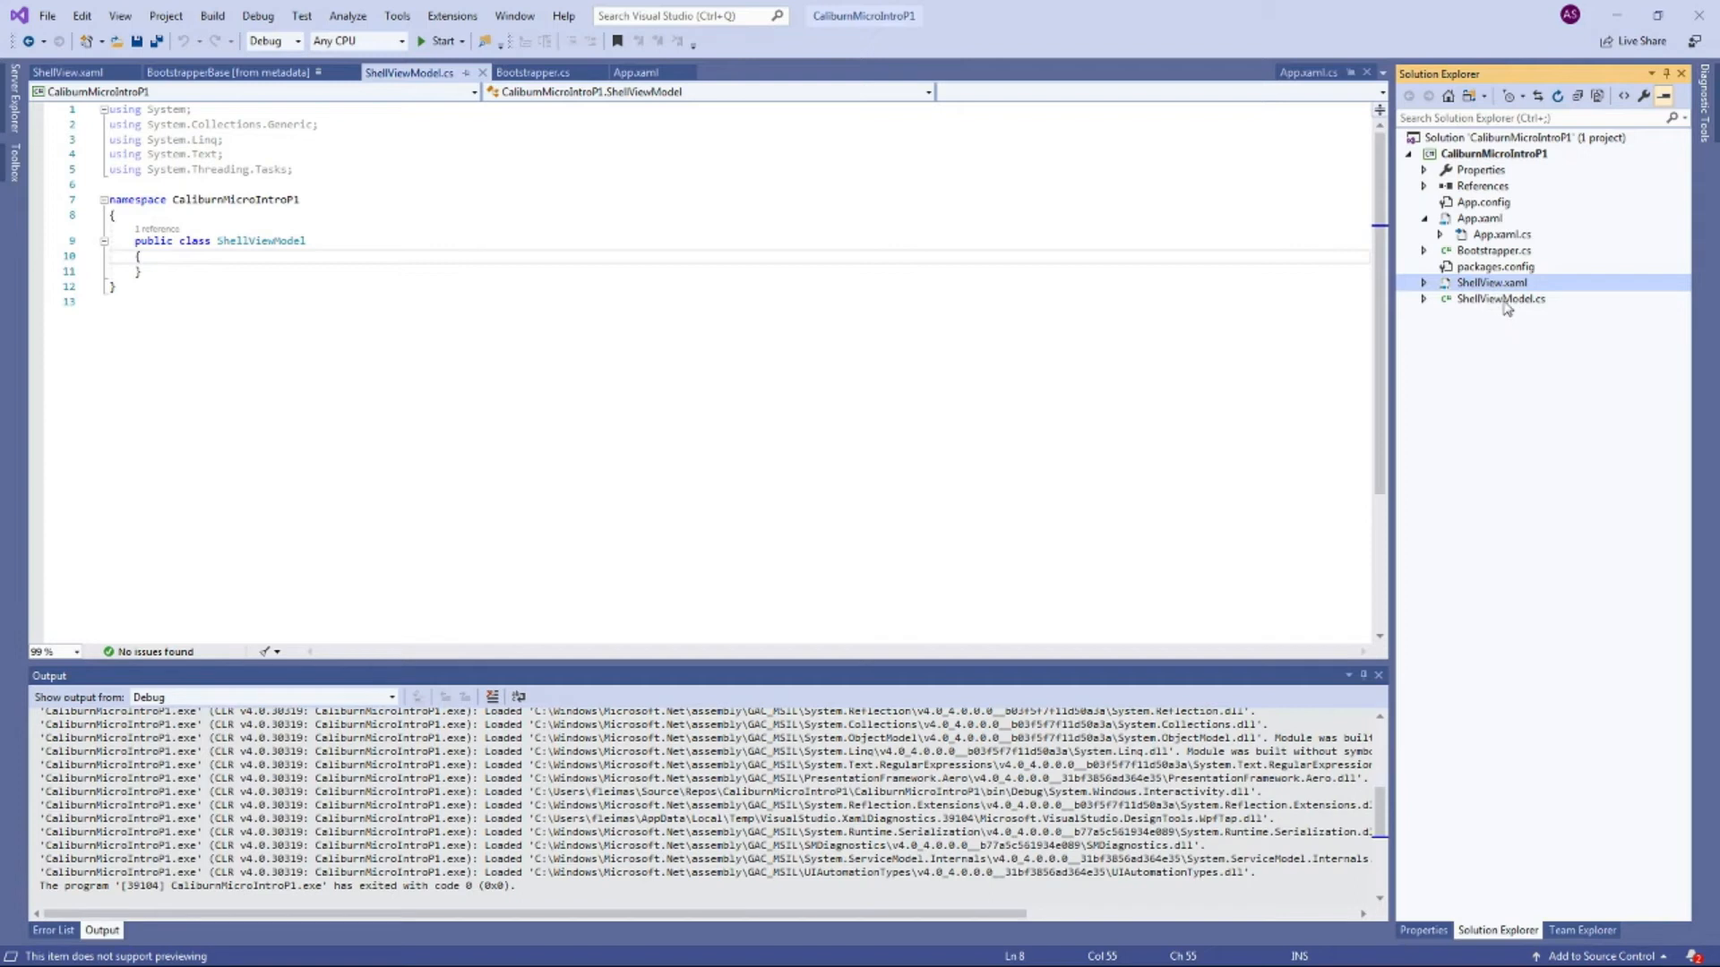
{"action": "mouse_move", "coordinate": [1497, 253]}
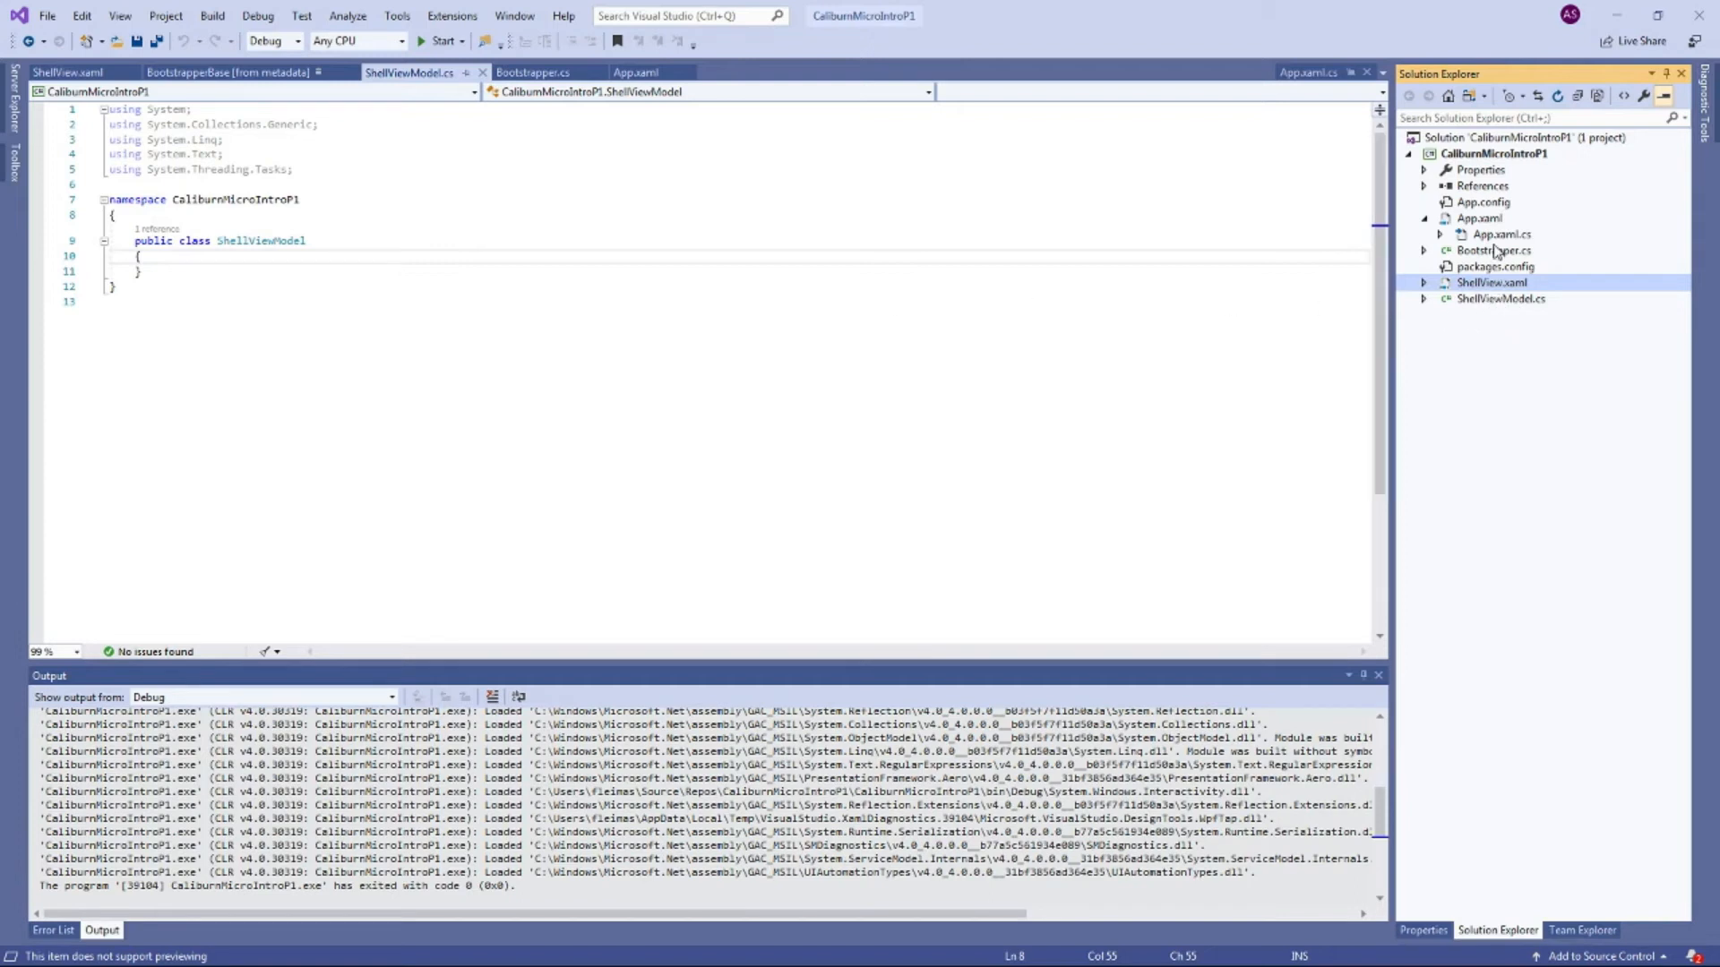
{"action": "mouse_move", "coordinate": [1489, 308]}
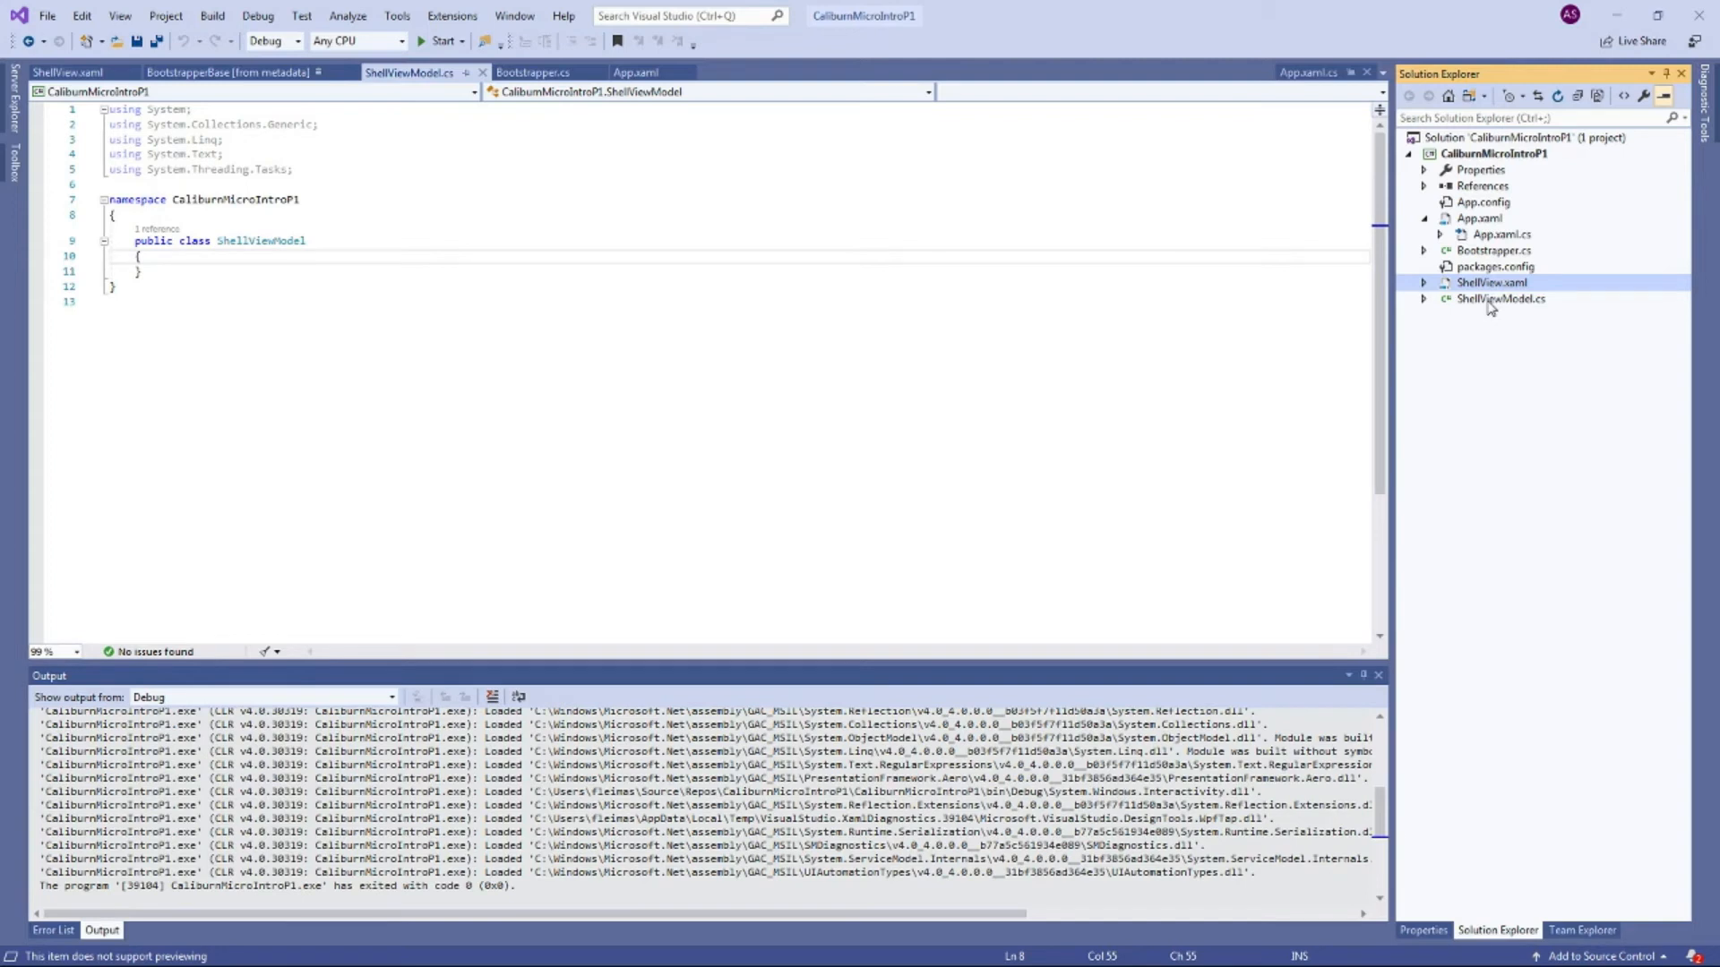
{"action": "mouse_move", "coordinate": [1489, 284]}
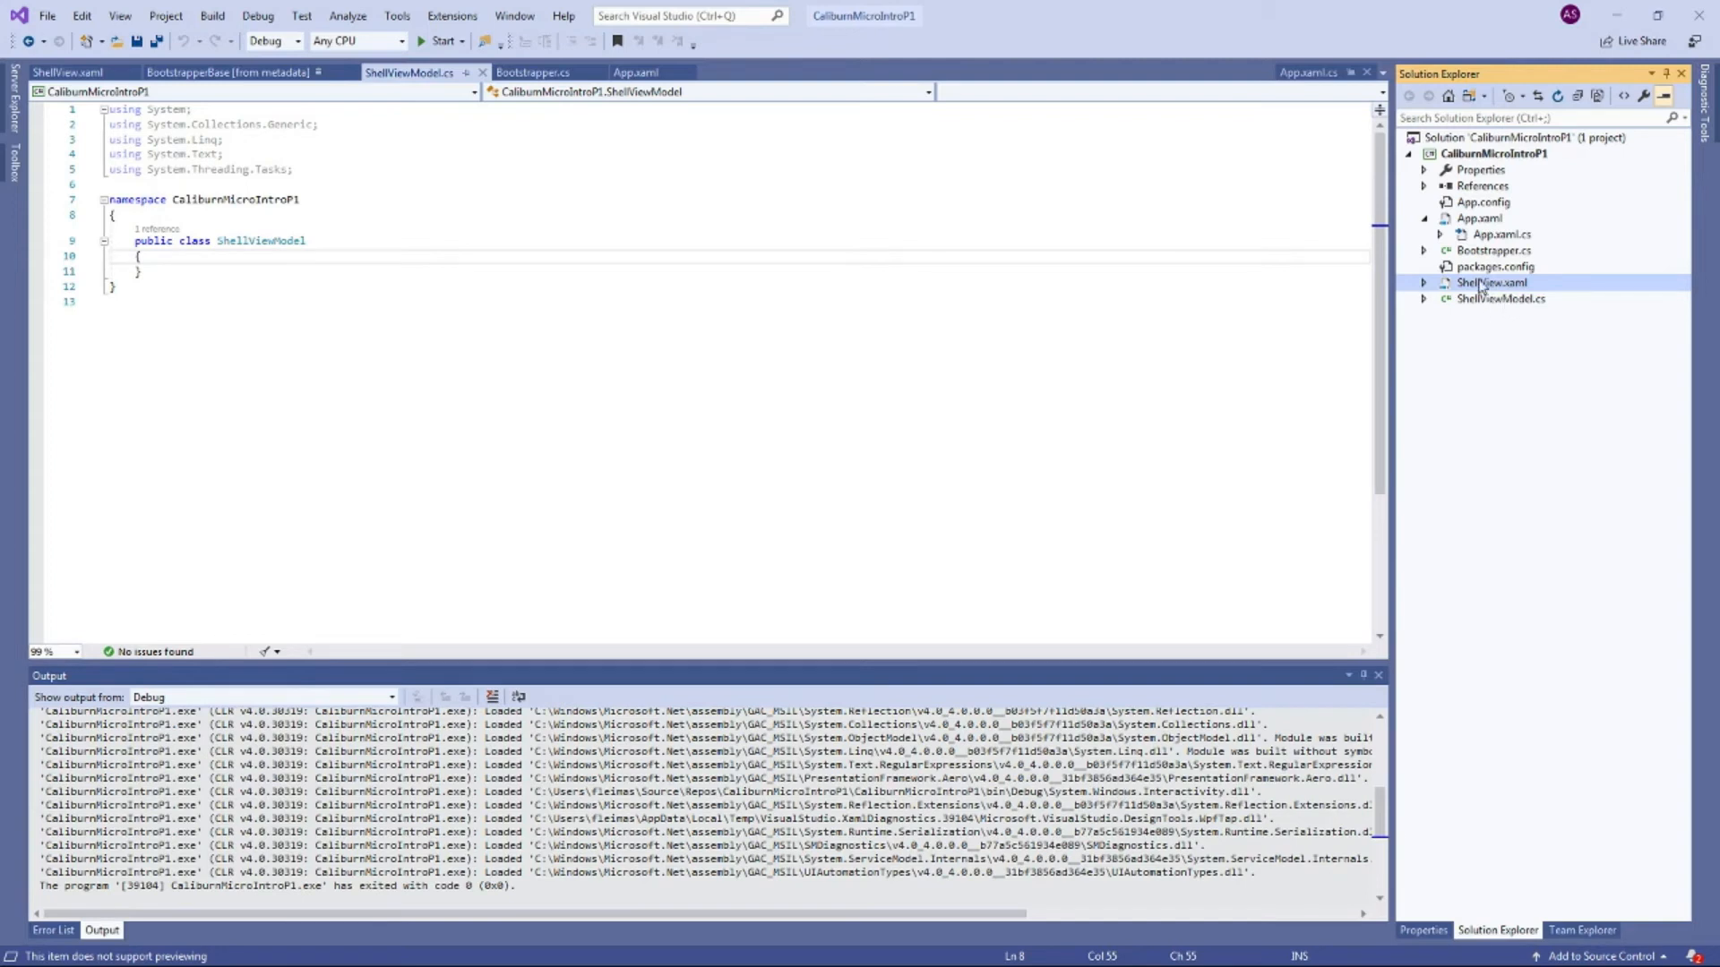
{"action": "mouse_move", "coordinate": [1478, 319]}
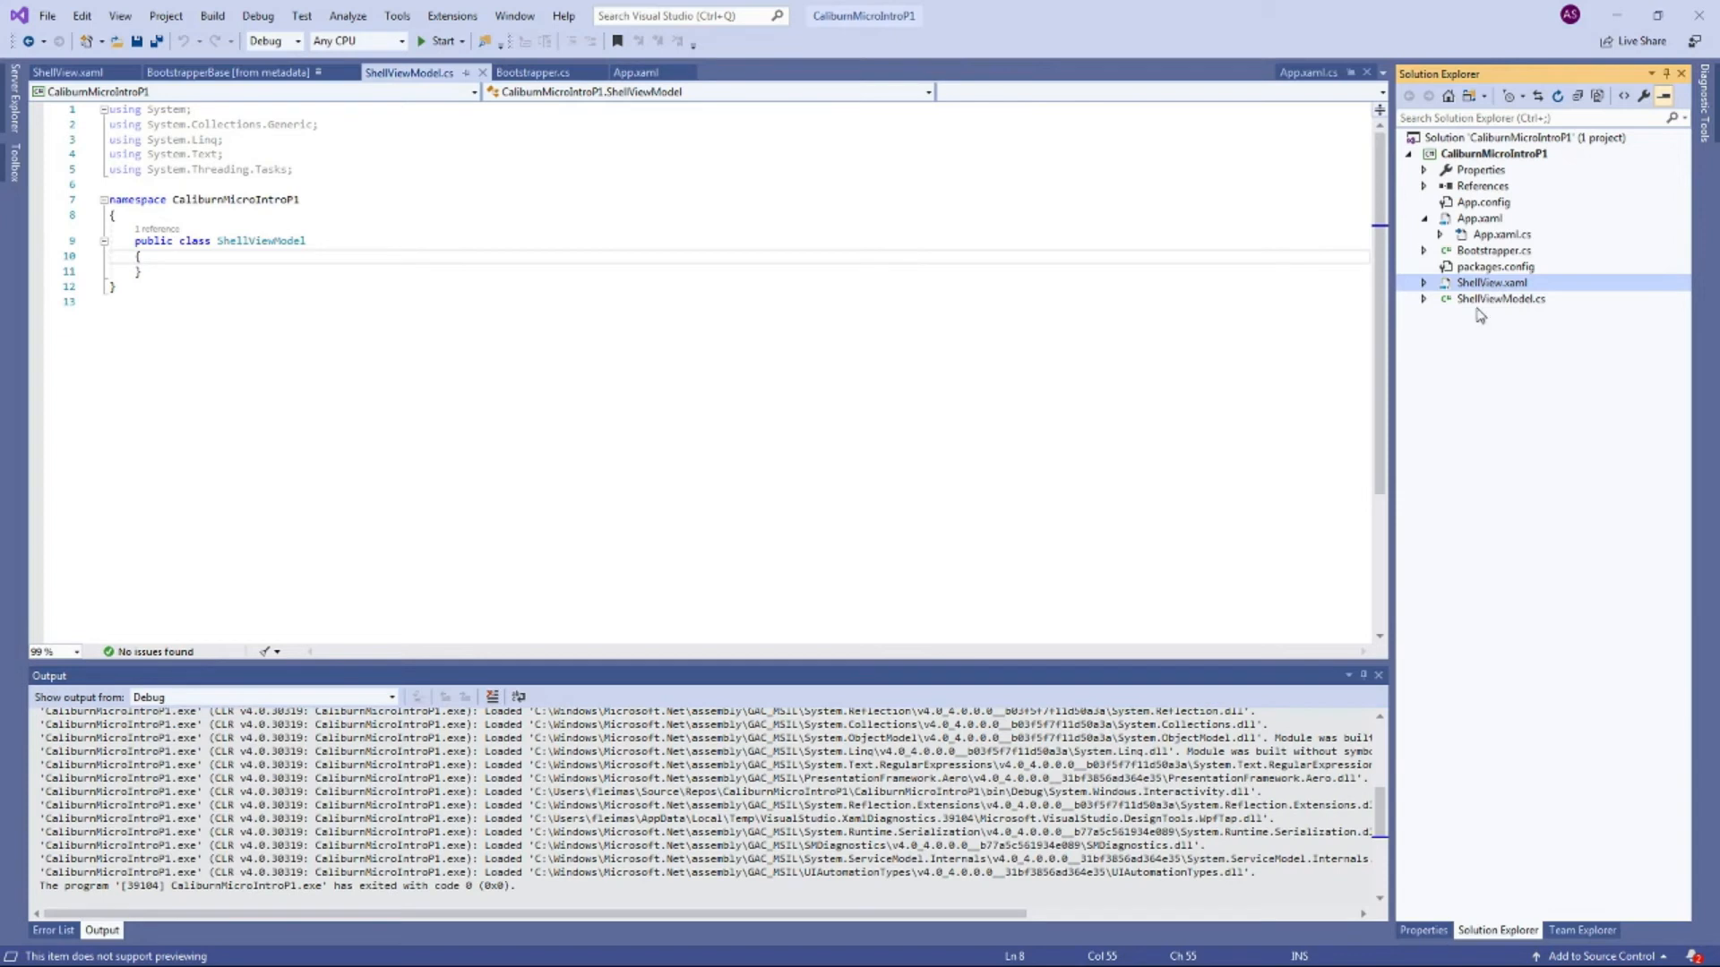
{"action": "mouse_move", "coordinate": [1484, 310]}
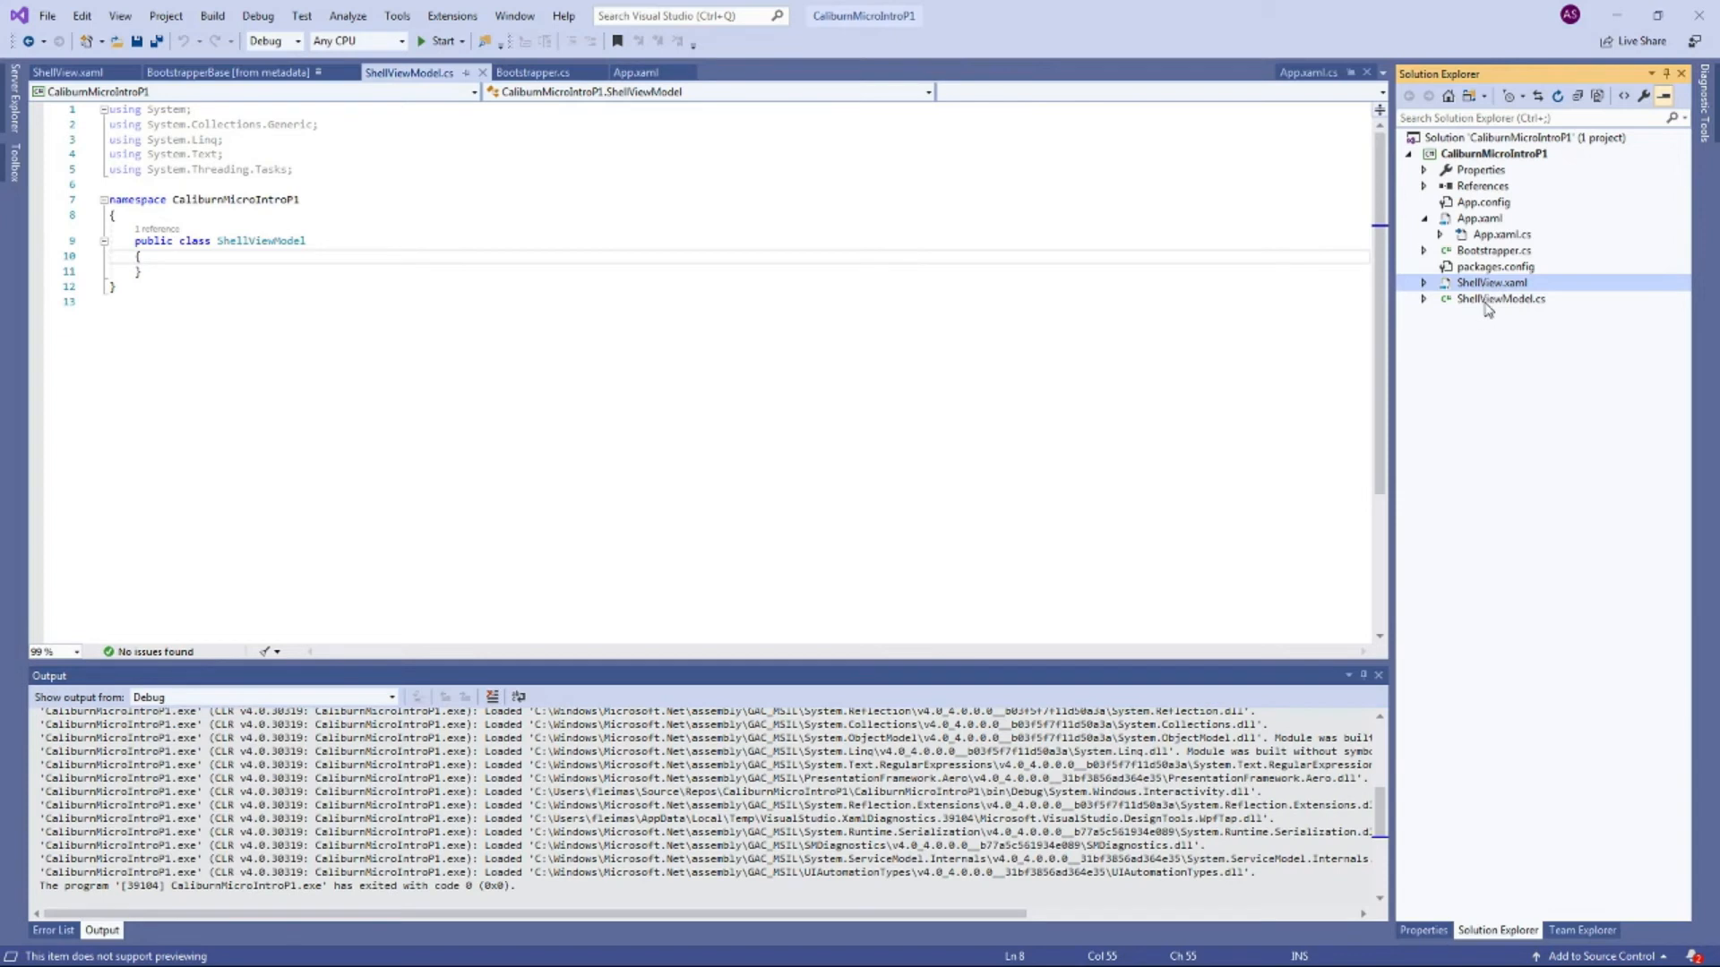
{"action": "mouse_move", "coordinate": [1488, 294]}
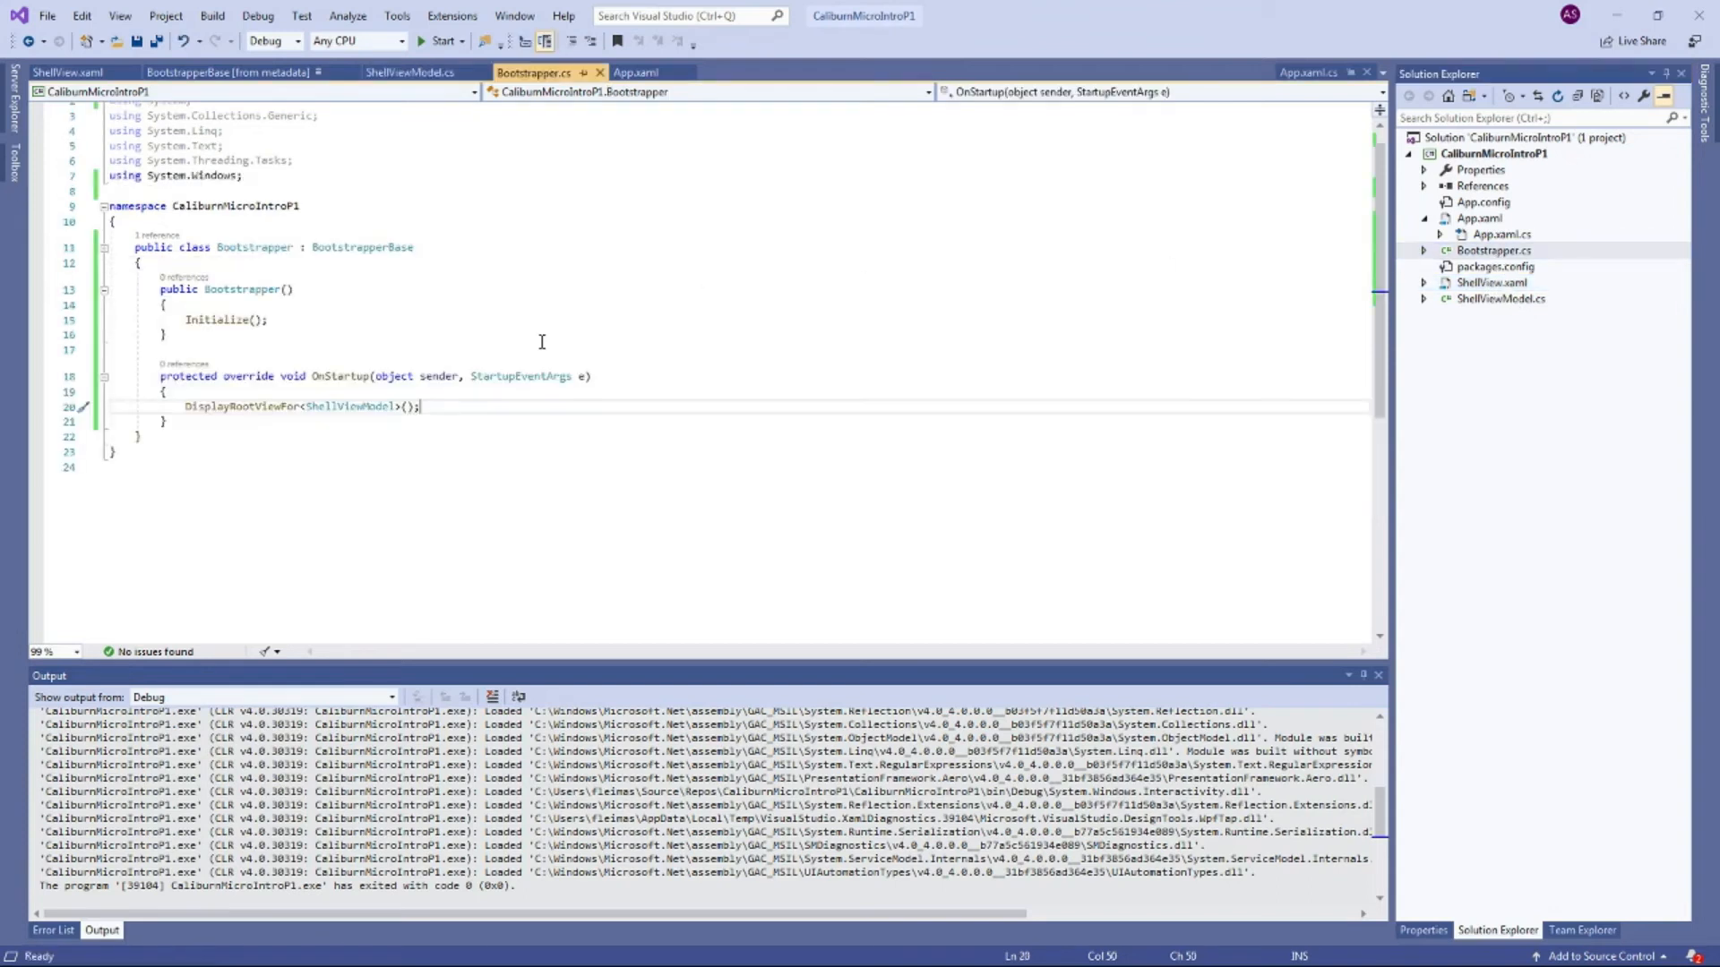
Step: Run the app from Start, let it exit, and reopen ShellView.xaml in the designer
{"action": "left_click", "coordinate": [437, 41]}
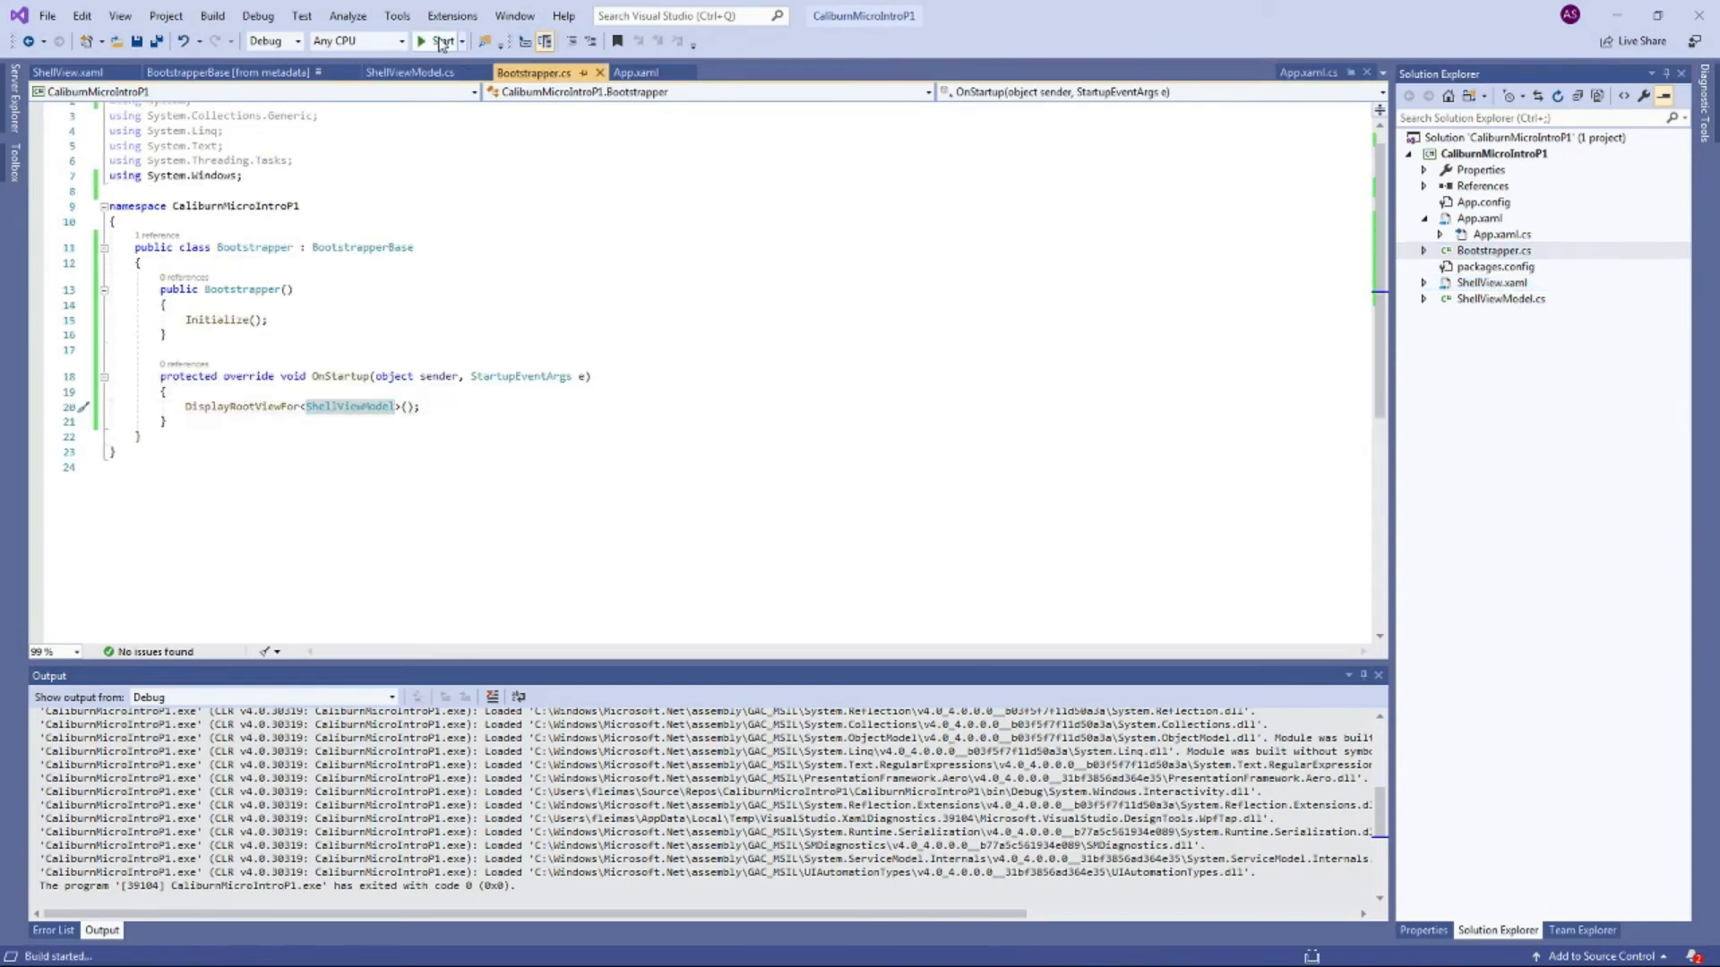
{"action": "left_click", "coordinate": [441, 41]}
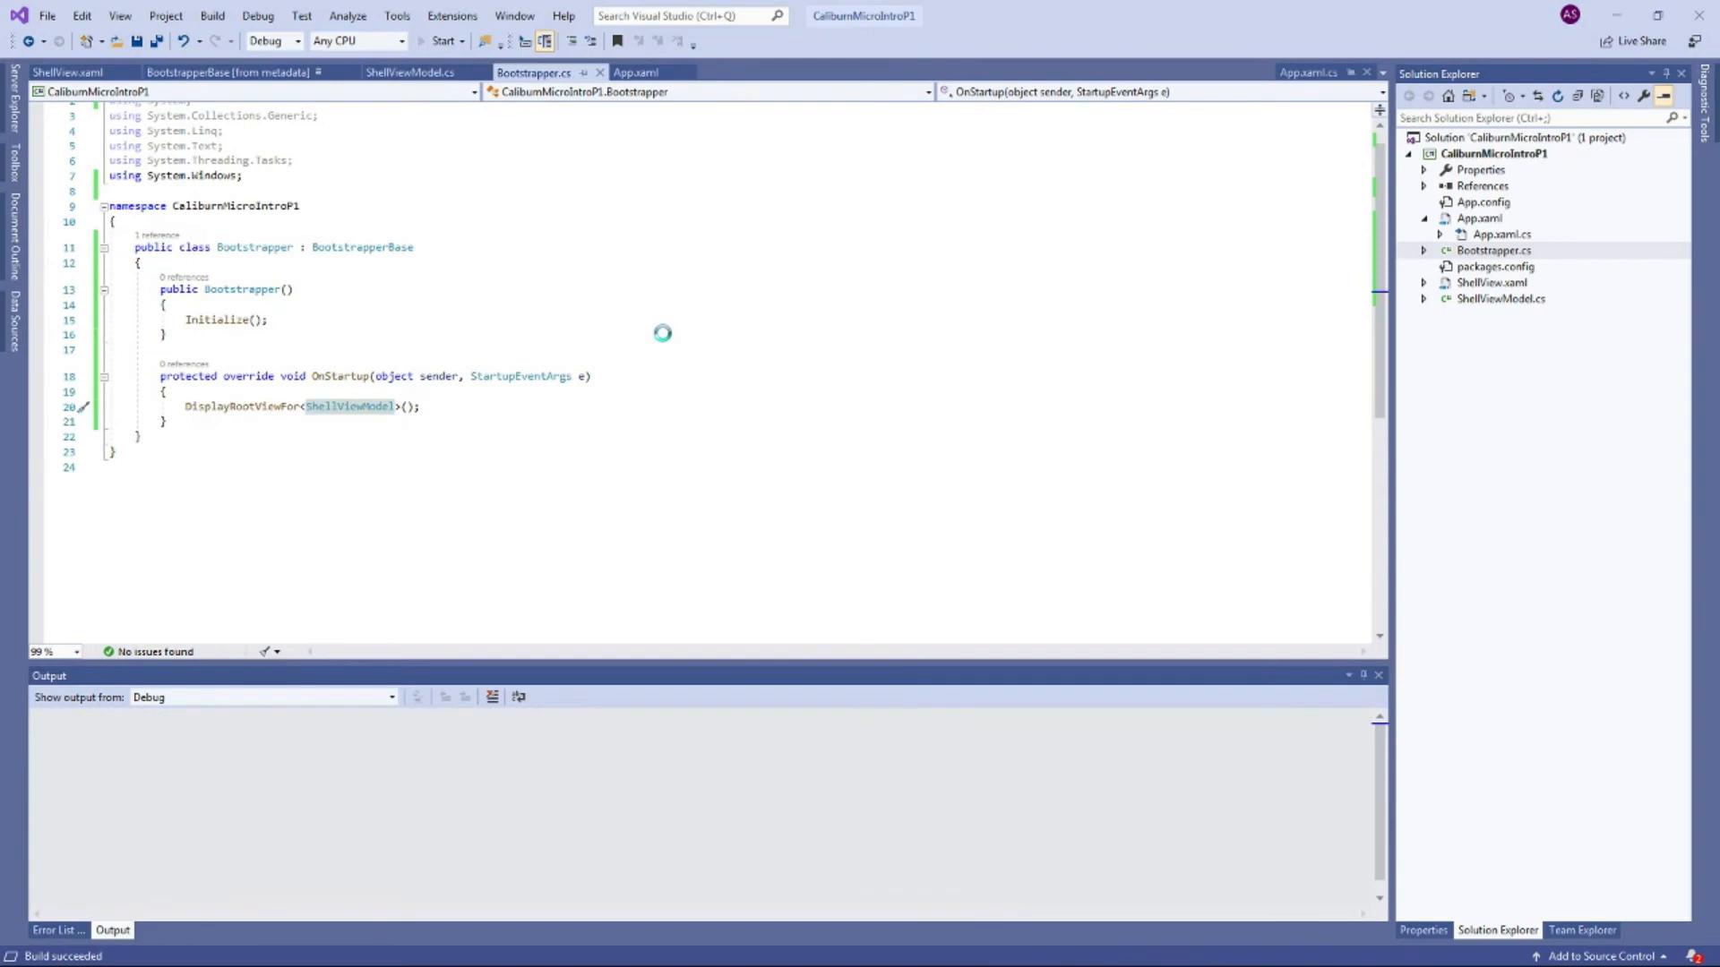
{"action": "left_click", "coordinate": [442, 41]}
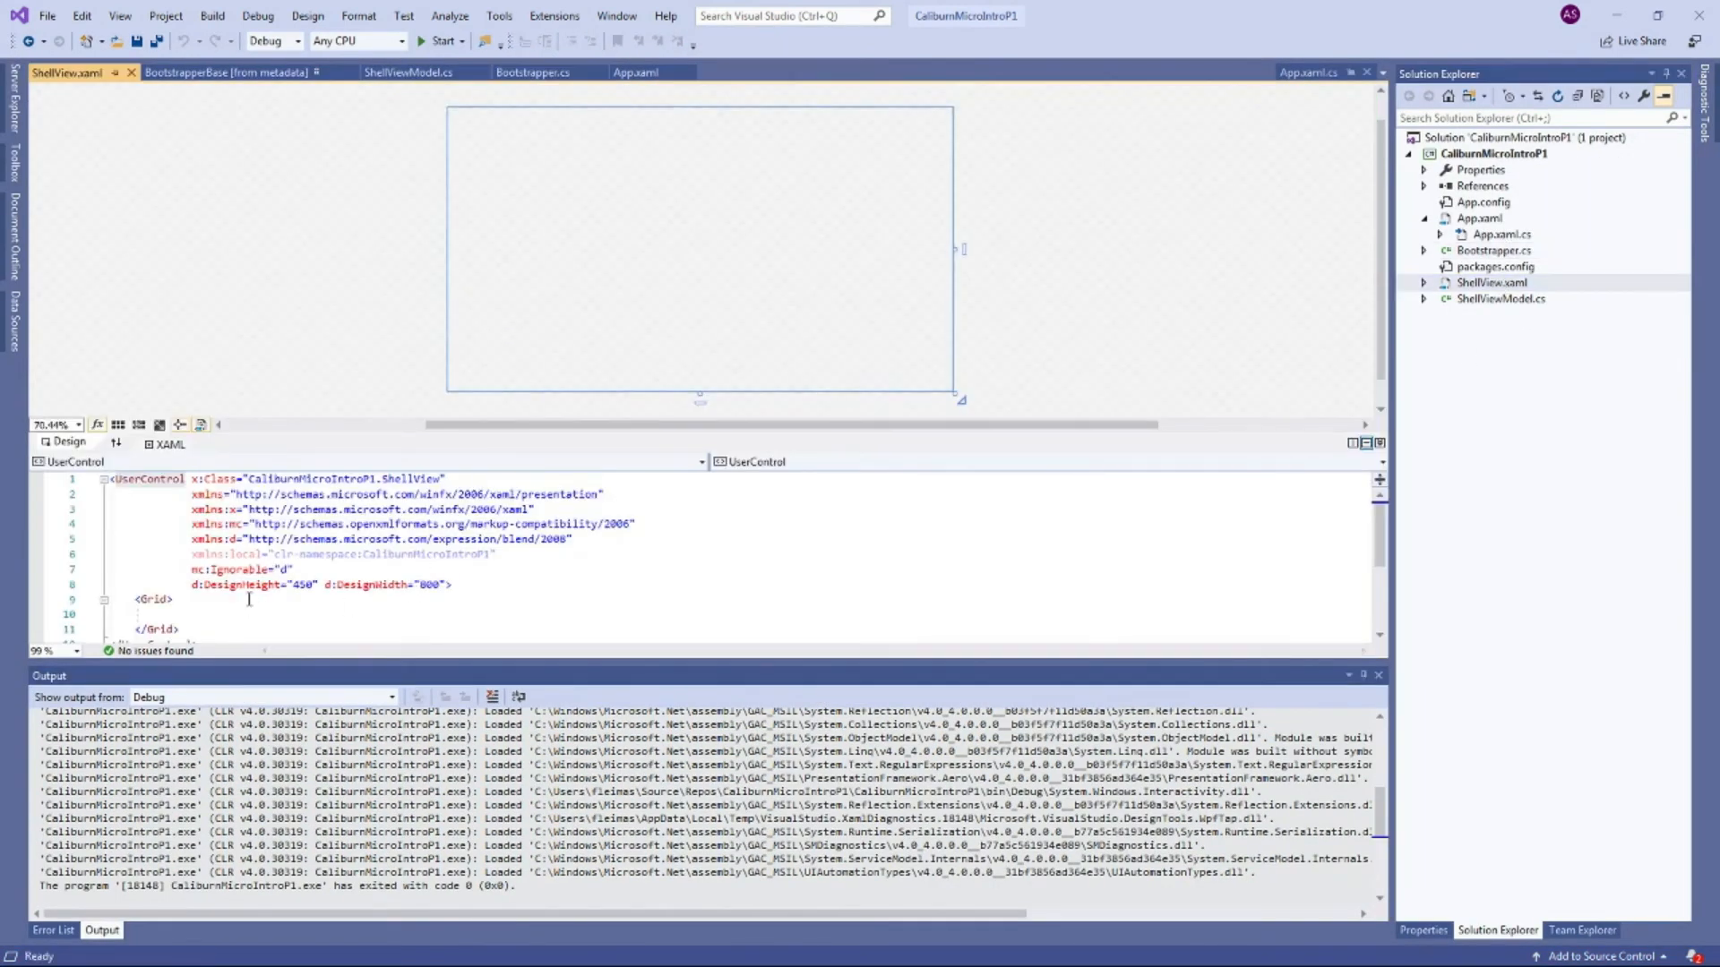
Step: Give the ShellView UserControl Height="300" and Width="500"
{"action": "left_click", "coordinate": [450, 584]}
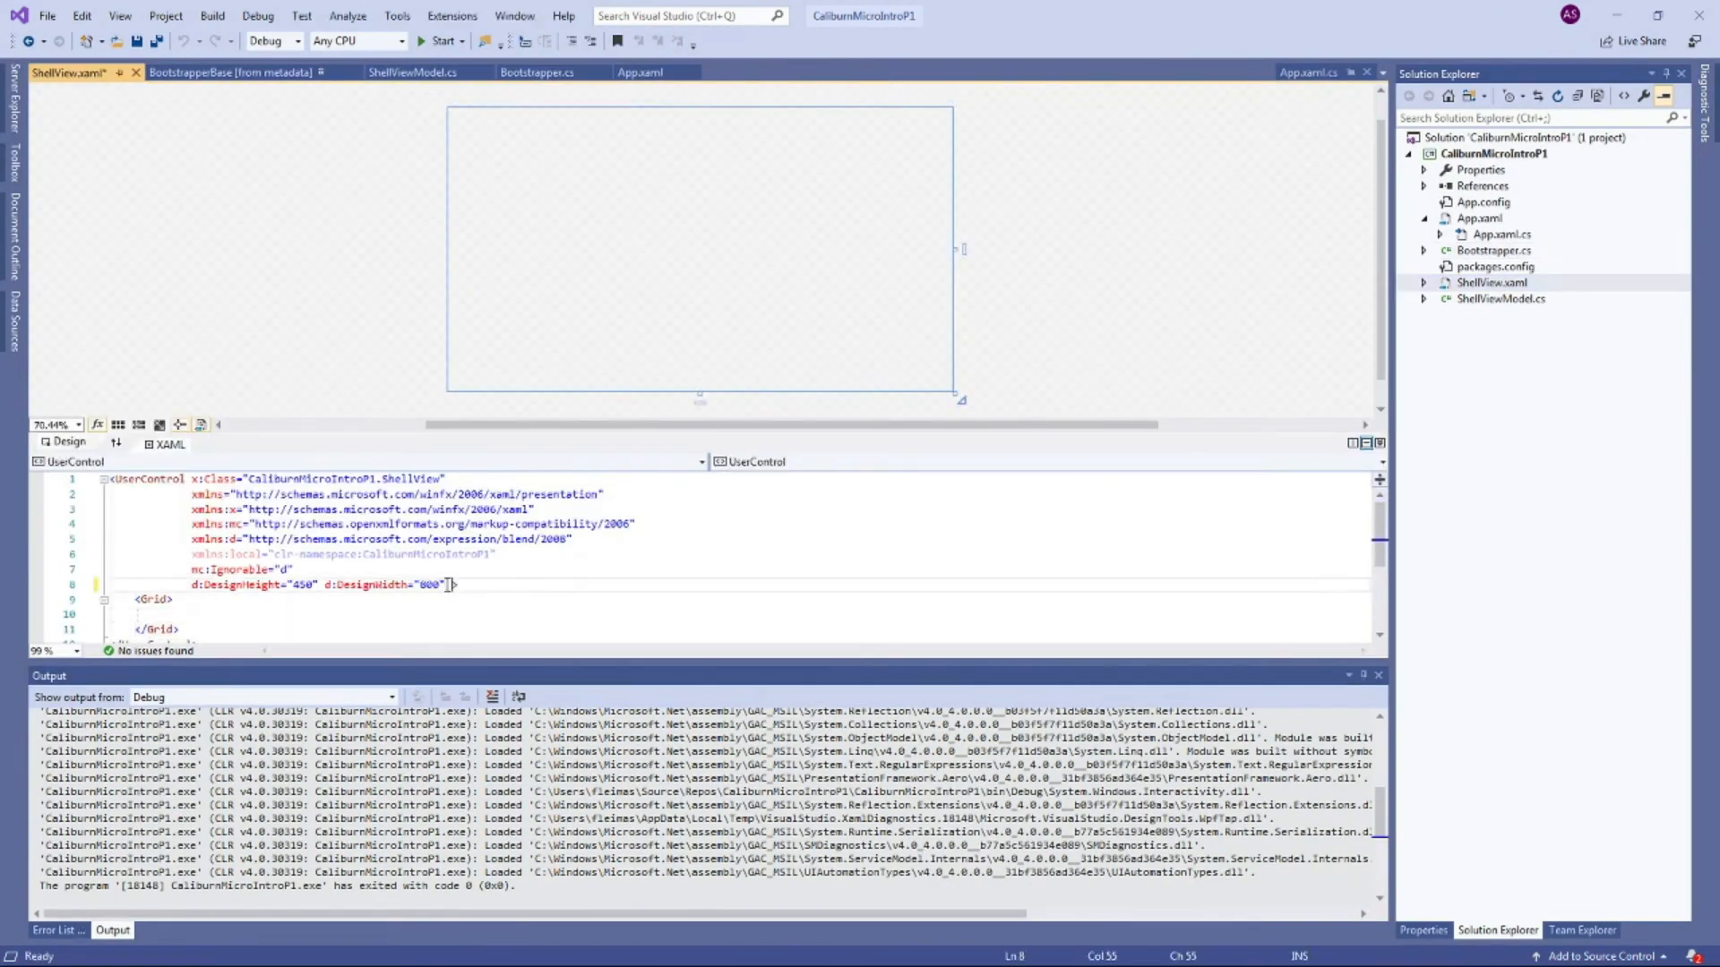
{"action": "type", "text": "Height=\"300\" Width=\""}
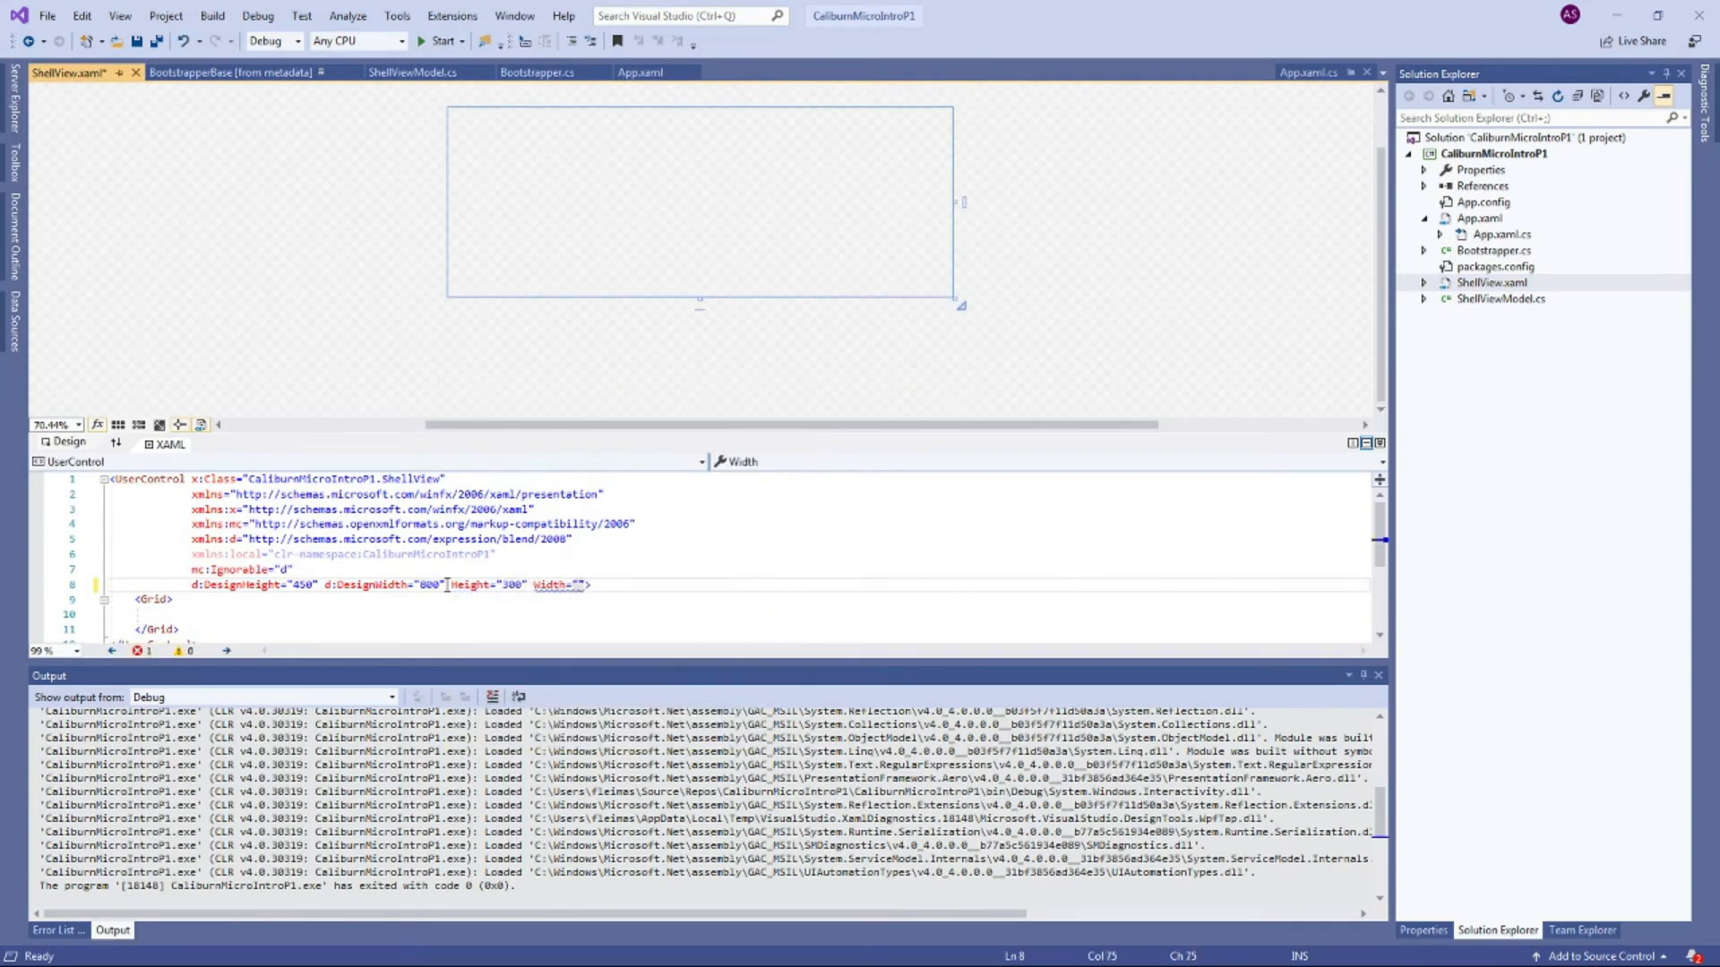
{"action": "type", "text": "500"}
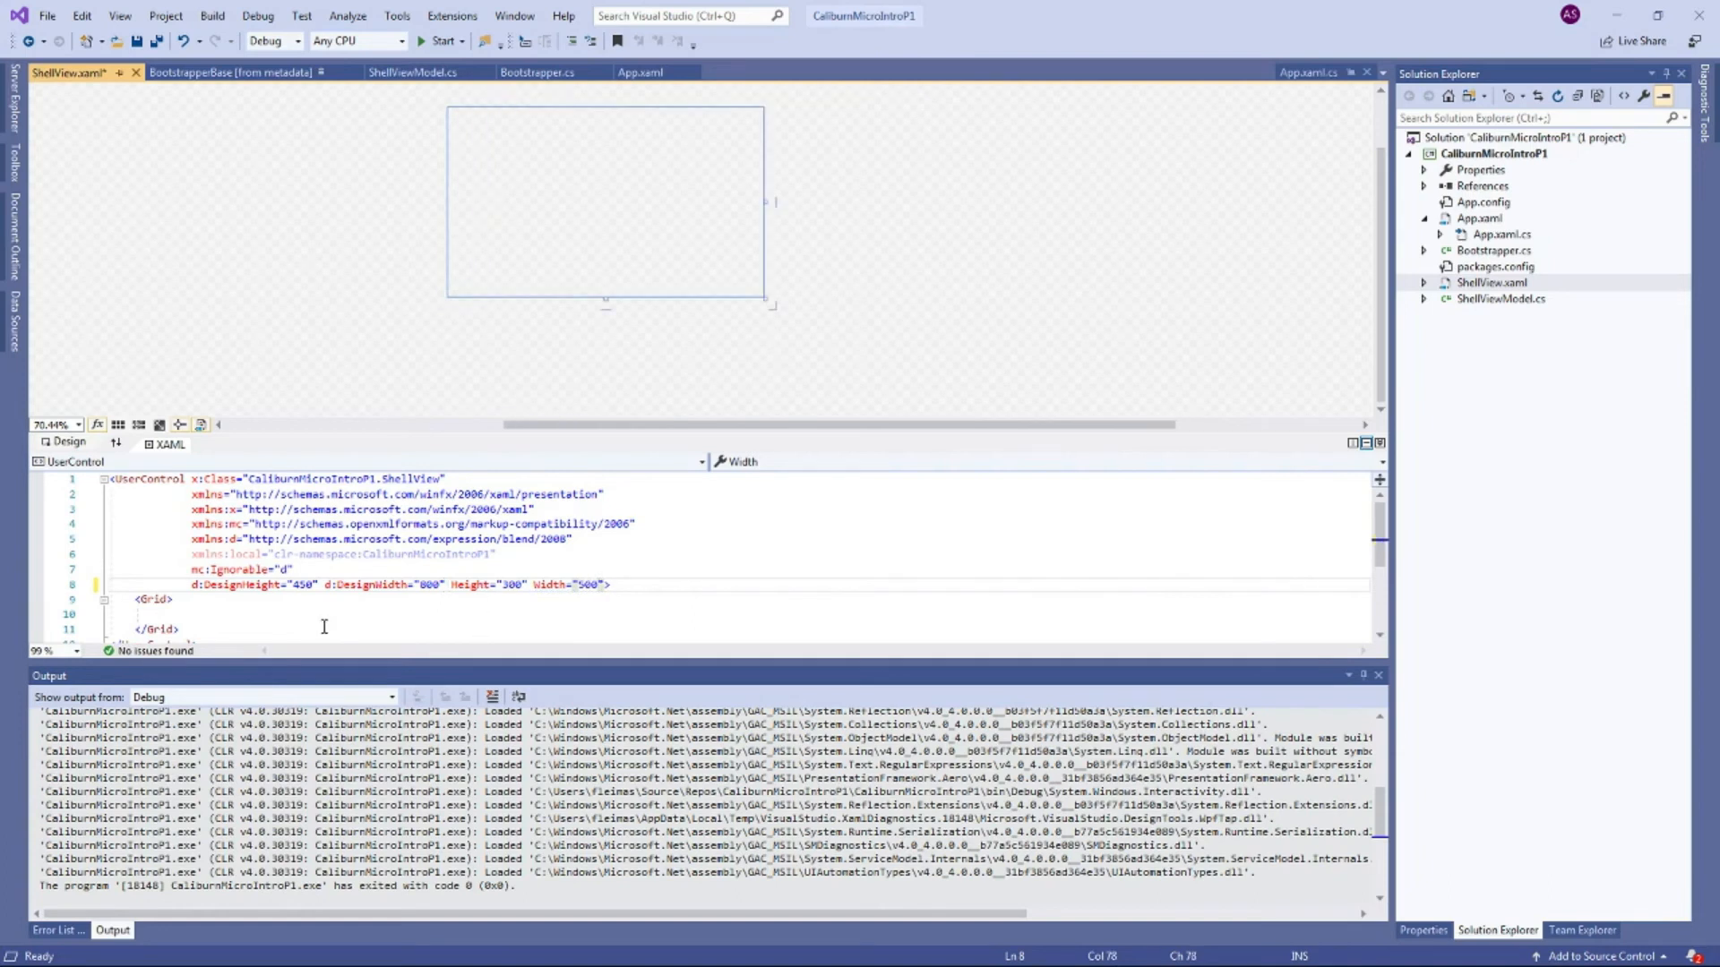
Step: Add a TextBlock in the Grid reading 'Hello from the Guide' with FontSize="40"
{"action": "type", "text": "<textBlock Text=\""}
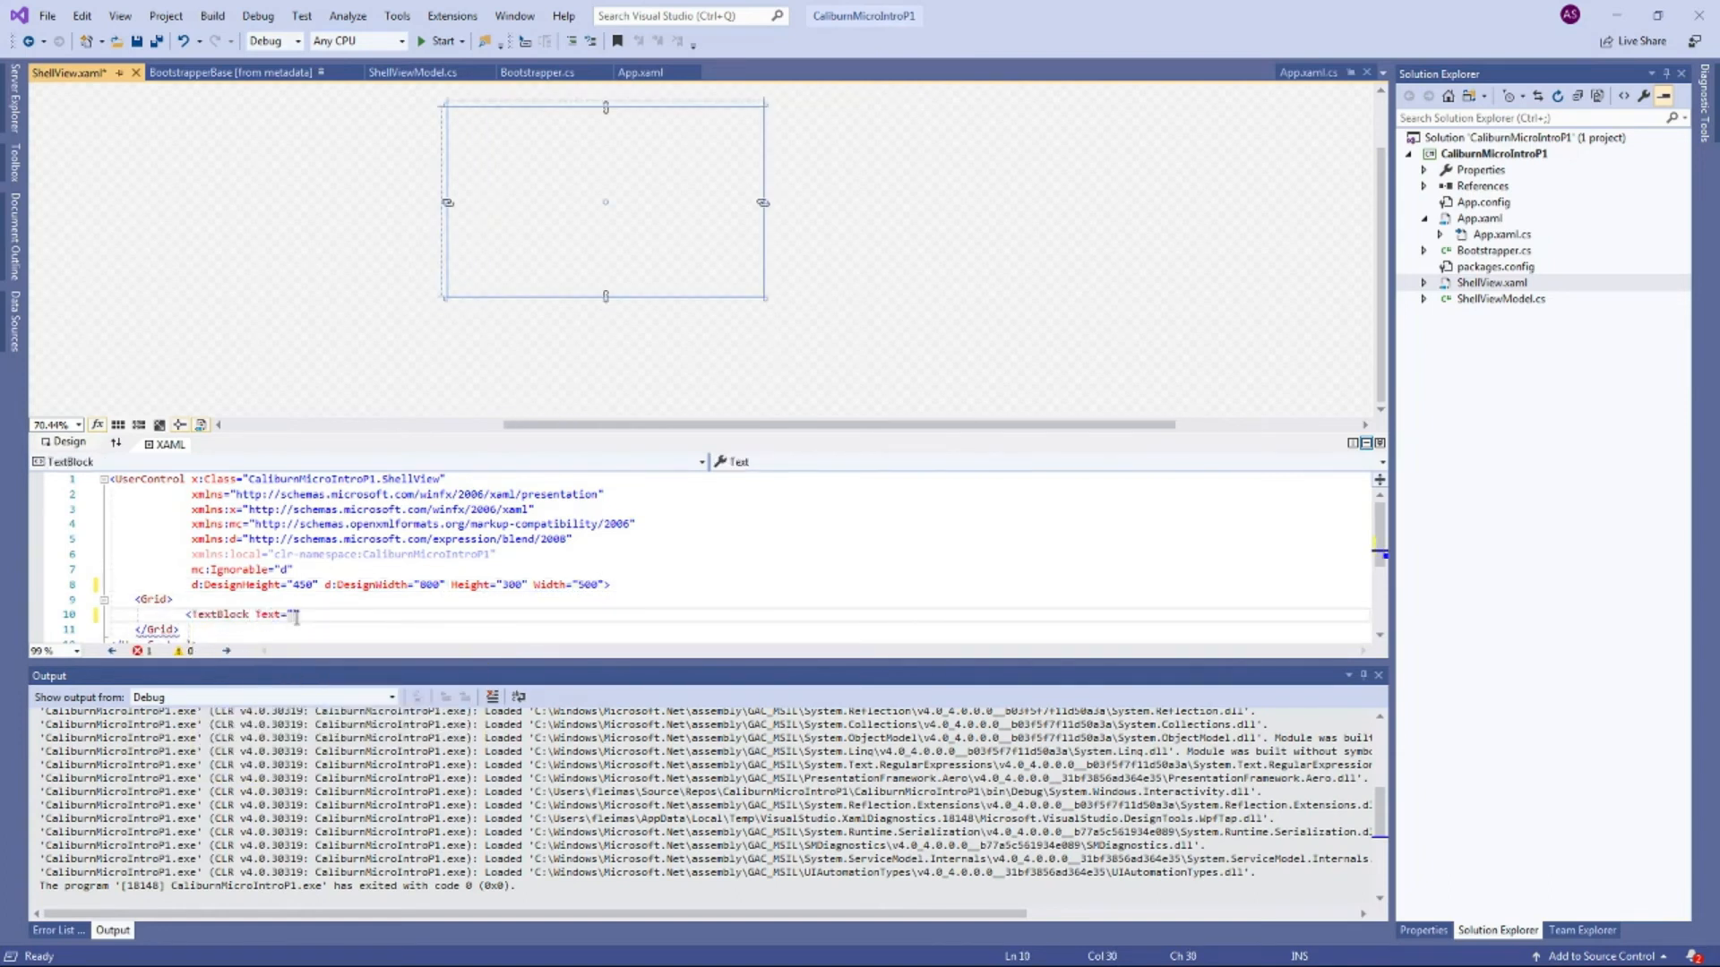
{"action": "type", "text": "Hello from the"}
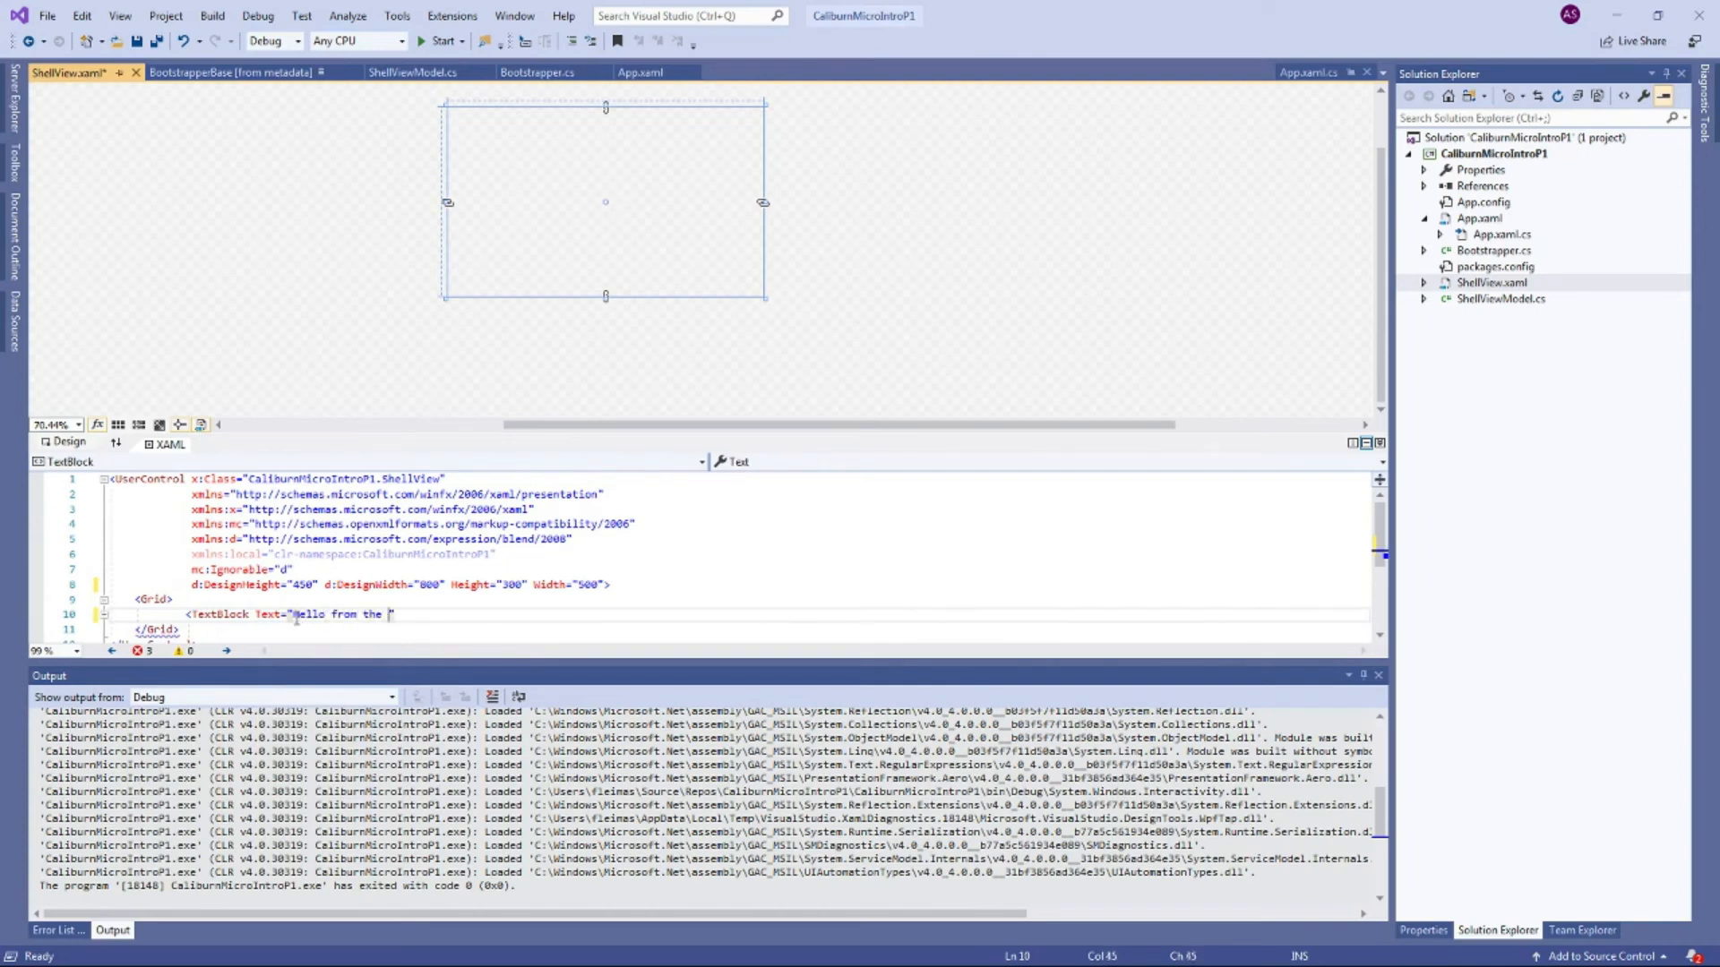
{"action": "type", "text": "Guide"}
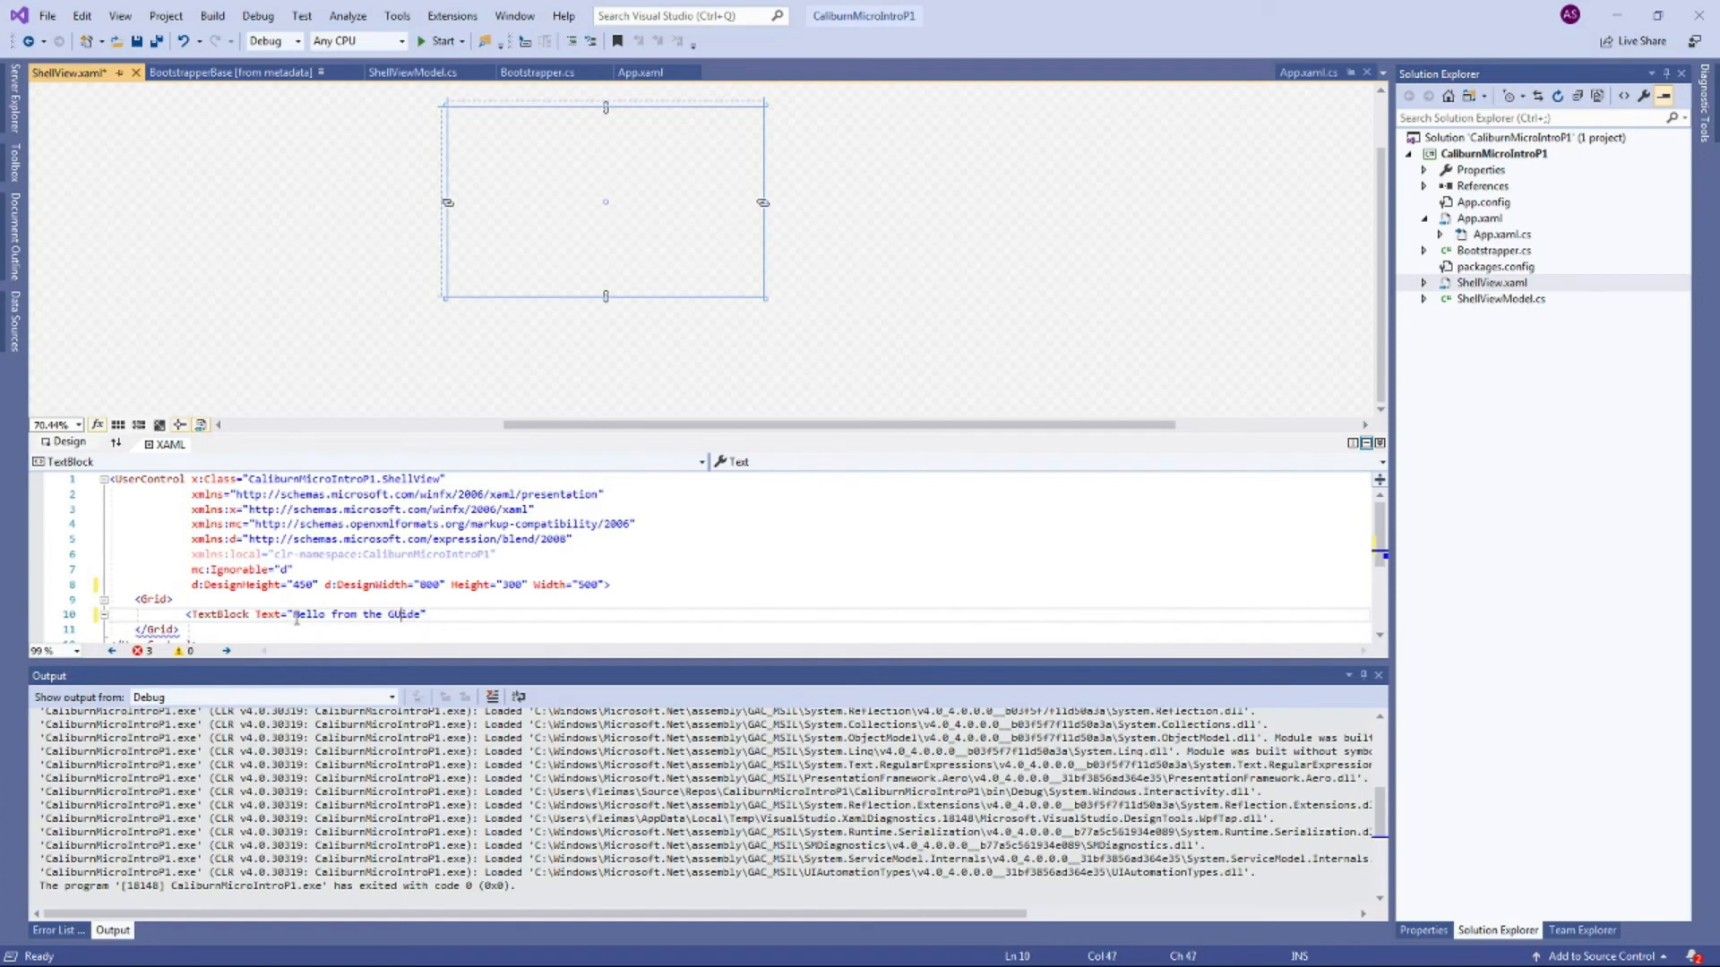
{"action": "type", "text": "/>"}
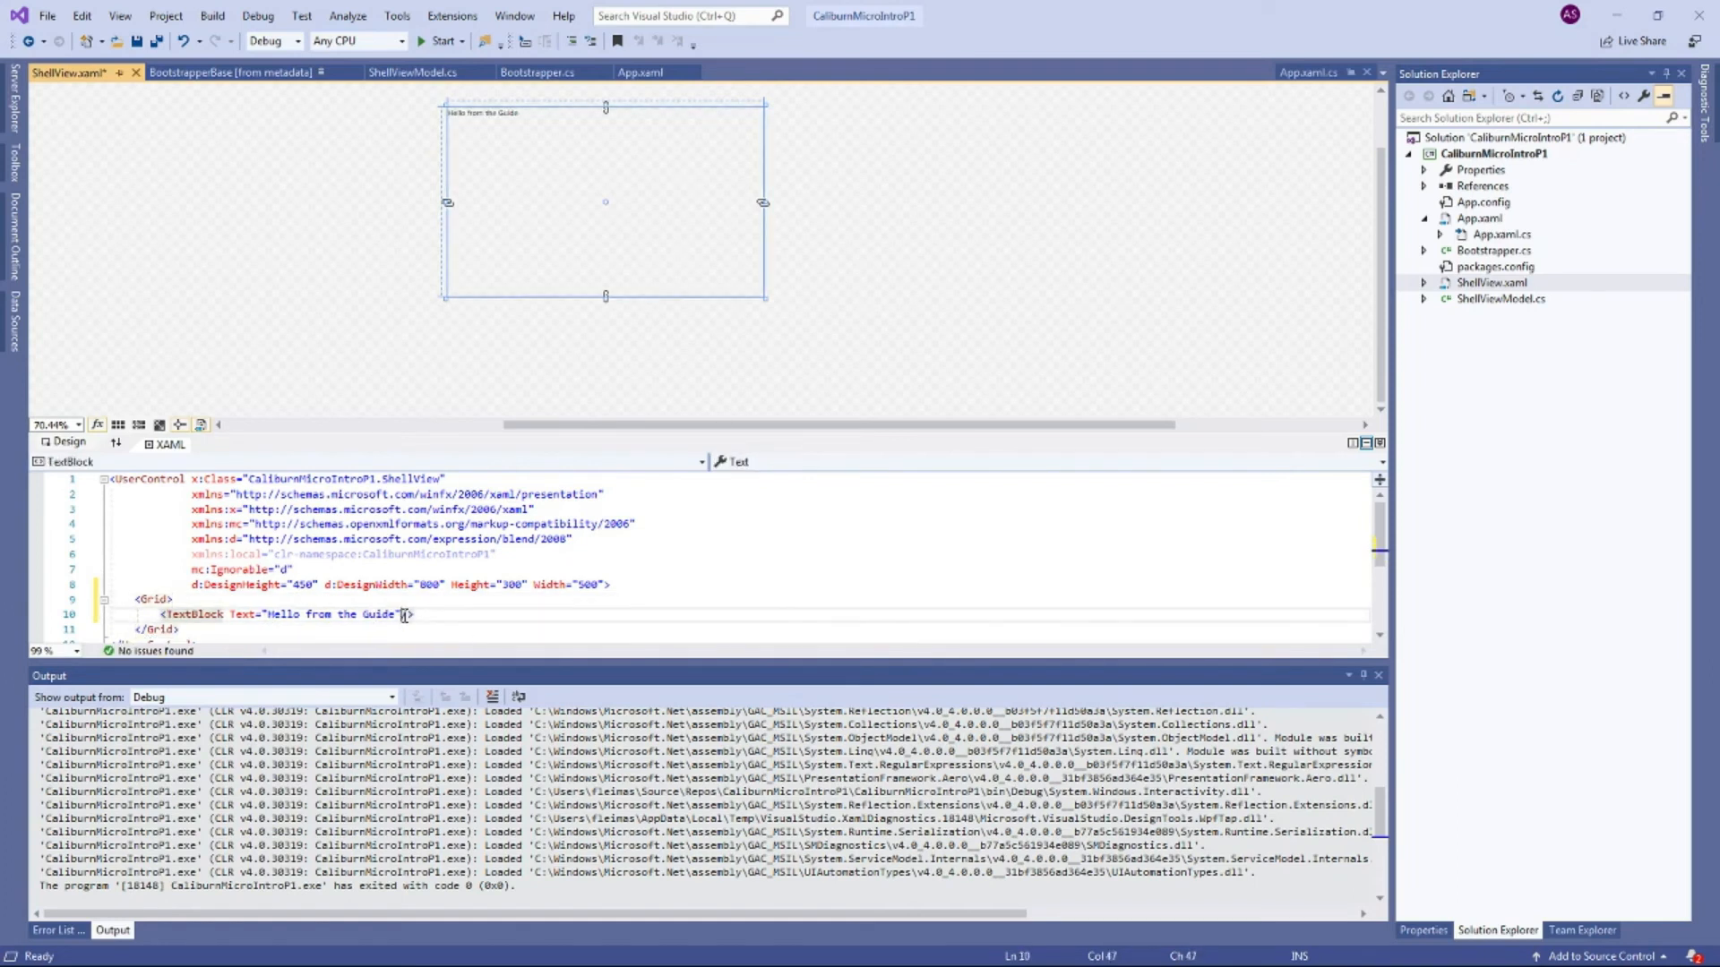
{"action": "type", "text": "FontSize=\"\""}
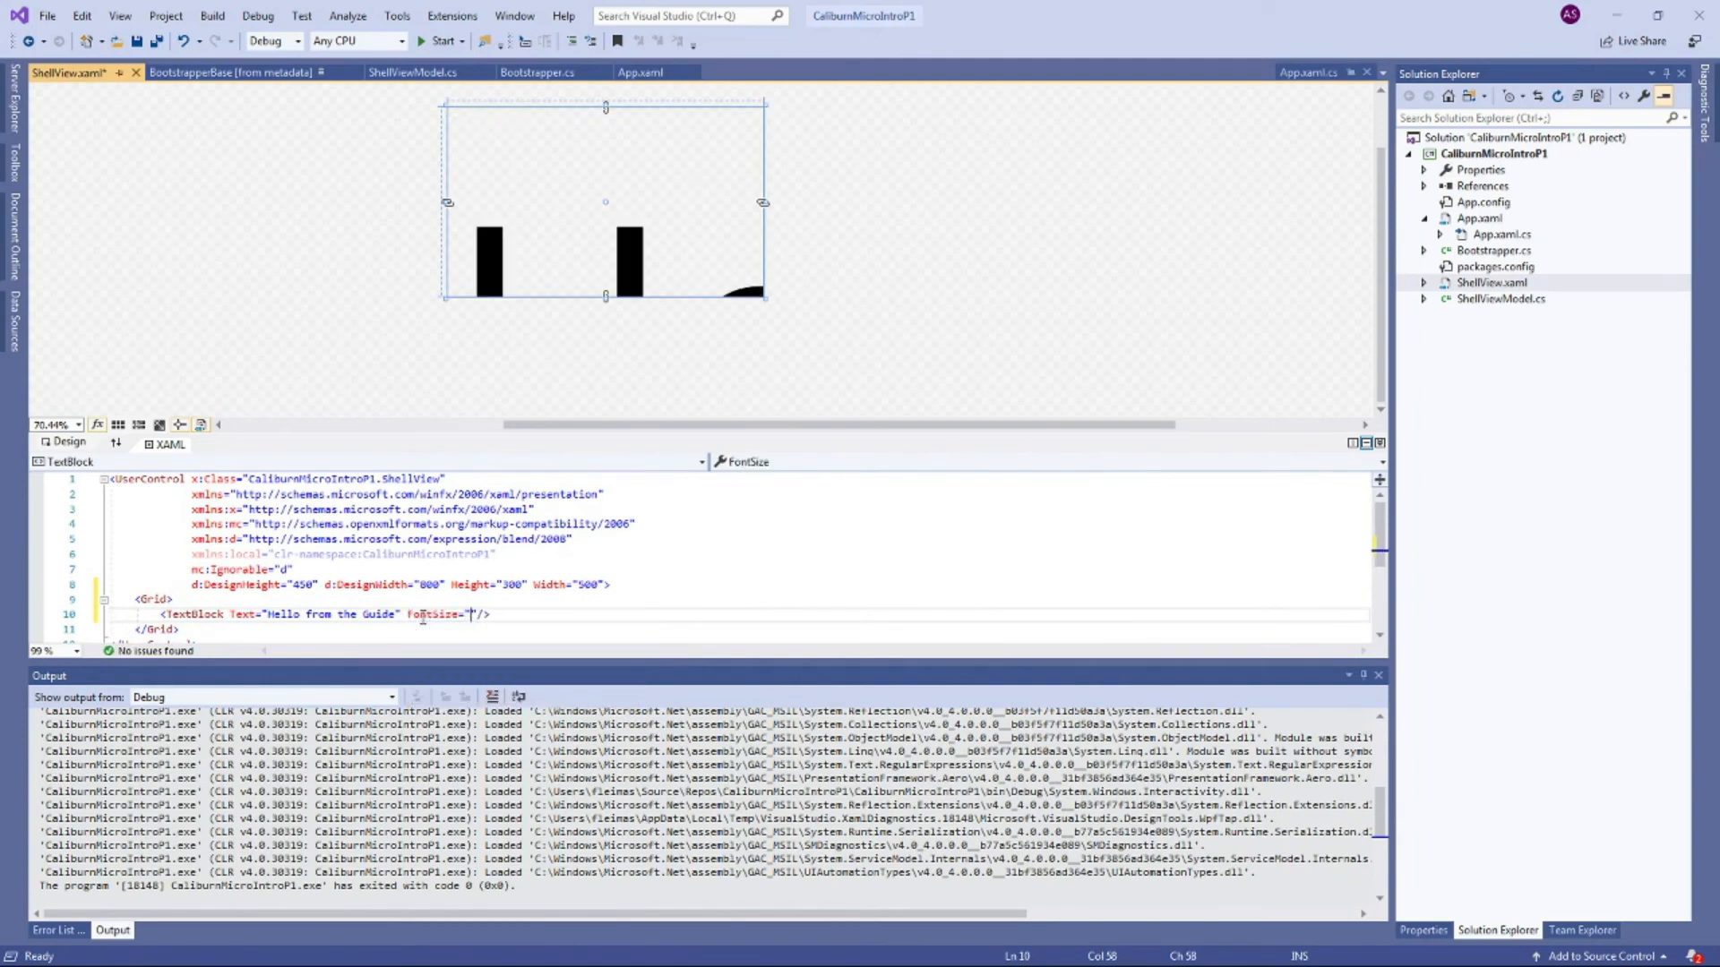
{"action": "type", "text": "40"}
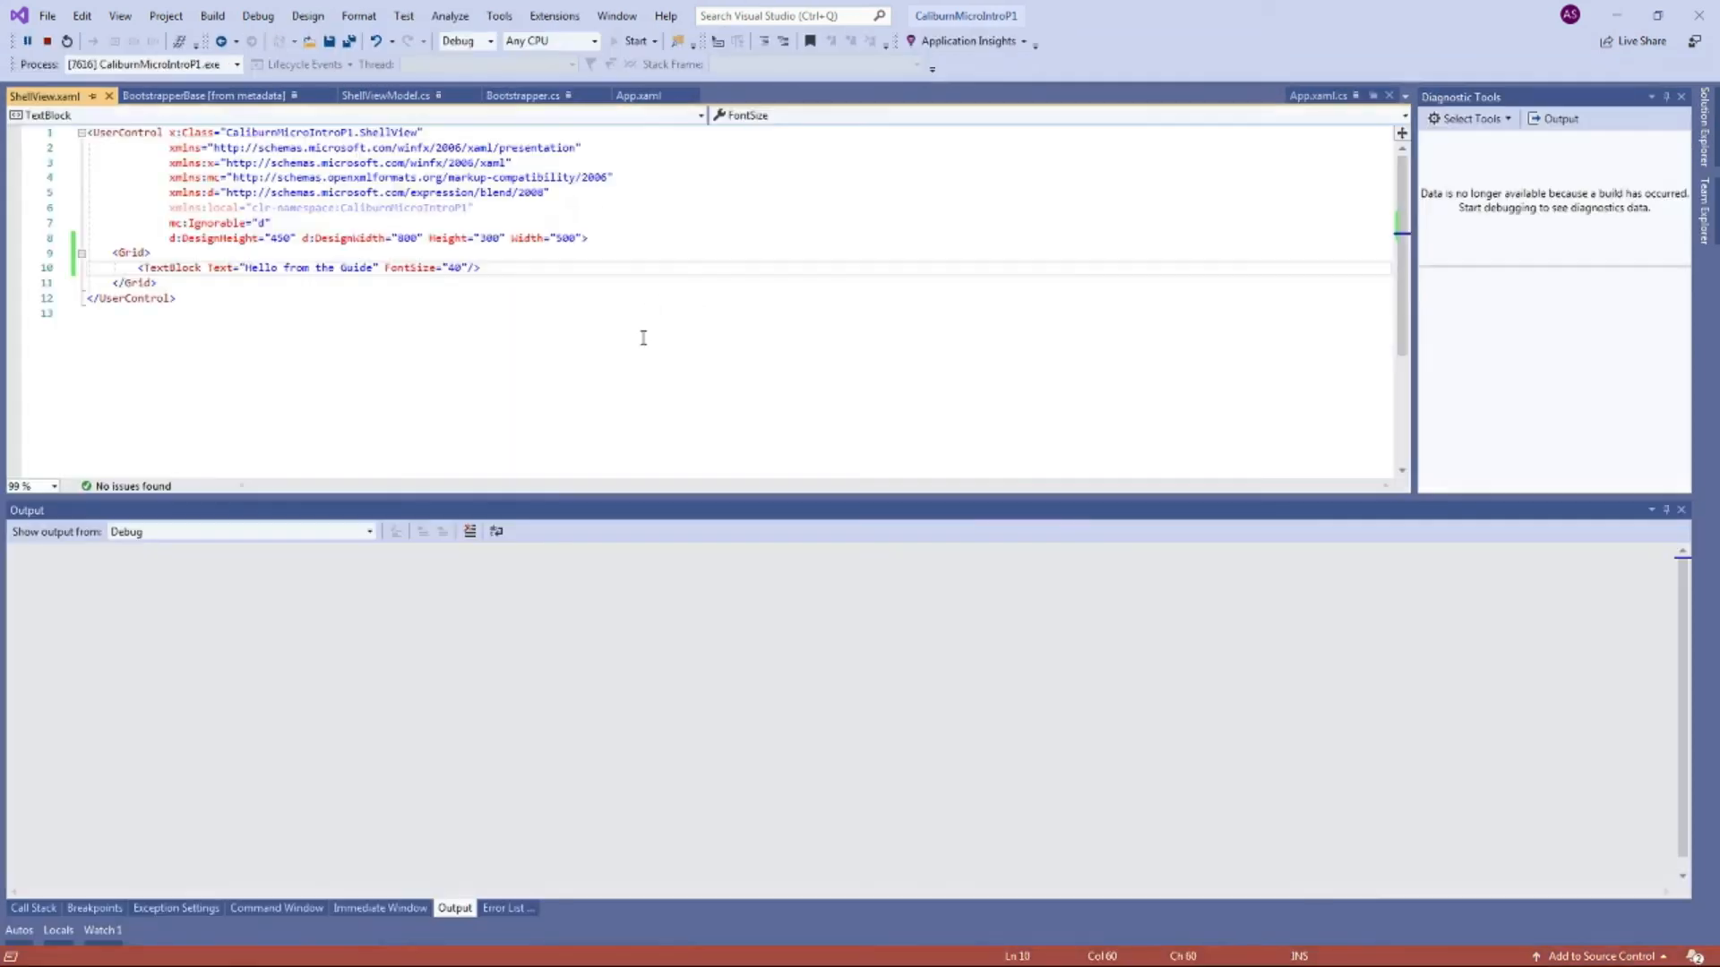
Step: Run the app showing 'Hello from the Guide', then close its window to stop debugging
{"action": "left_click", "coordinate": [632, 41]}
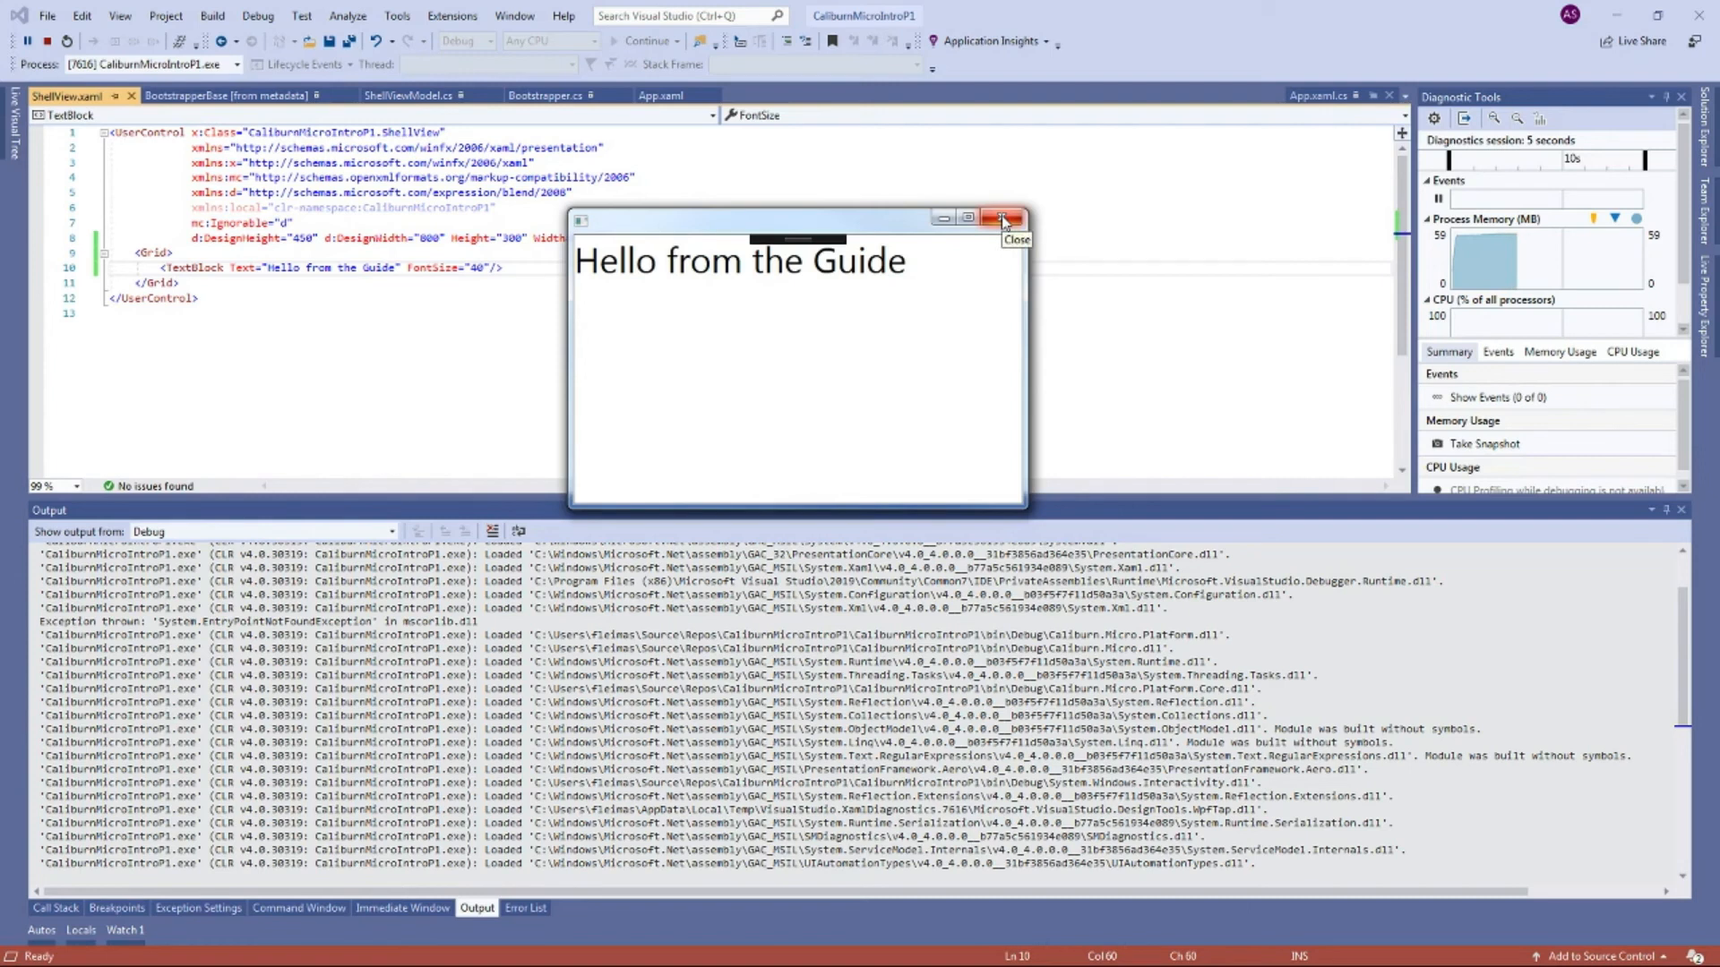
{"action": "mouse_move", "coordinate": [999, 227]}
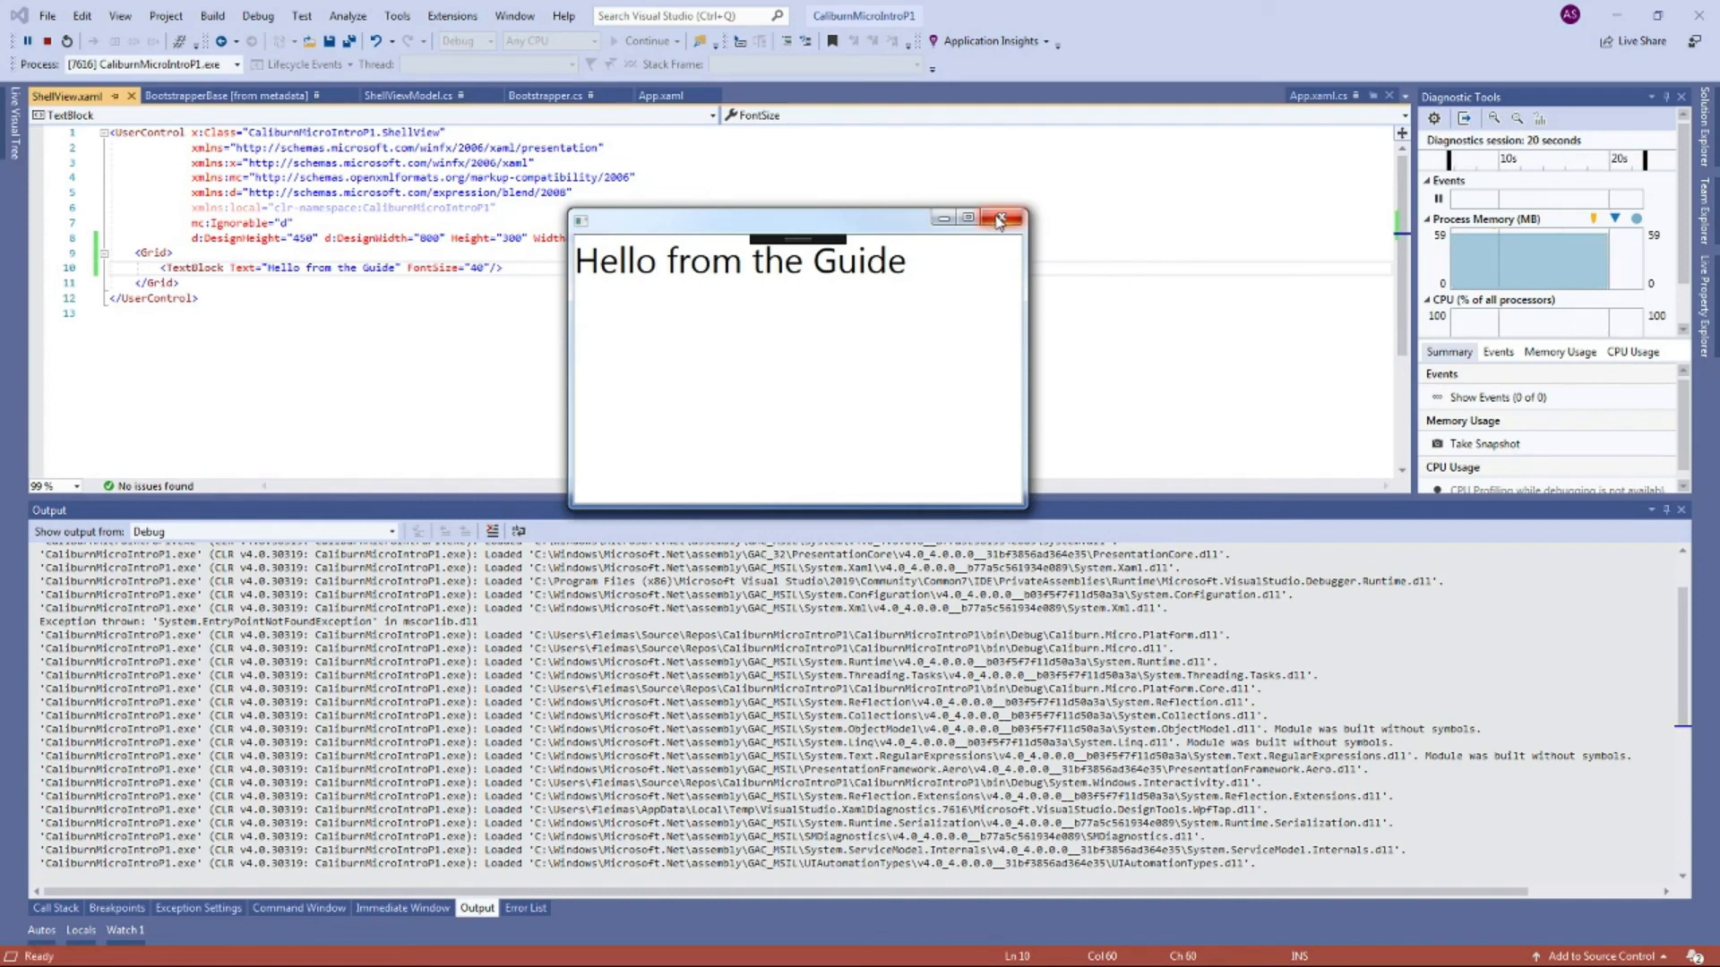
{"action": "mouse_move", "coordinate": [1000, 223]}
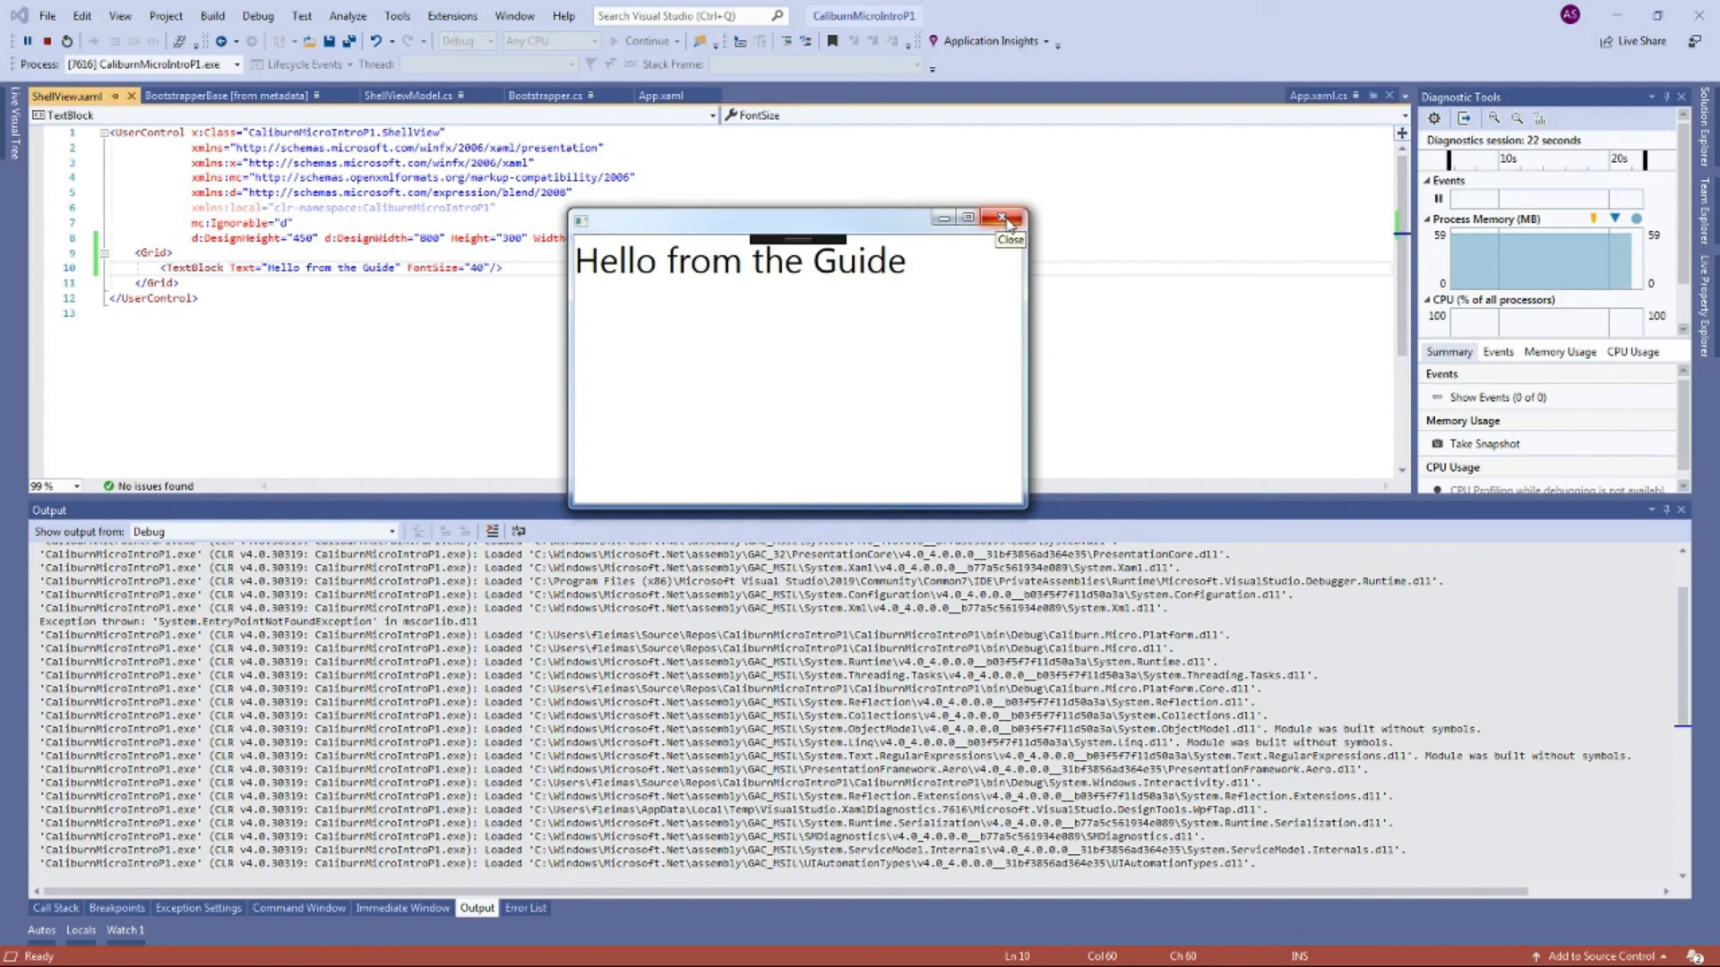
{"action": "left_click", "coordinate": [999, 219]}
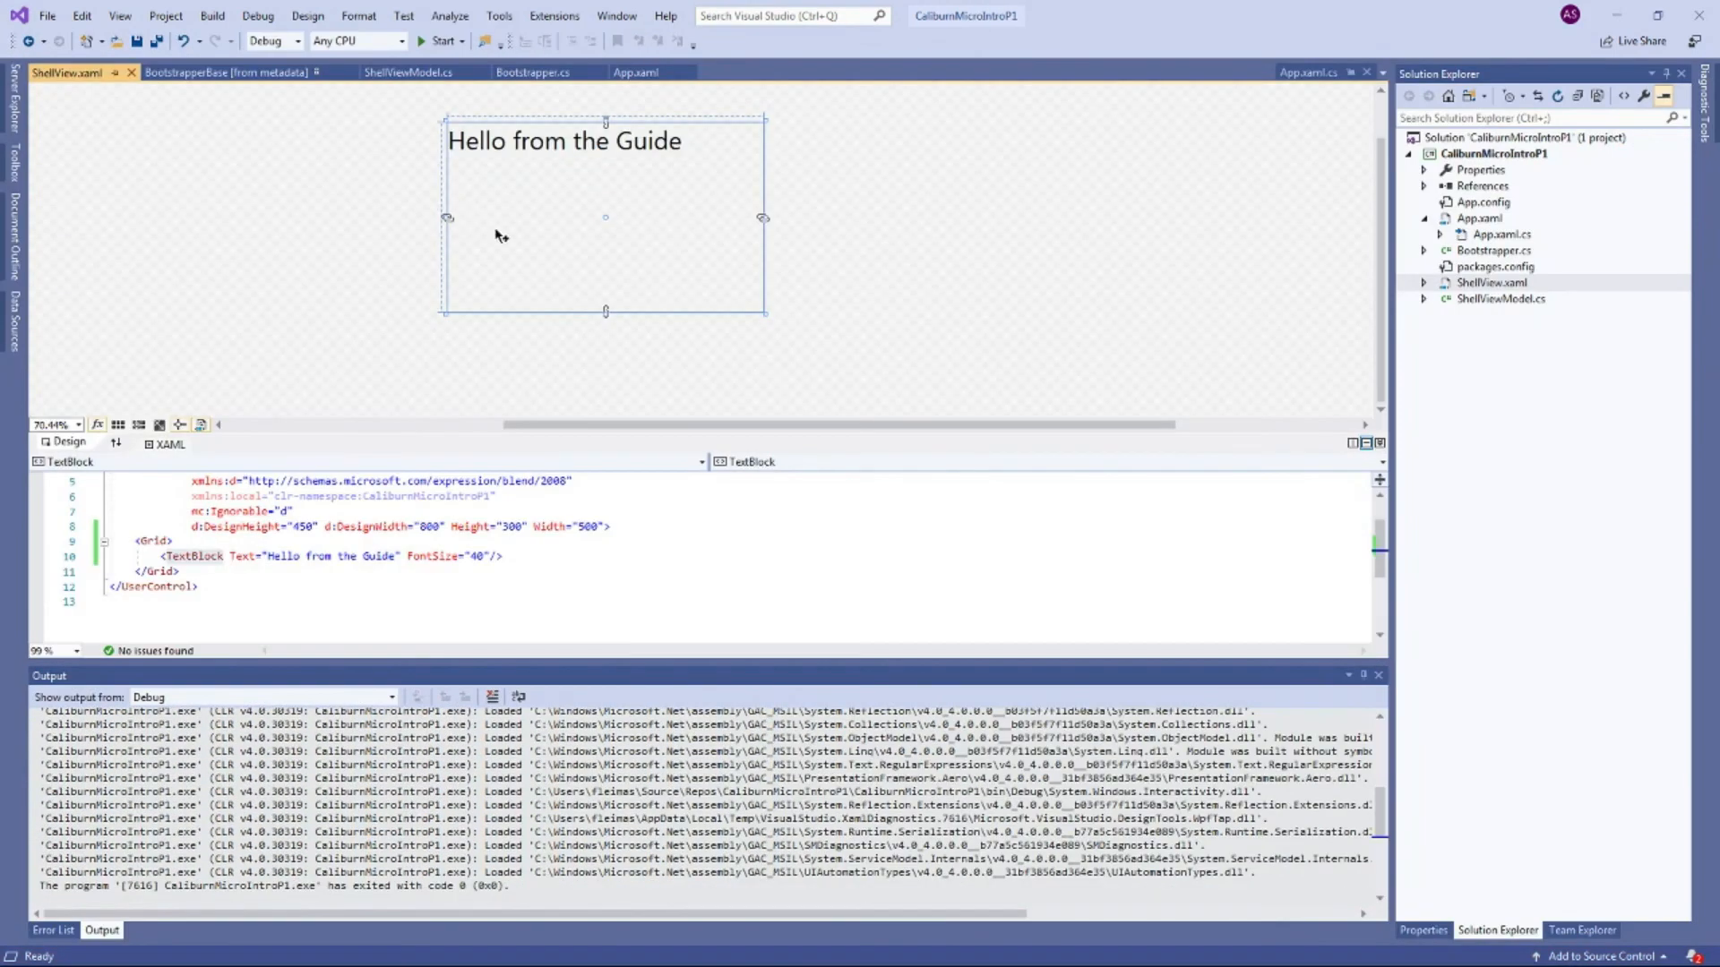